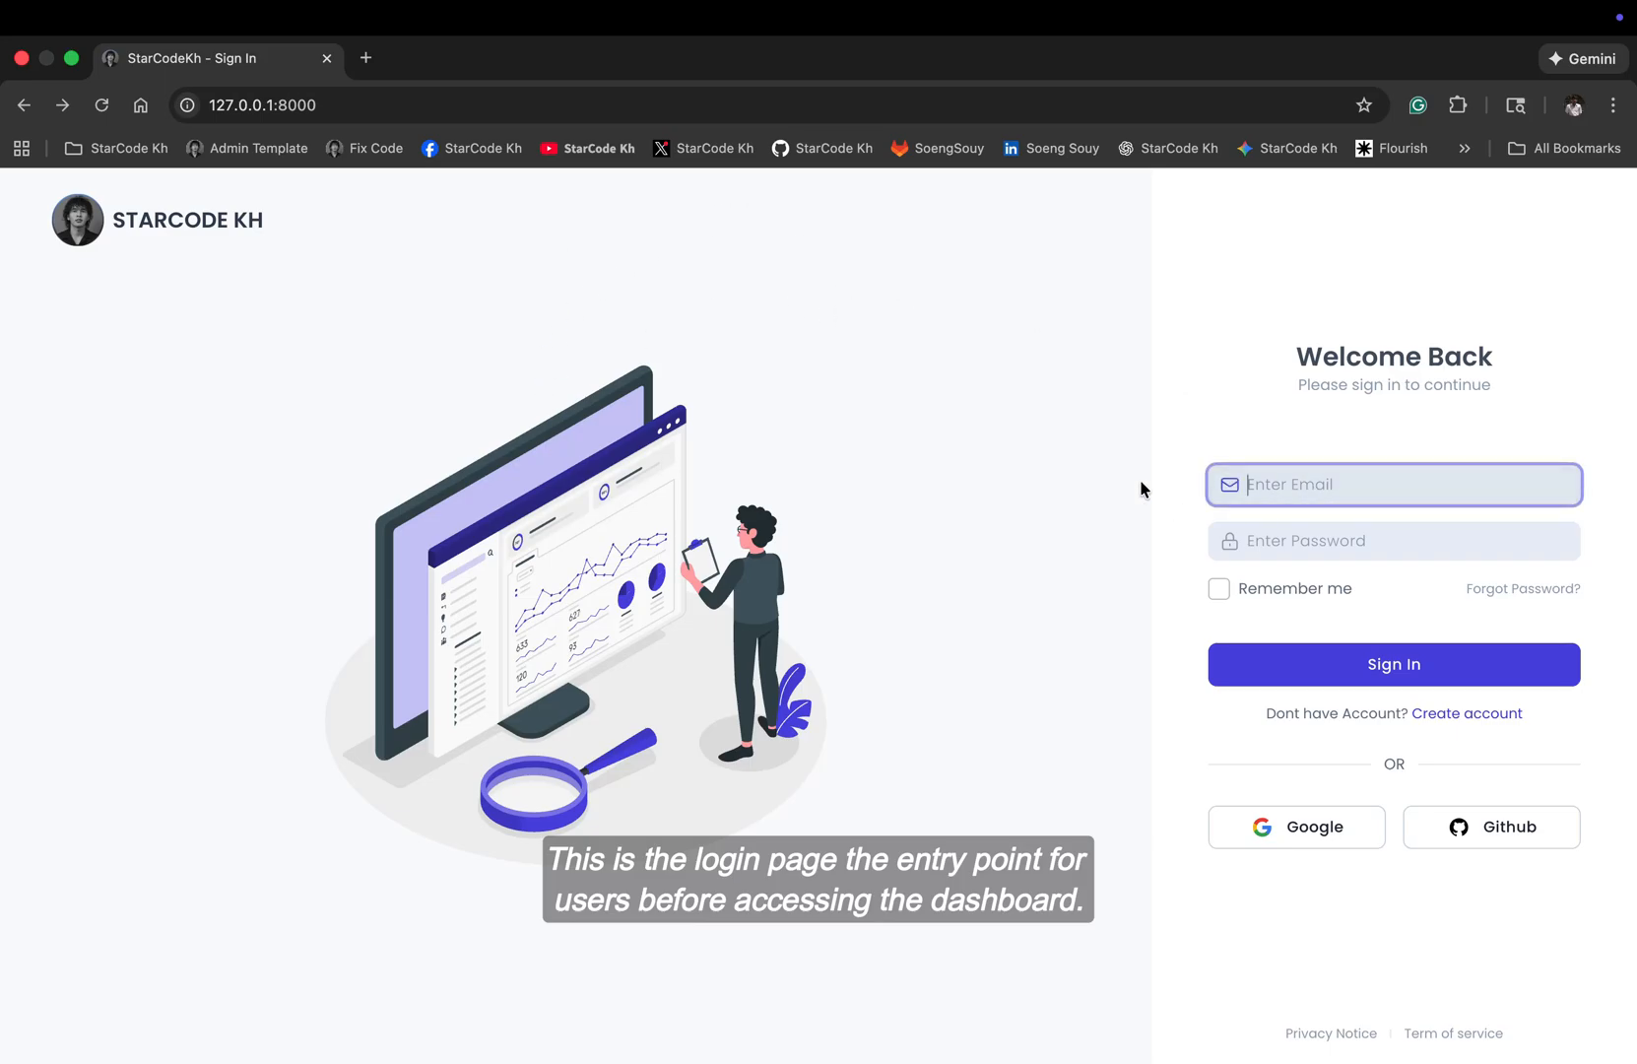
Step: Trigger sign-in and sign-up validation errors, then fill the new account's name, email and password
left_click(1393, 664)
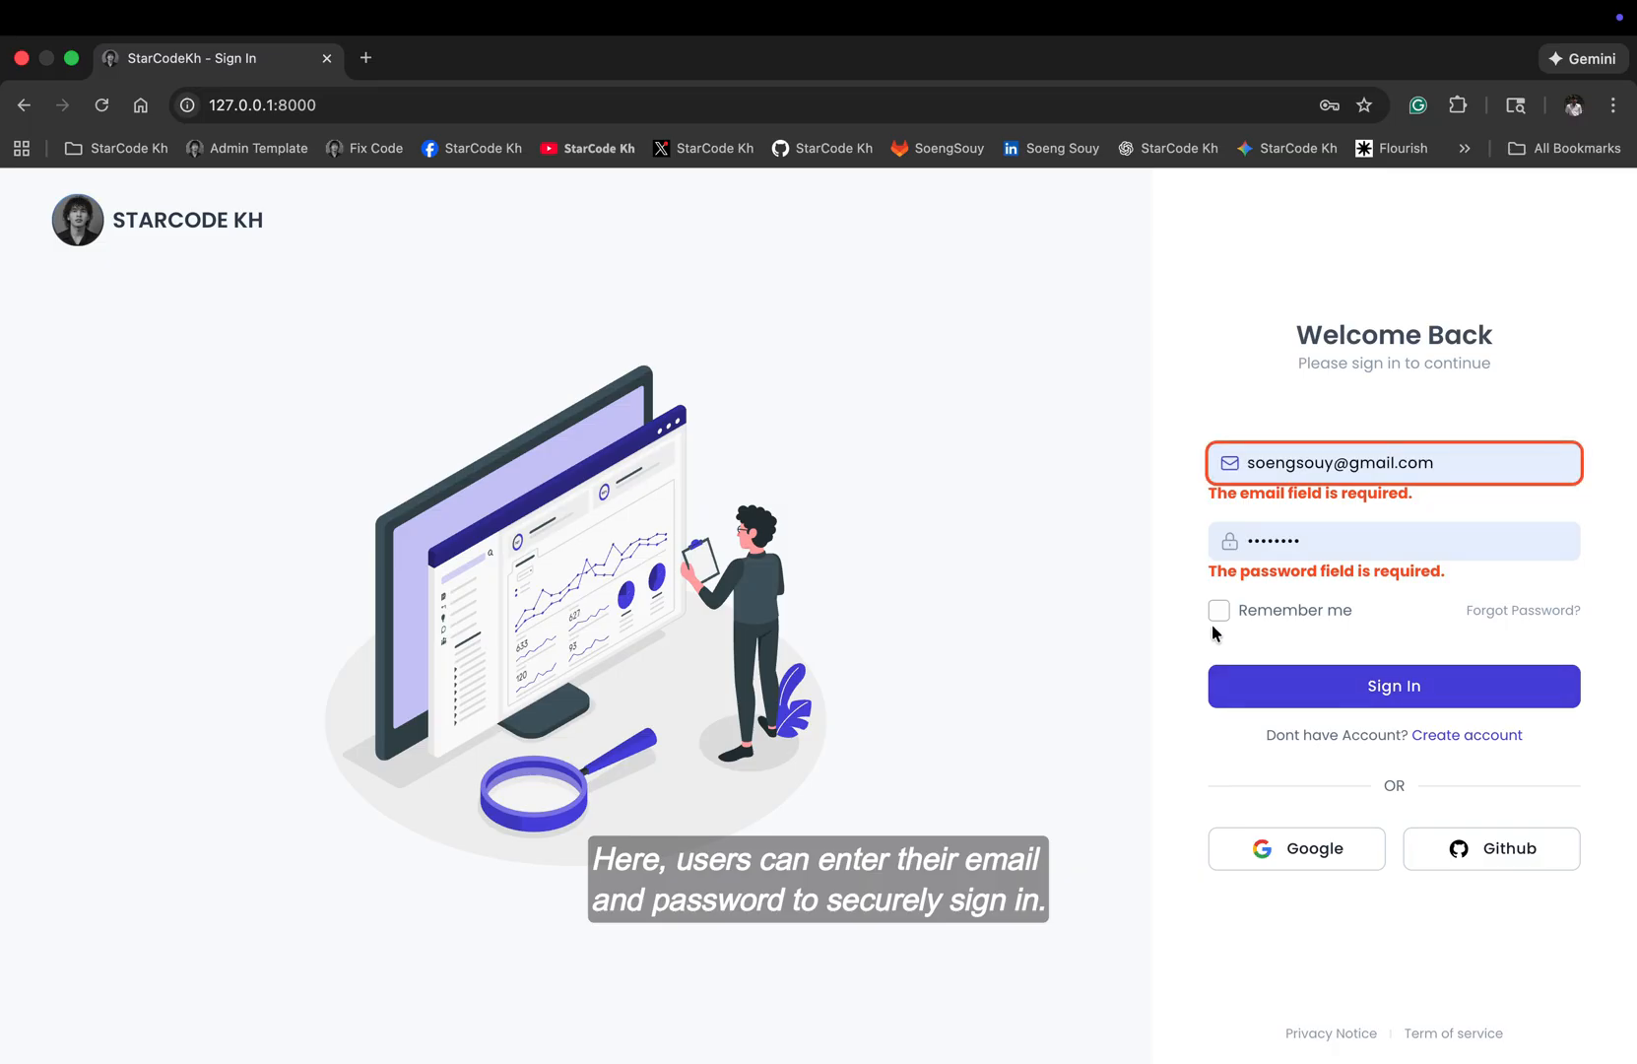
left_click(1393, 685)
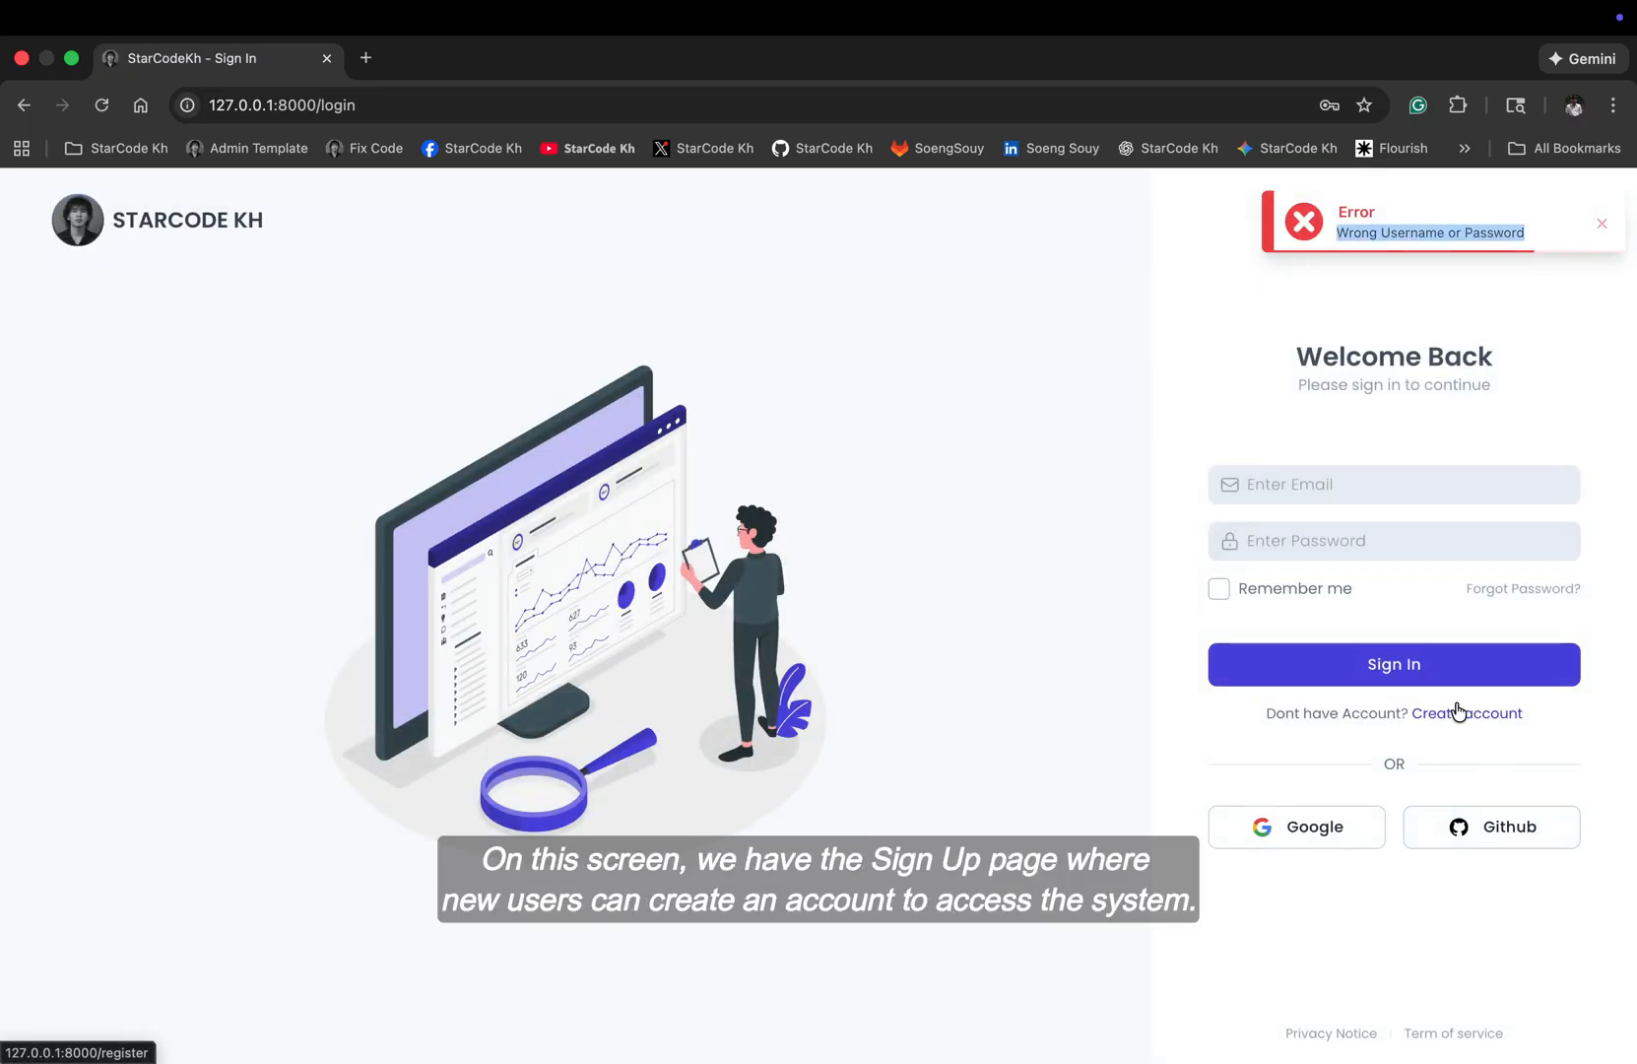
left_click(1493, 713)
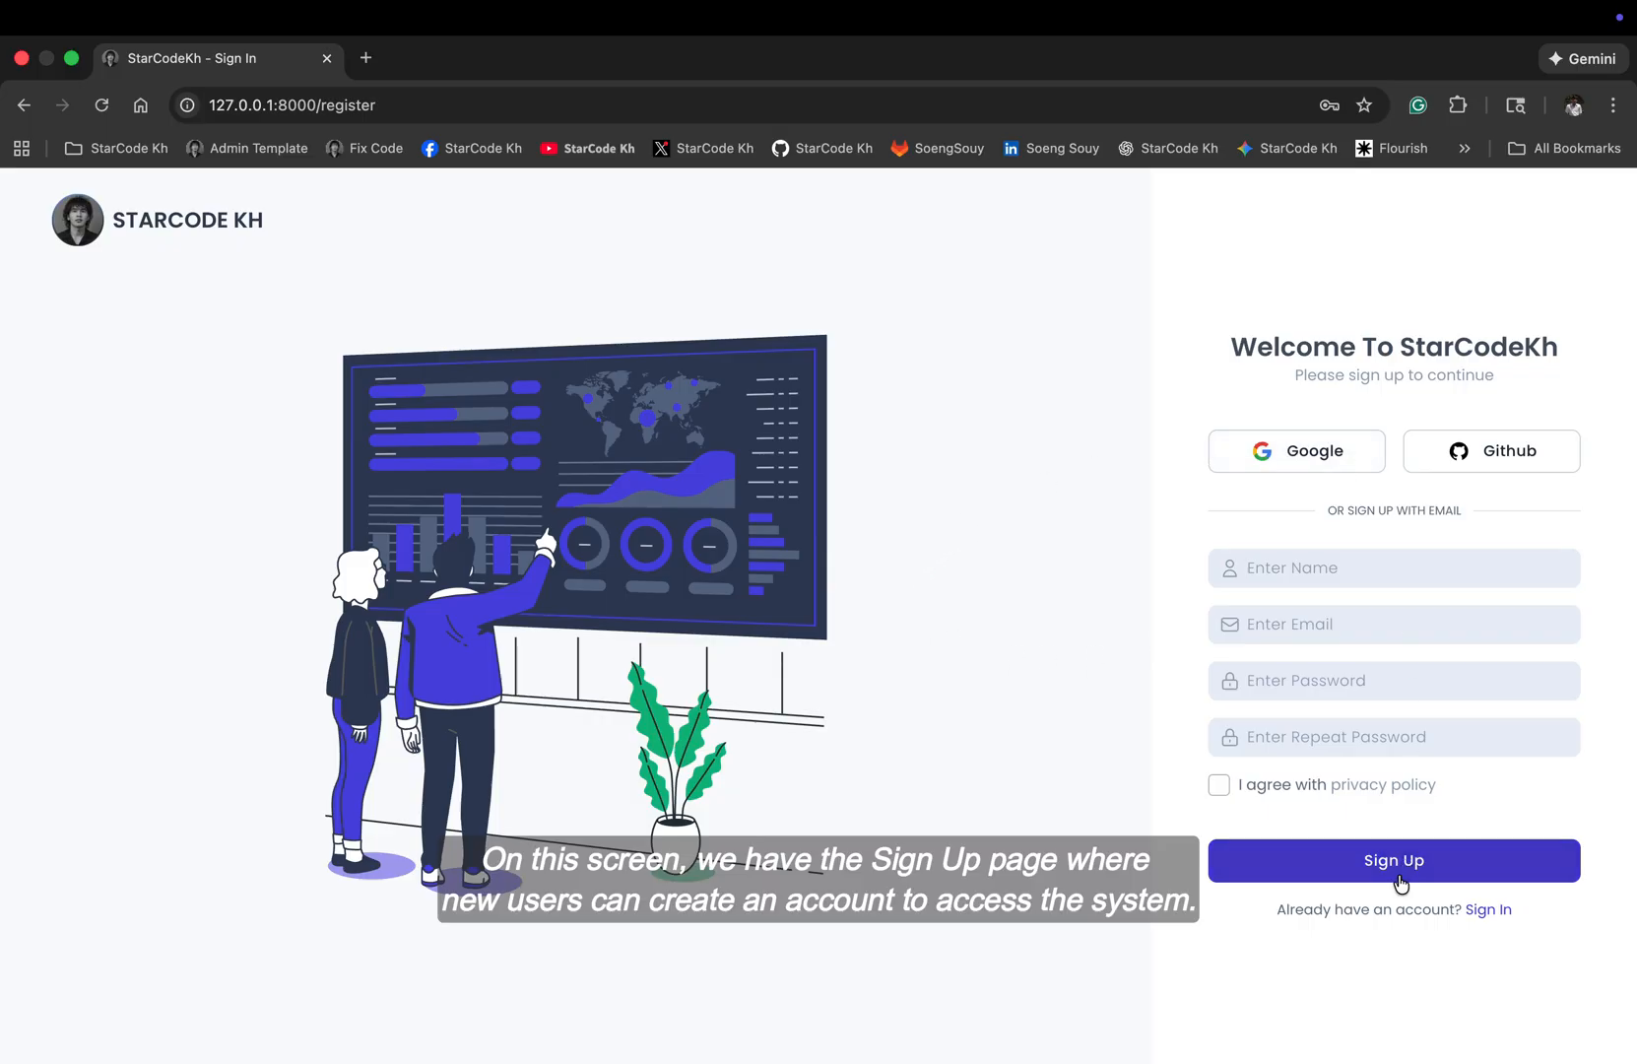
left_click(1393, 860)
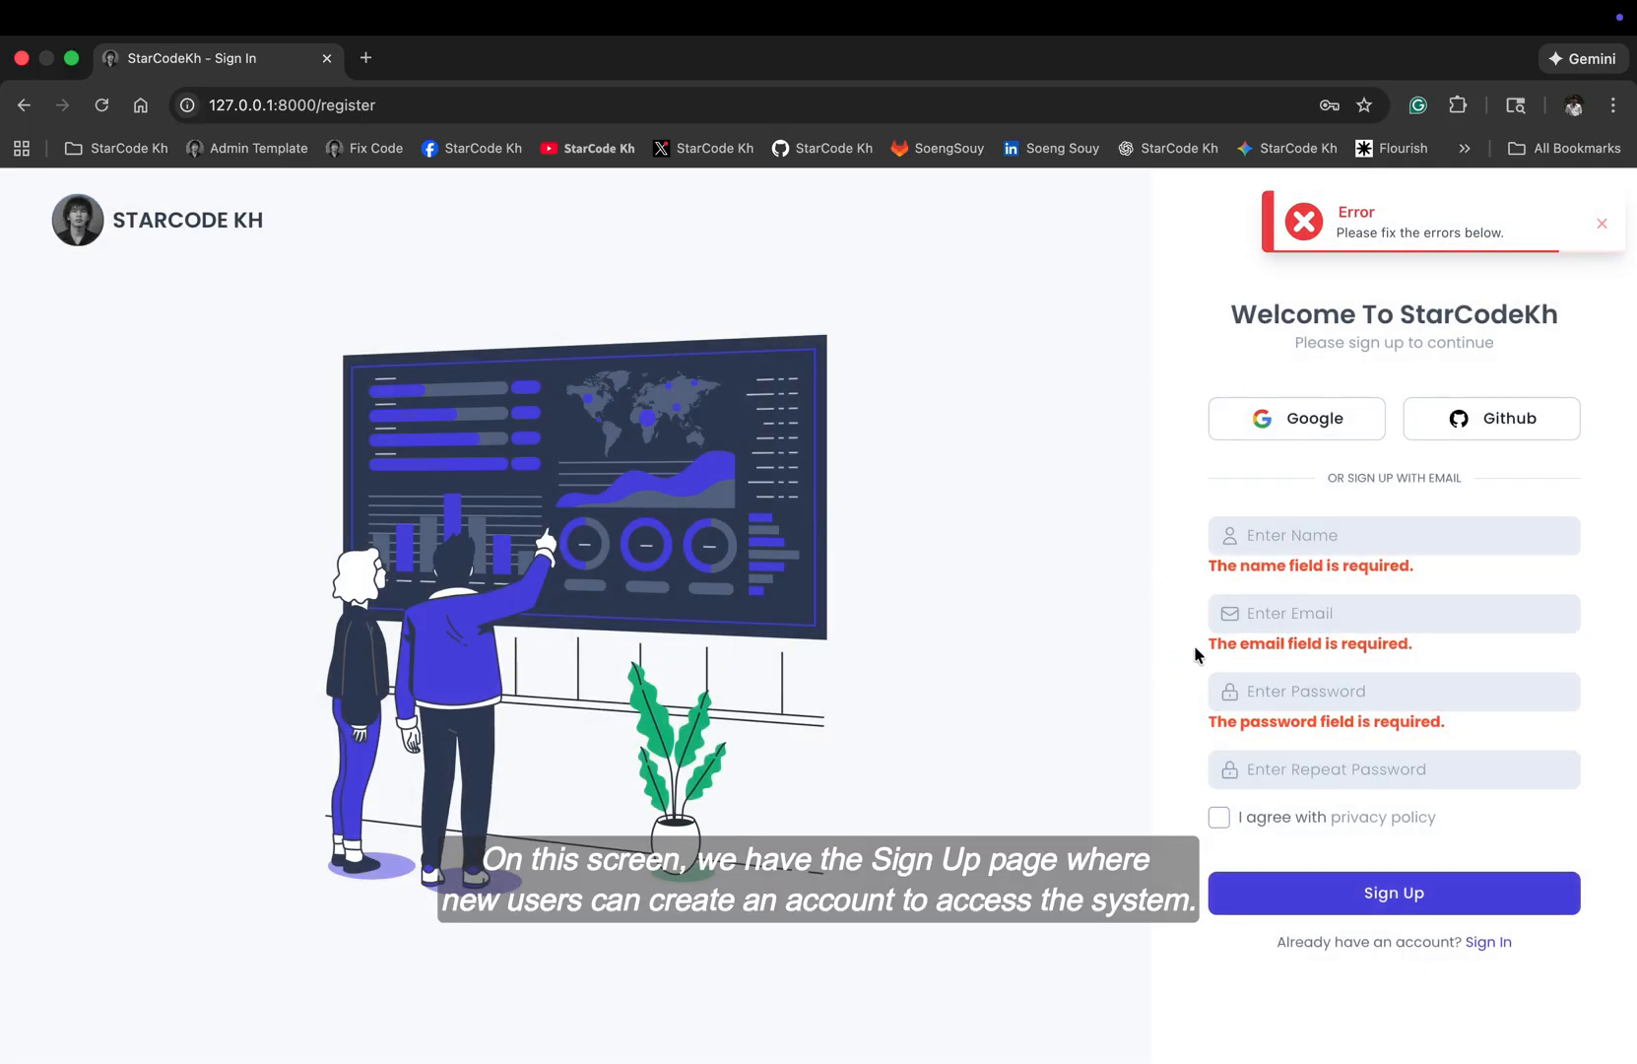
type("Soeng Souy")
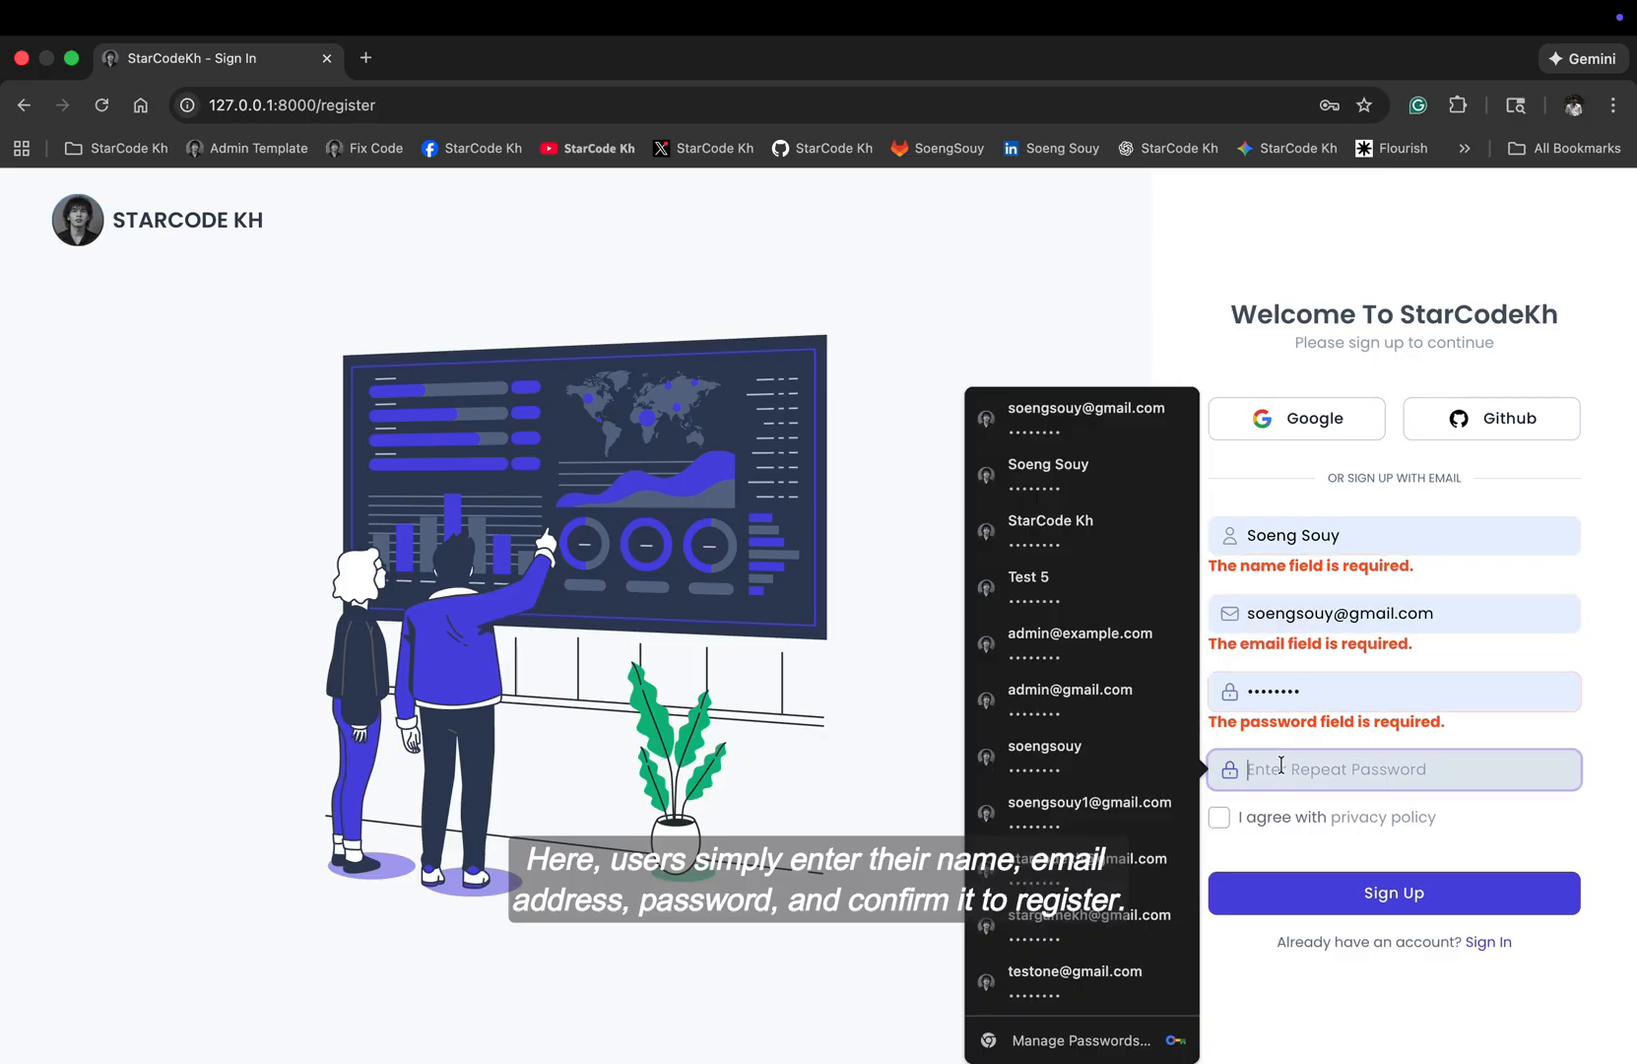
left_click(1393, 892)
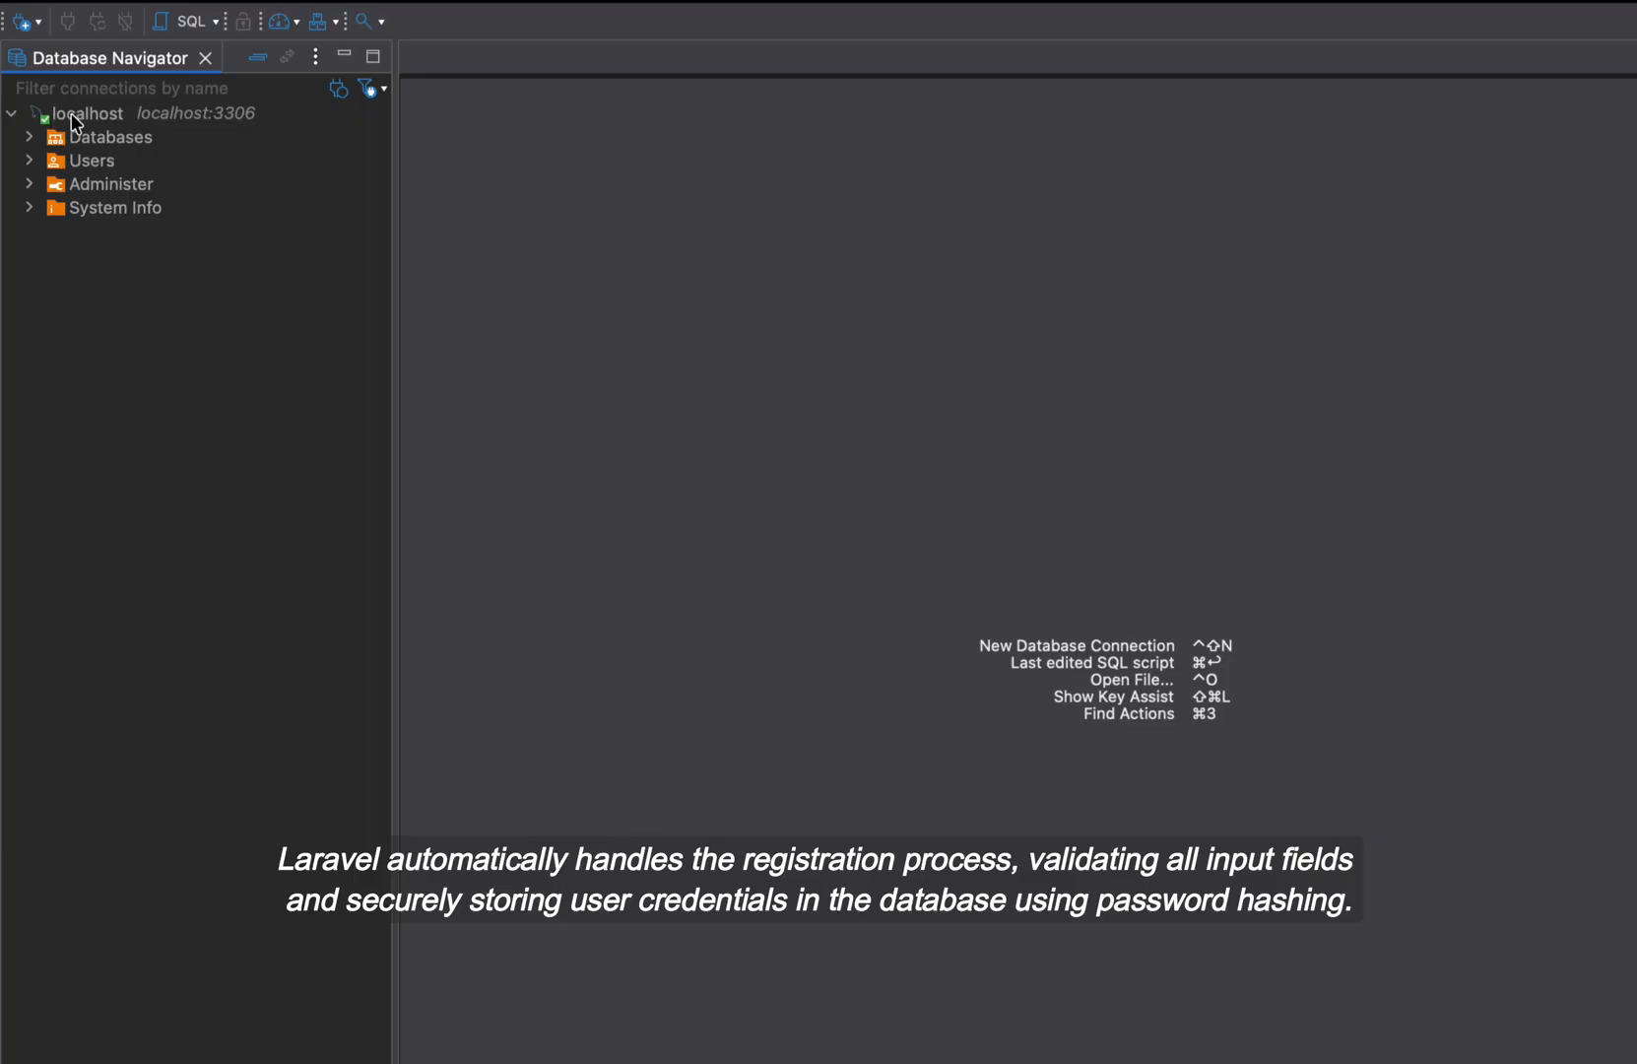
Step: Open the admin_template_db database on localhost in DBeaver and view its users table
right_click(89, 112)
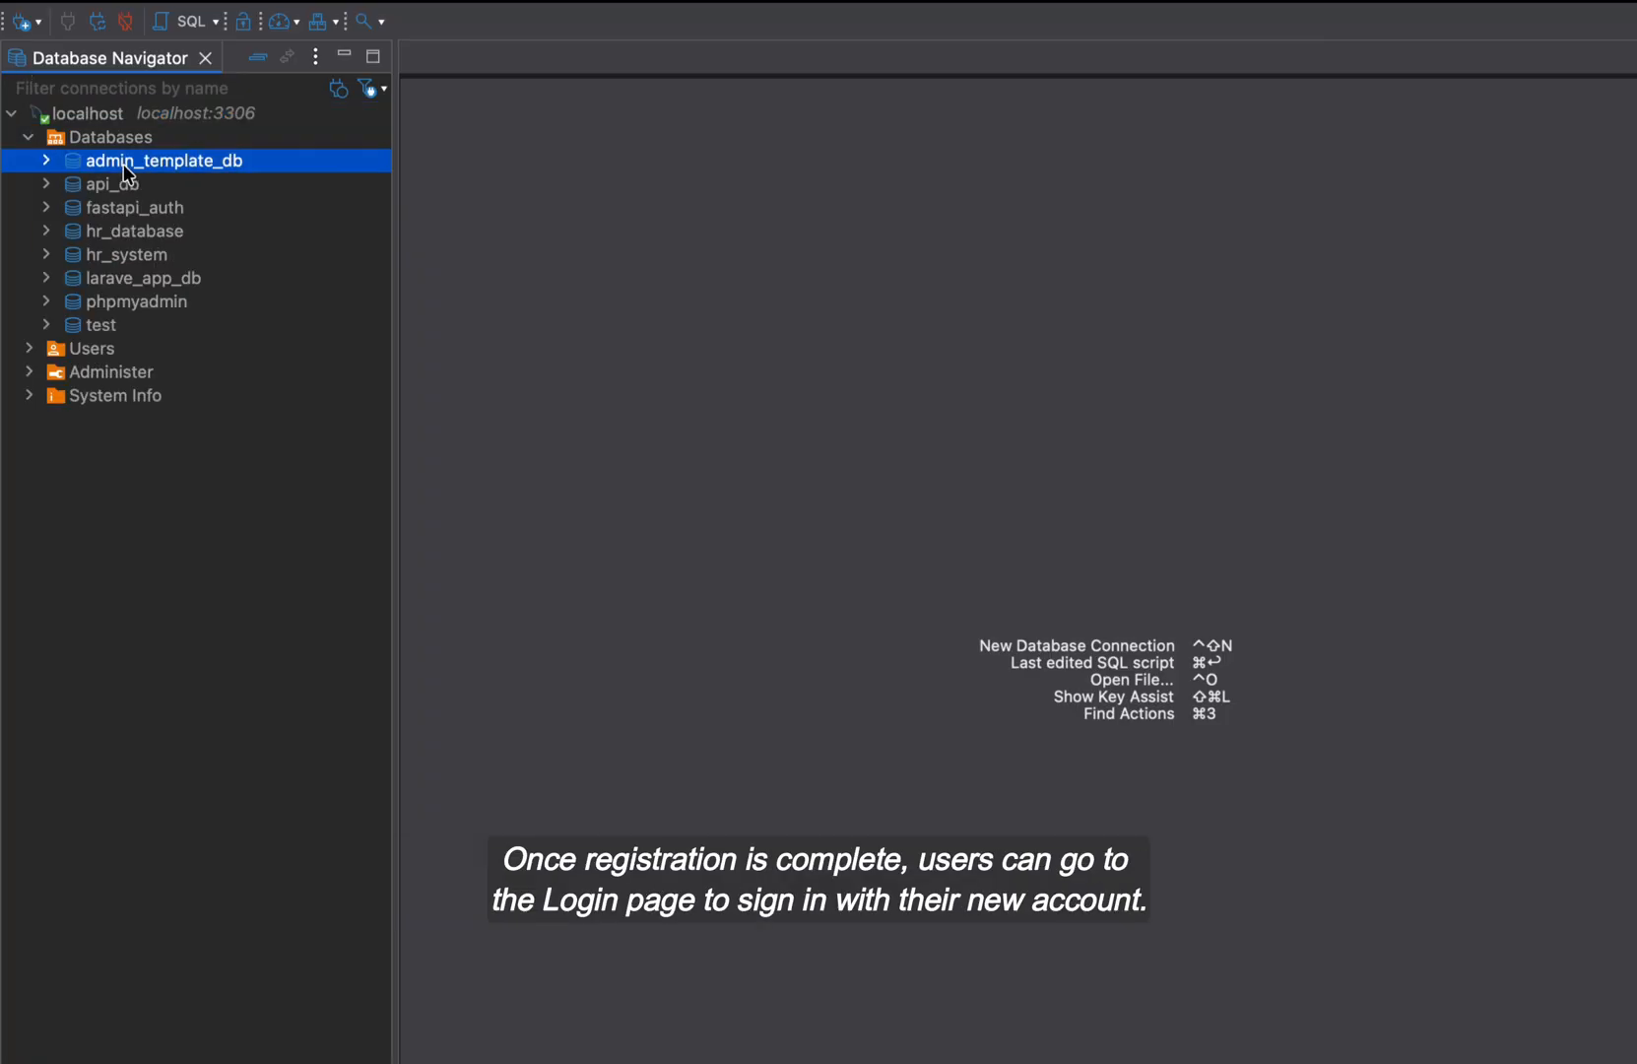
double_click(162, 159)
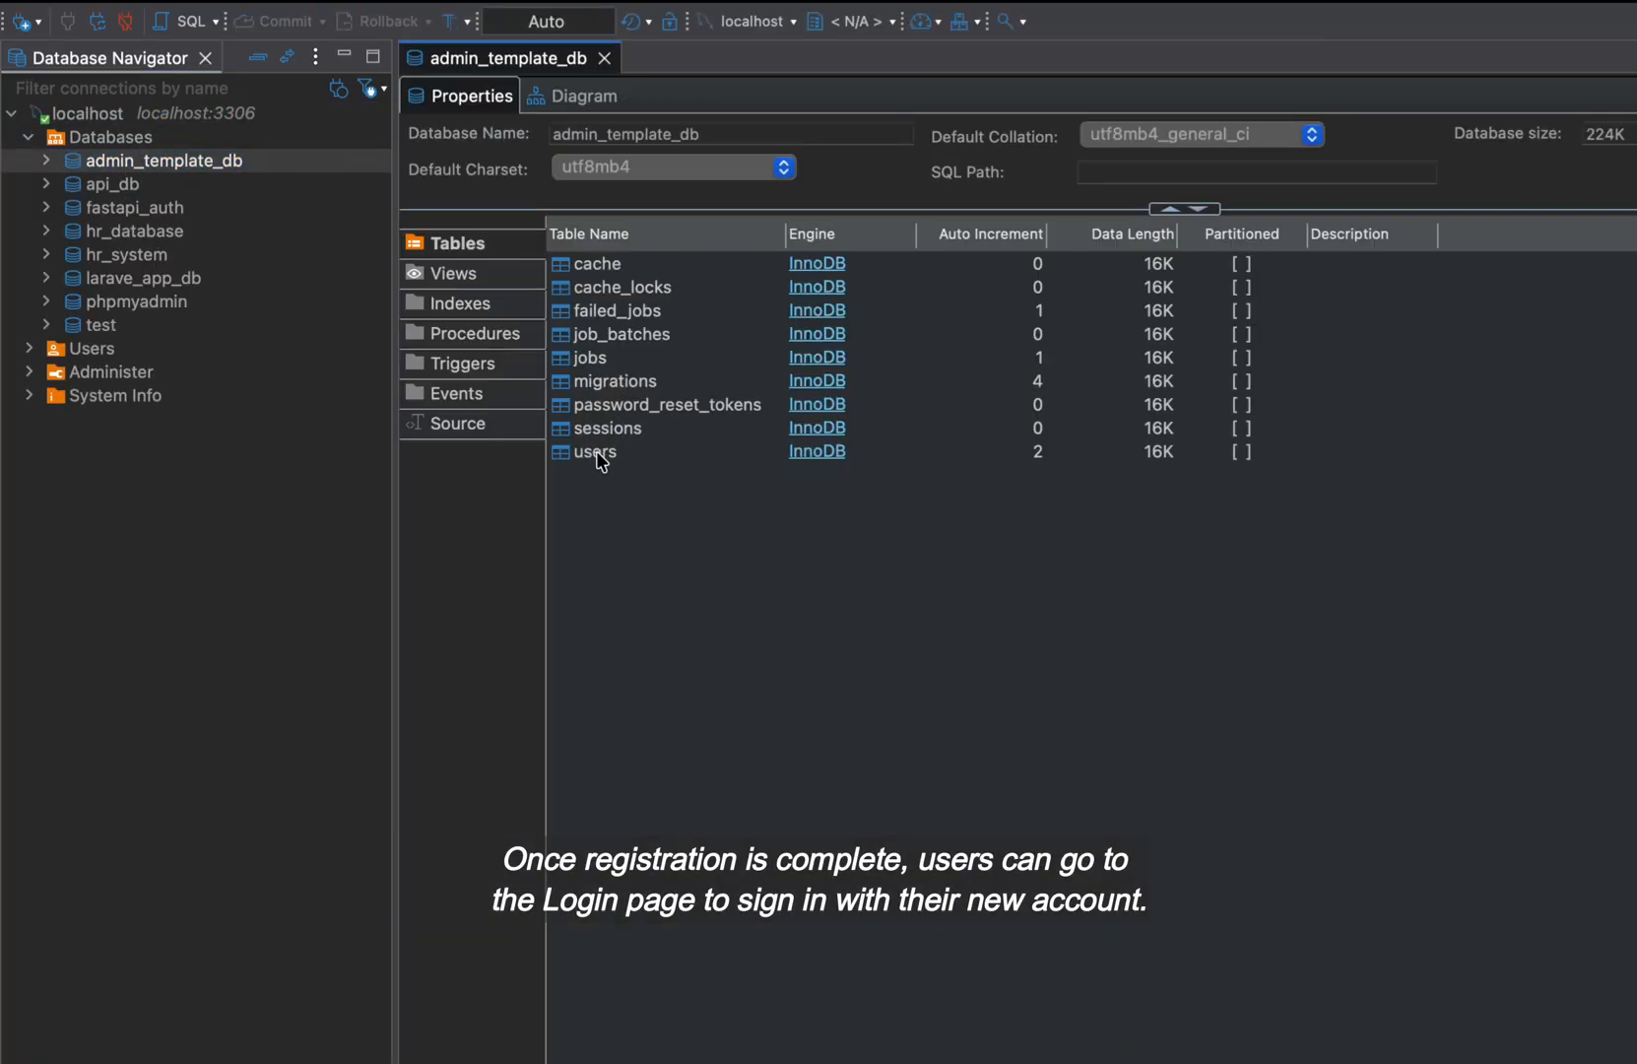
double_click(596, 451)
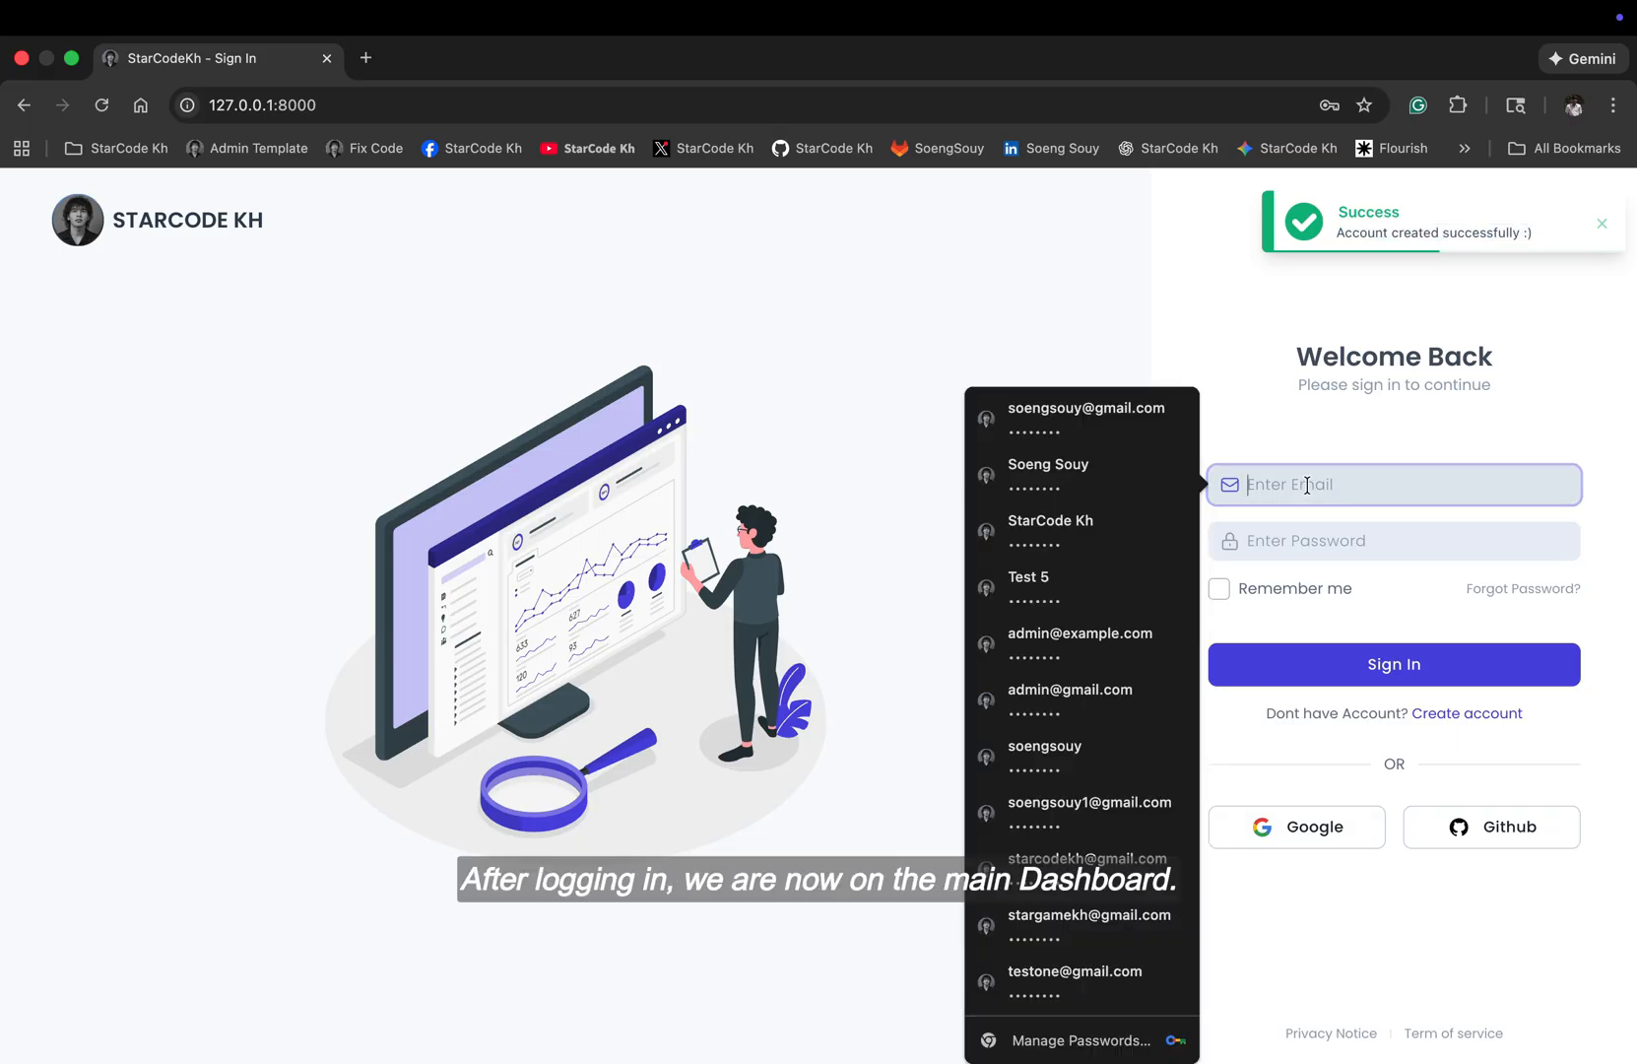
Step: Sign in with the new account, browse the Projects search category, then enable dark mode
left_click(1083, 407)
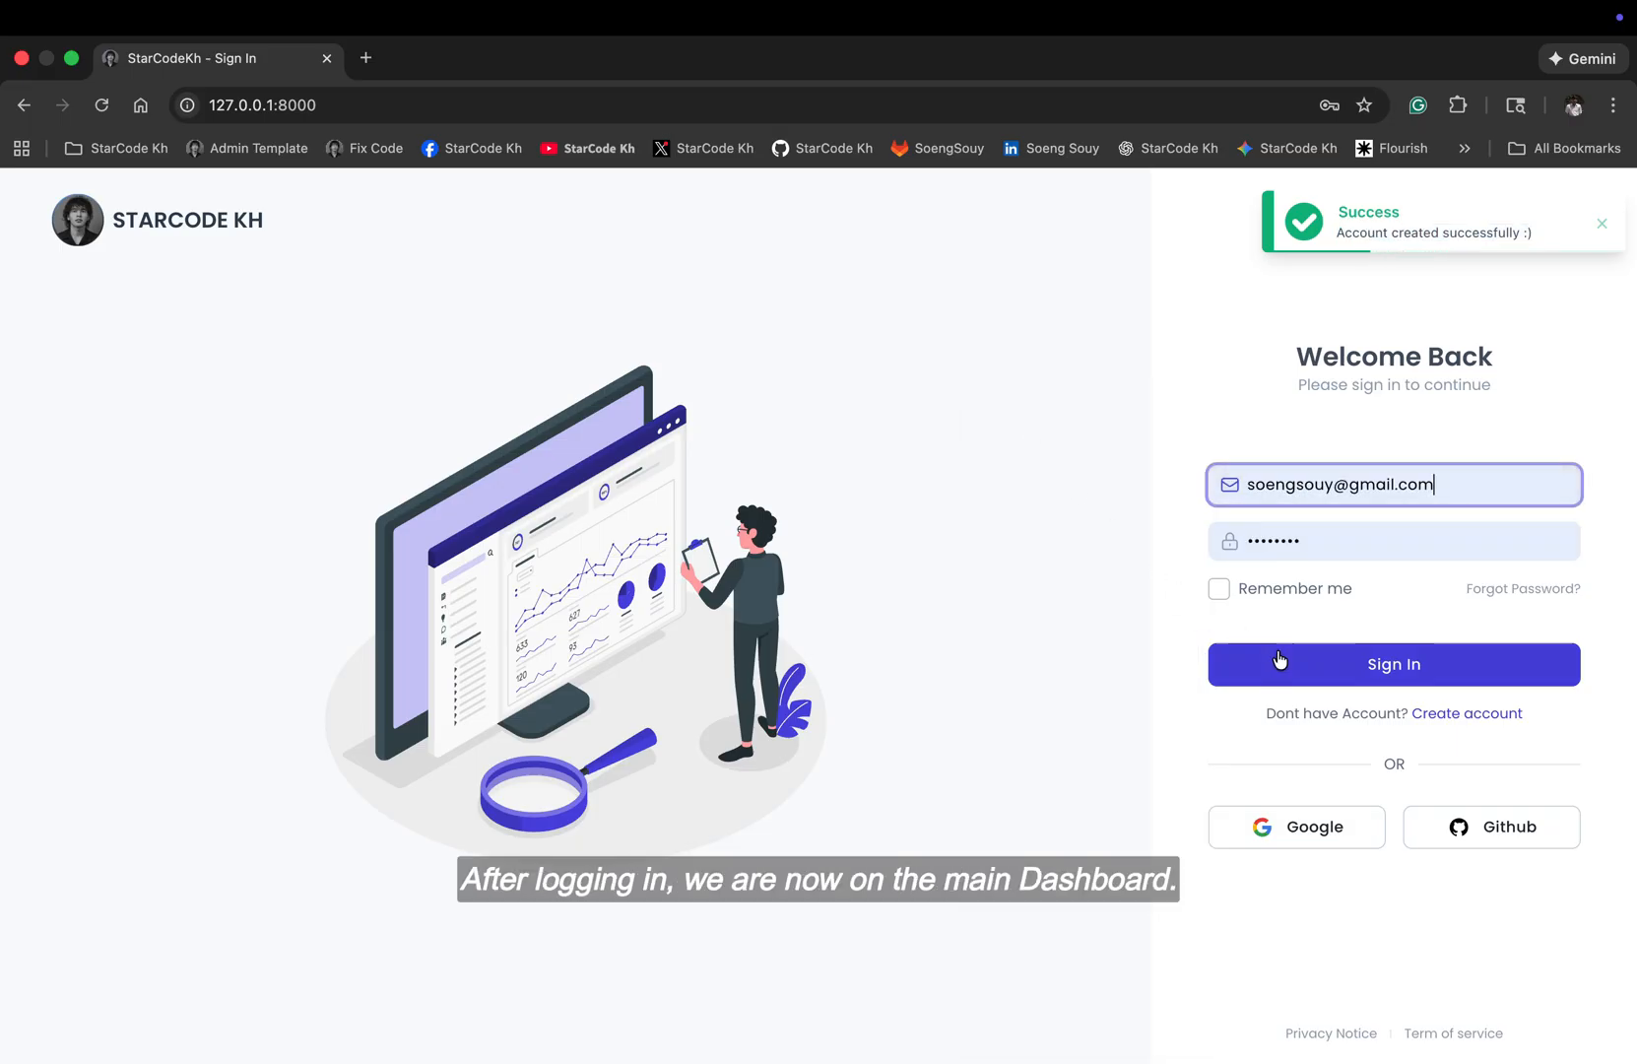
left_click(1393, 664)
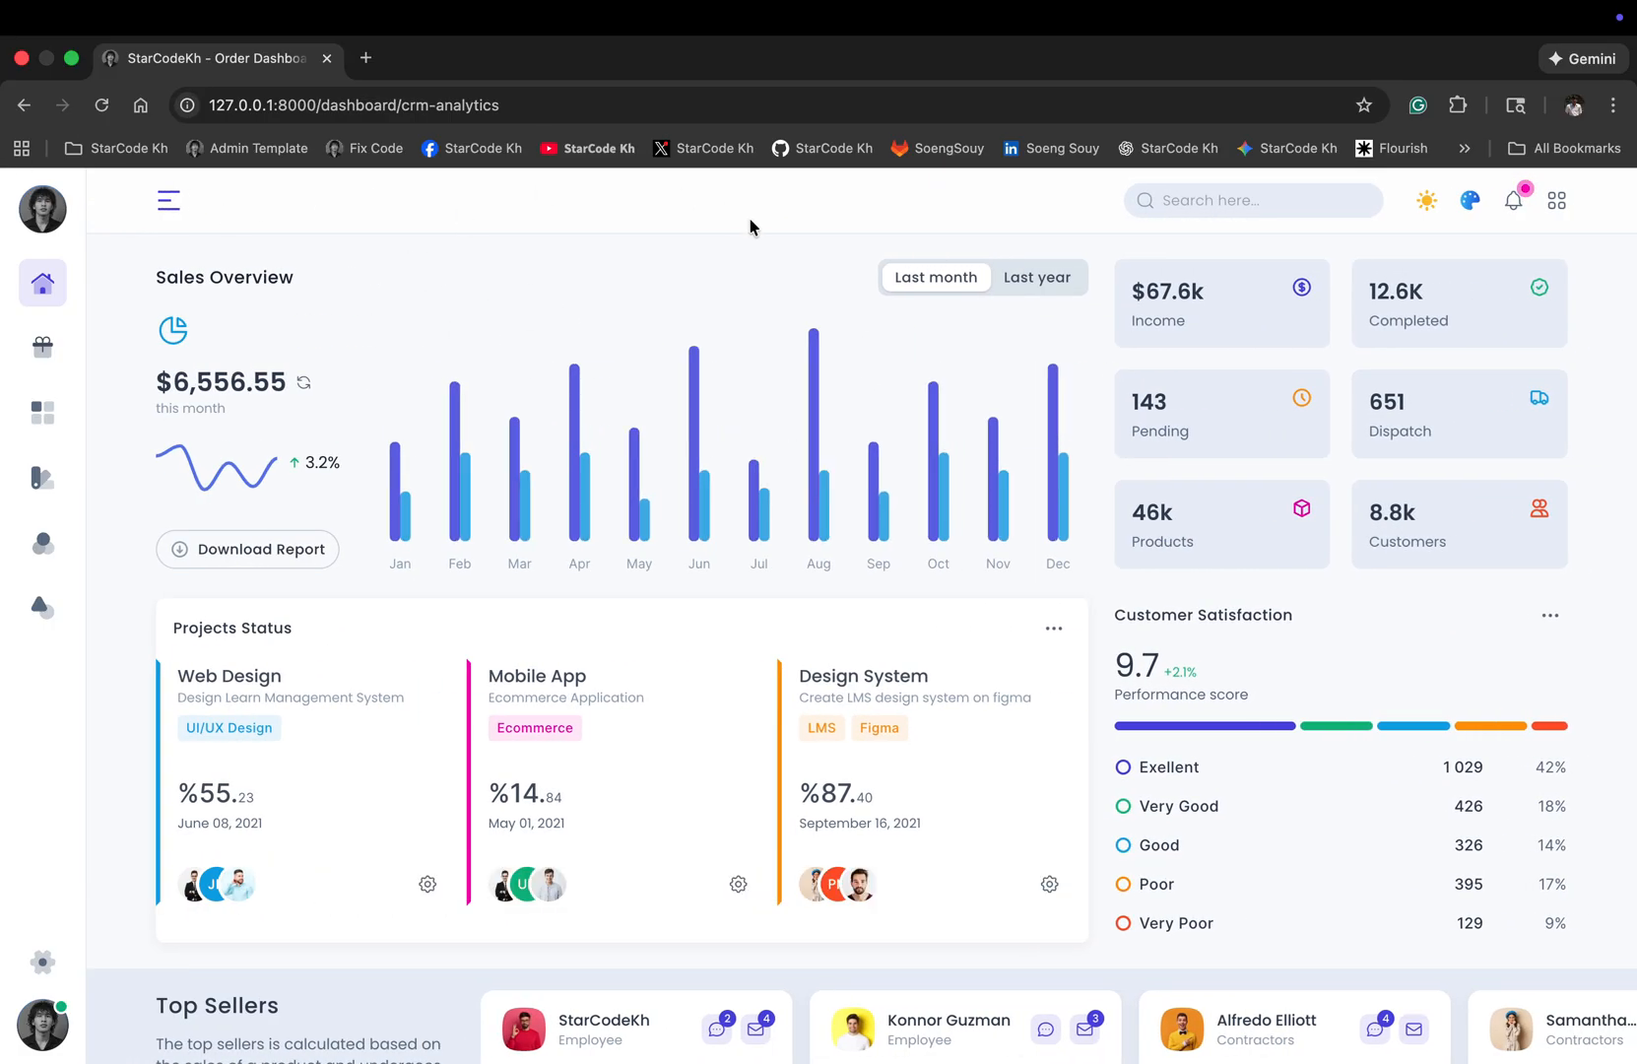
left_click(1253, 199)
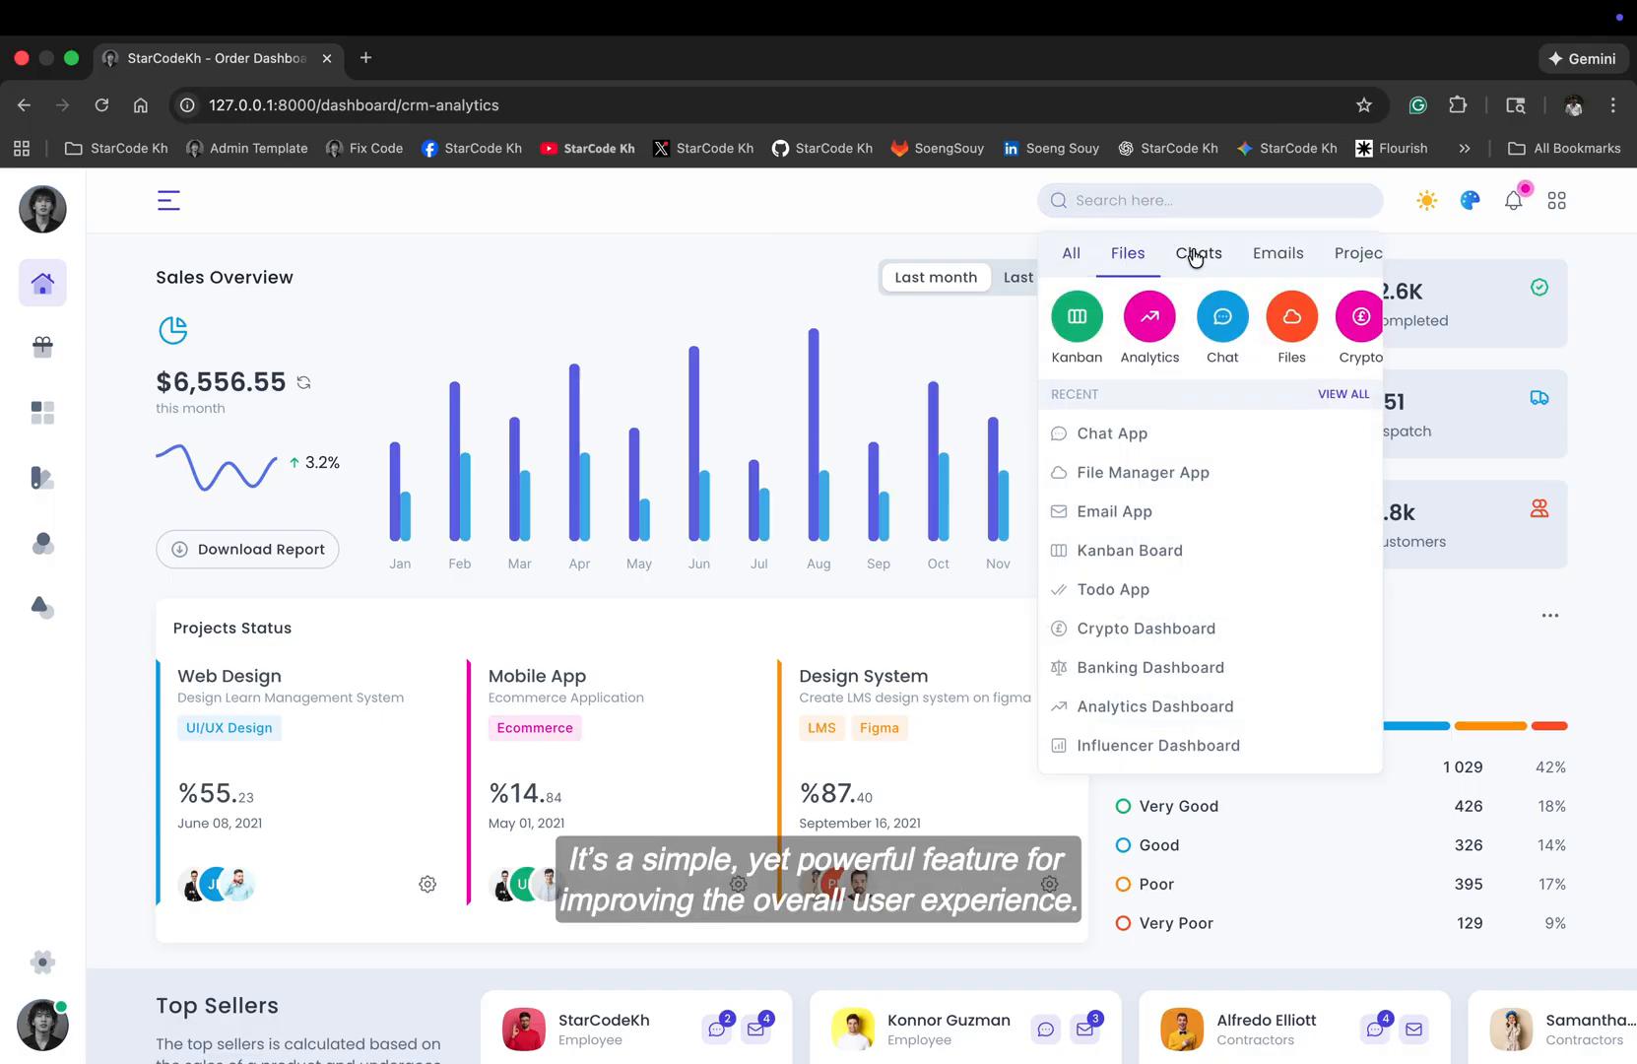
left_click(1359, 252)
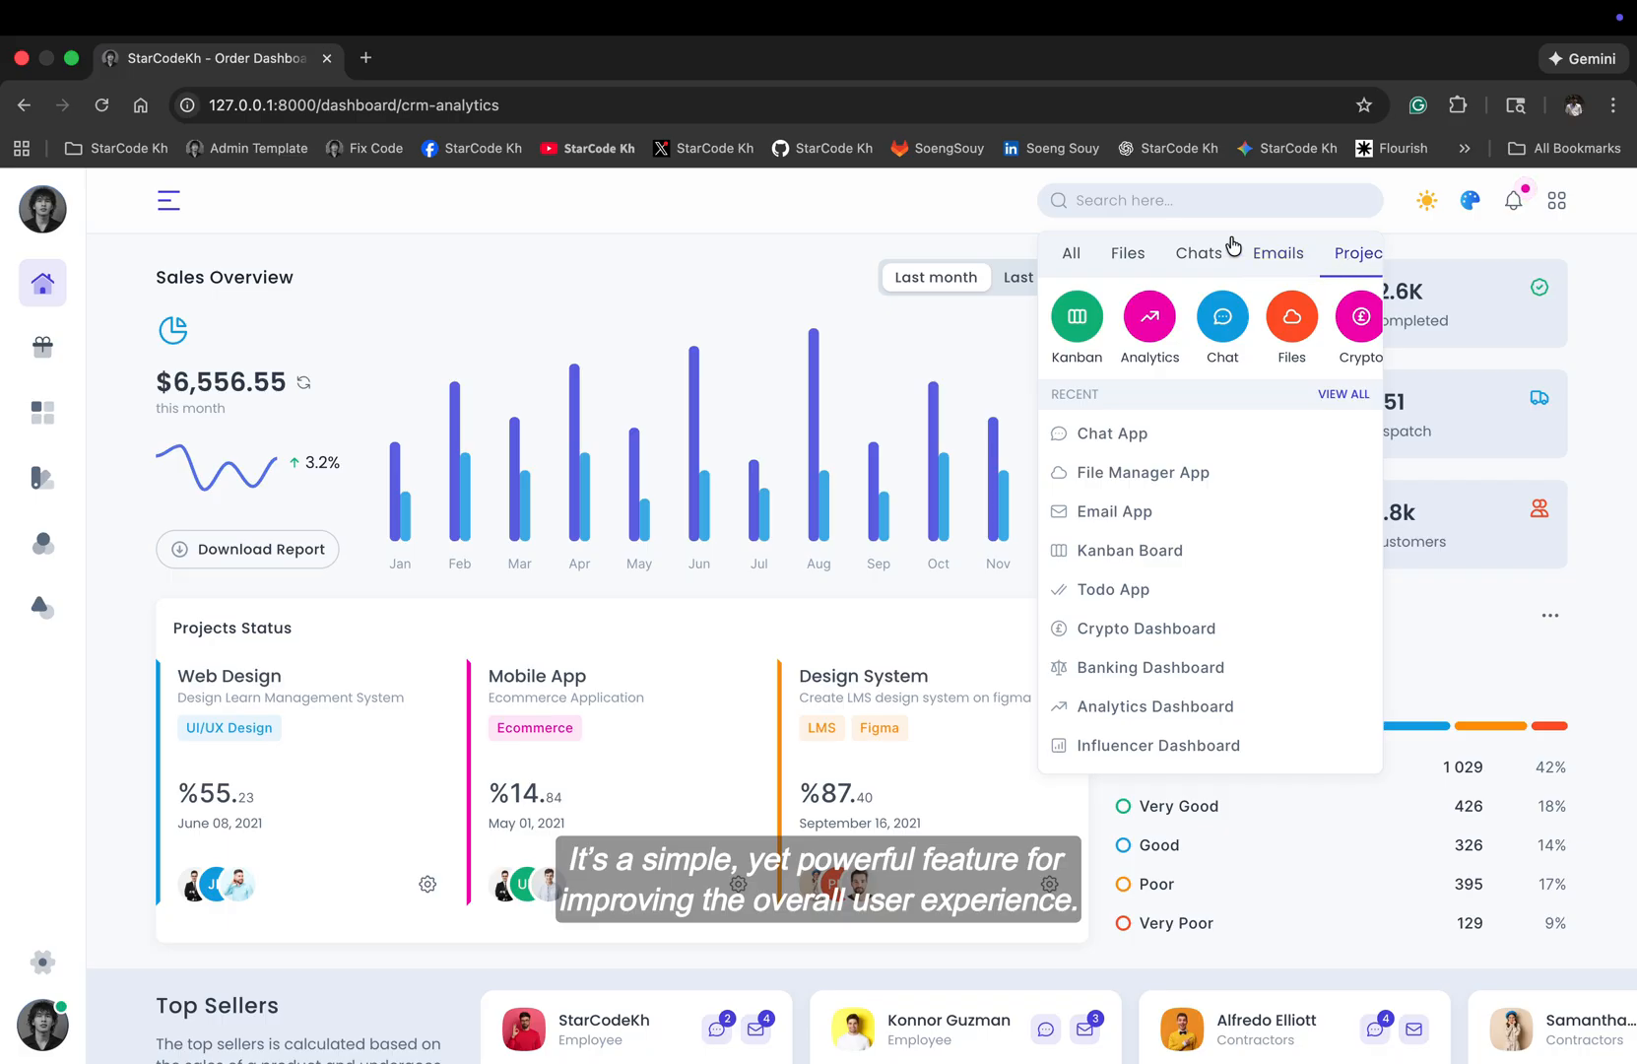
left_click(1208, 199)
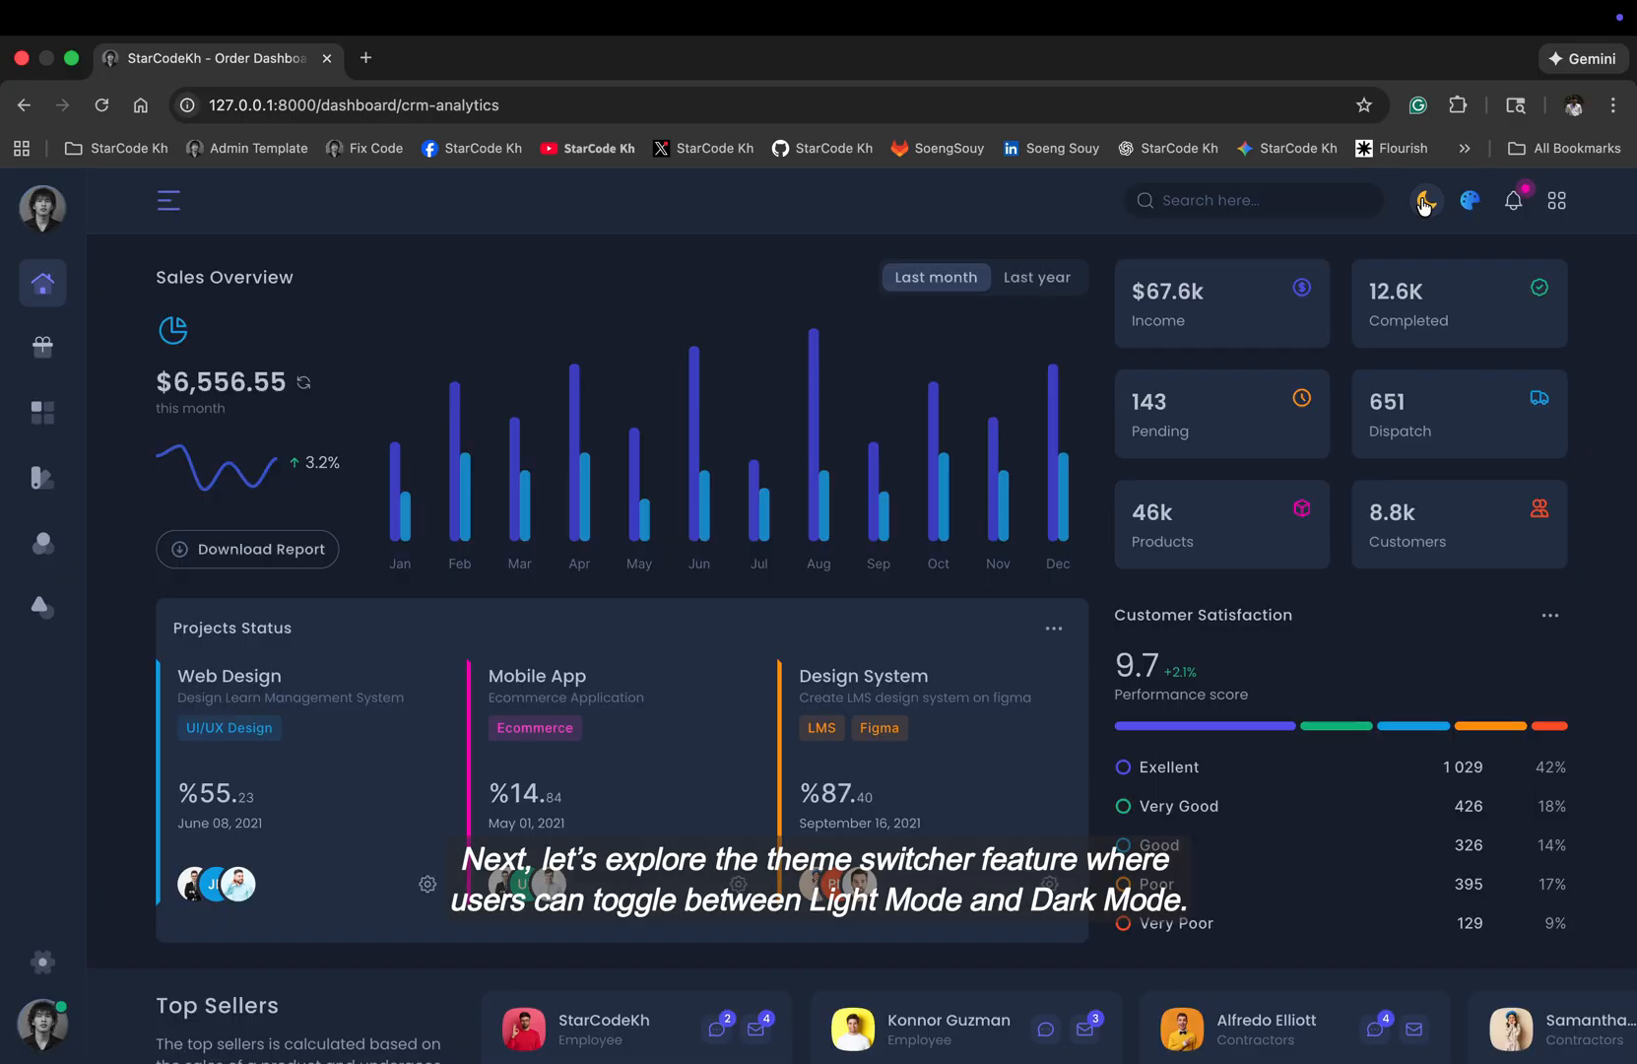
Step: Restore light mode and view the notification center's Events tab, then All notifications
left_click(1424, 199)
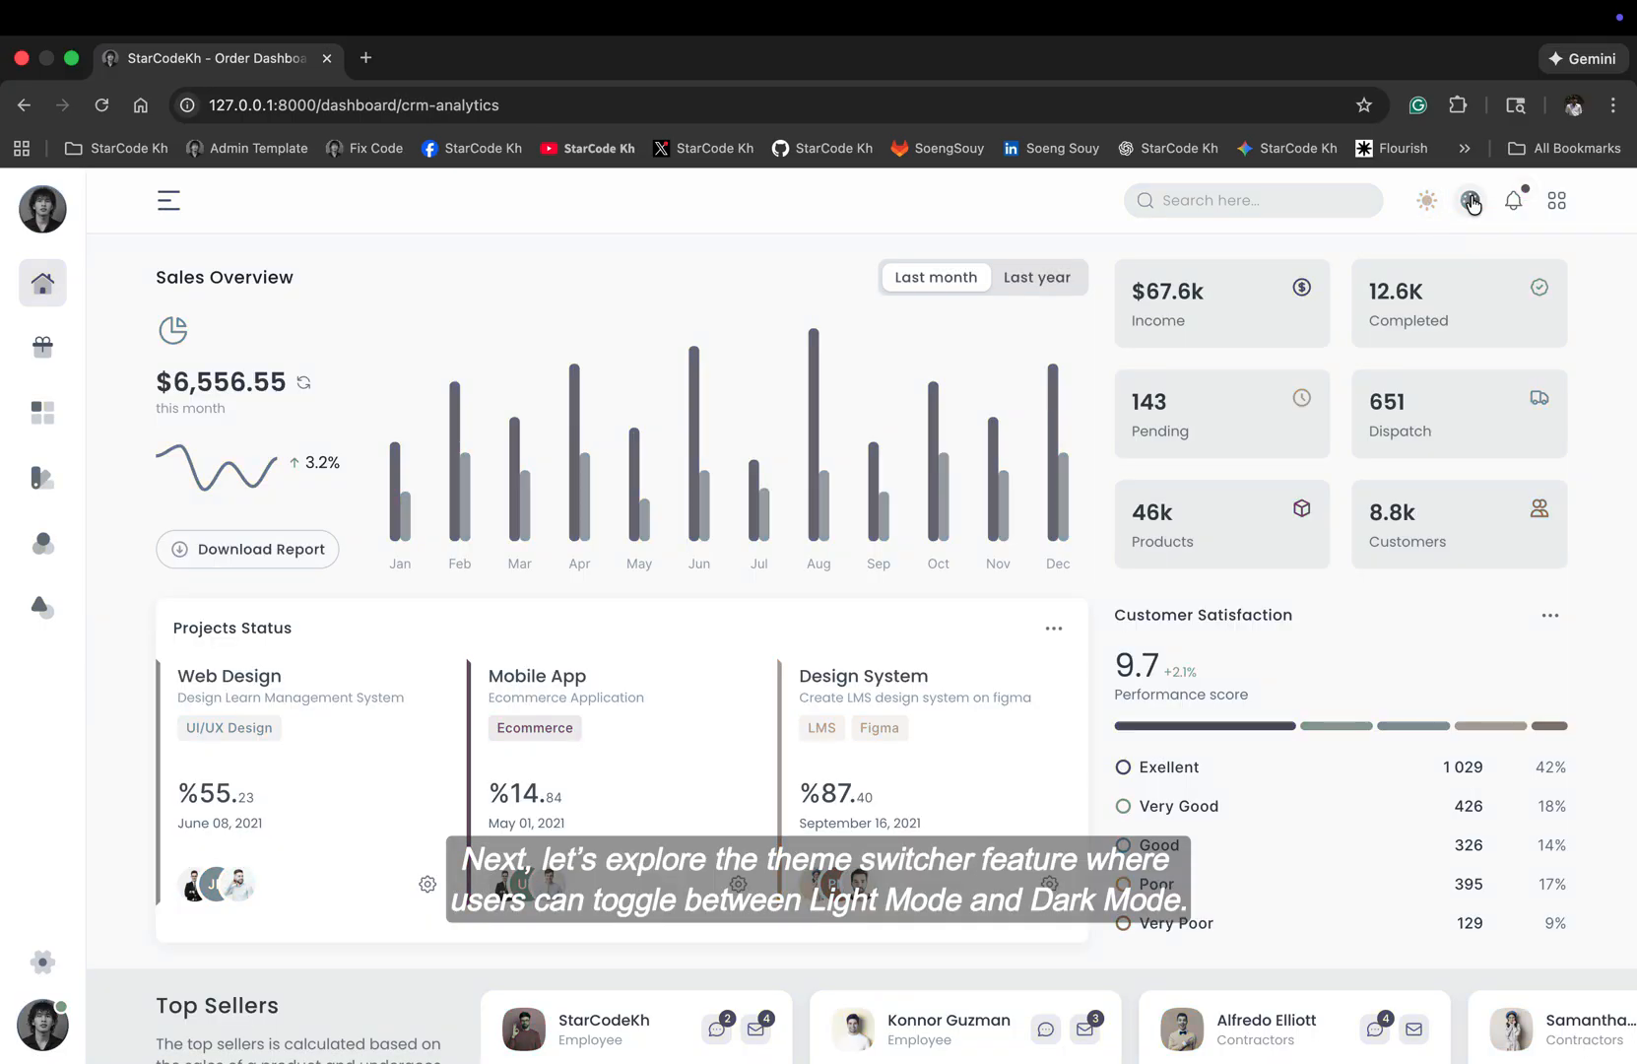
left_click(1513, 200)
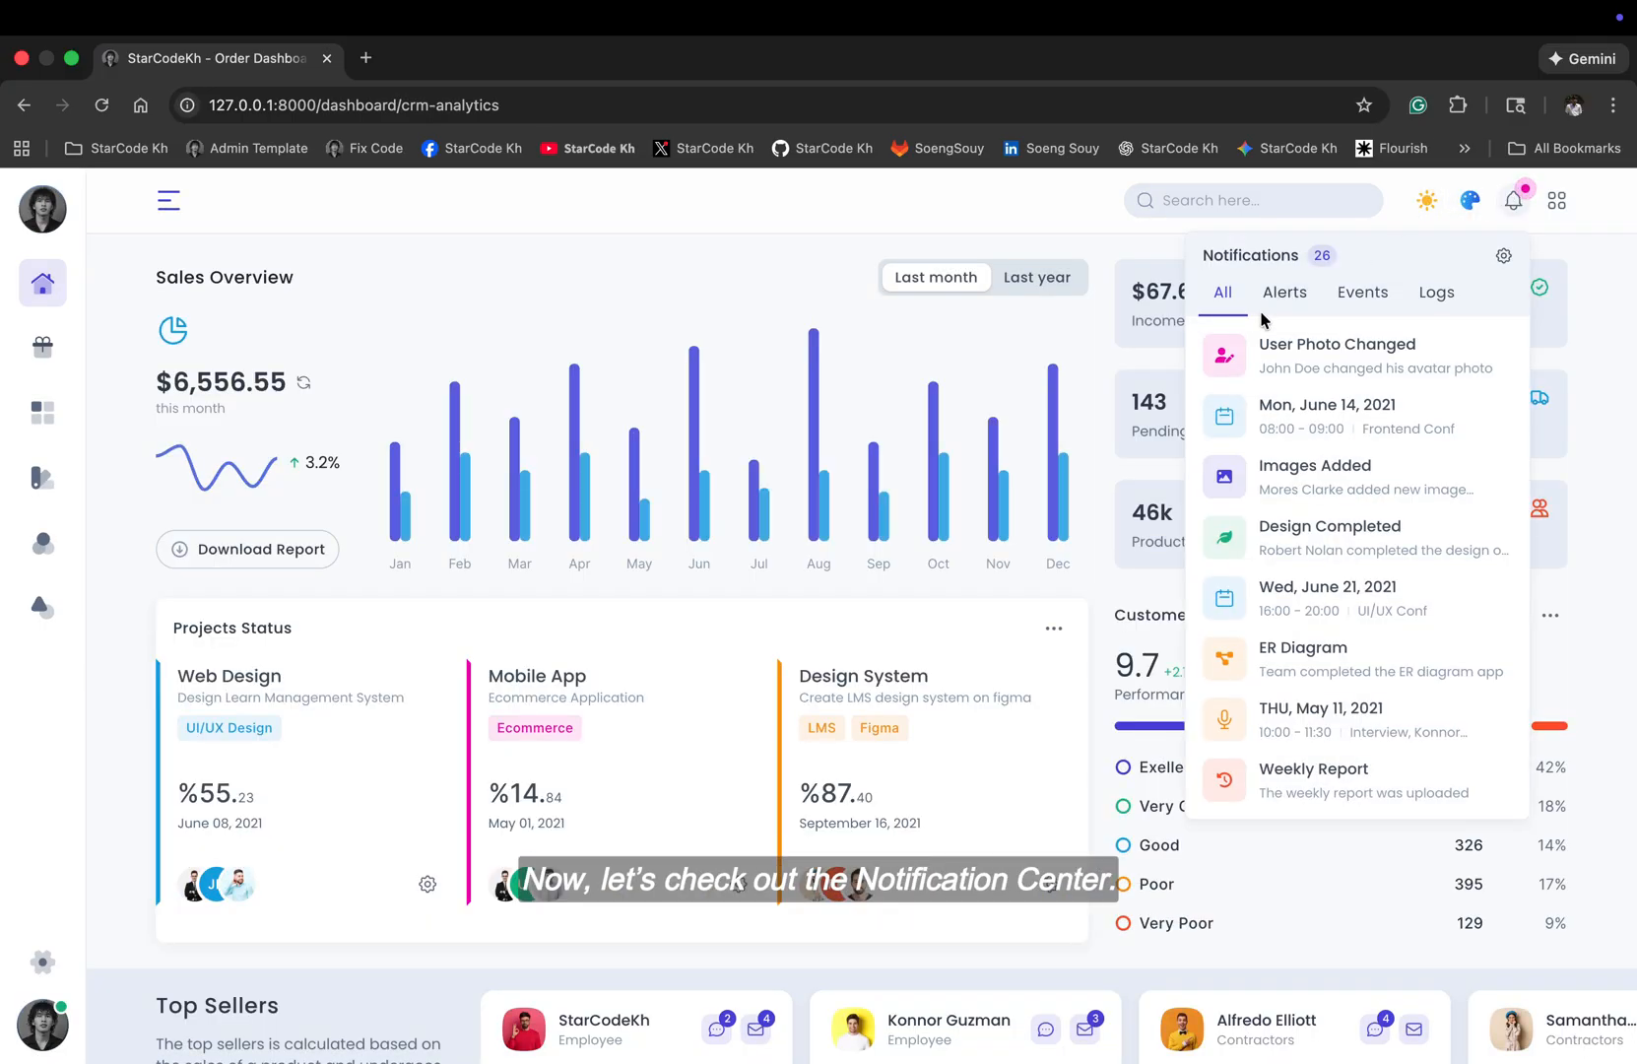
left_click(1362, 292)
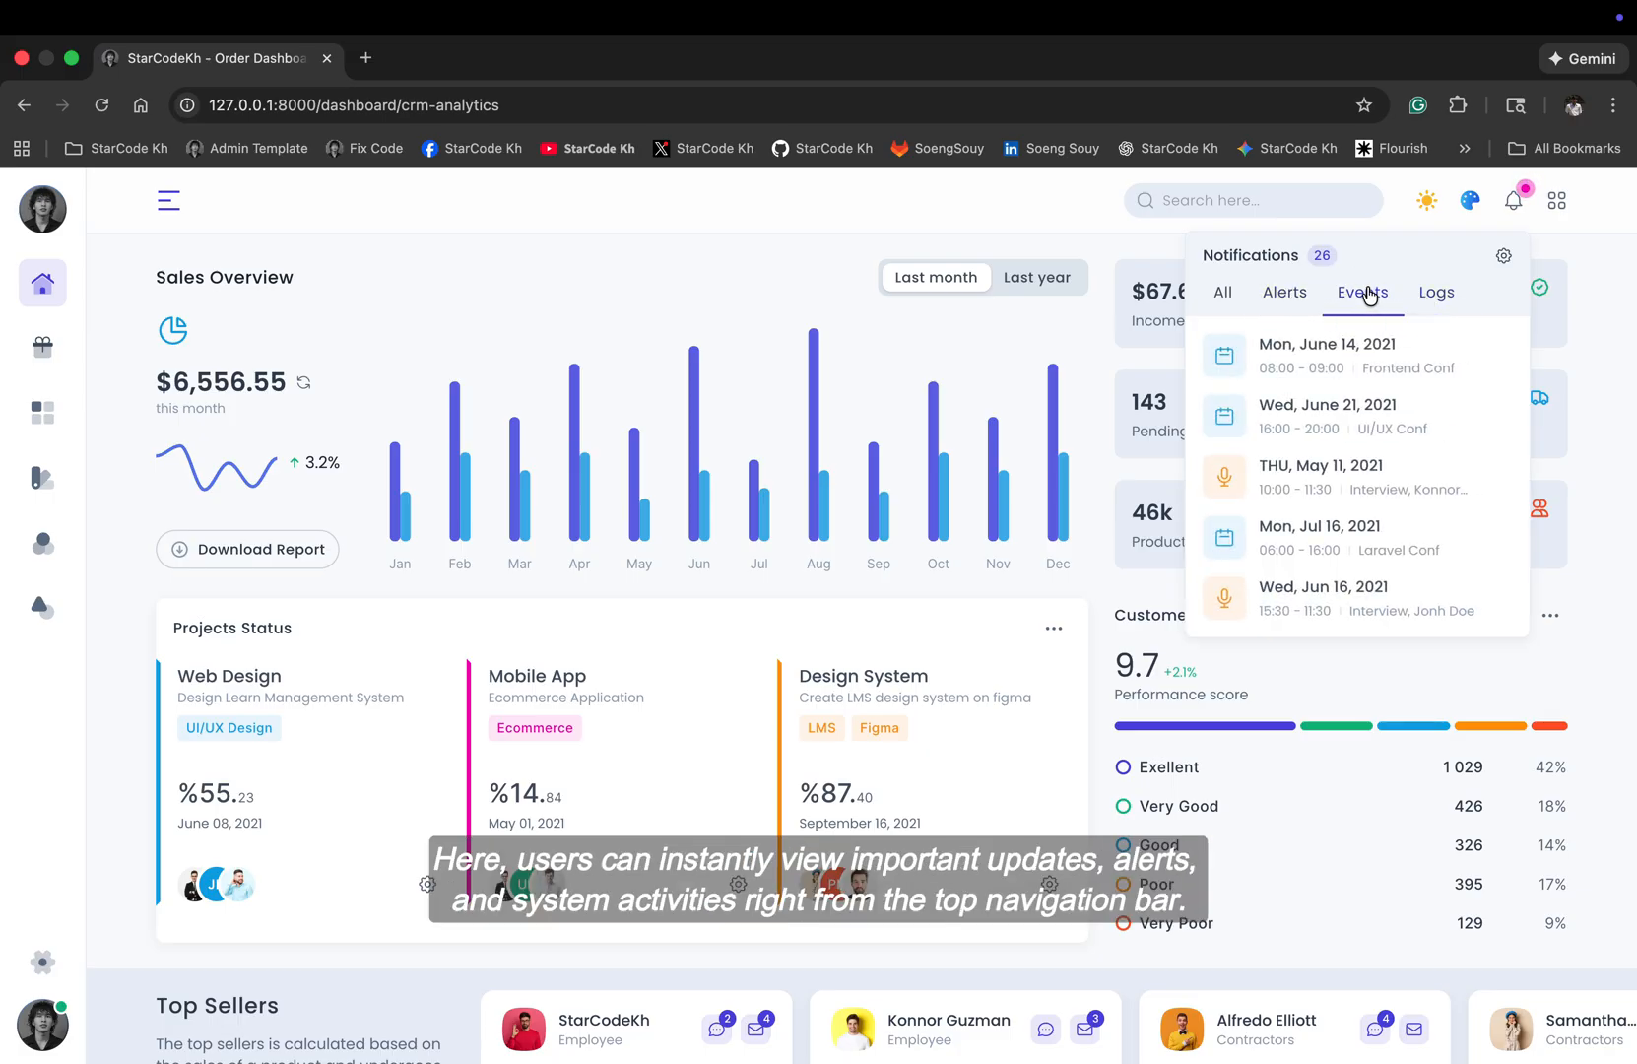
left_click(1222, 292)
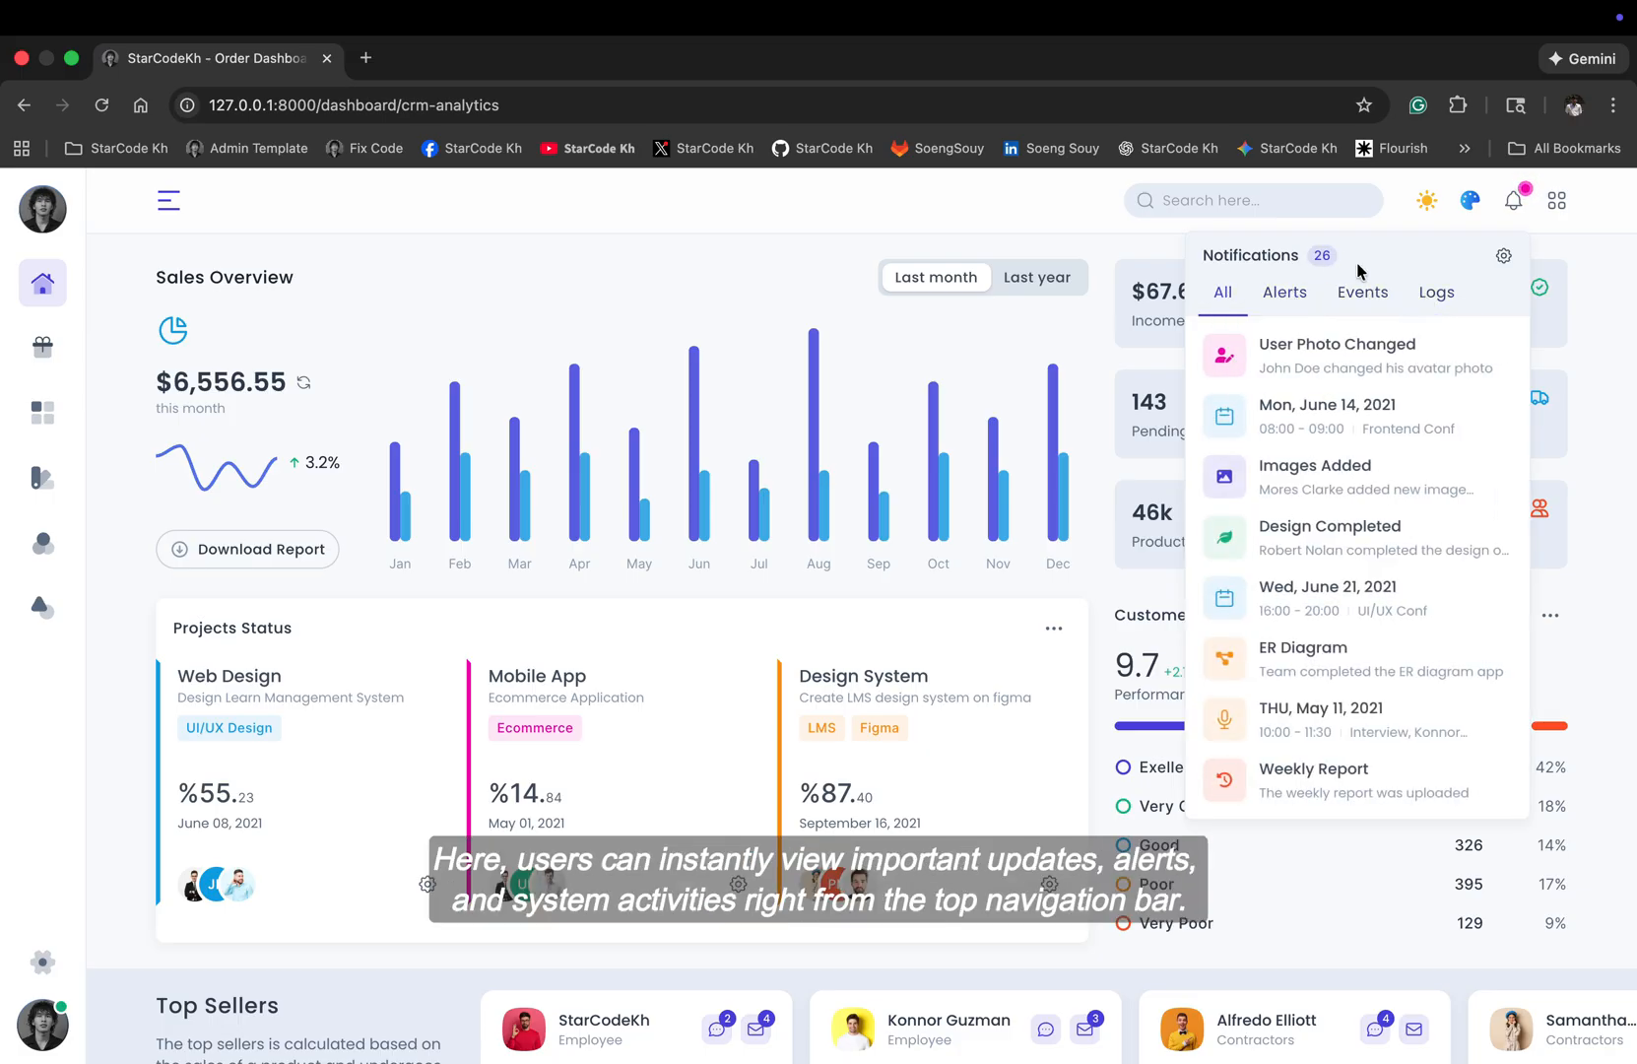
mouse_move(1514, 199)
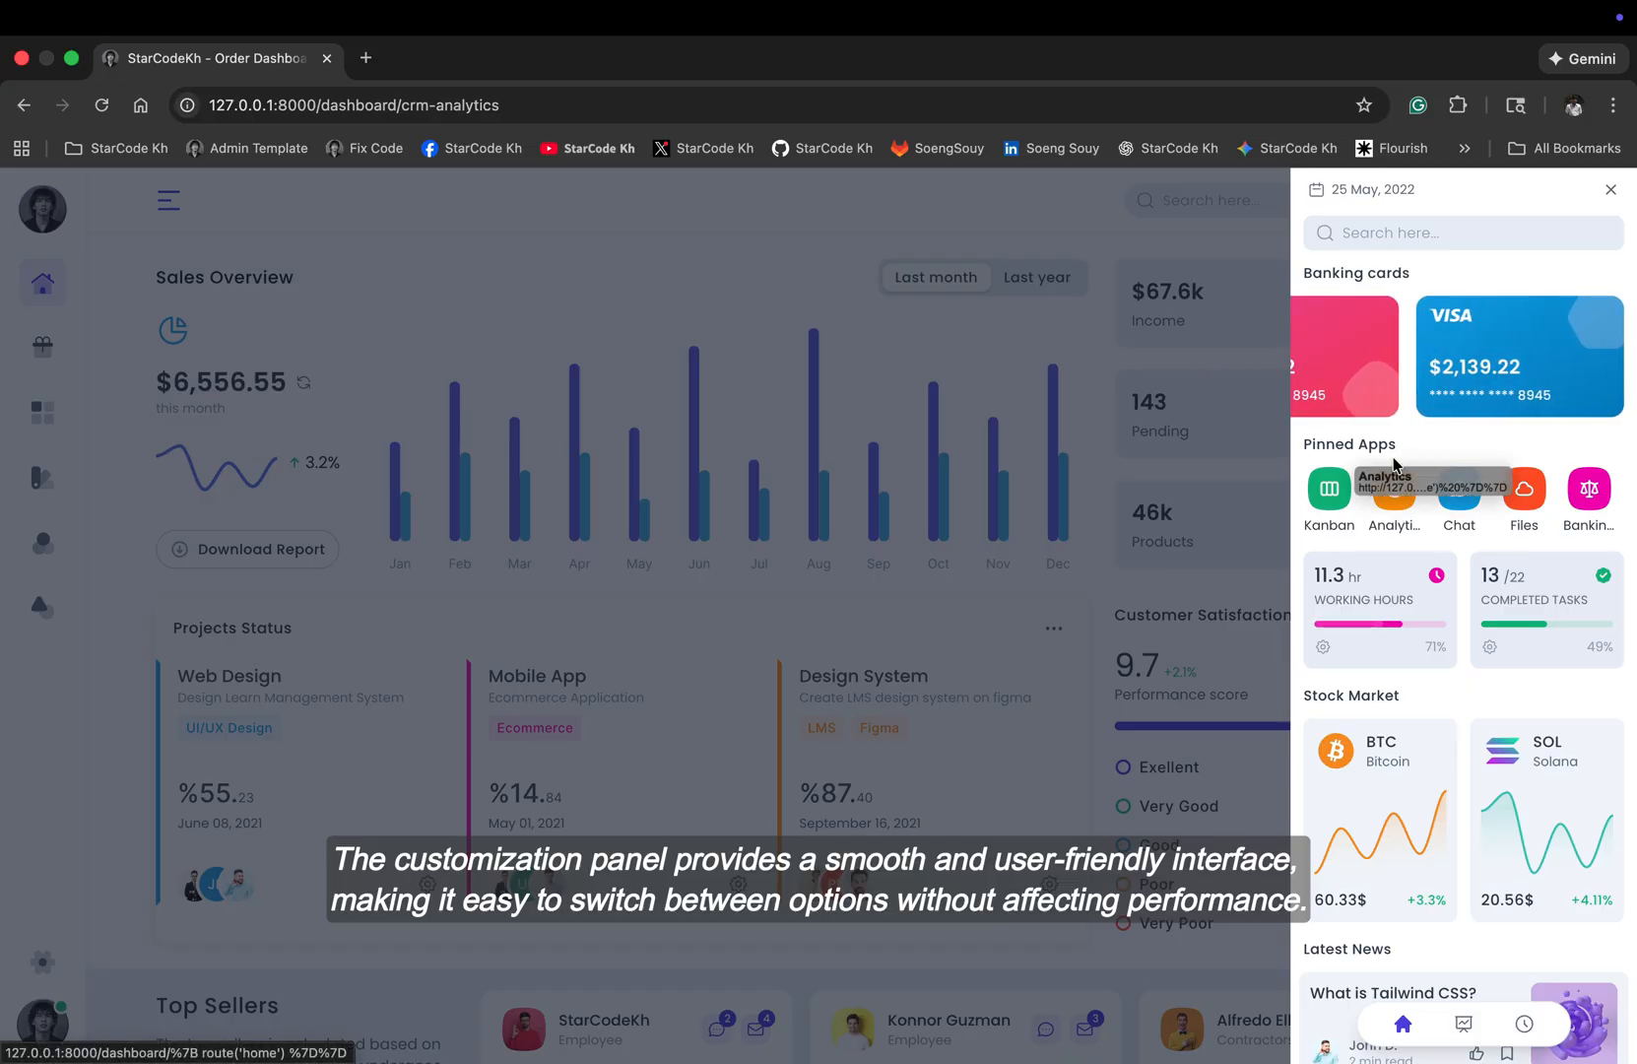
Step: Scroll the side drawer from the banking cards down to its display settings
scroll("down", 3)
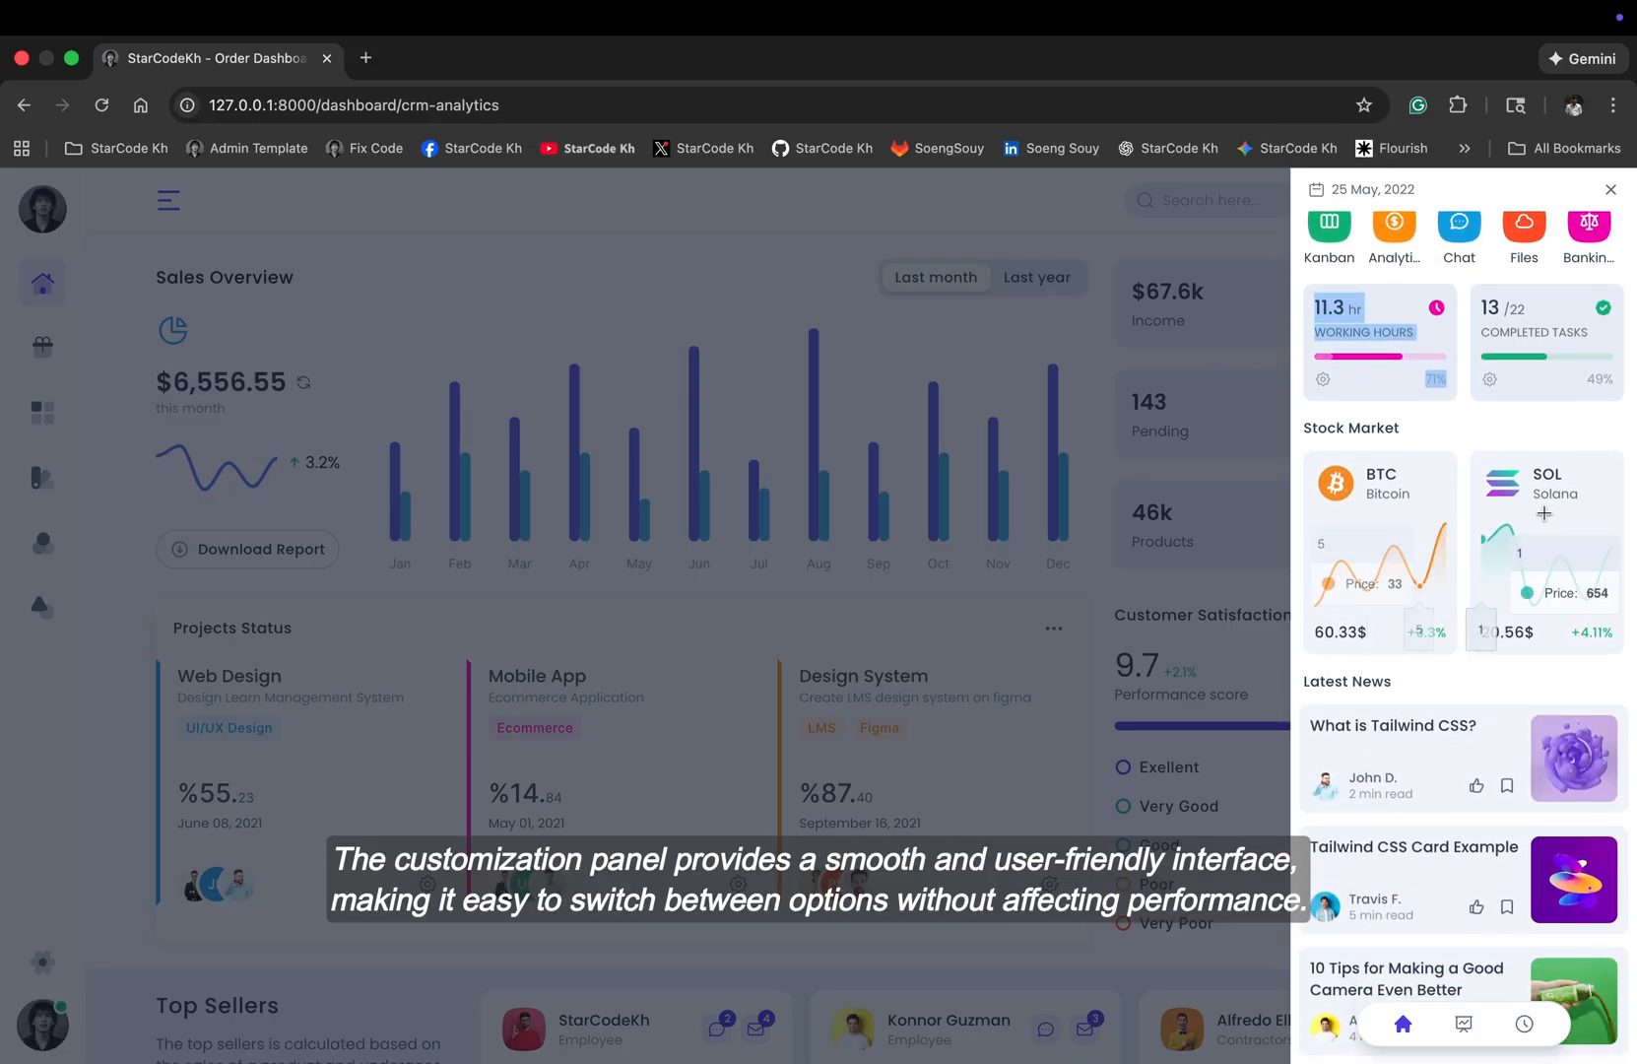
scroll("down", 3)
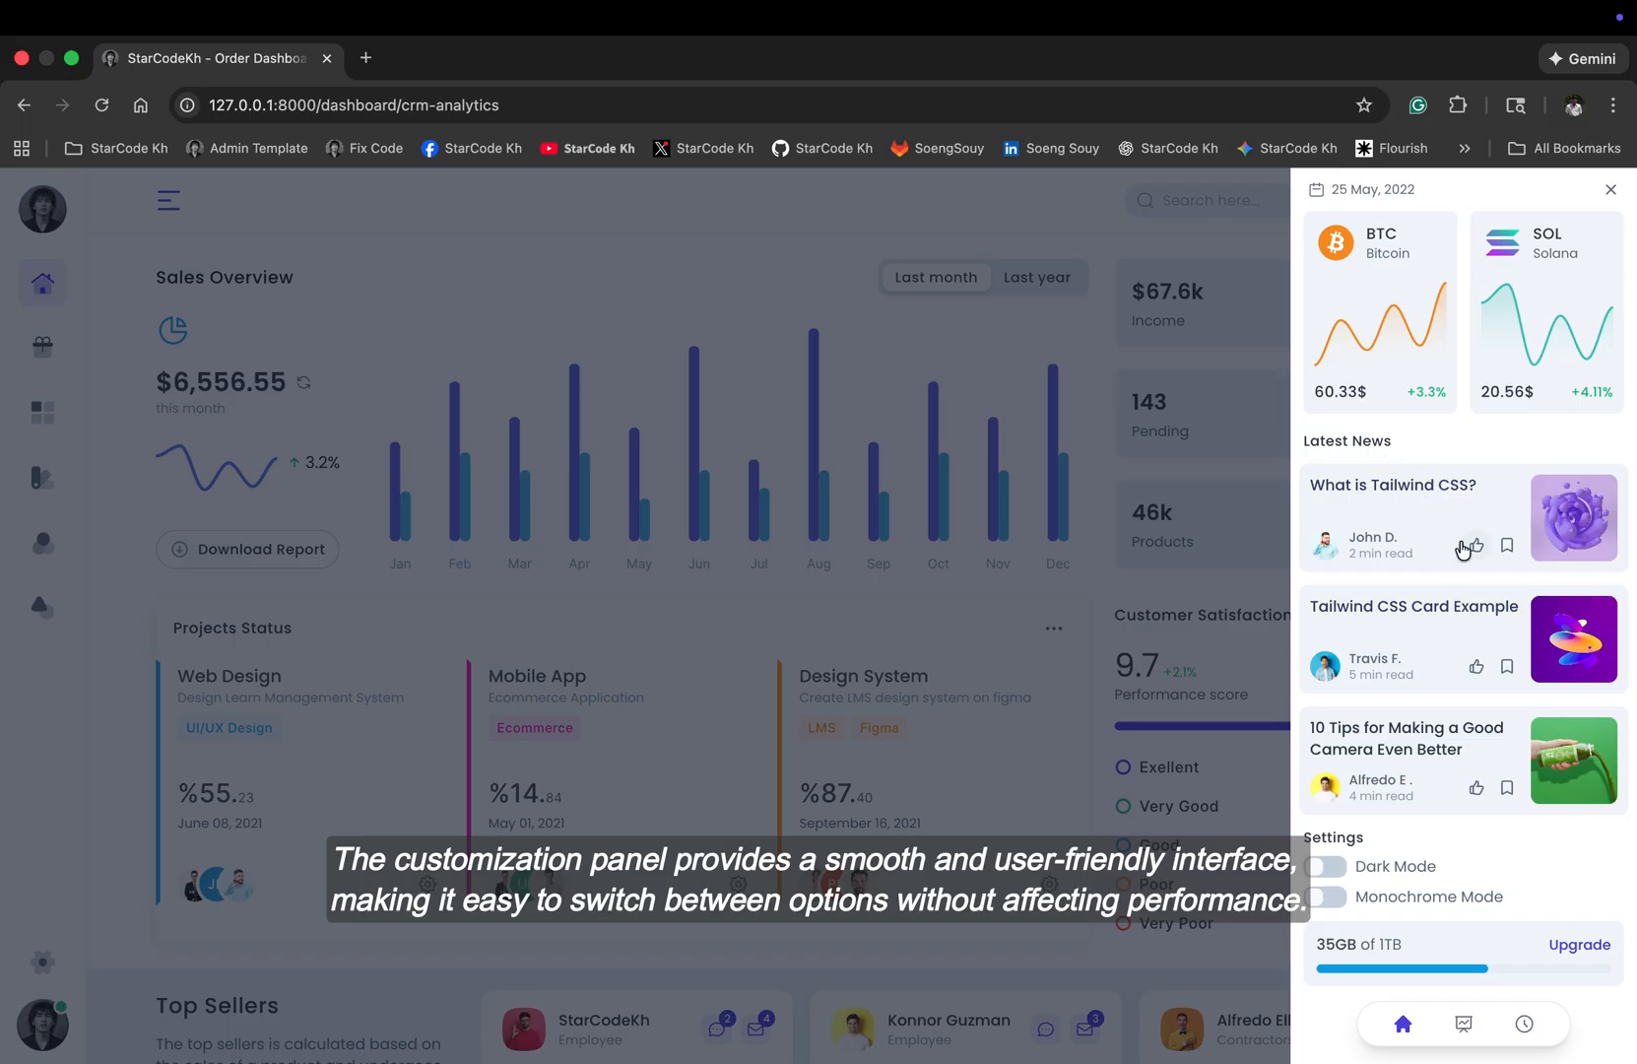
Step: Open the Orders dashboard, scroll to Latest Orders, then expand the Cryptocurrency menu group
left_click(1332, 896)
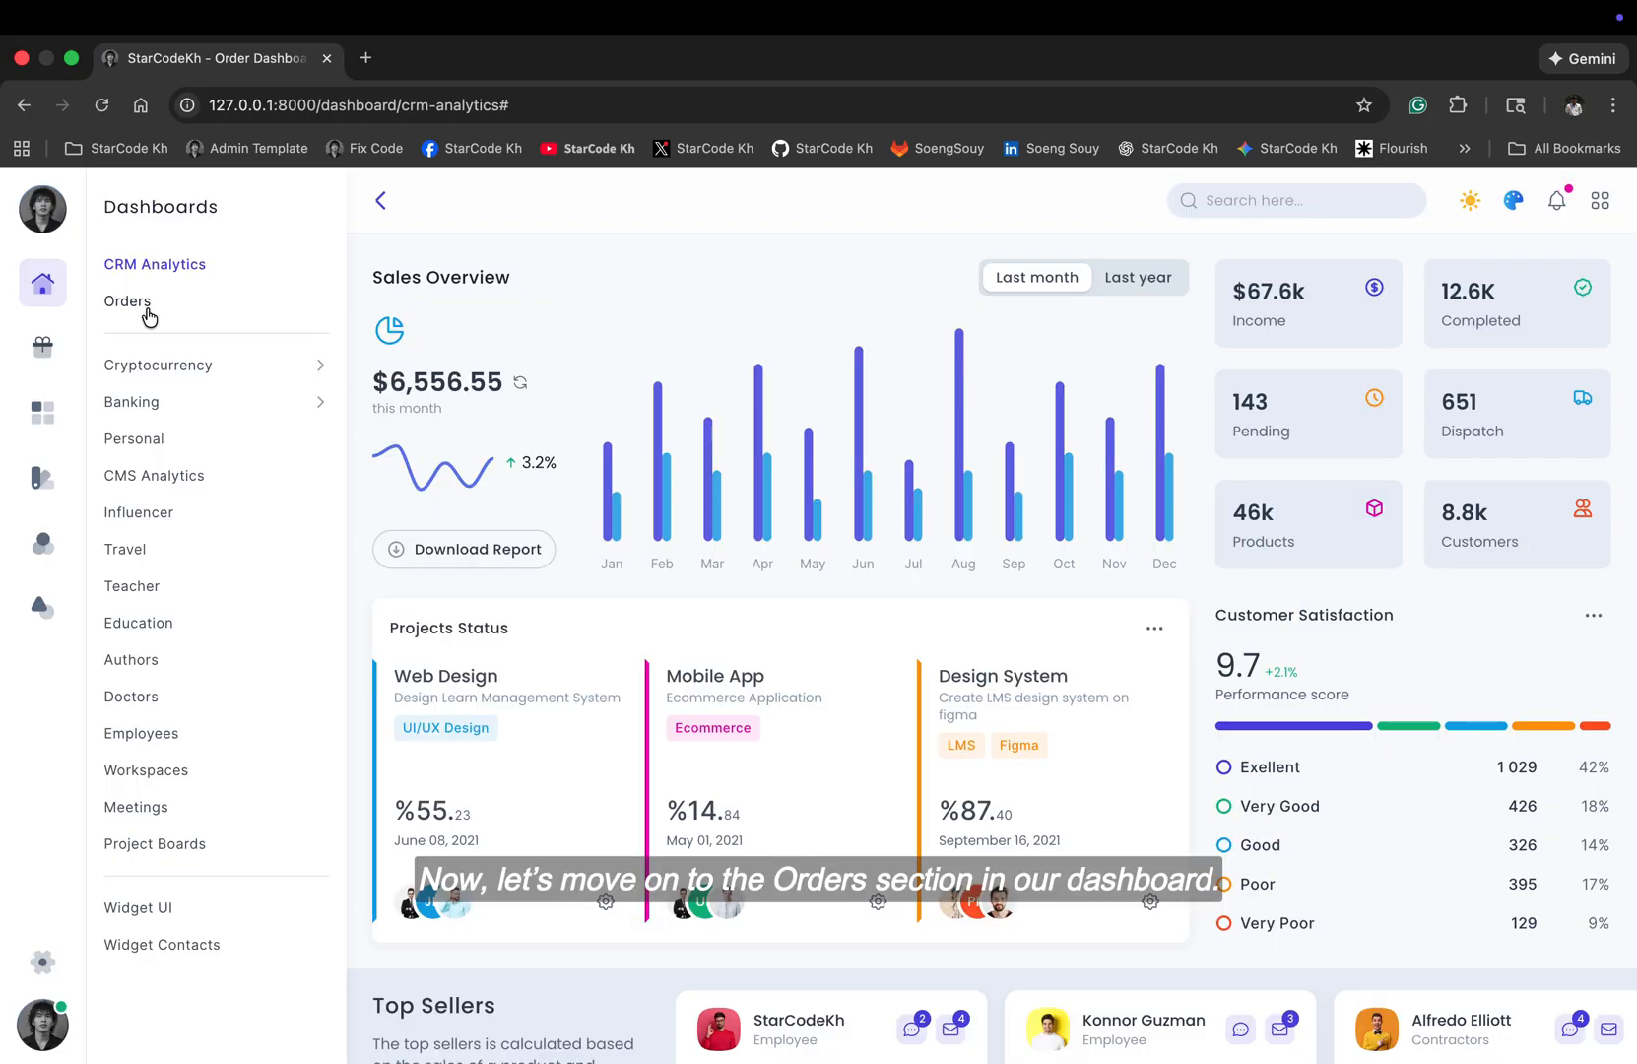
left_click(126, 302)
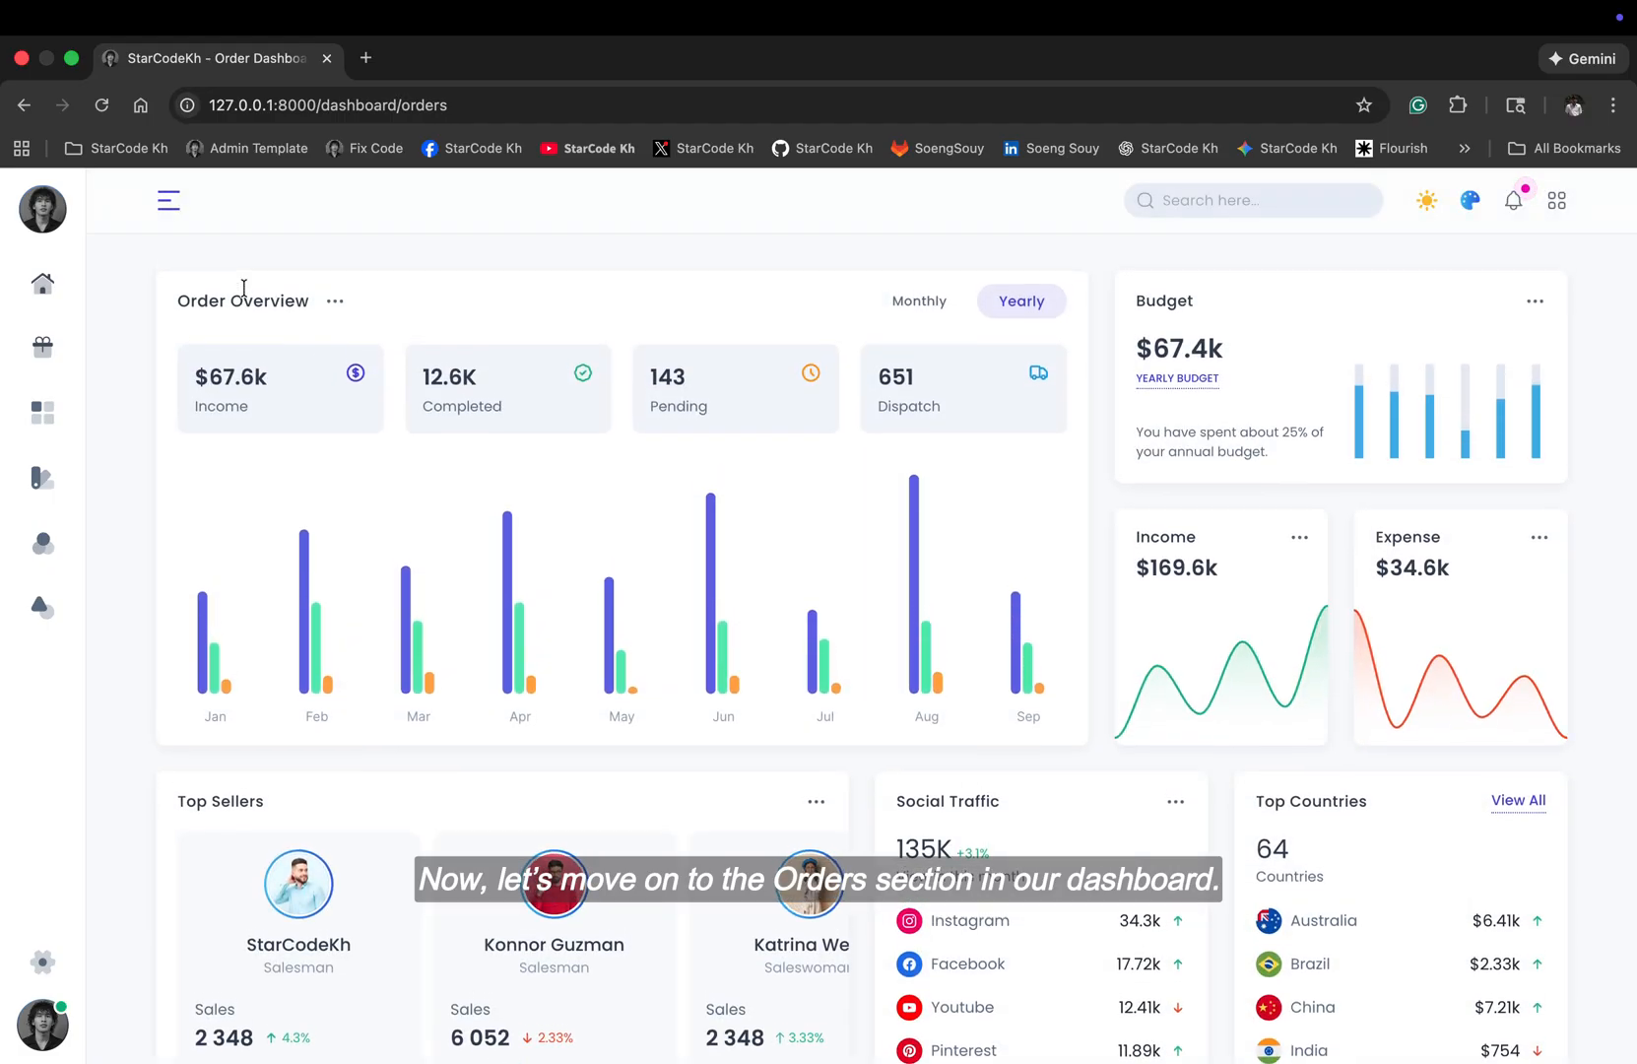
scroll("down", 3)
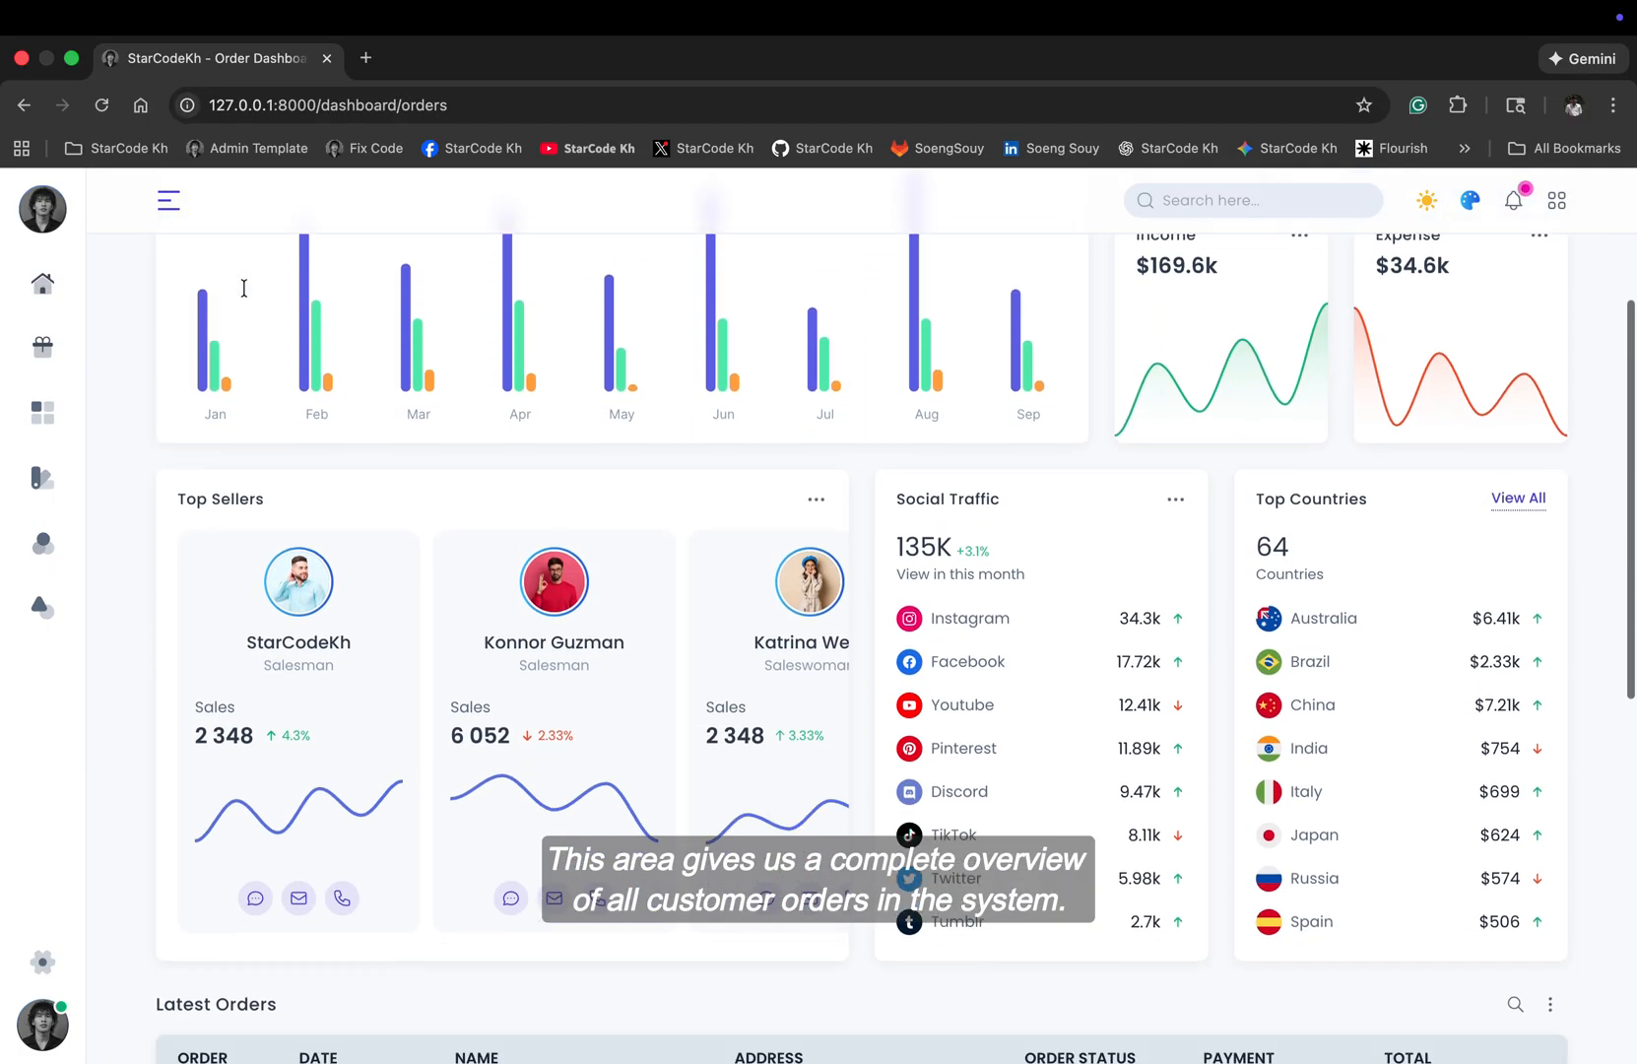
scroll("down", 3)
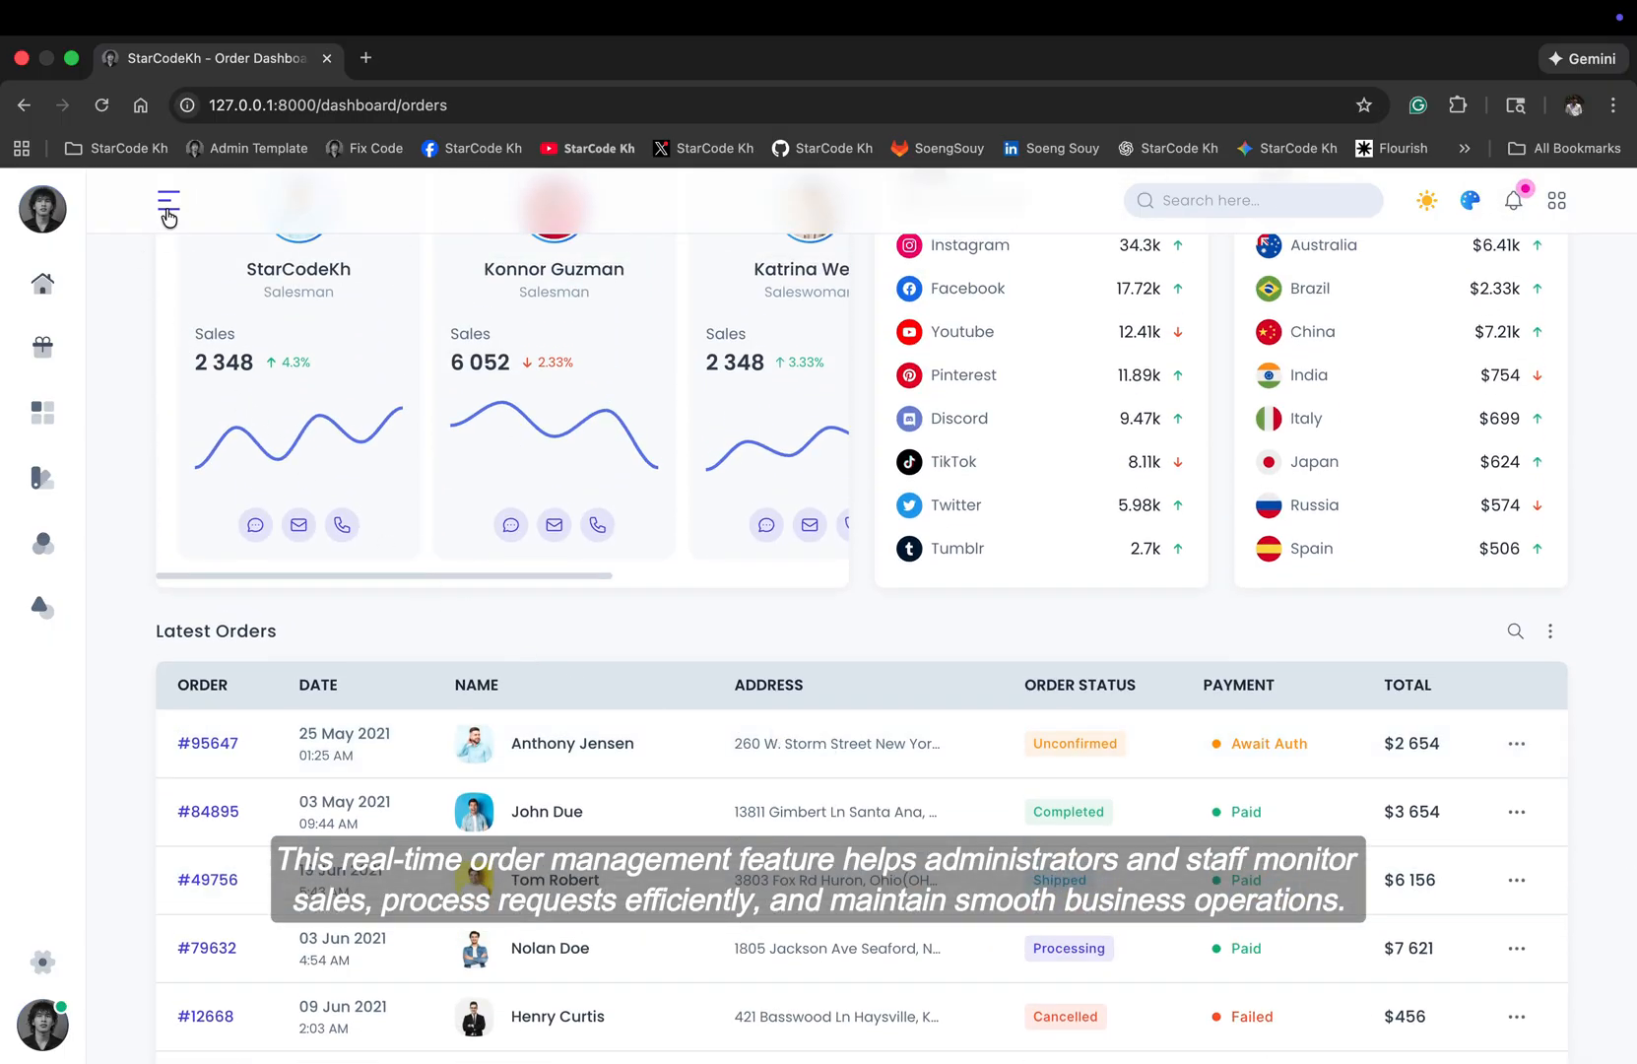
left_click(169, 199)
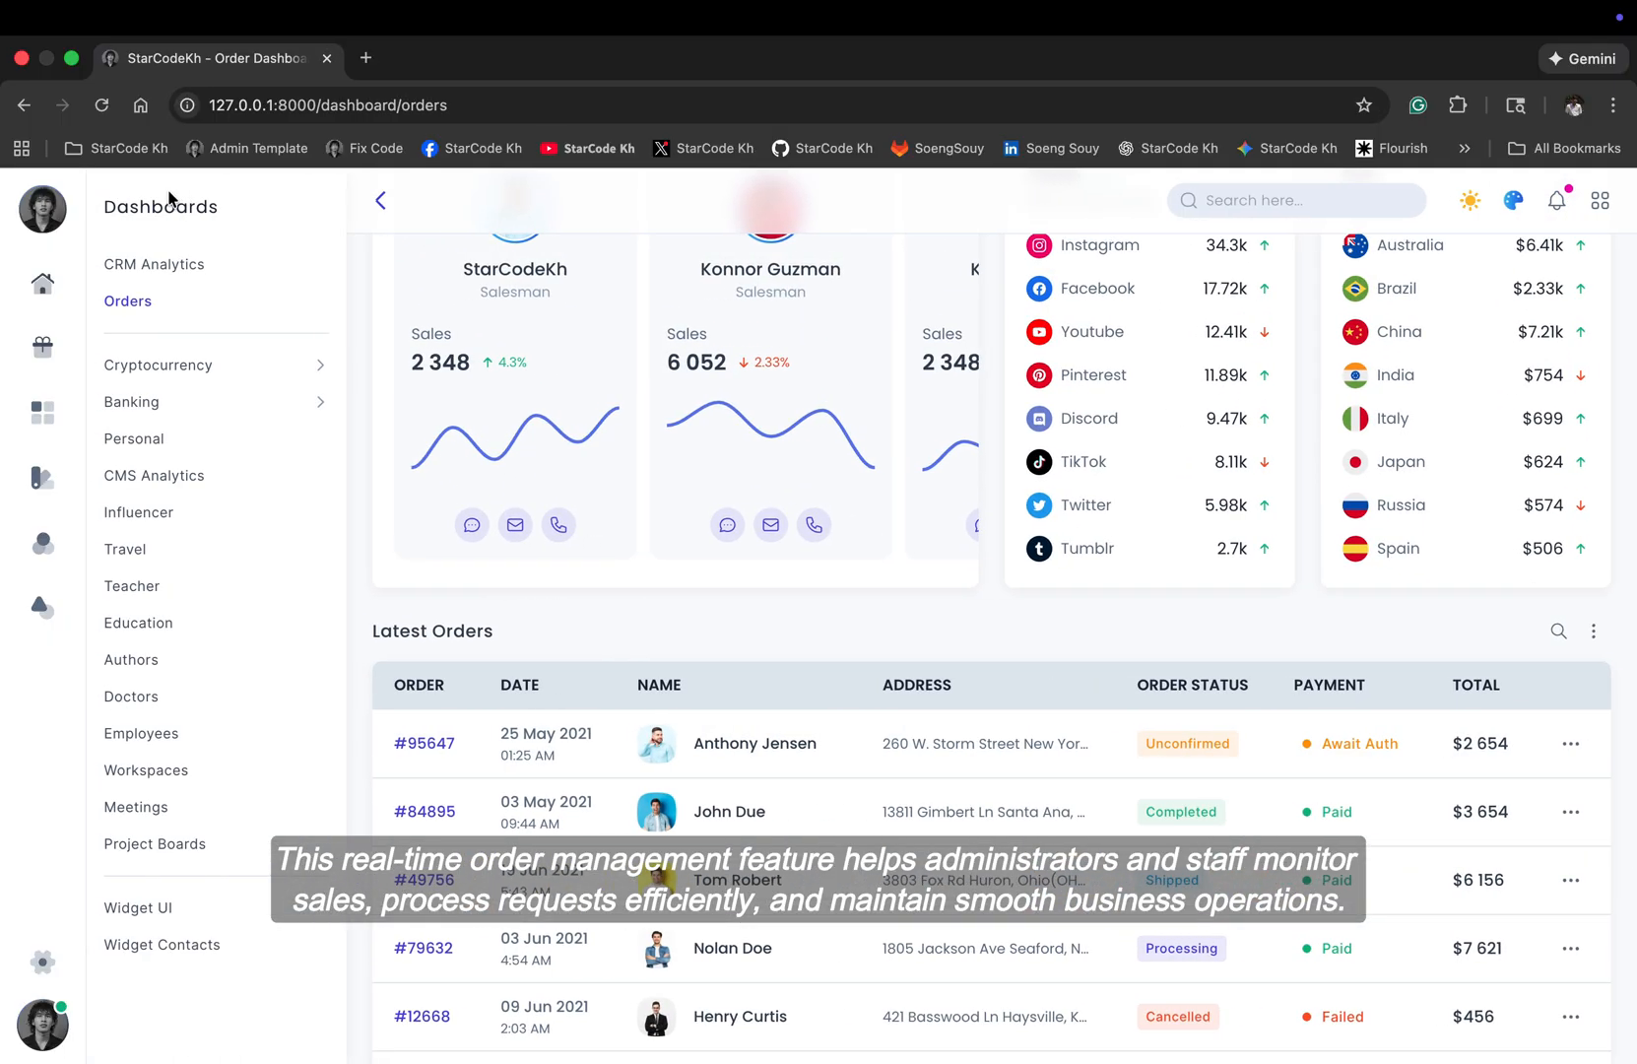
left_click(159, 365)
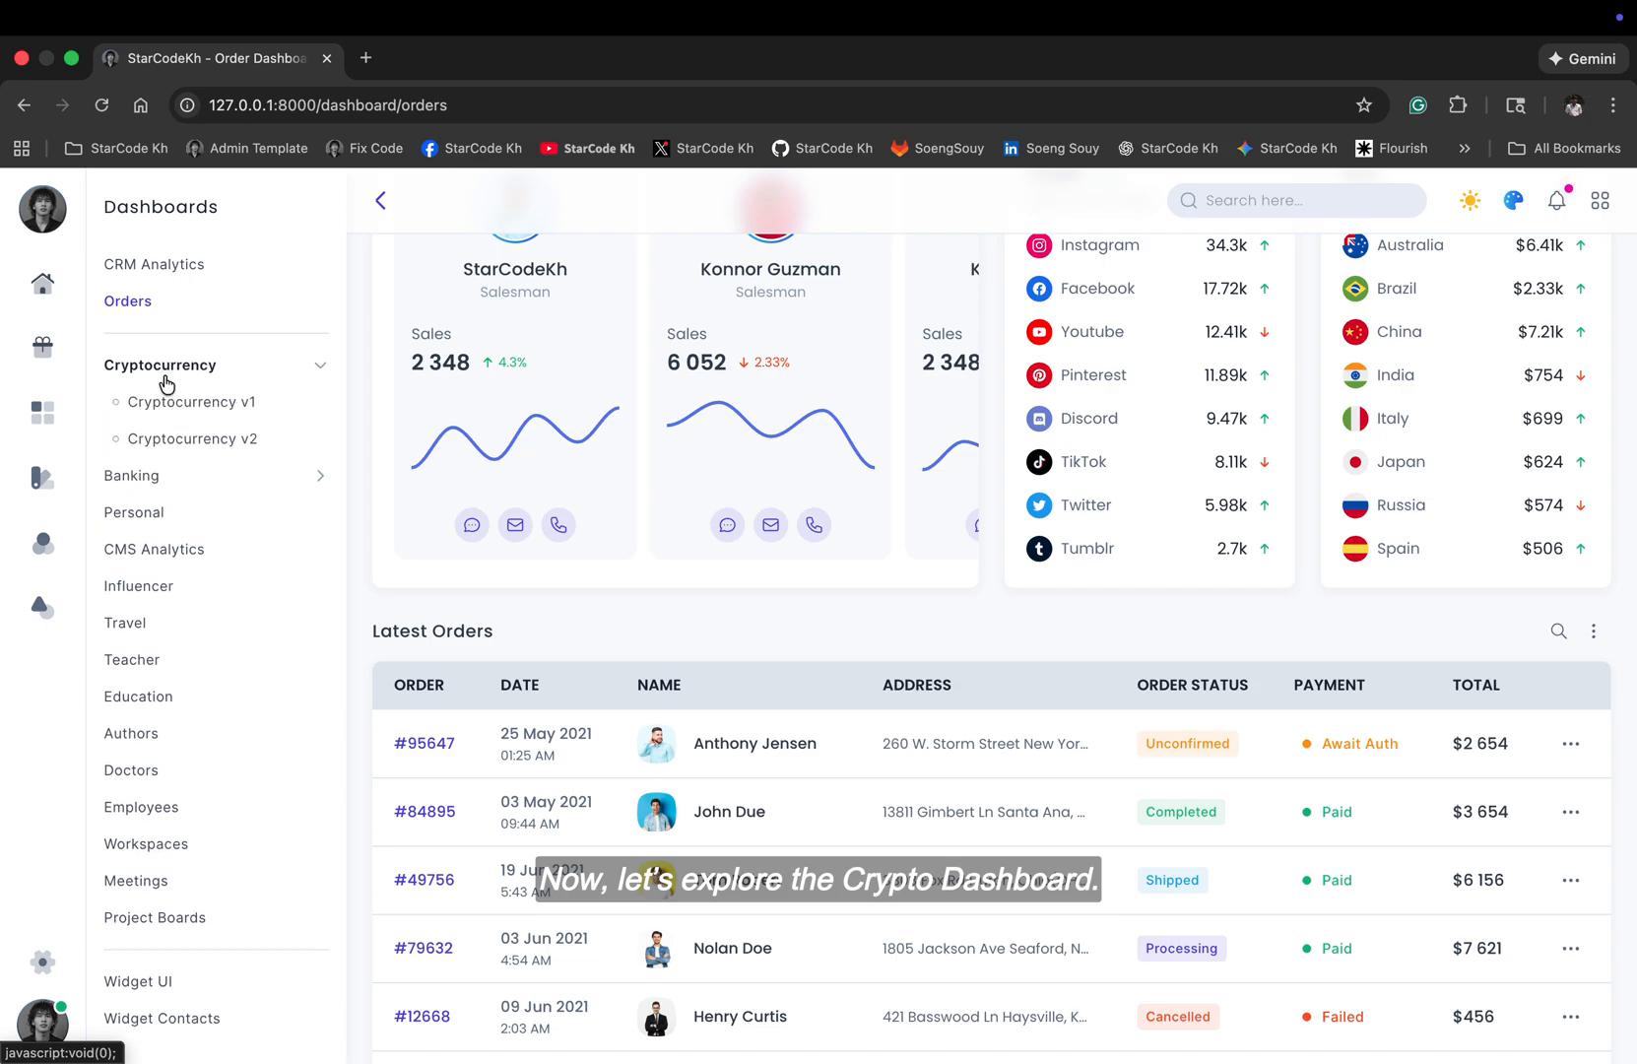
Step: Open Cryptocurrency v1, scroll through its balance and watchlist, and switch the exchange to receiving
left_click(194, 402)
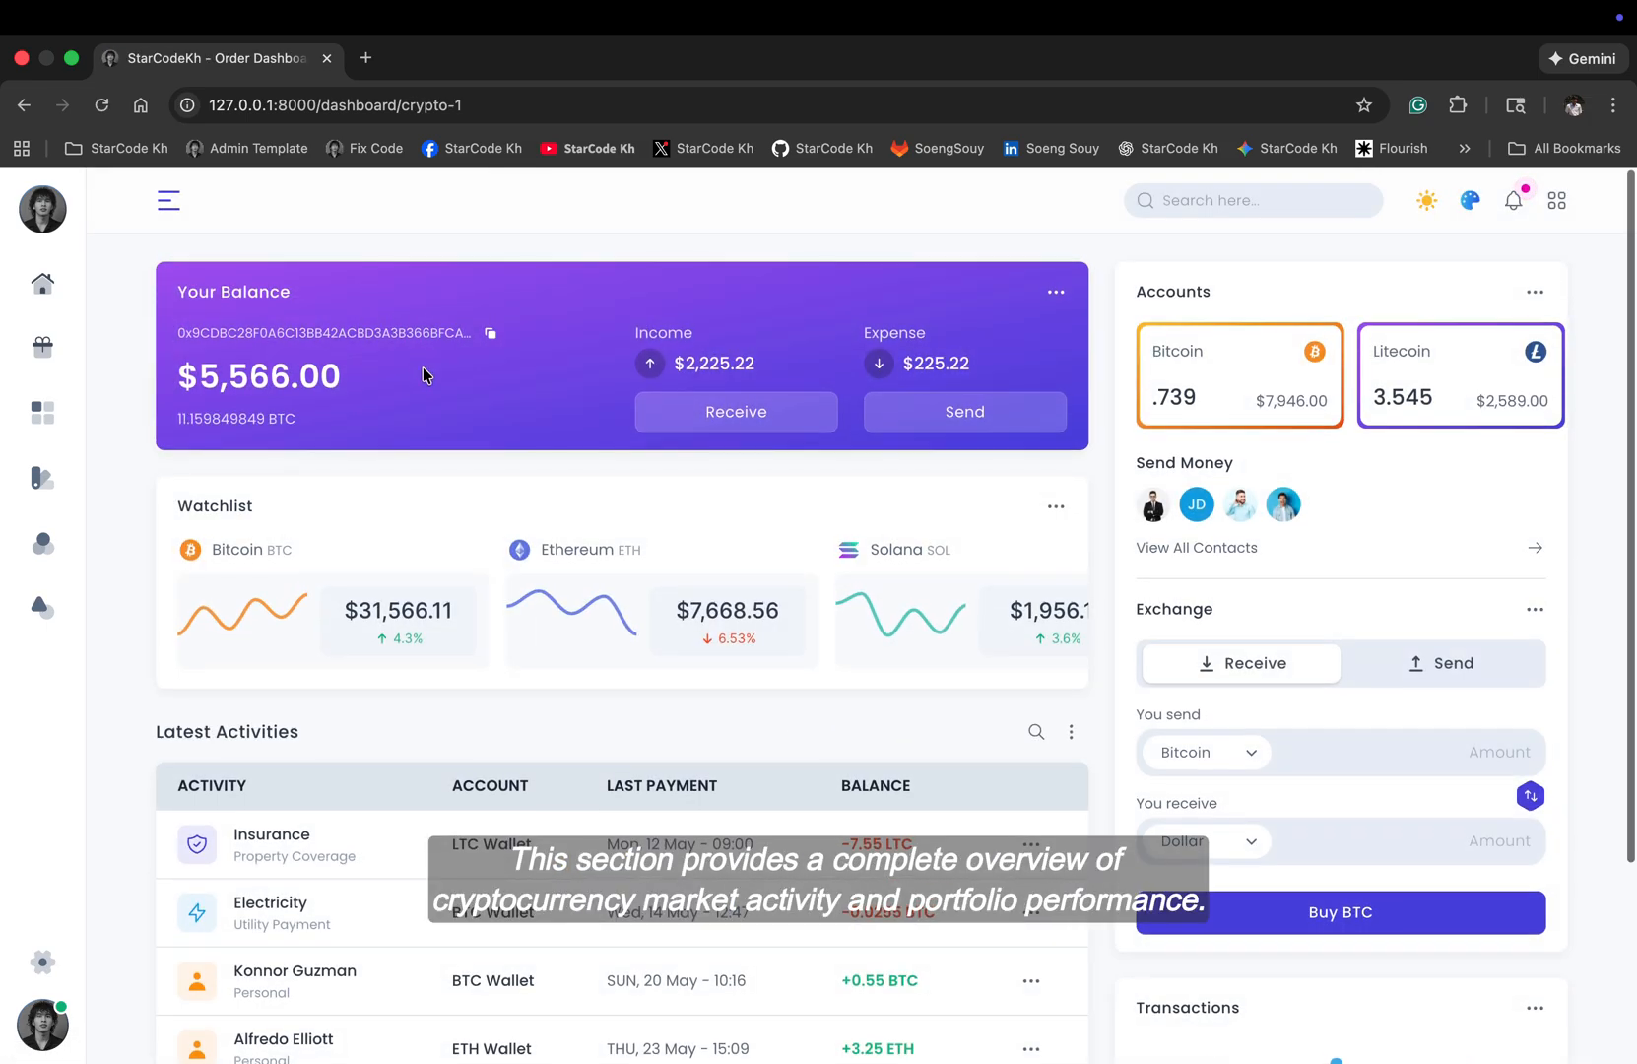
scroll("down", 3)
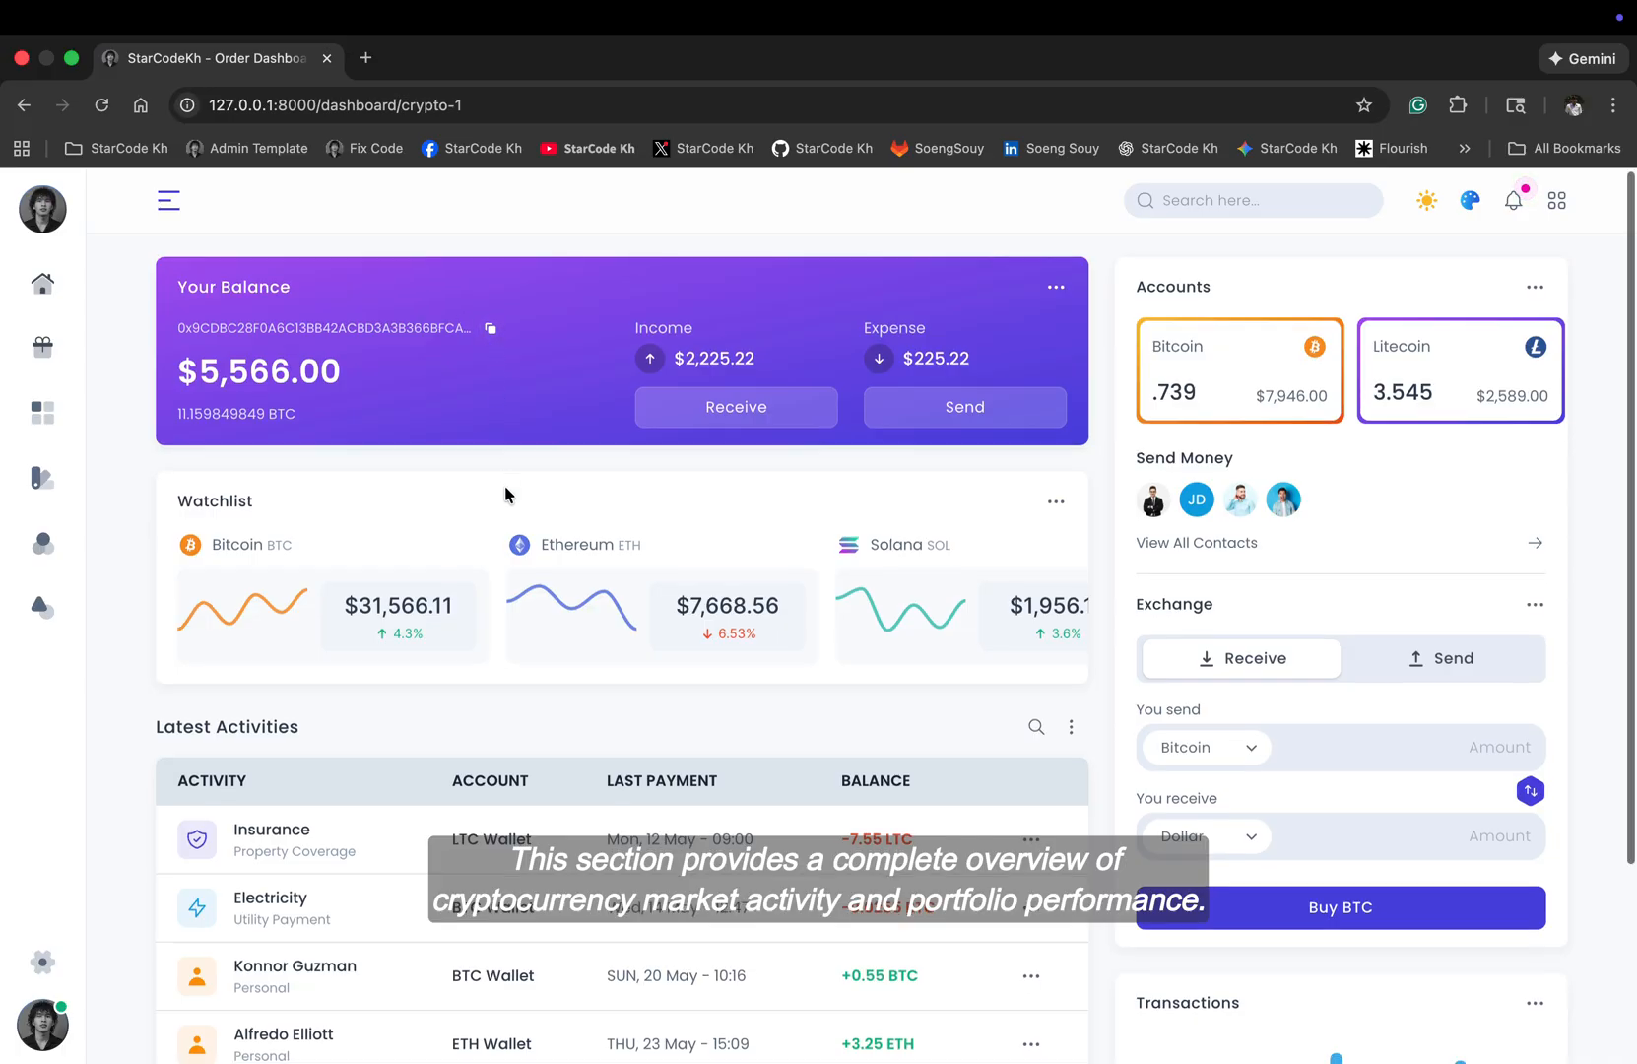
scroll("down", 3)
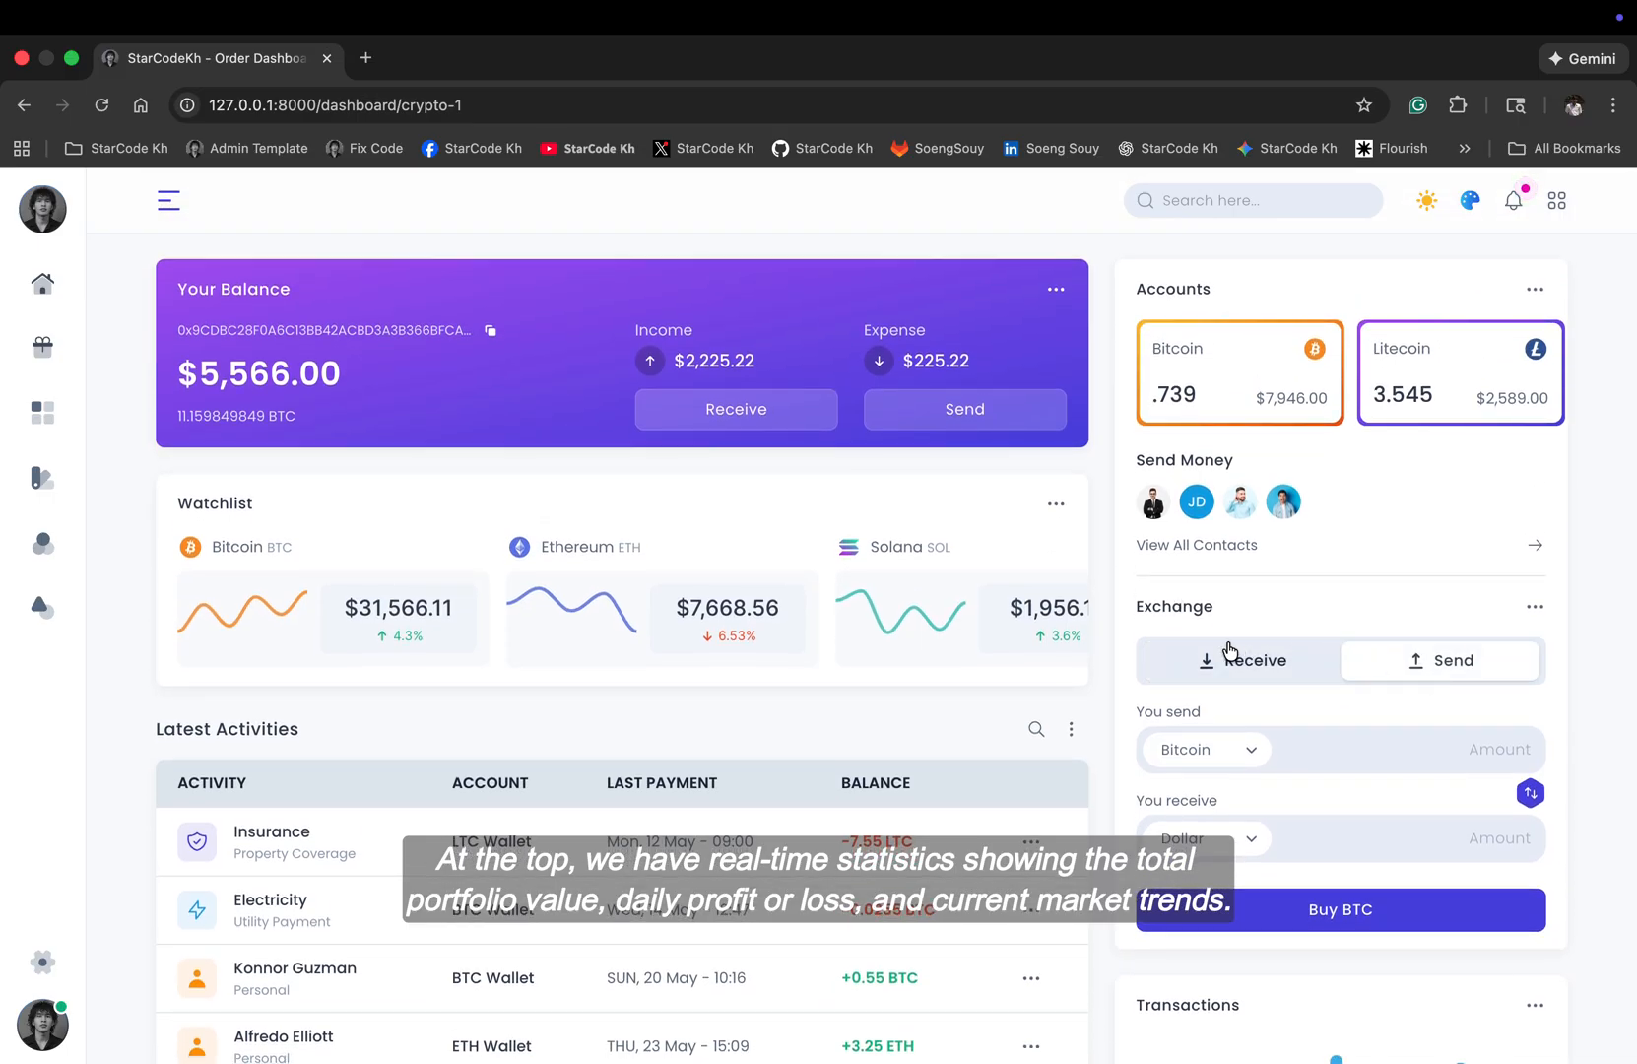
left_click(1204, 748)
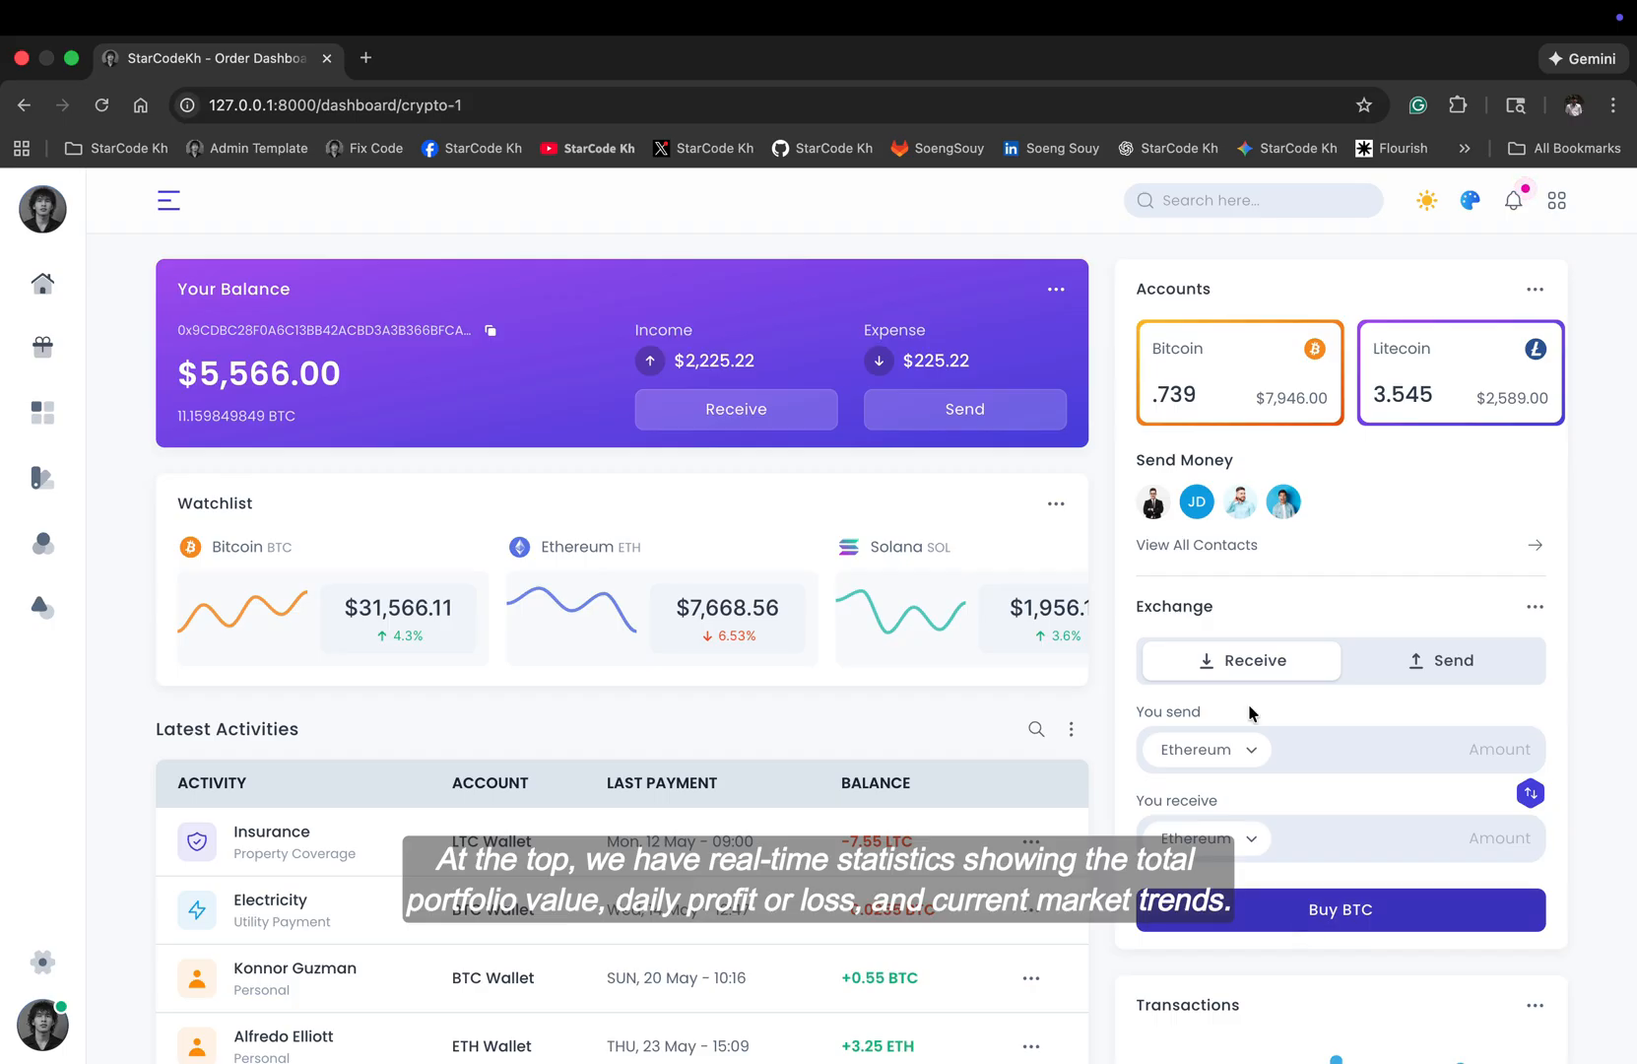
scroll("down", 3)
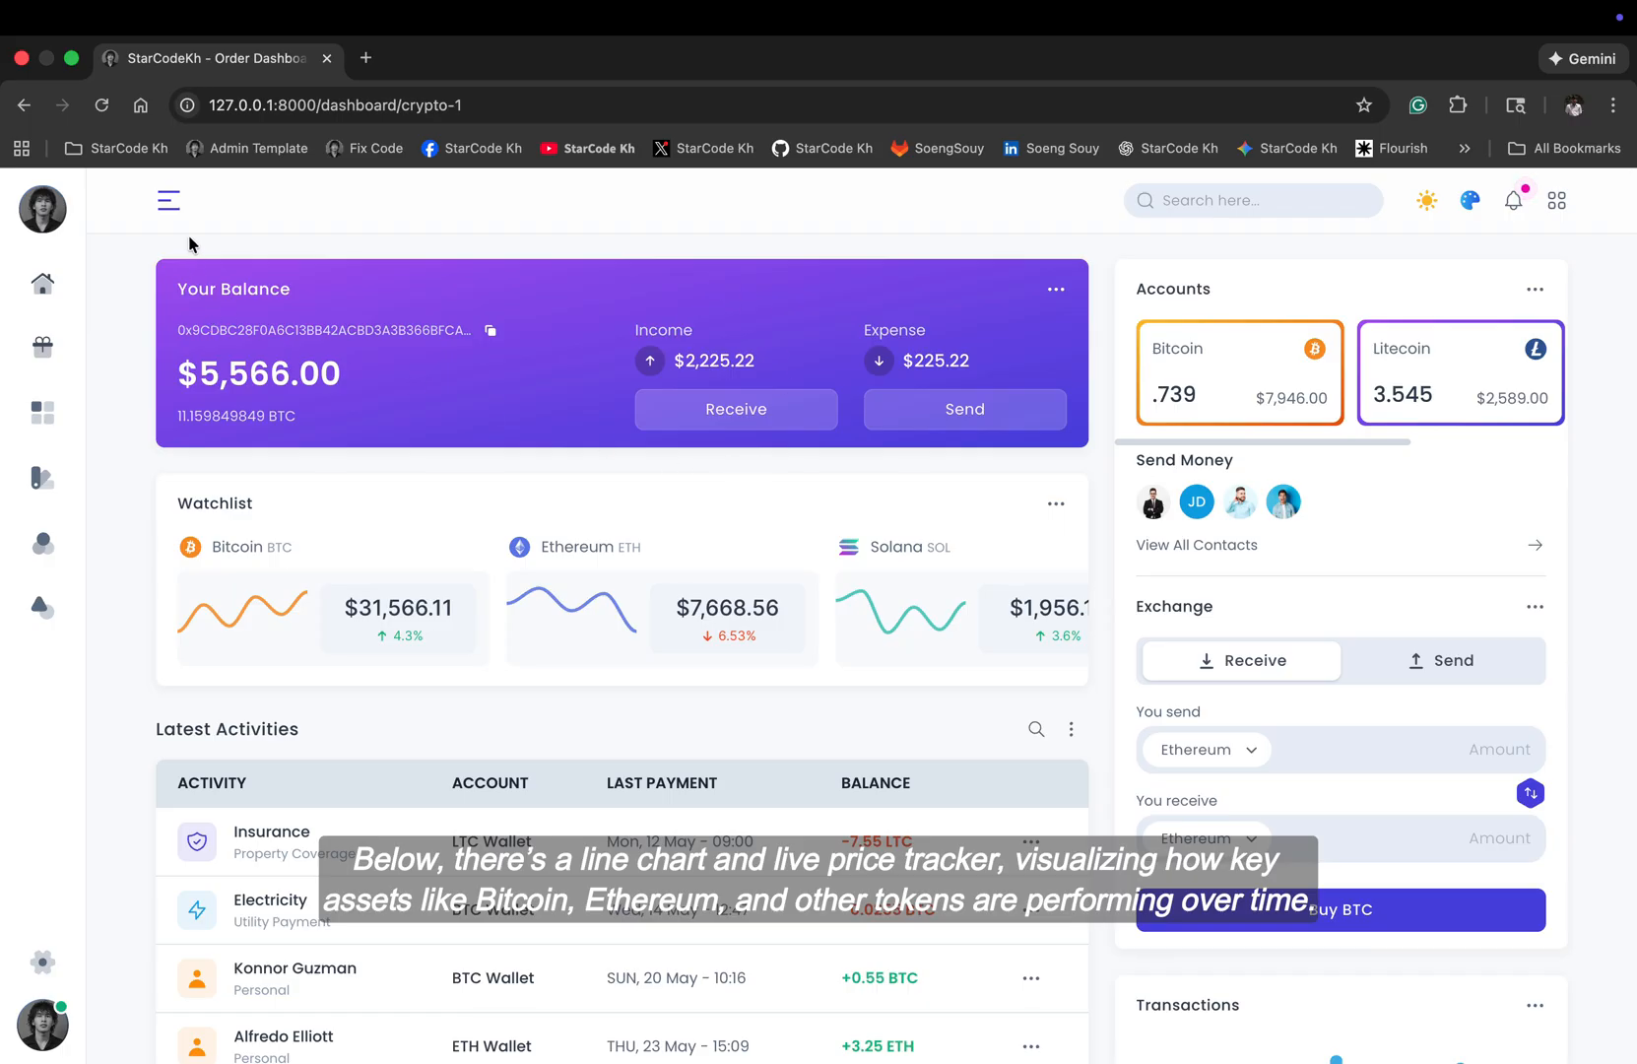
Step: Open Cryptocurrency v2, toggle miner 3591458's switch, and set the exchange to receive Dollar
left_click(168, 200)
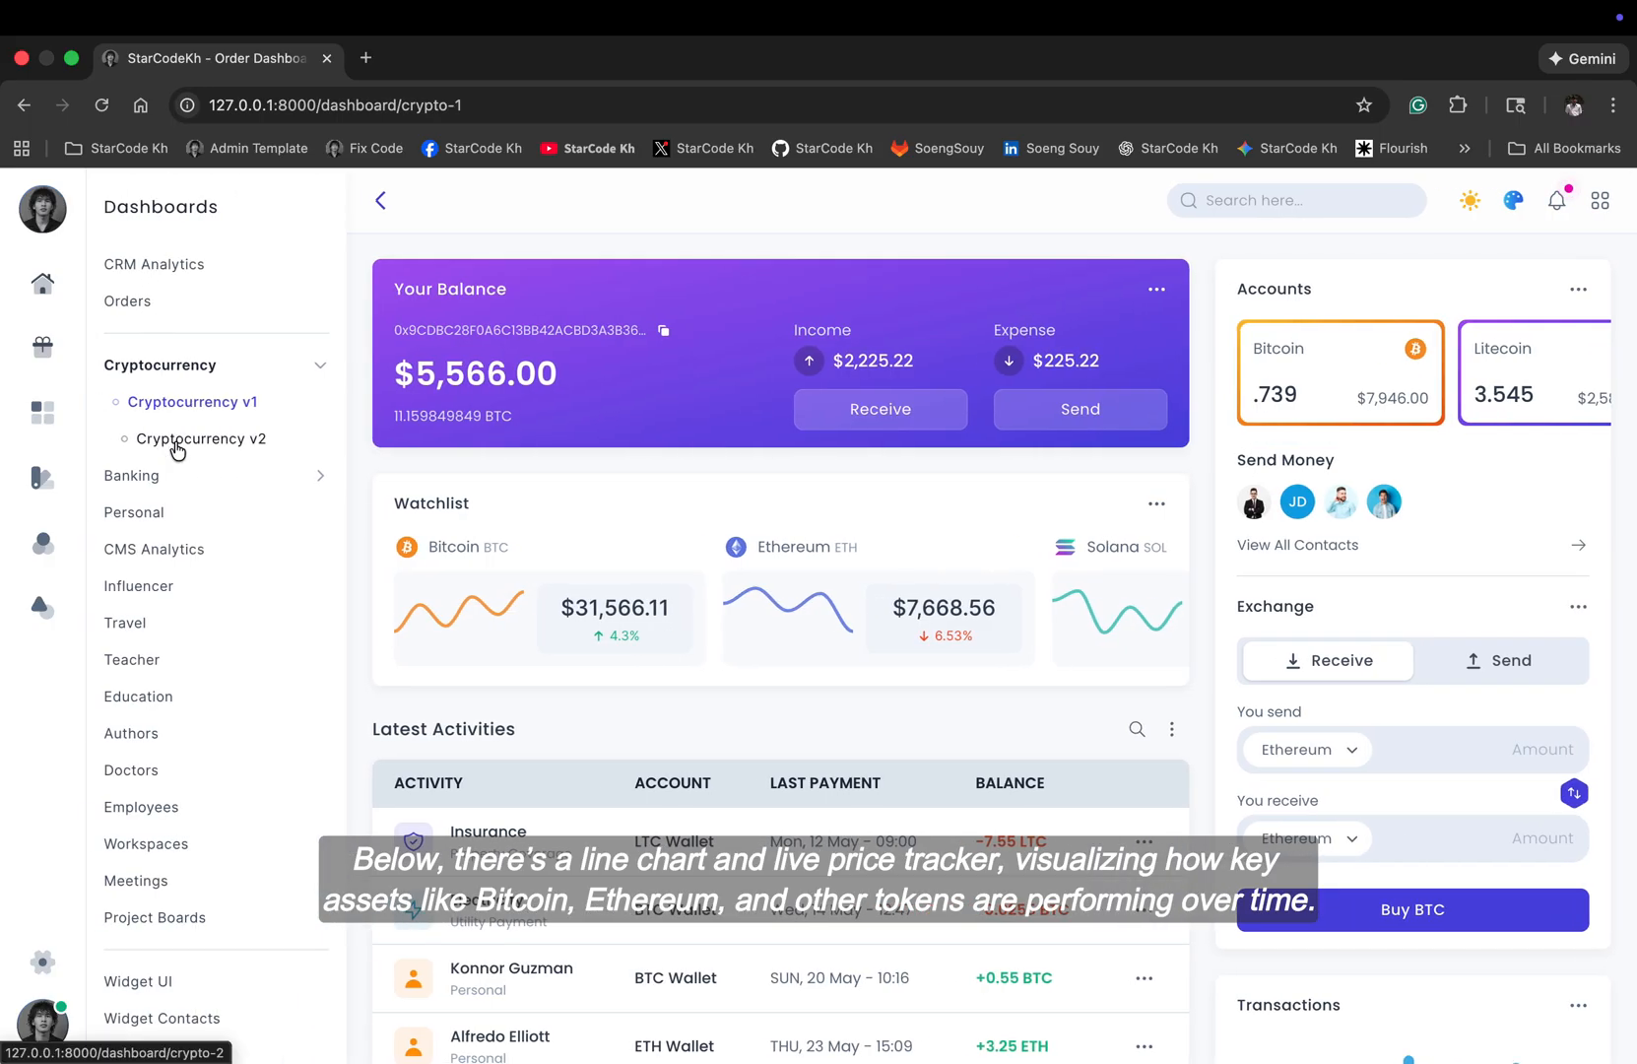
left_click(203, 438)
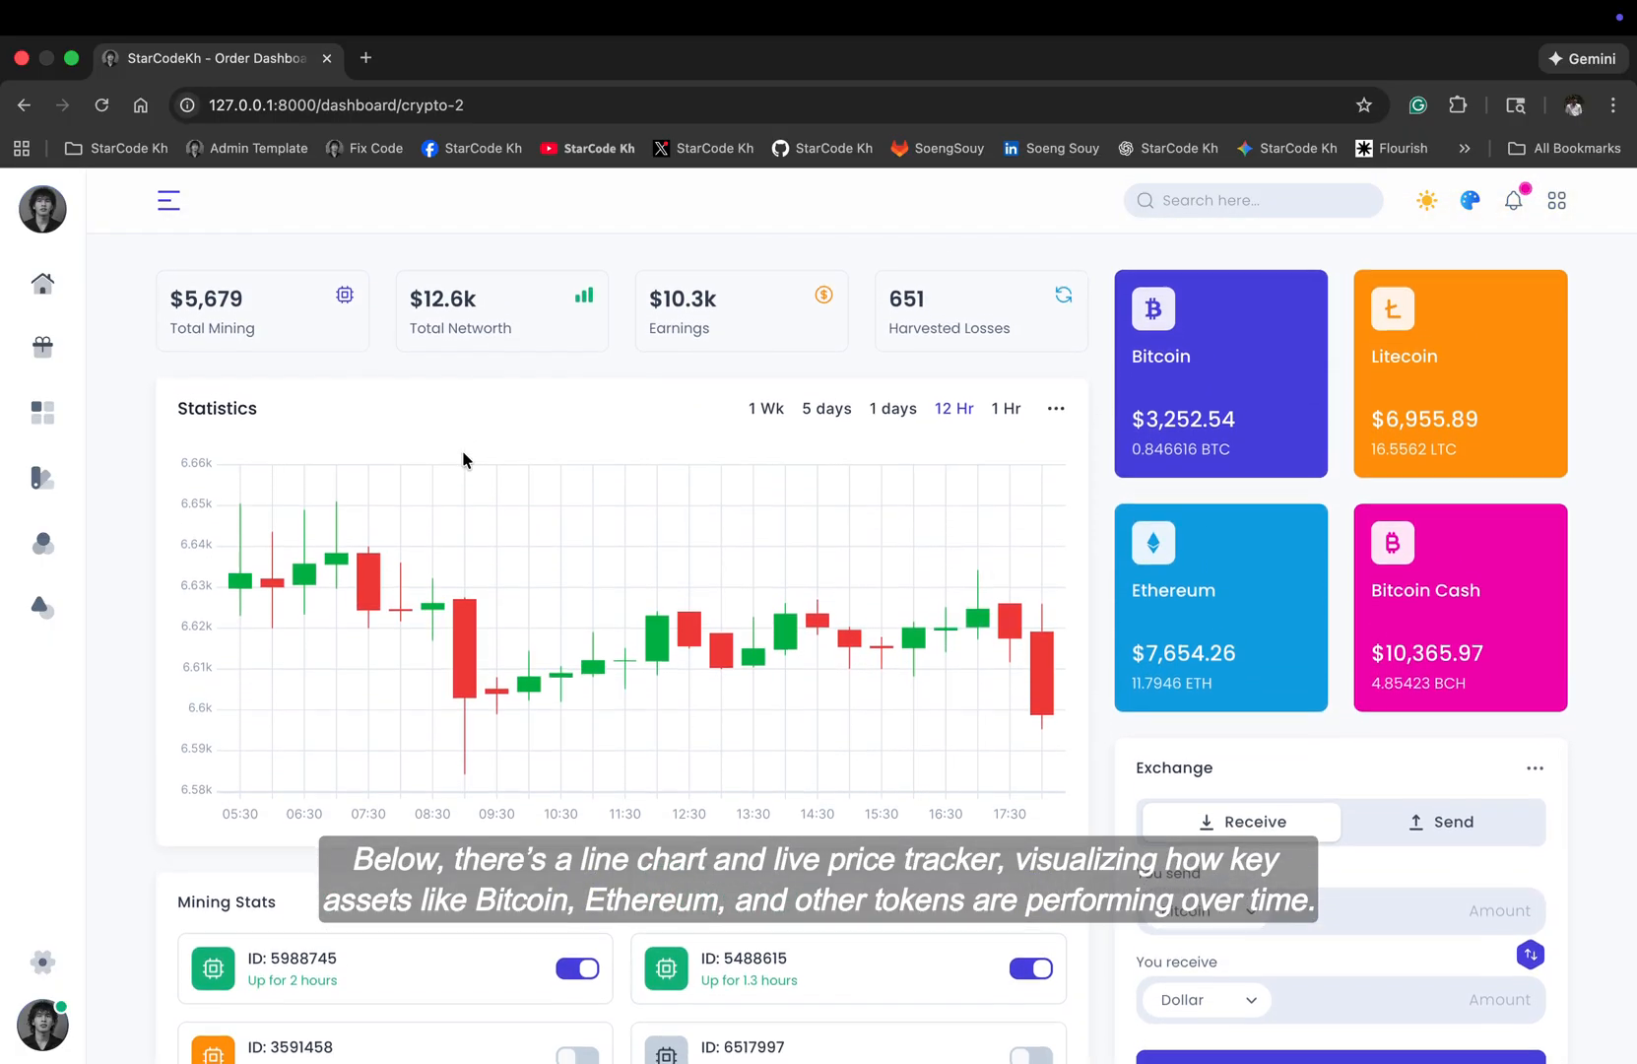
scroll("down", 3)
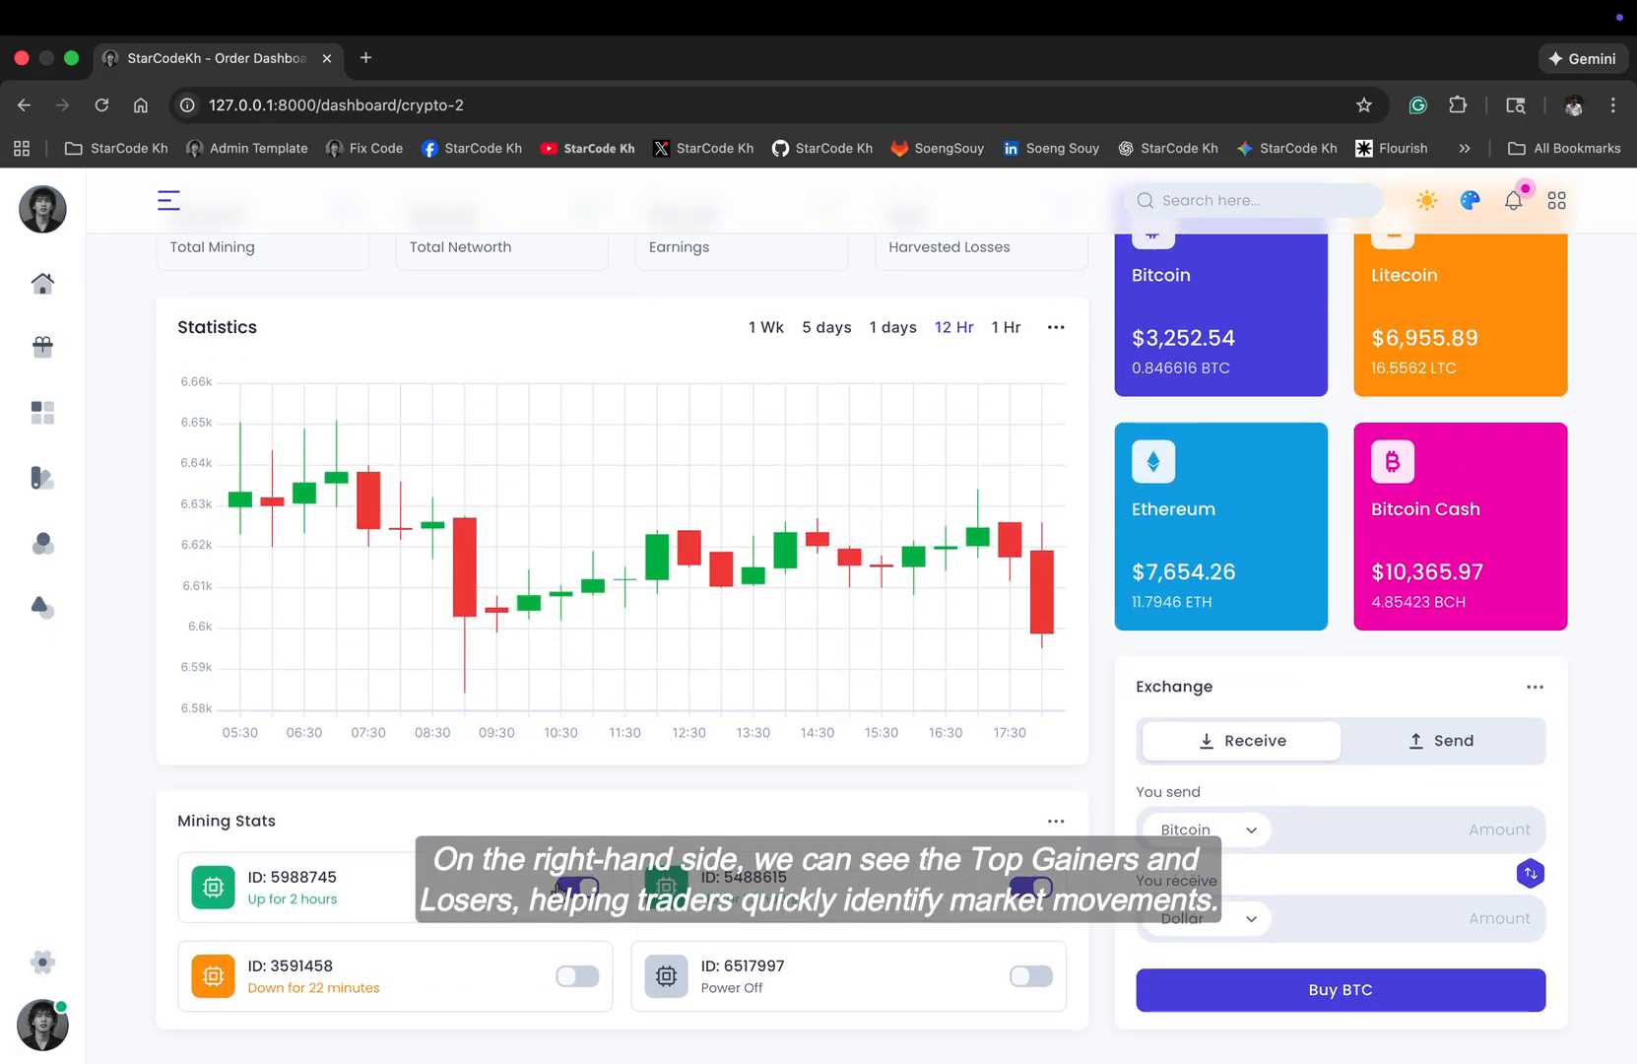
left_click(578, 976)
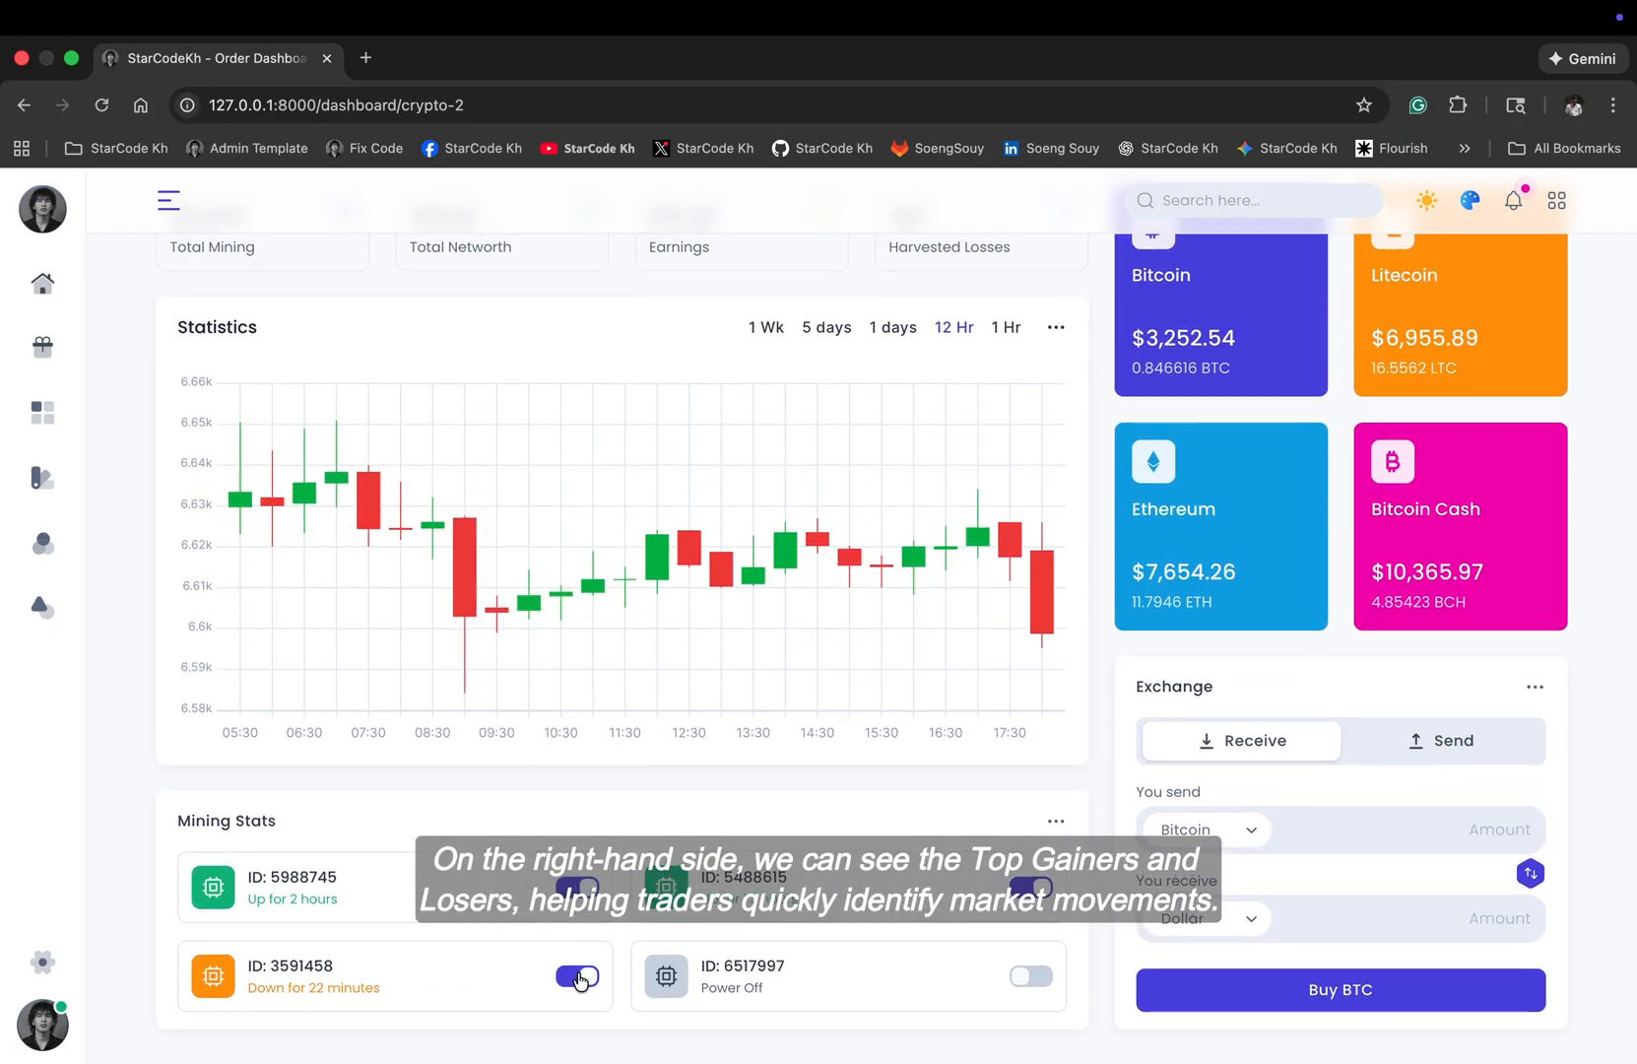
left_click(577, 976)
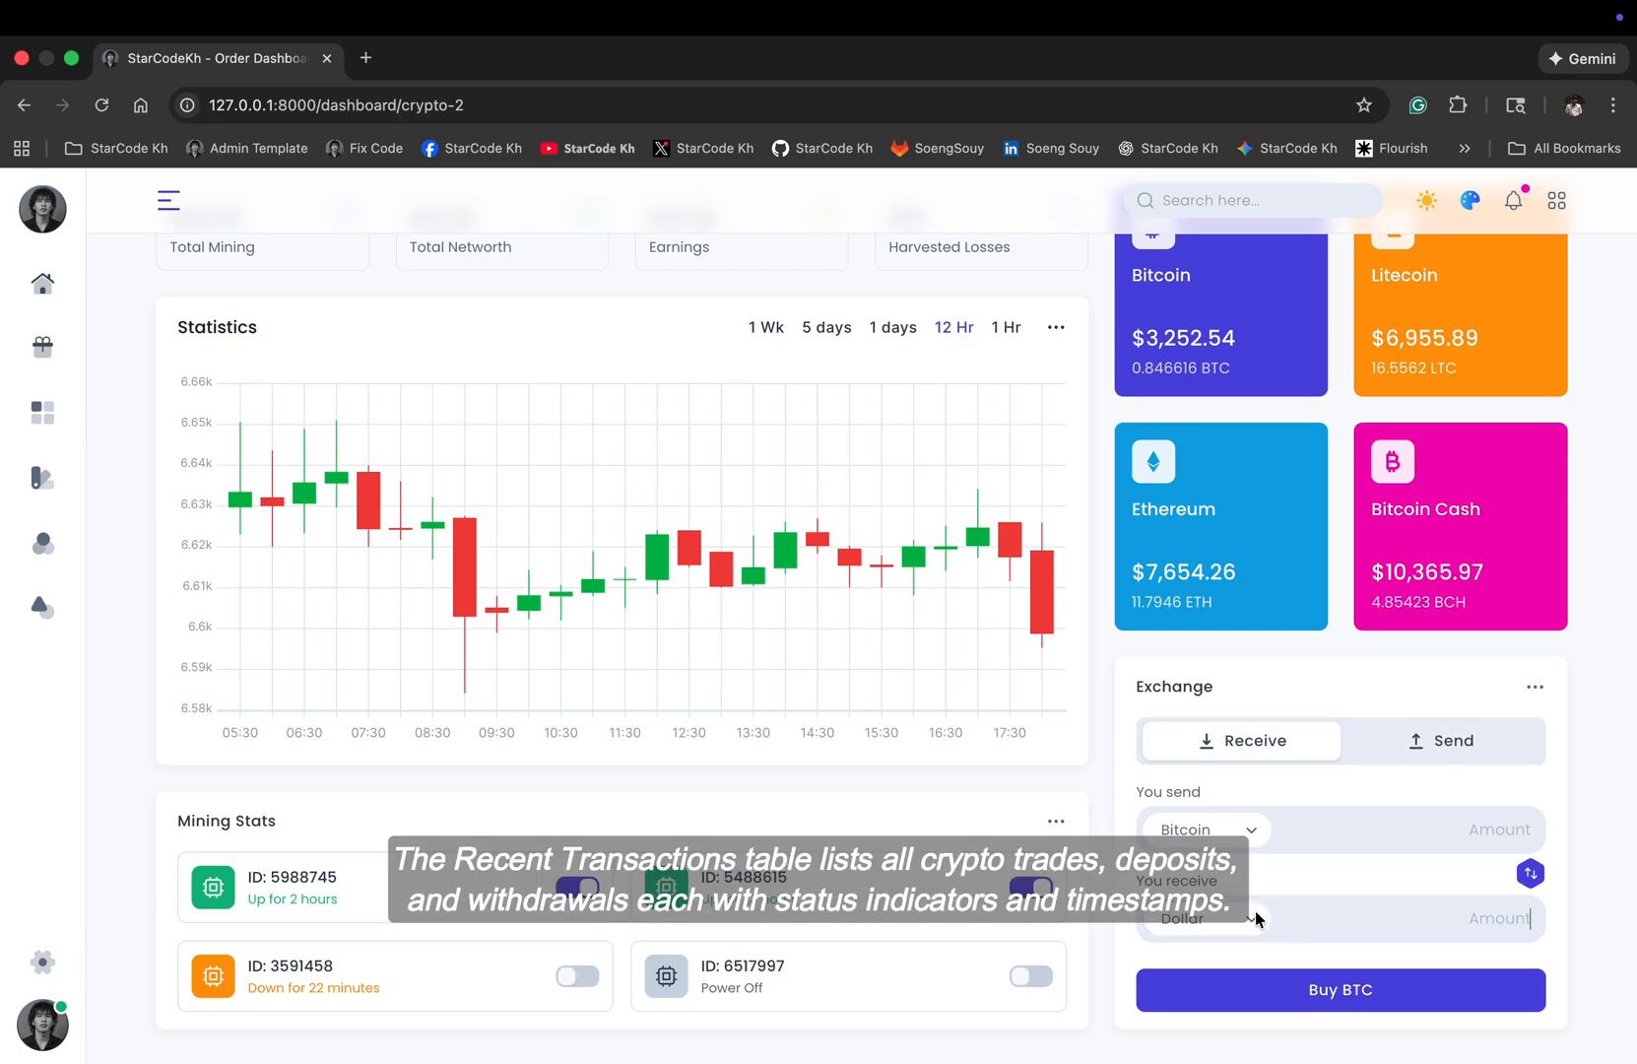
left_click(1203, 830)
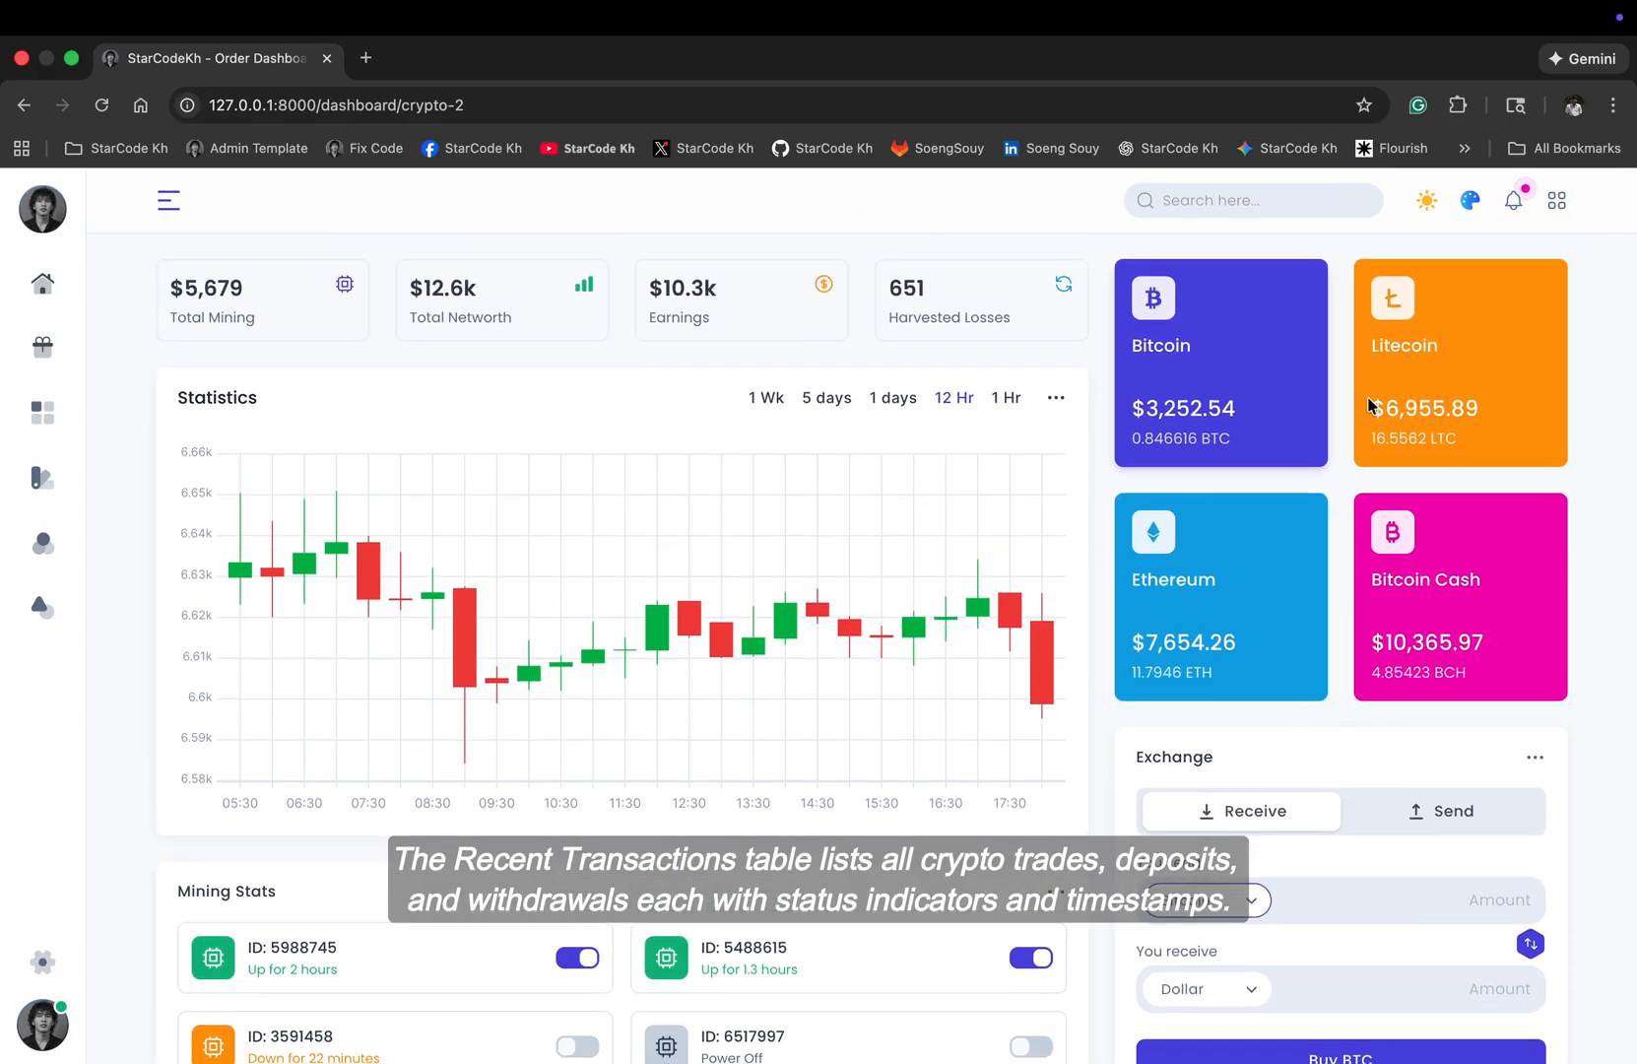
mouse_move(344, 224)
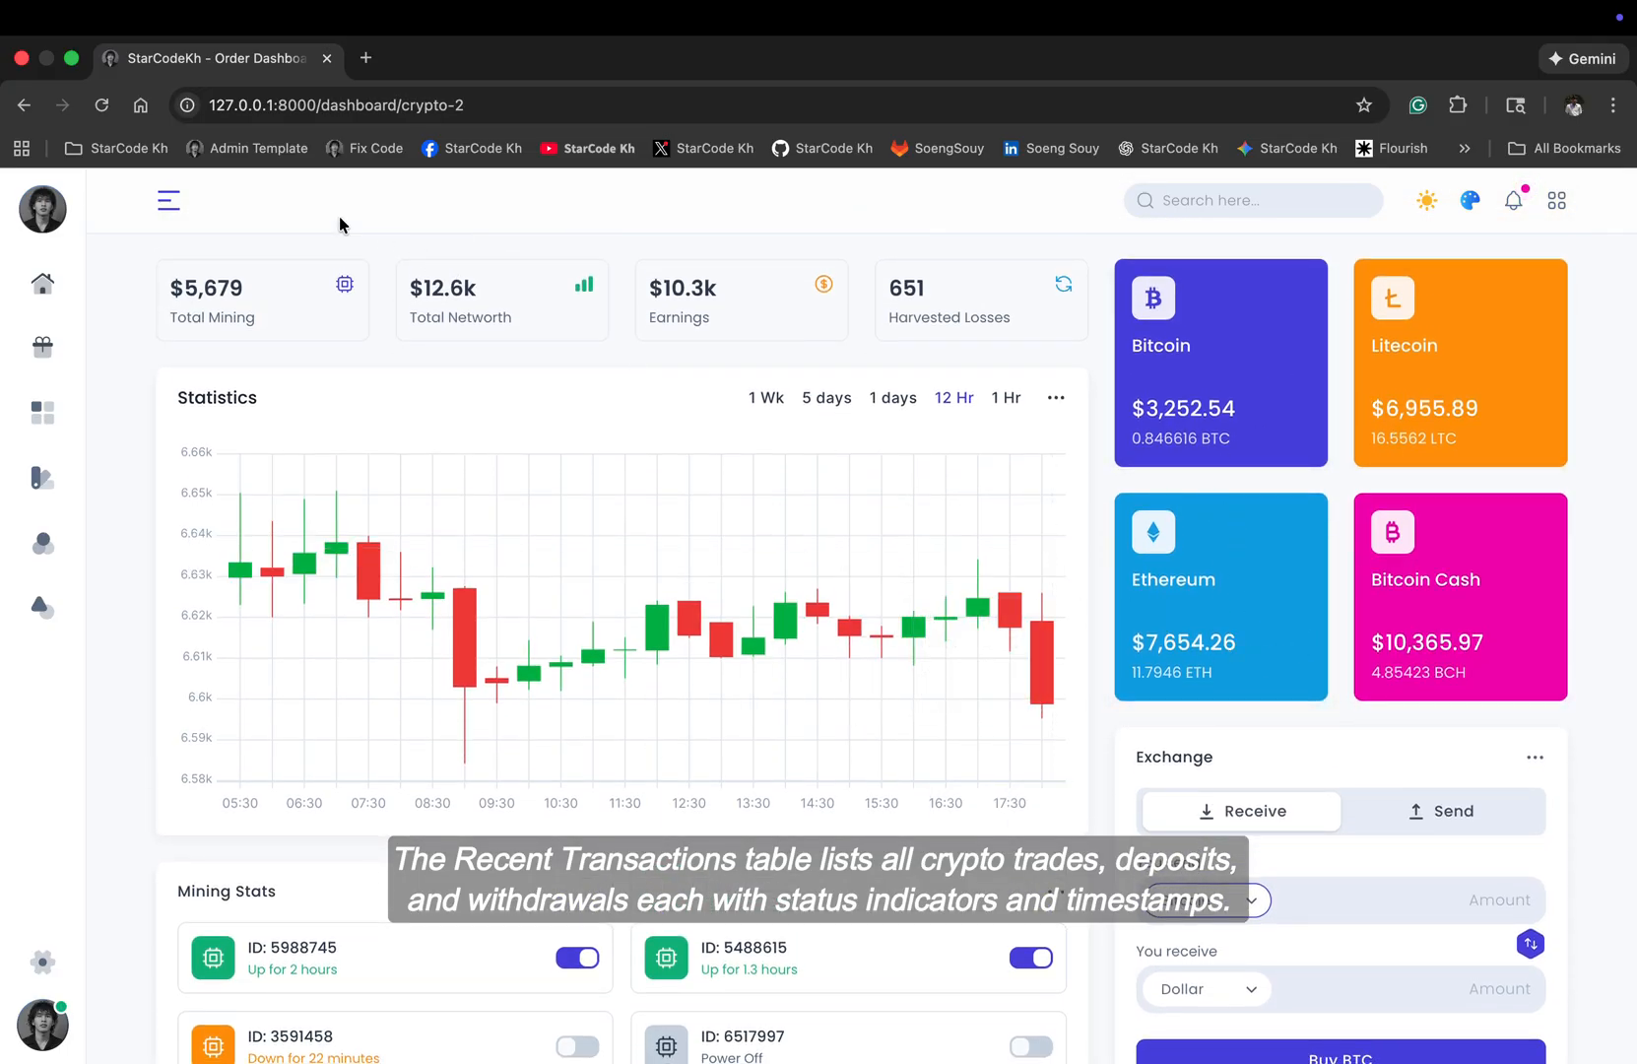
Step: Open Banking v1, try its Pay to and Price fields, then reopen the dashboards menu
left_click(168, 199)
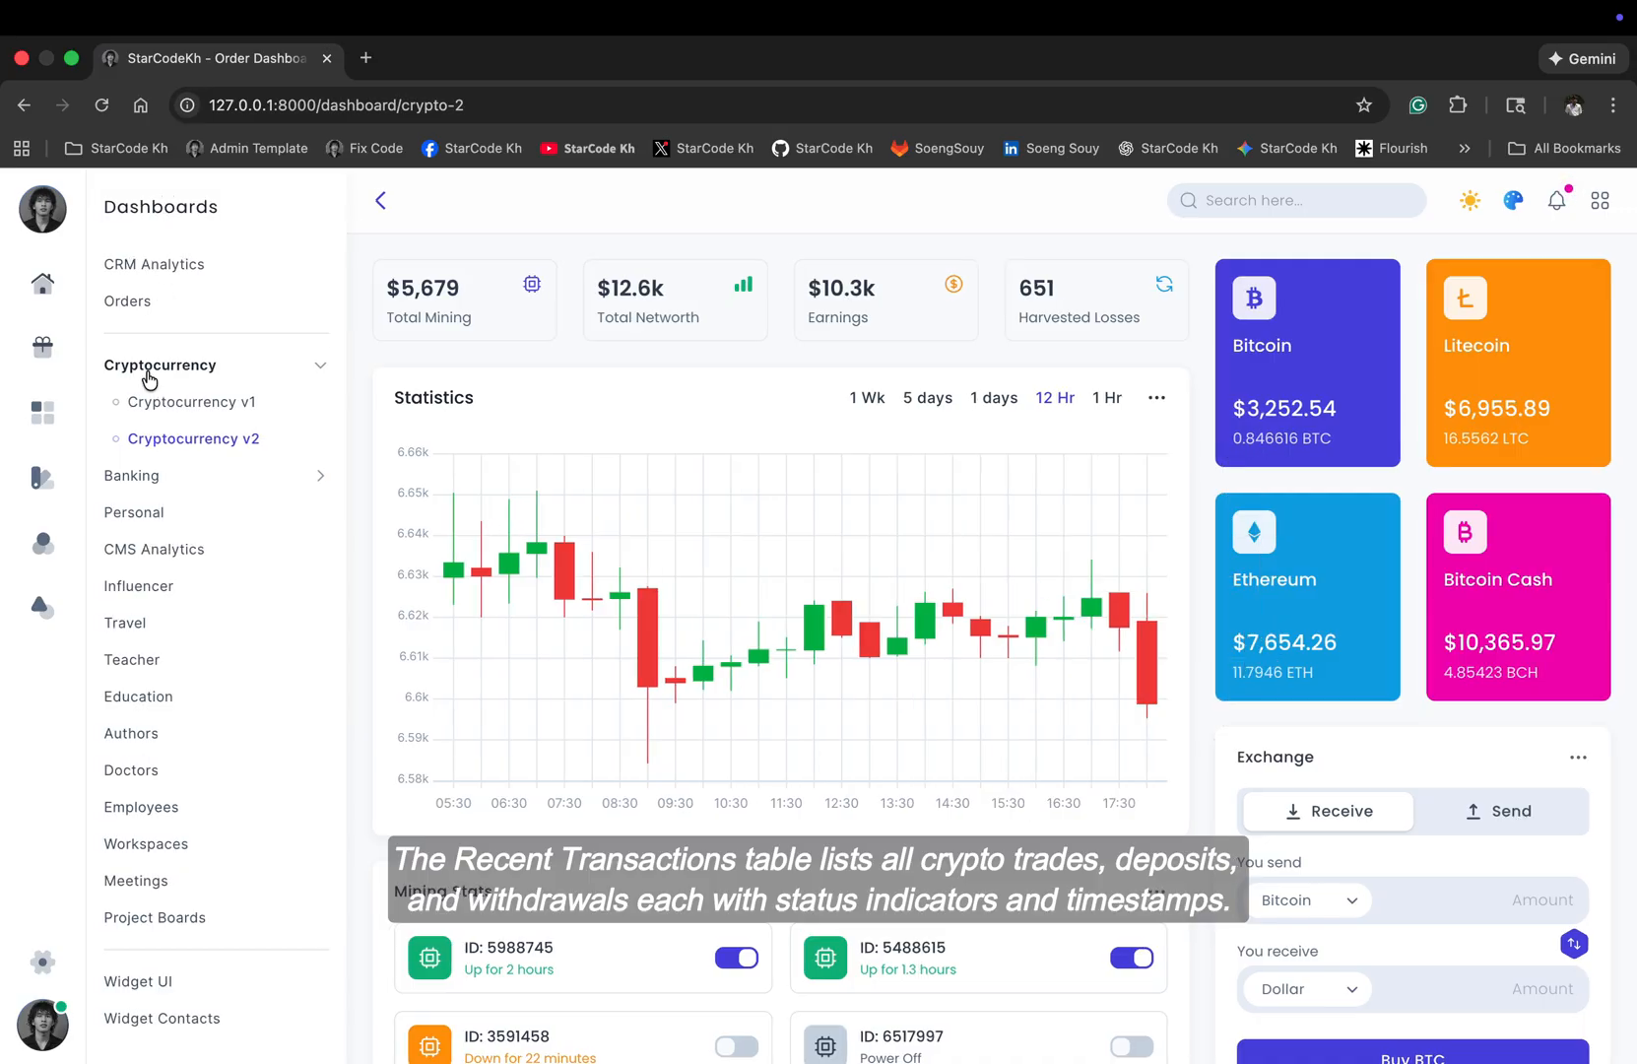
left_click(132, 402)
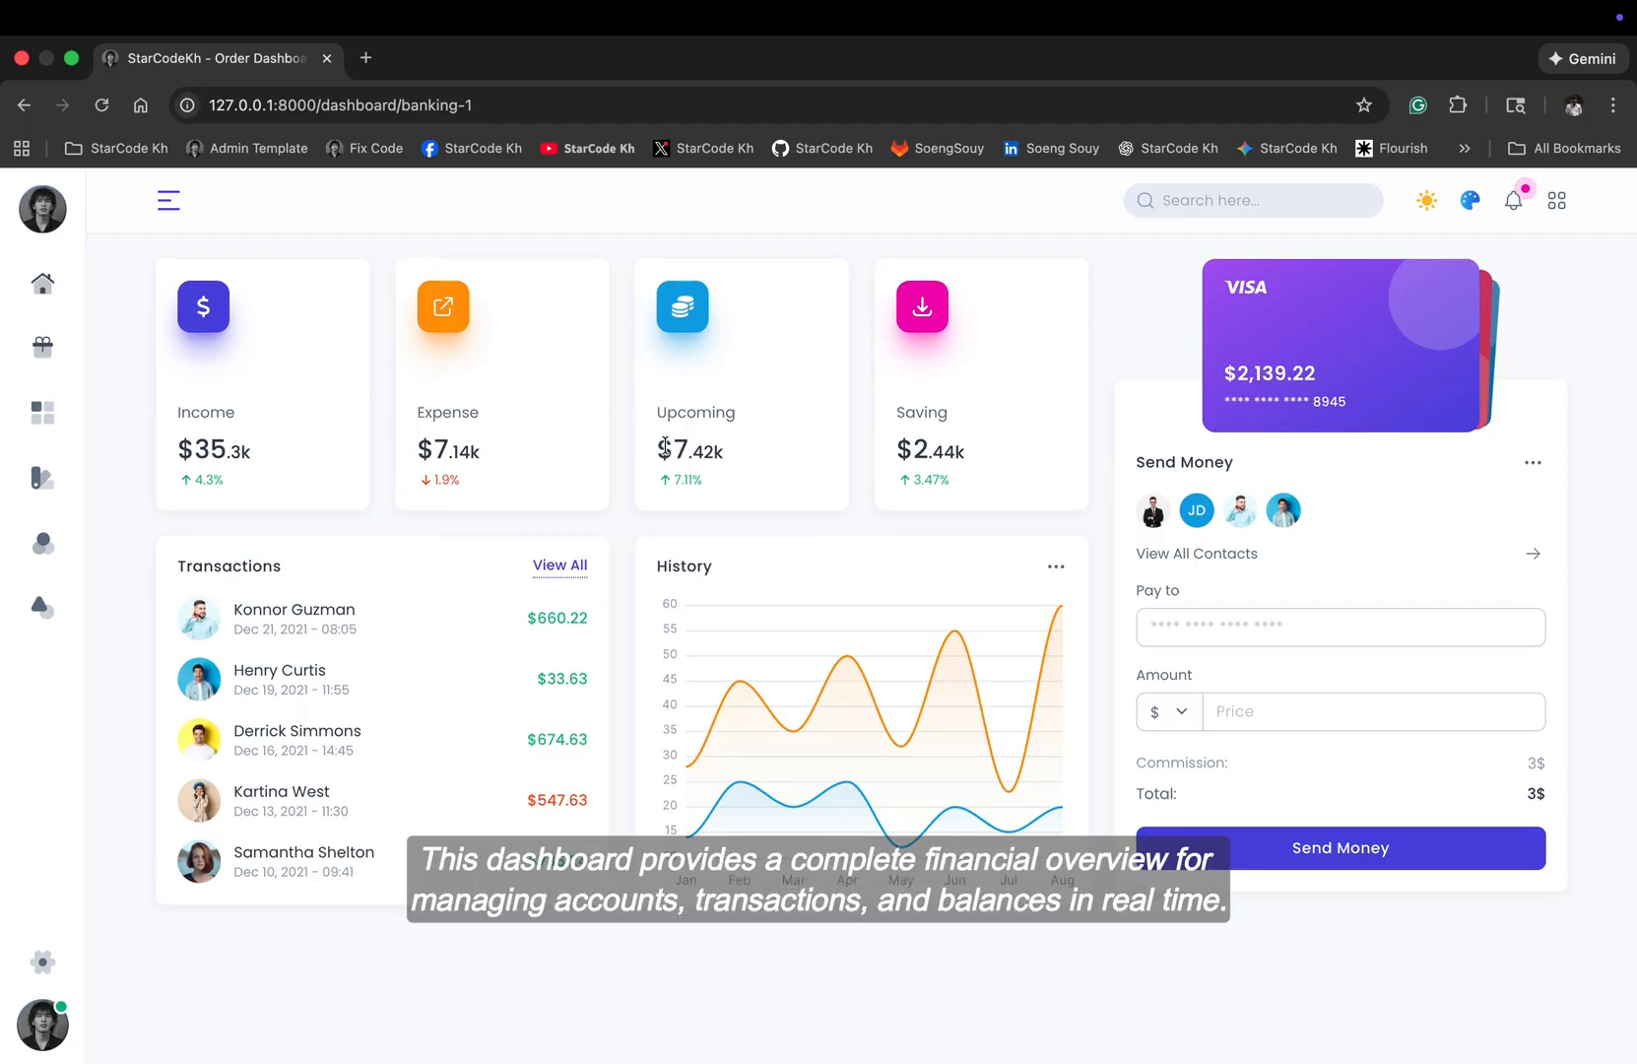
left_click(1339, 627)
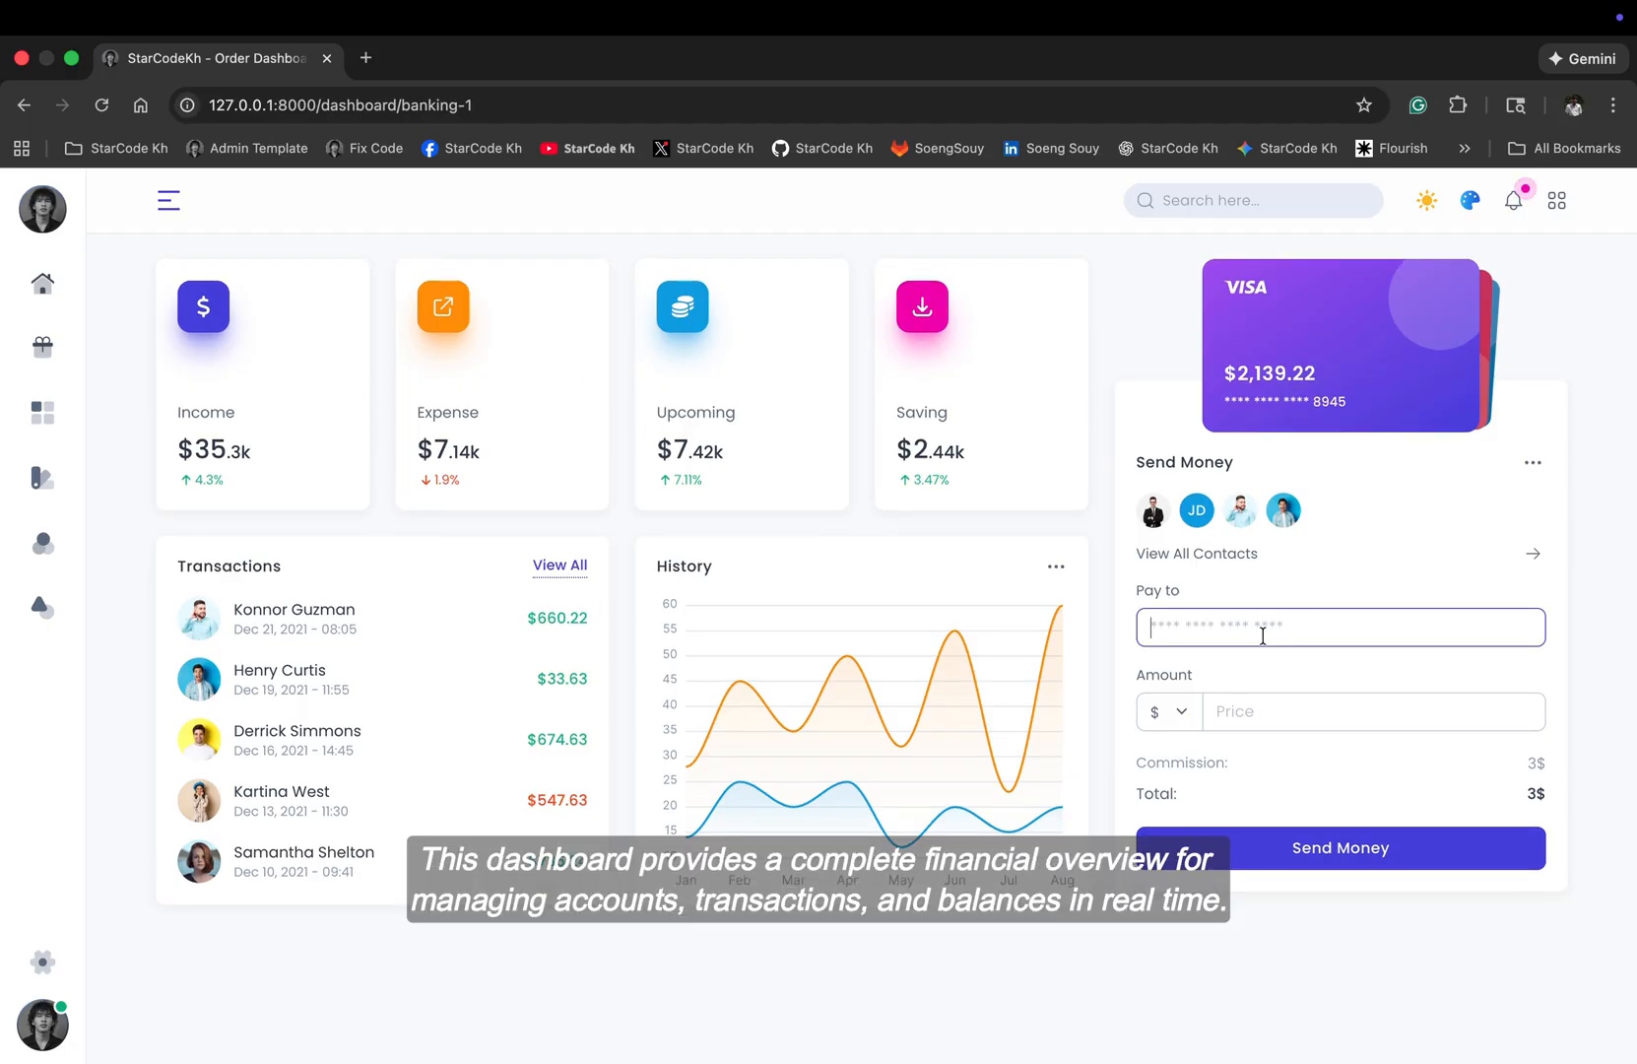
left_click(1372, 711)
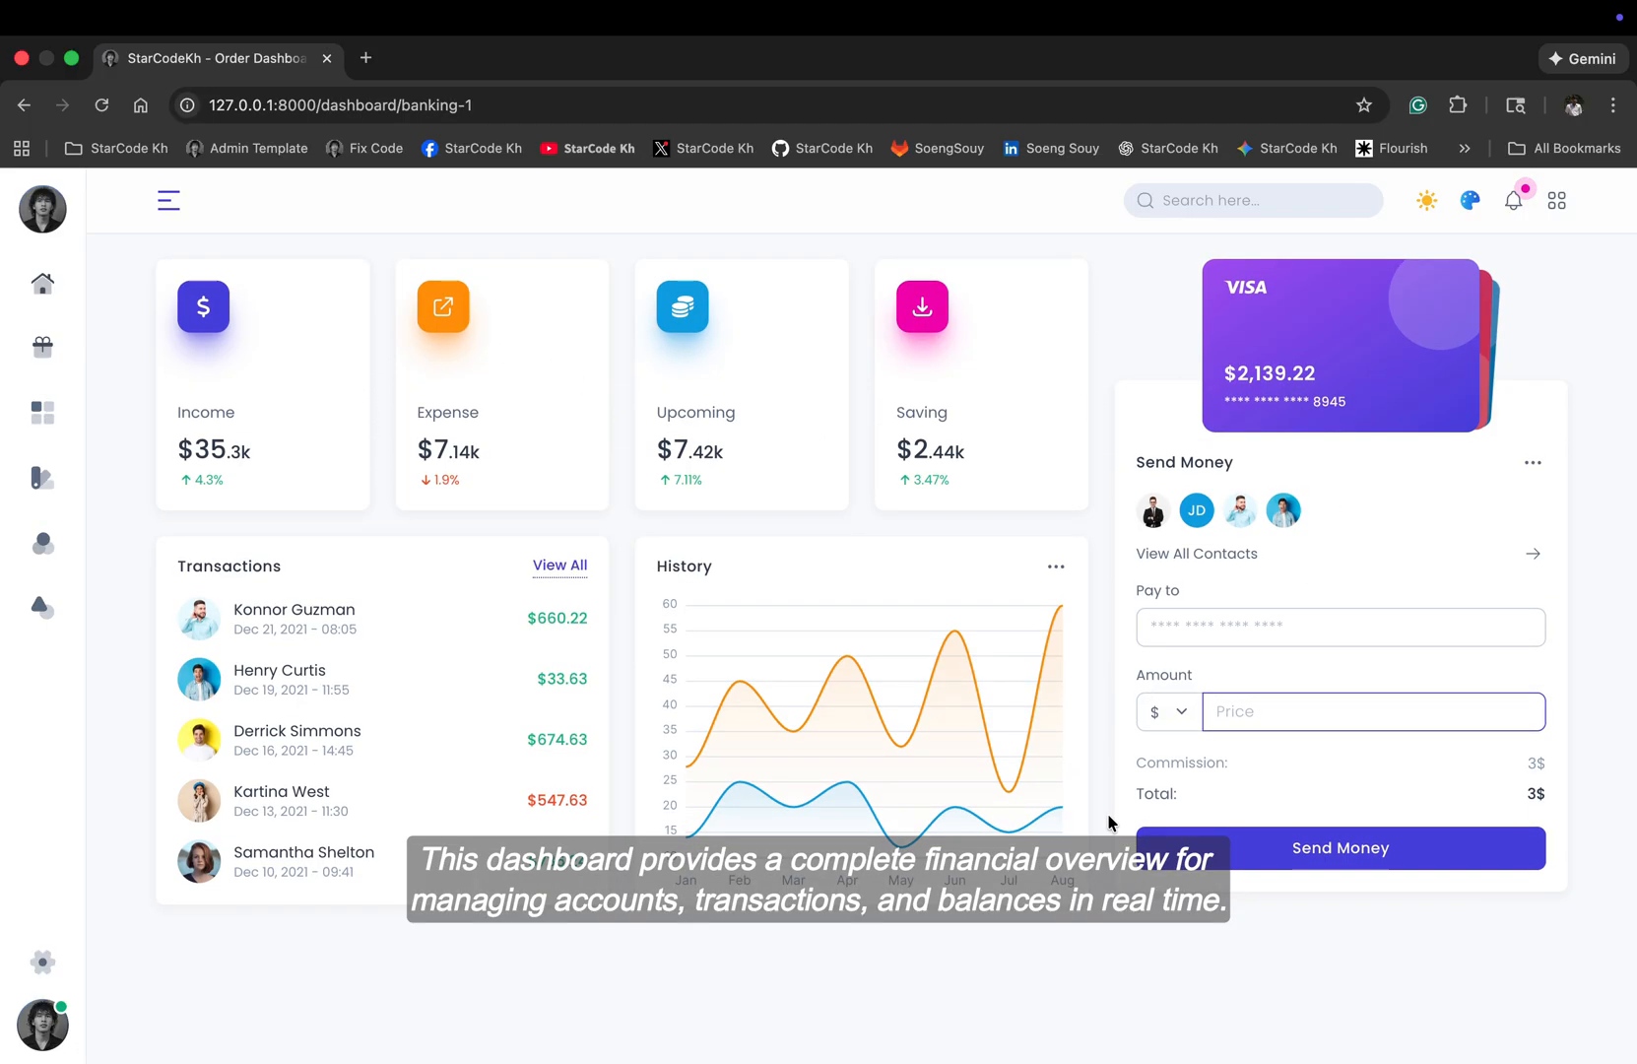
mouse_move(742, 690)
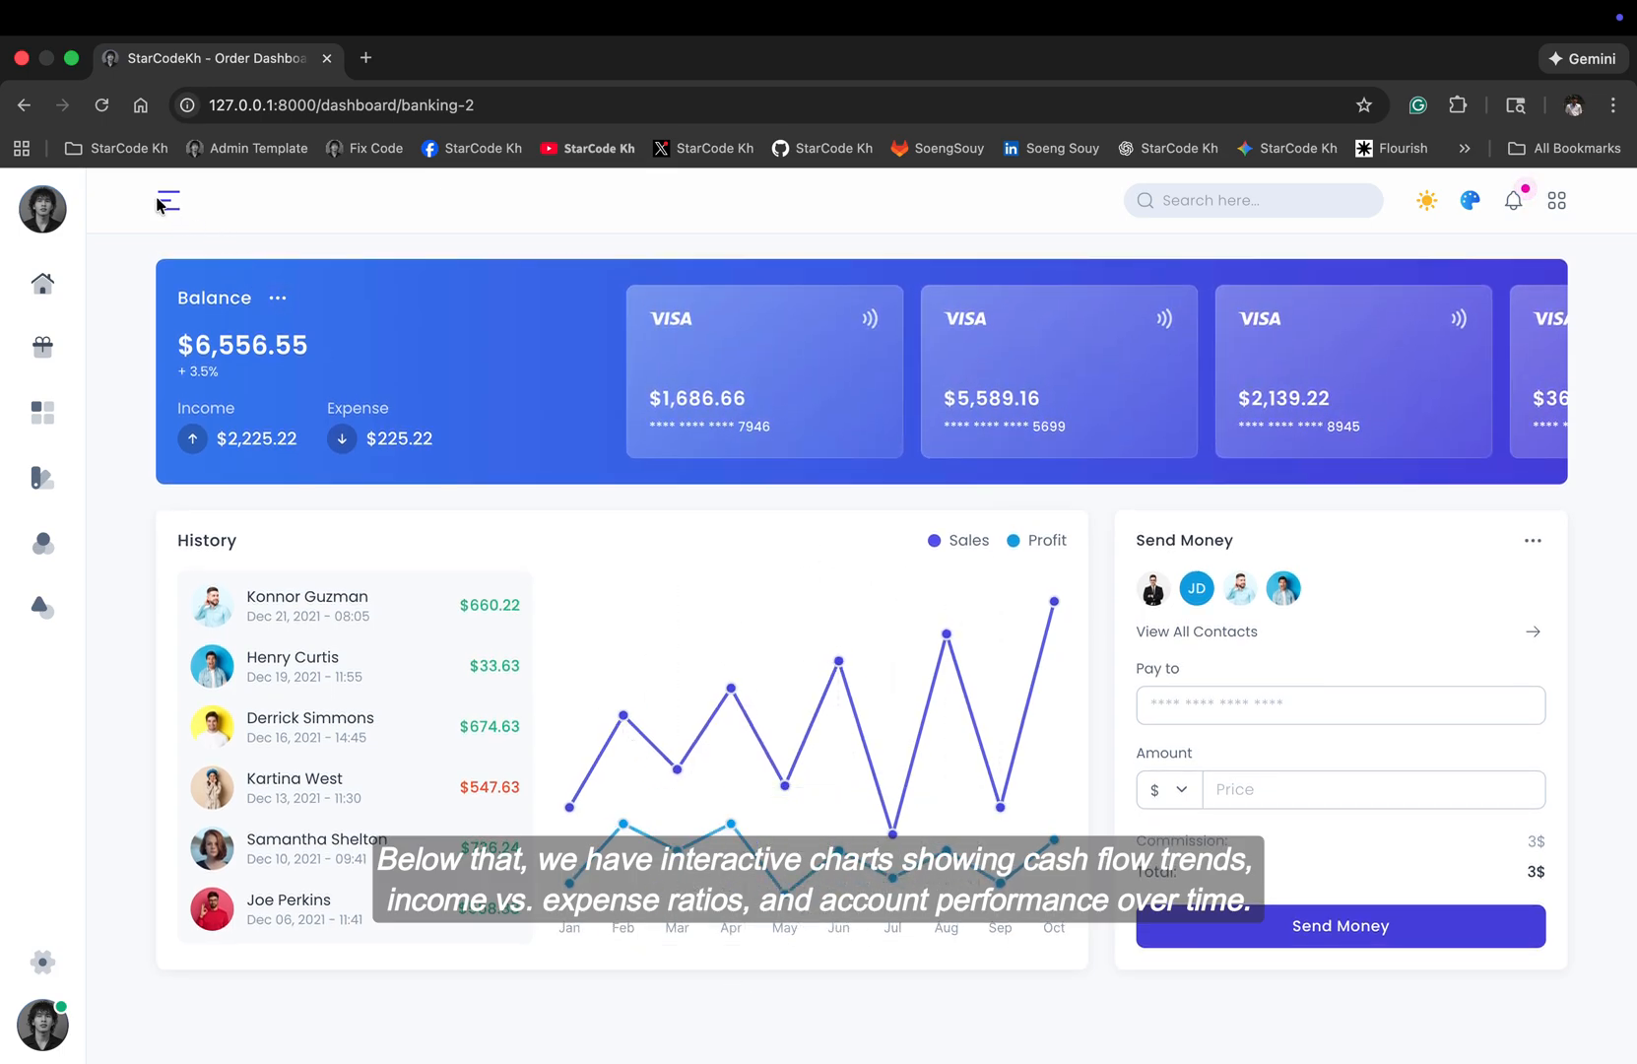
left_click(133, 512)
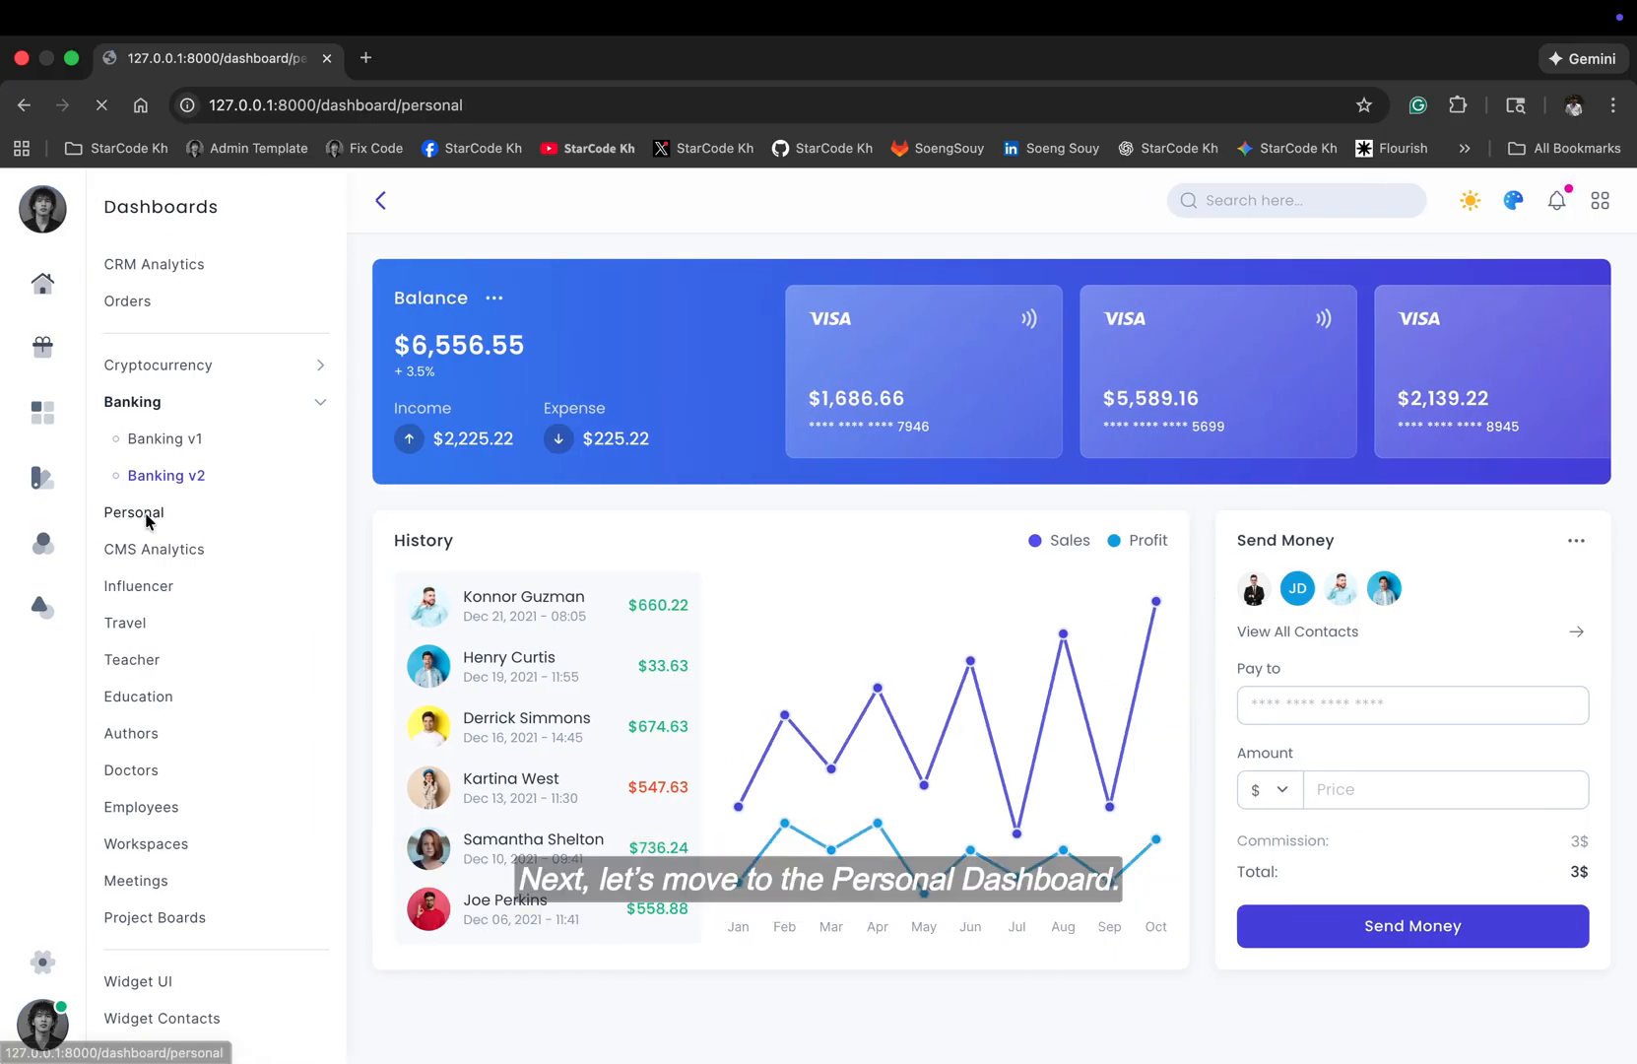
Step: Open the Personal dashboard and scroll through it, then switch to CMS Analytics
left_click(134, 512)
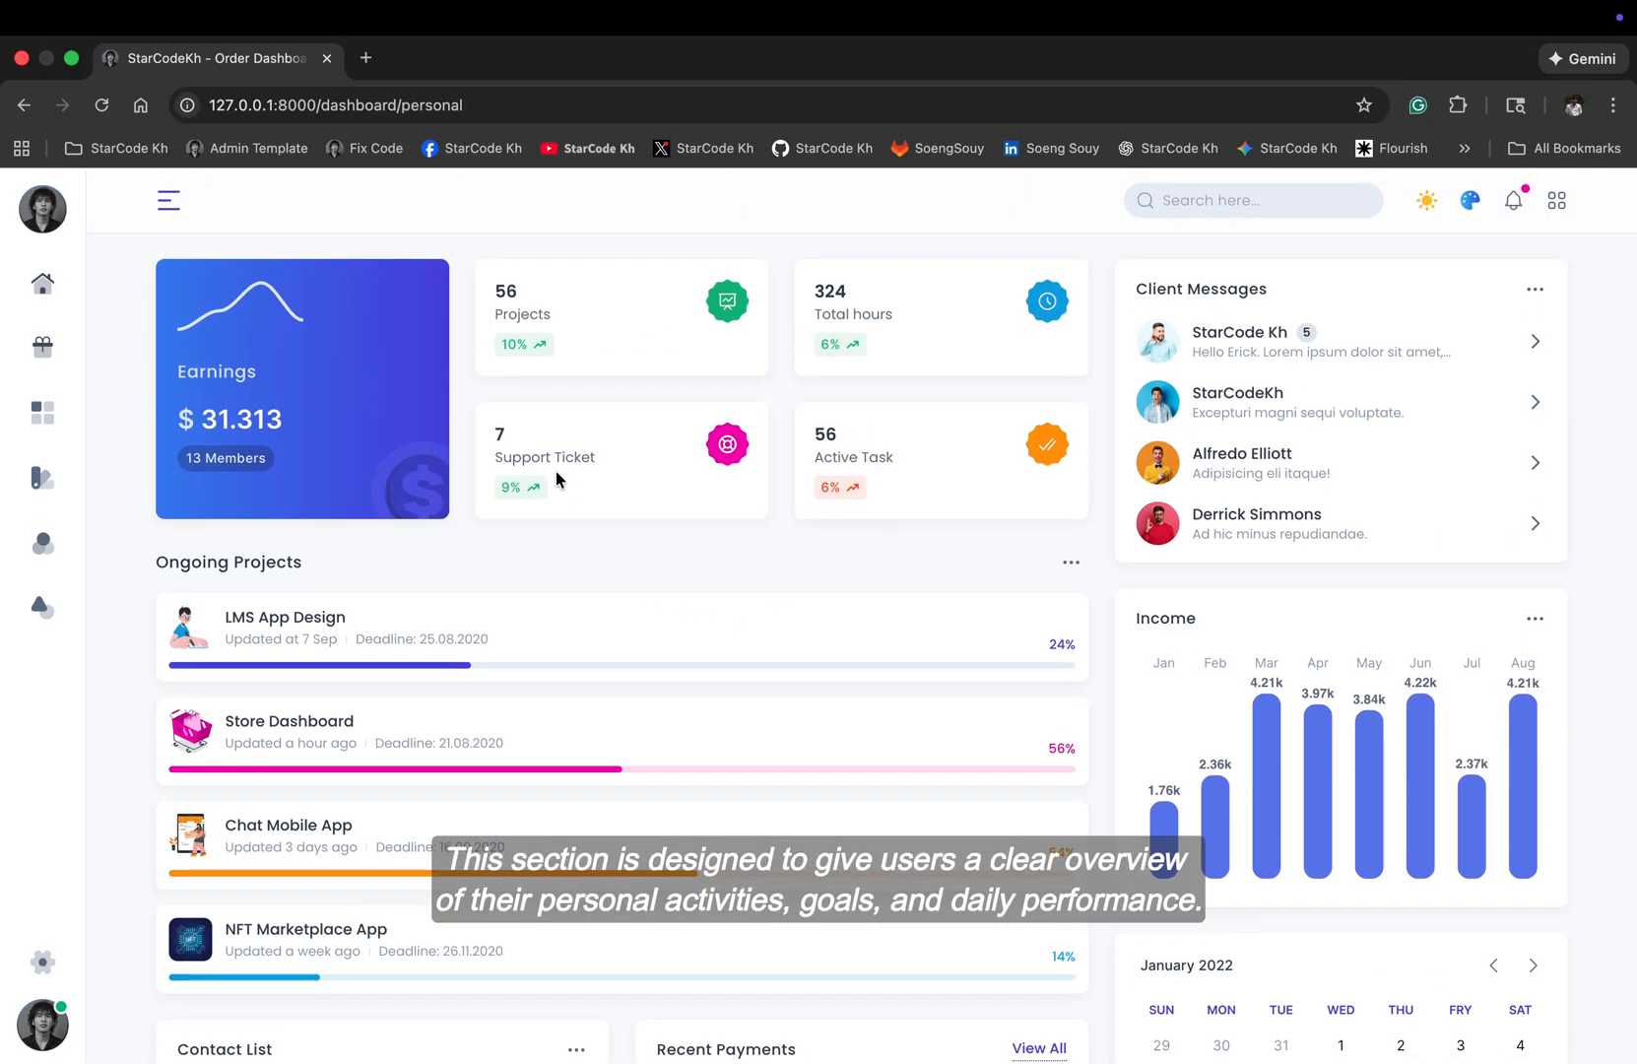
scroll("down", 3)
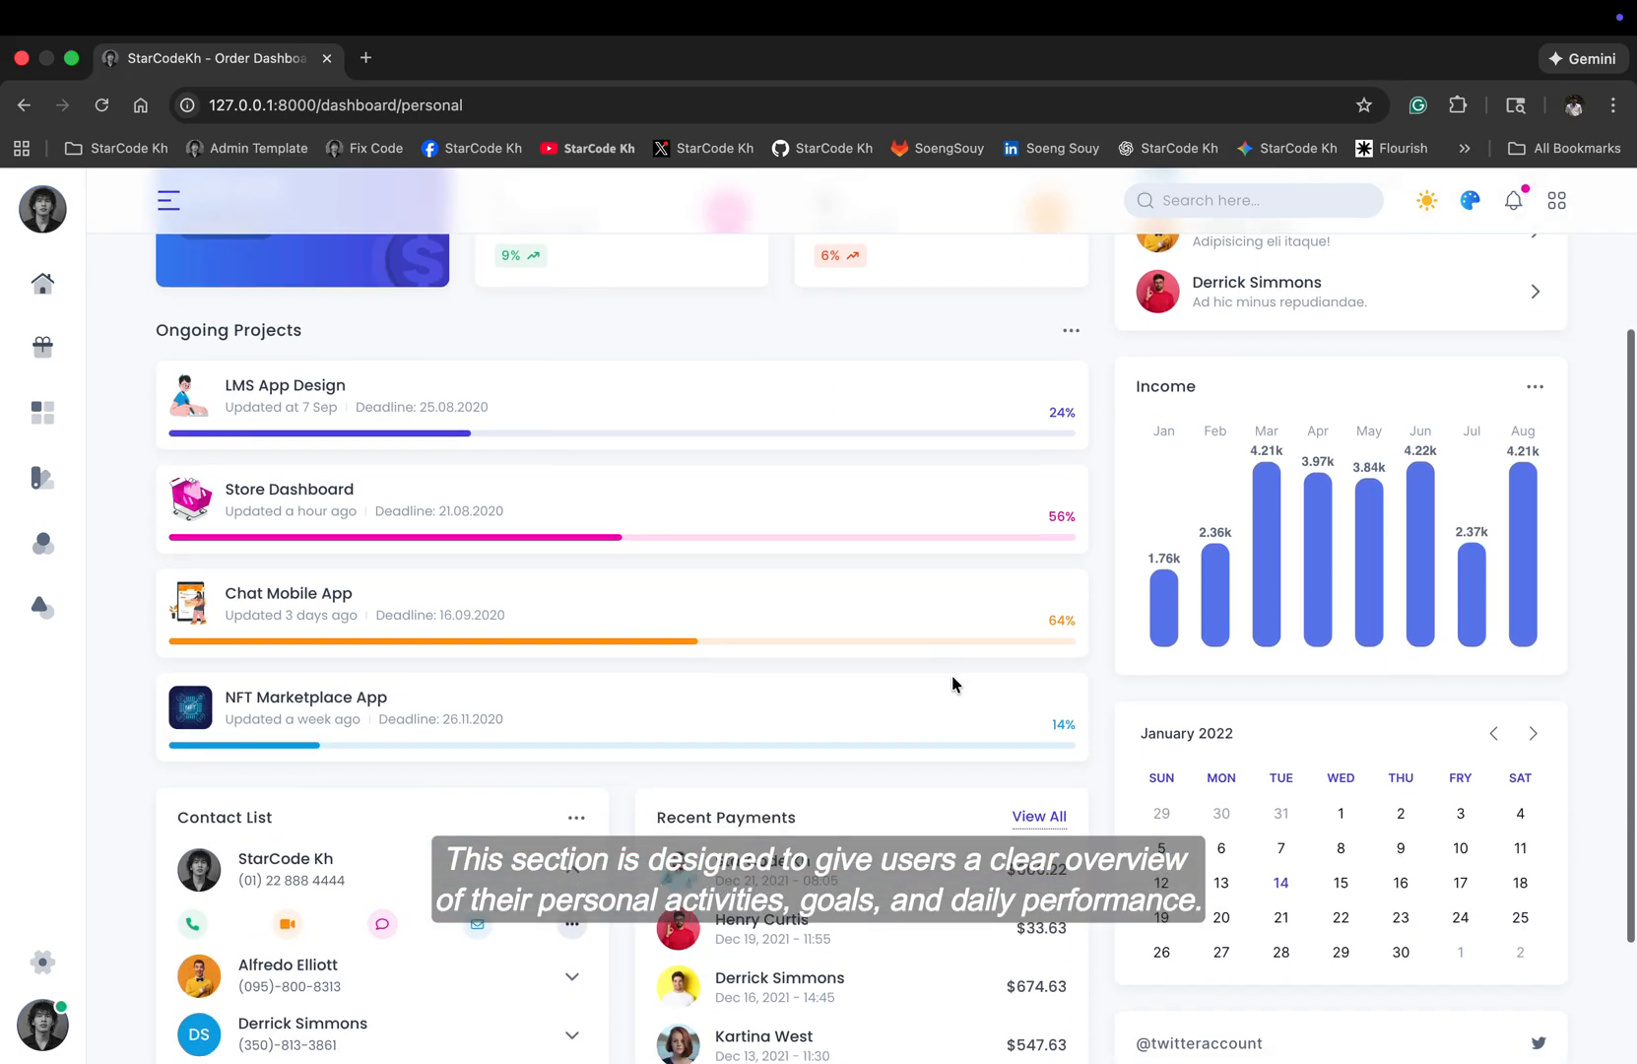
scroll("down", 3)
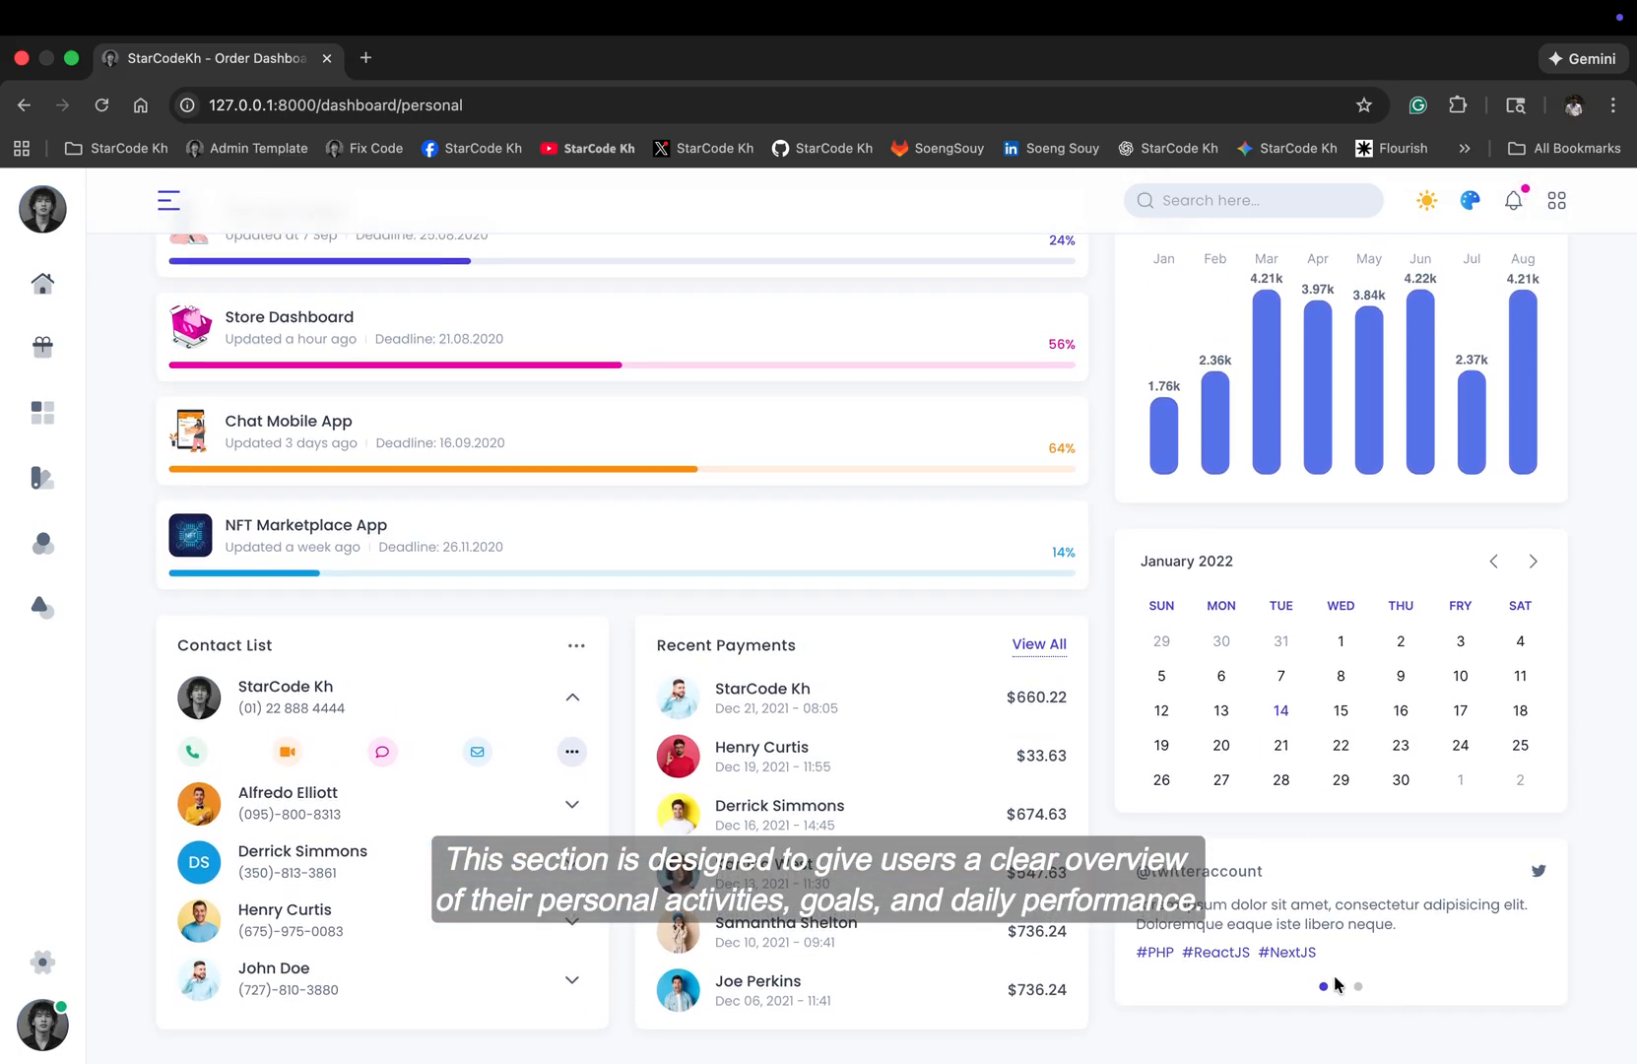
left_click(1357, 986)
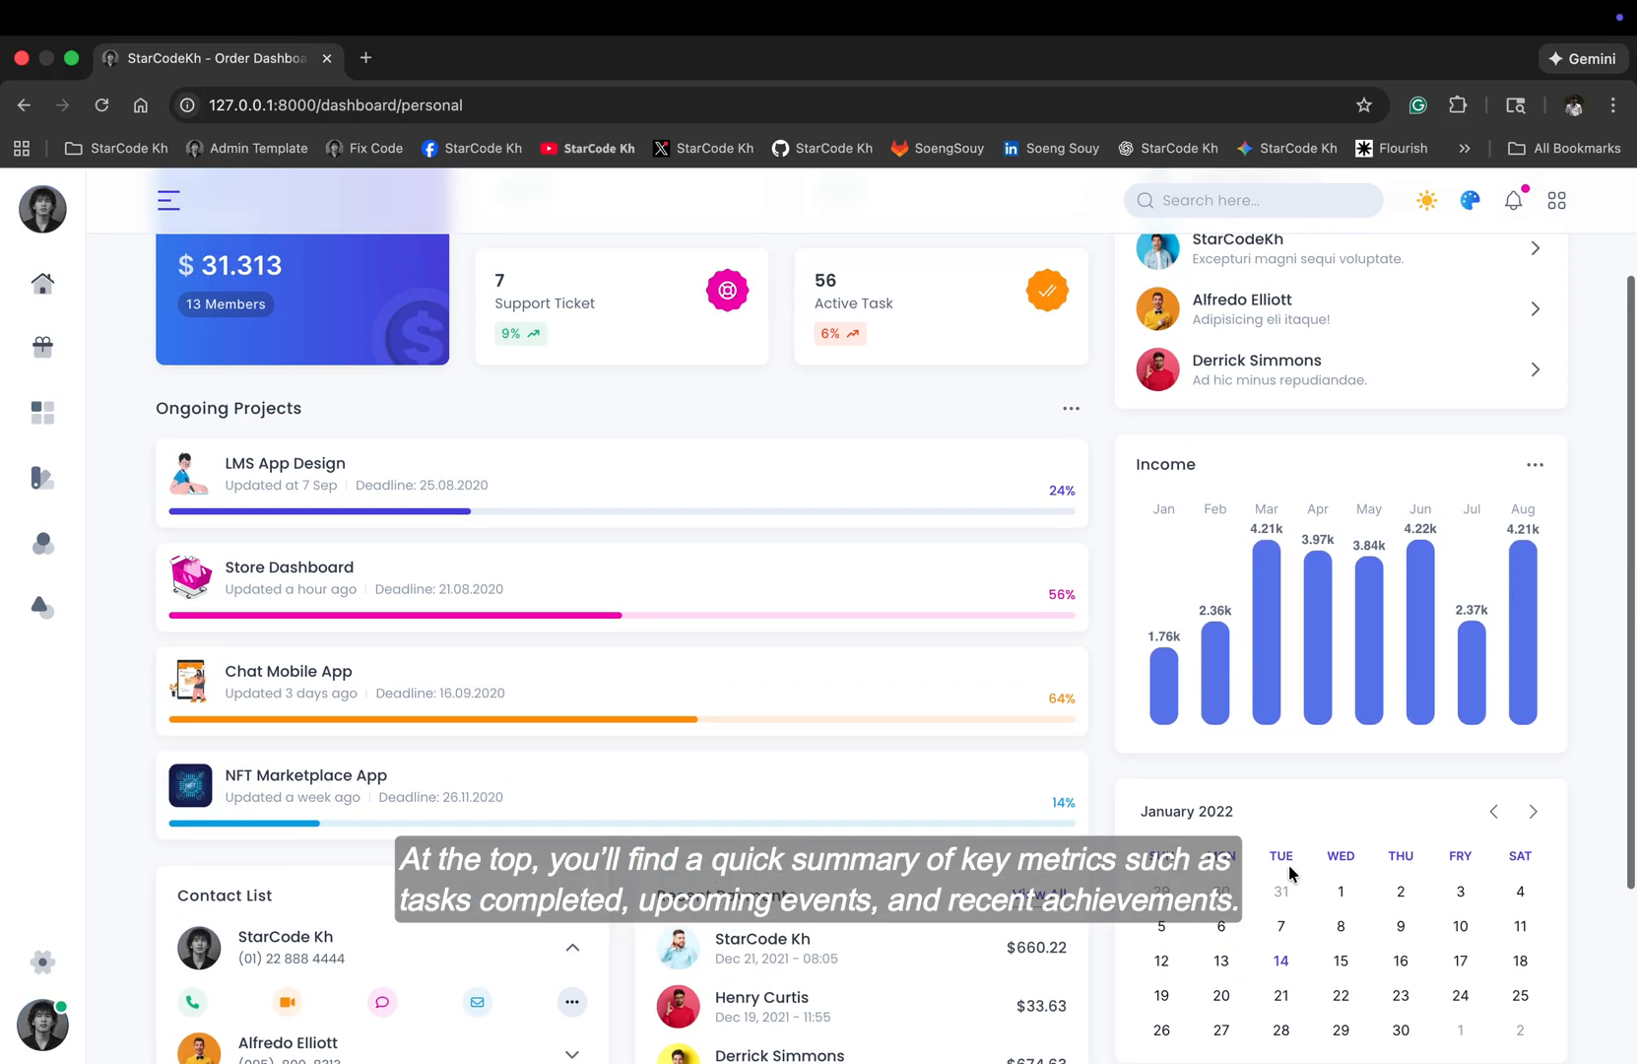
scroll("down", 3)
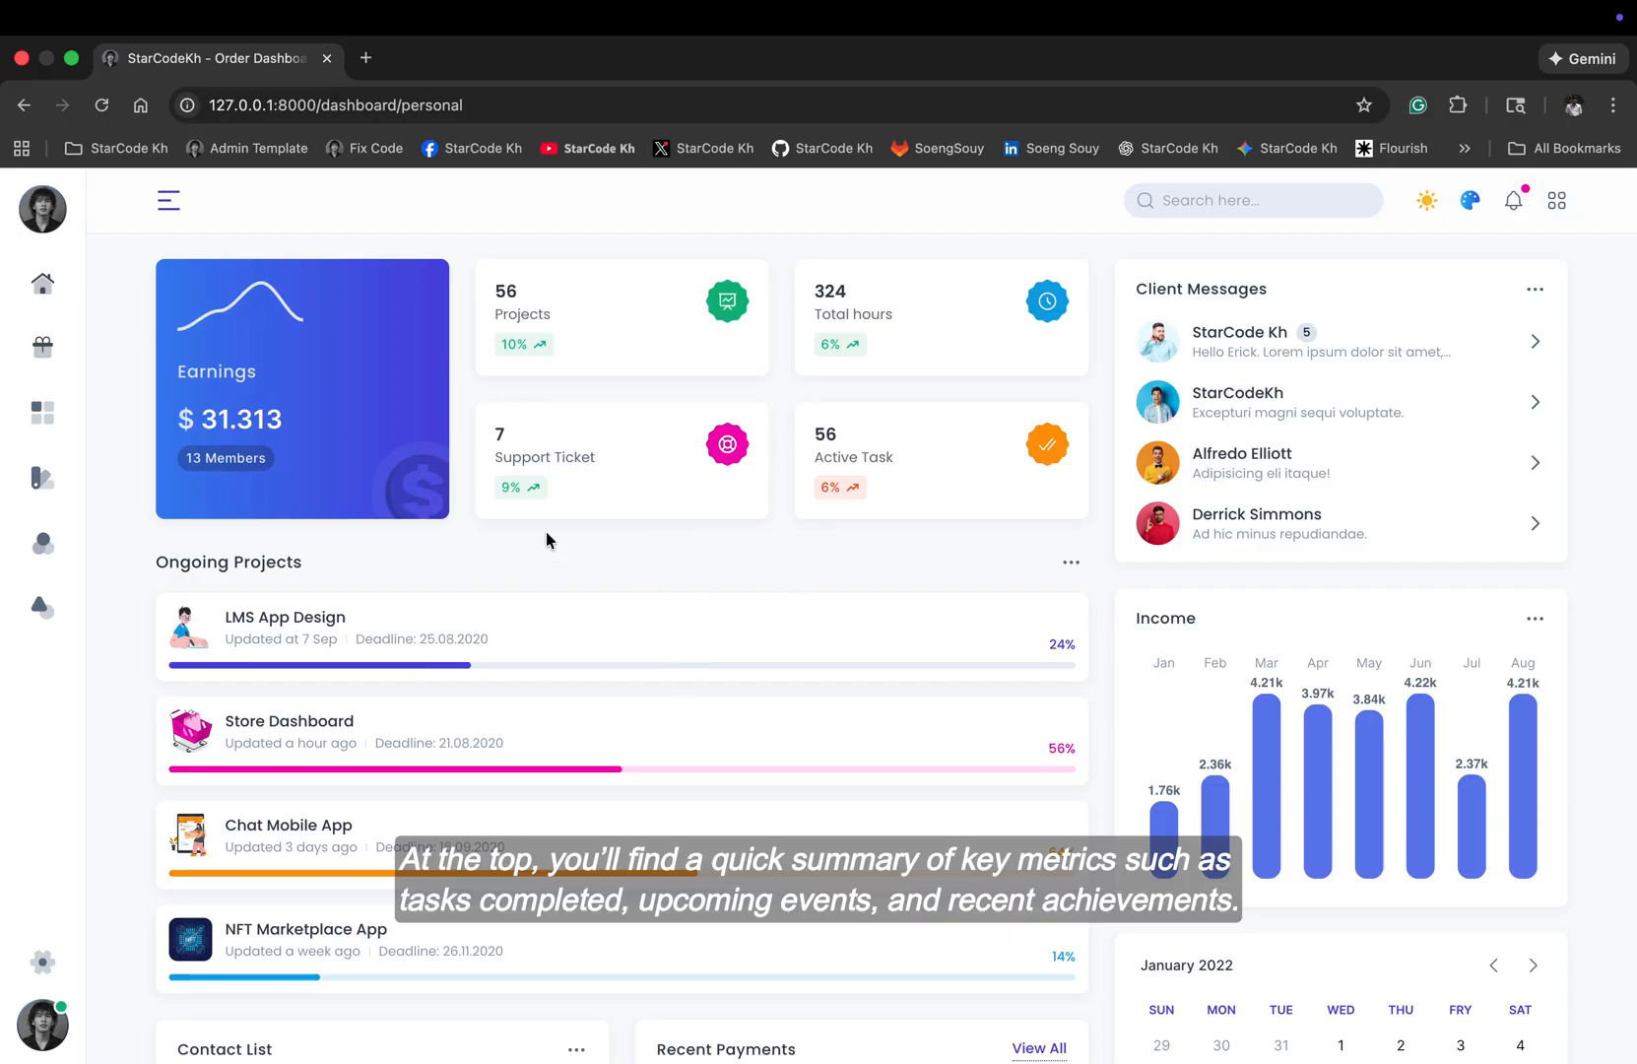
left_click(168, 199)
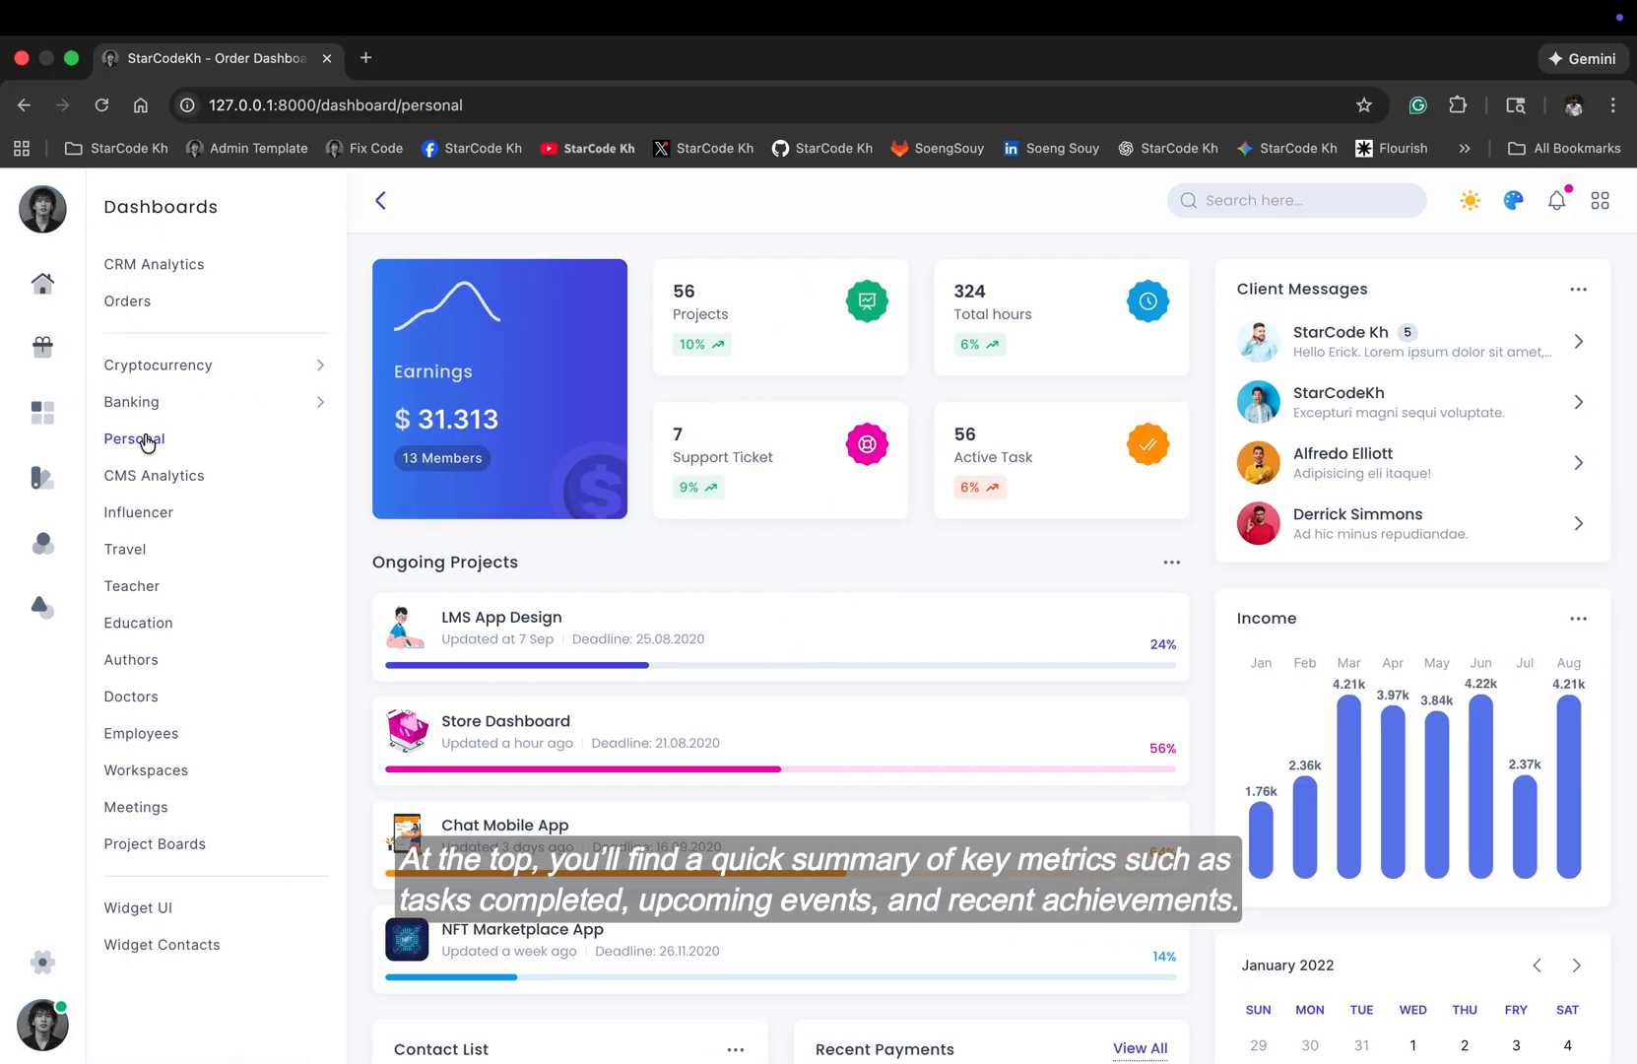
left_click(153, 475)
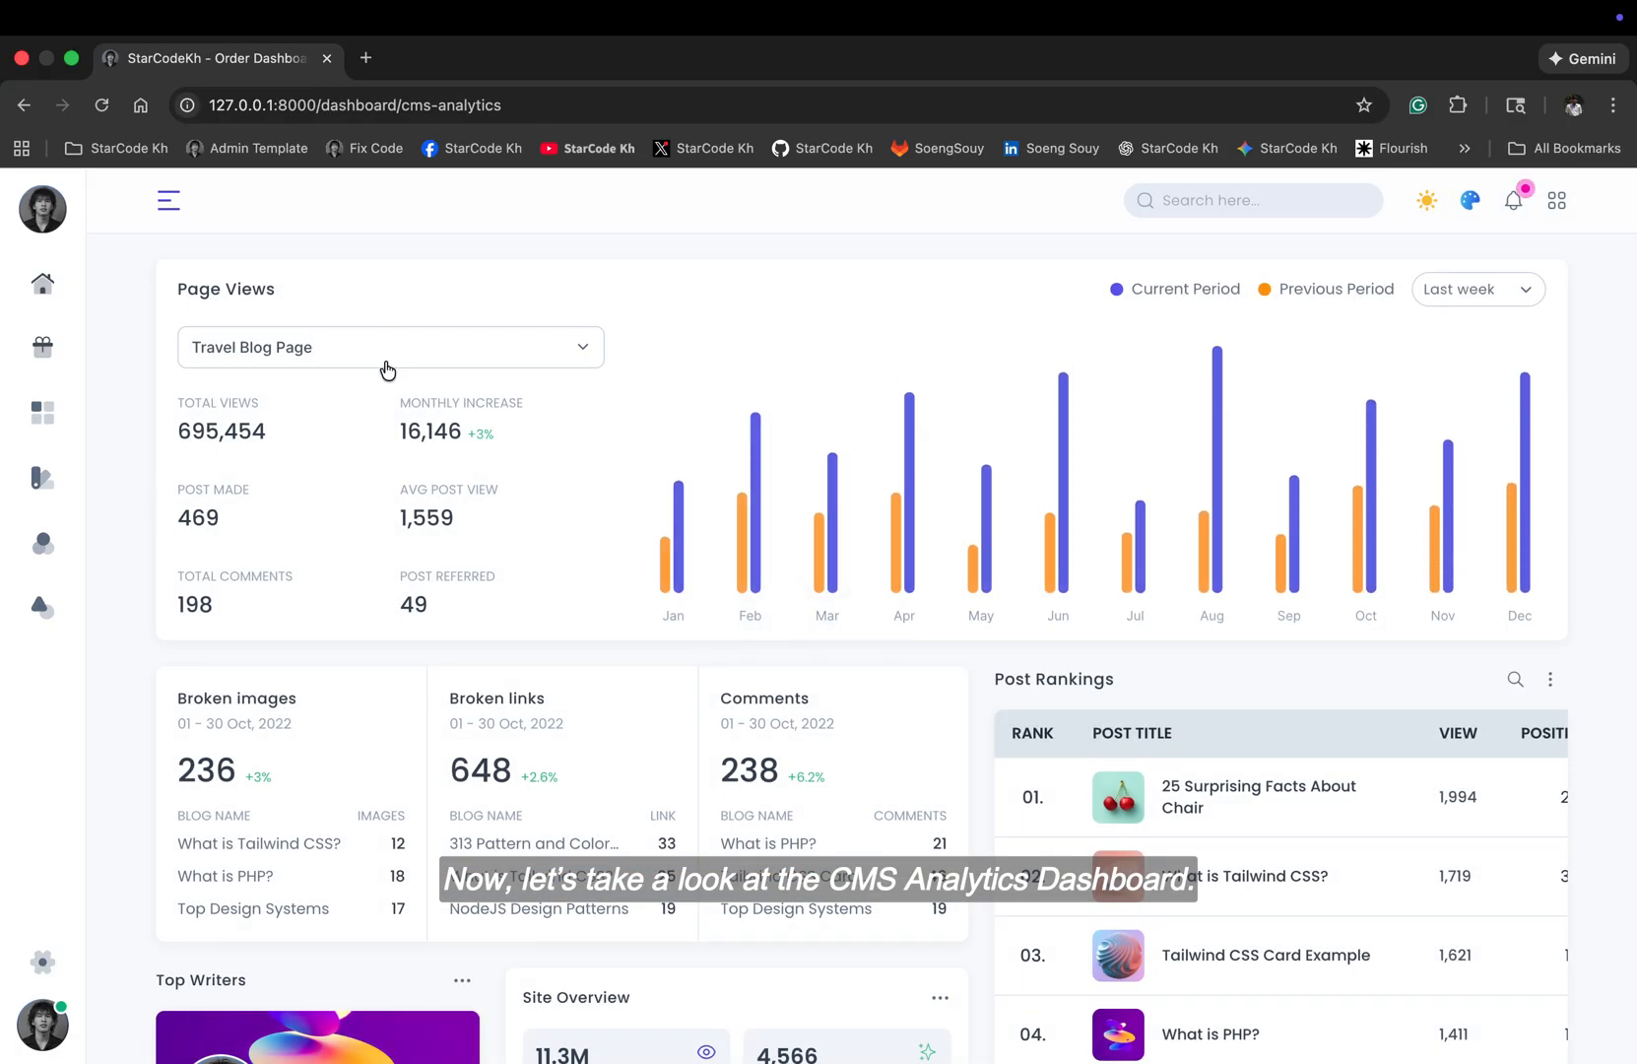
scroll("down", 3)
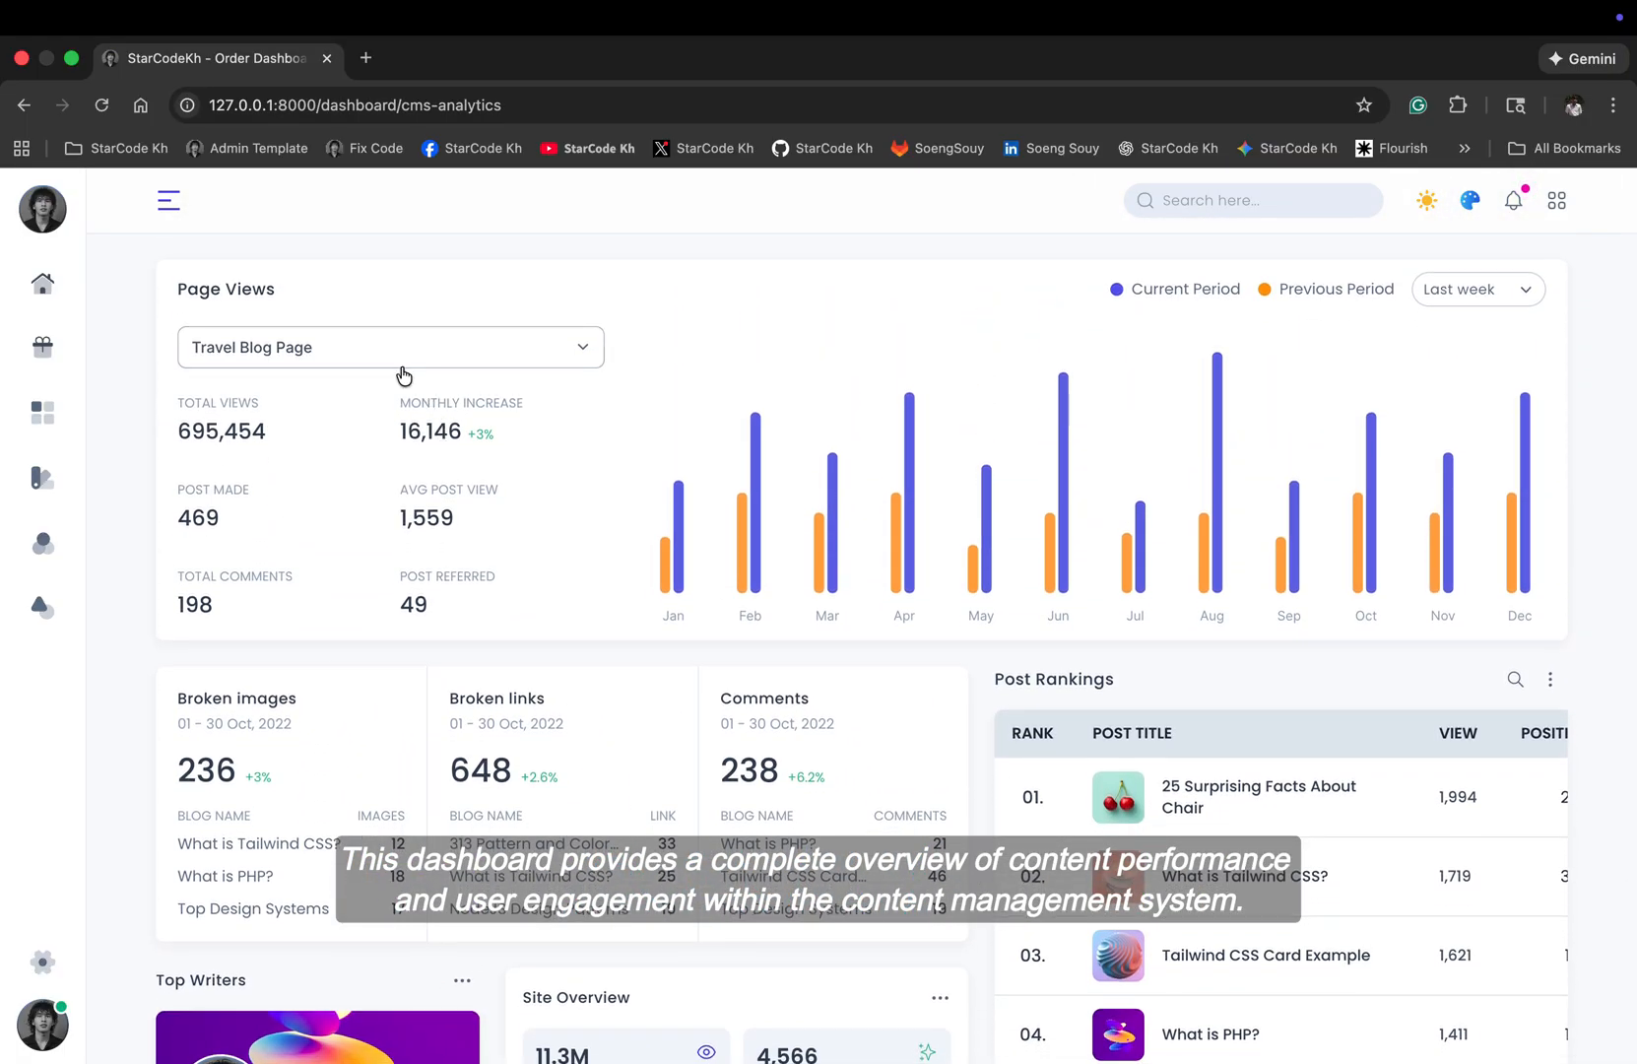
left_click(390, 347)
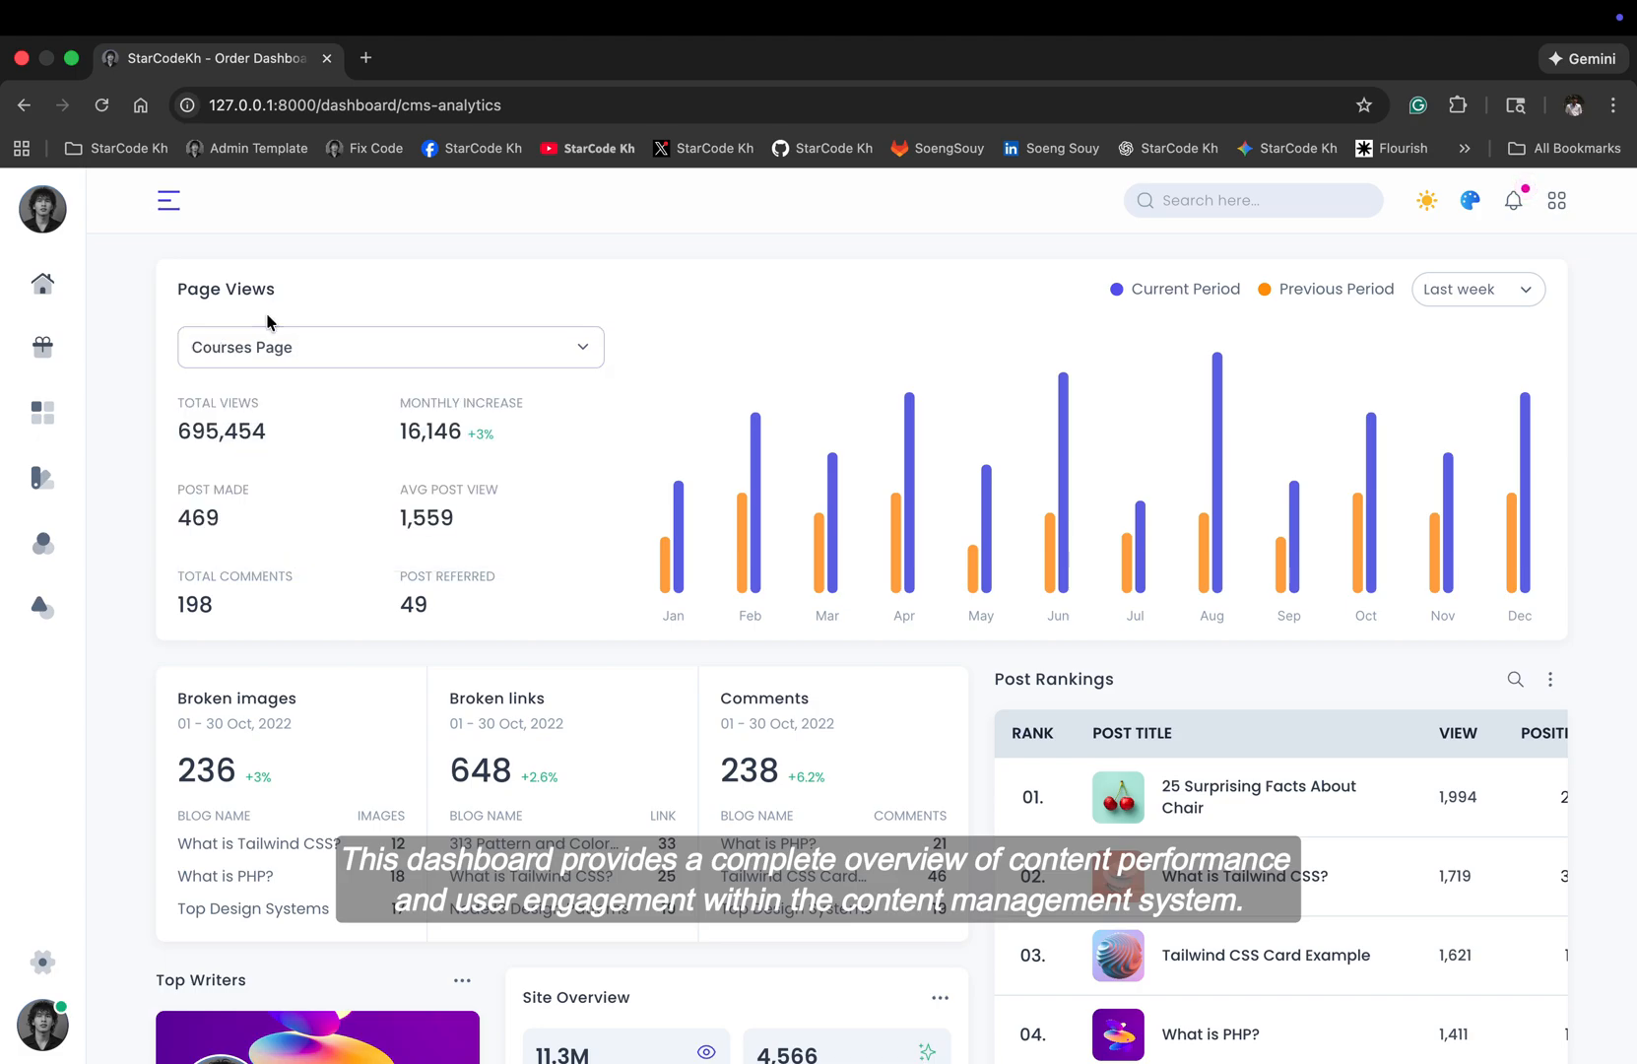
left_click(389, 346)
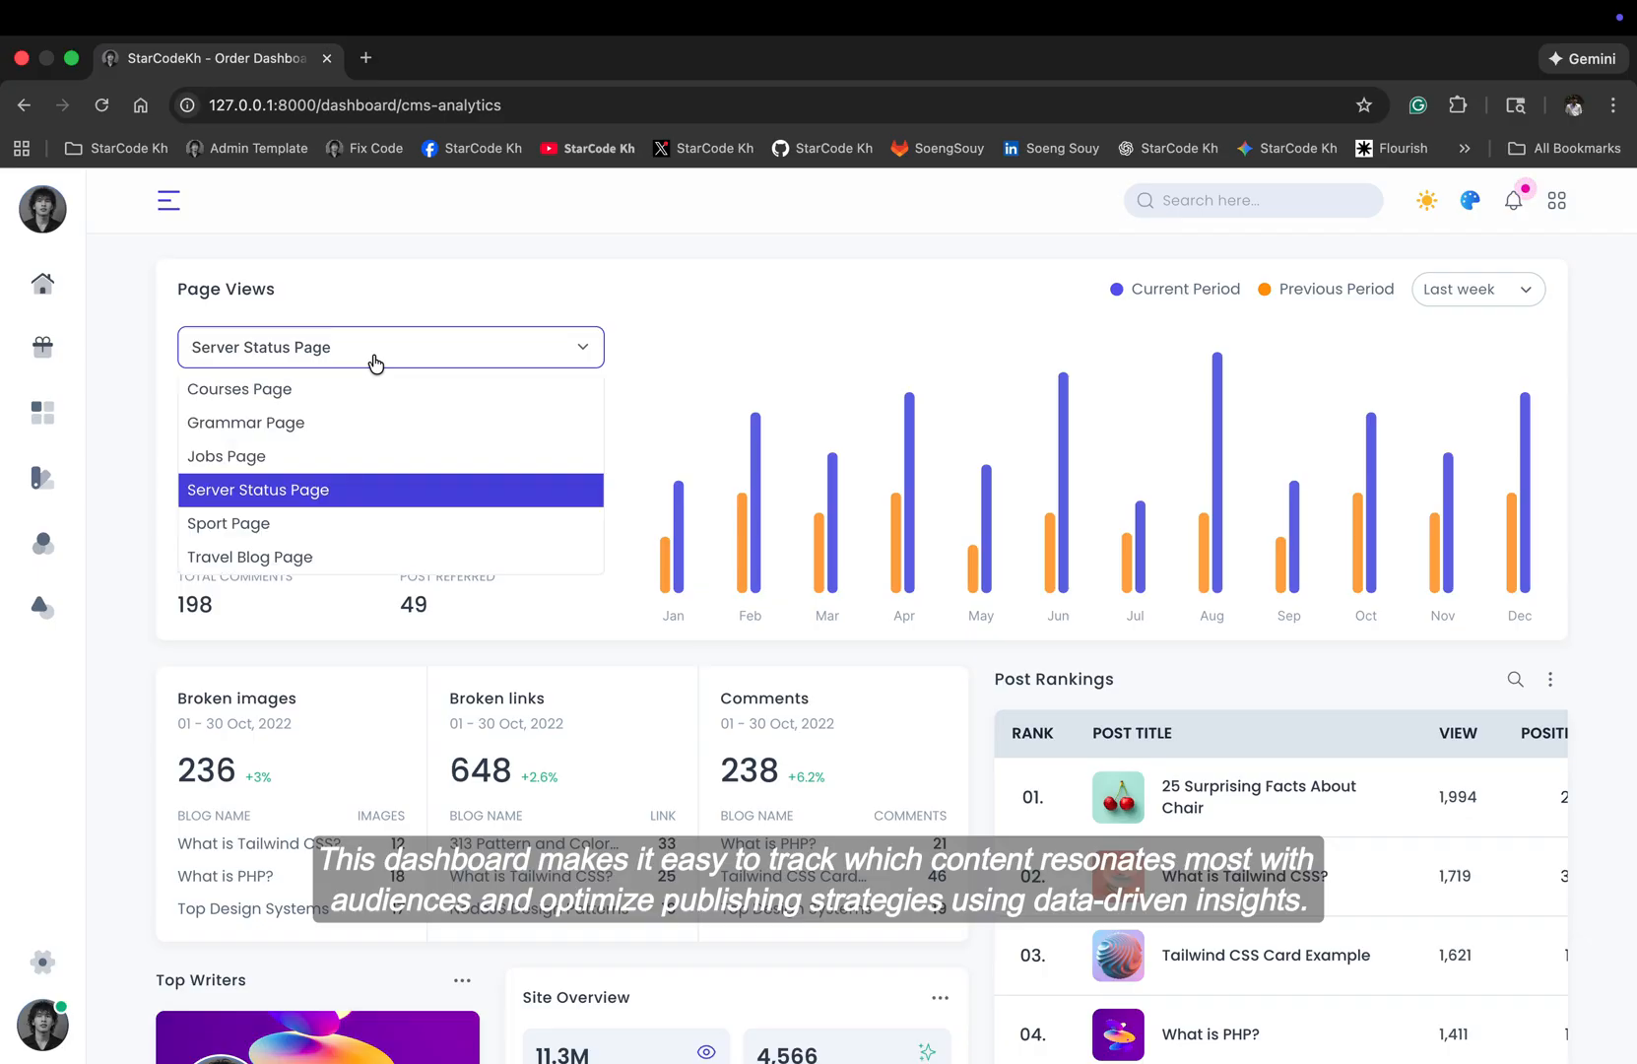
left_click(249, 557)
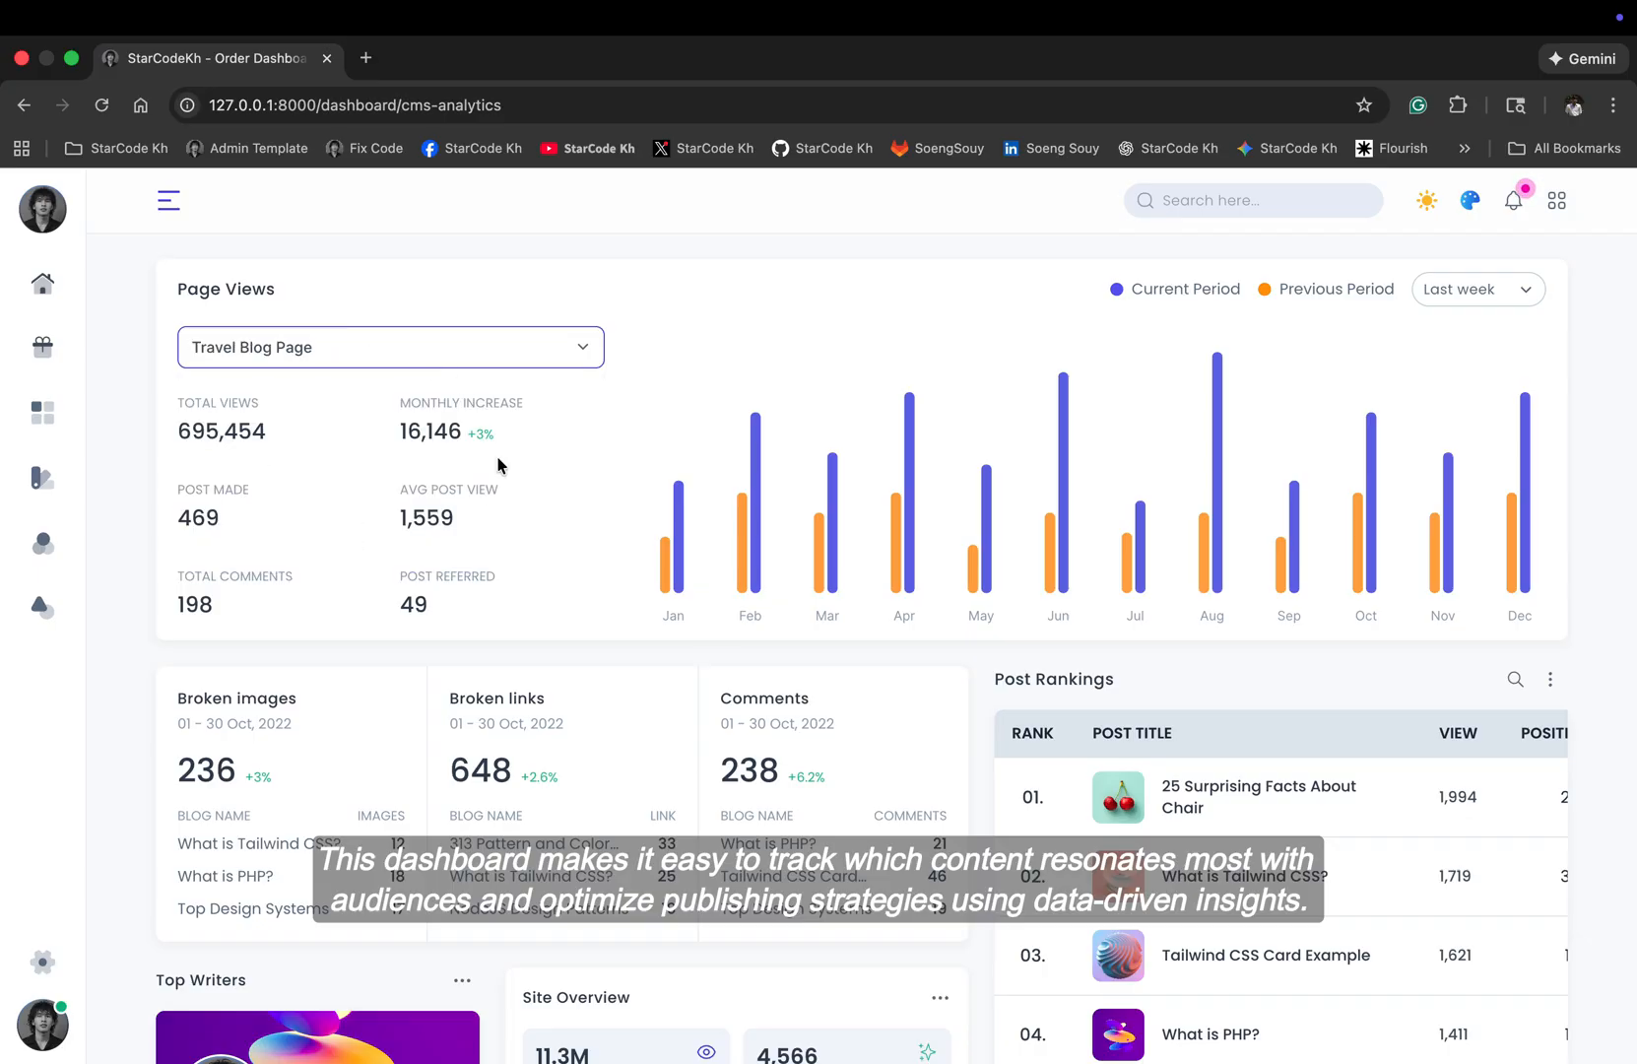
scroll("down", 3)
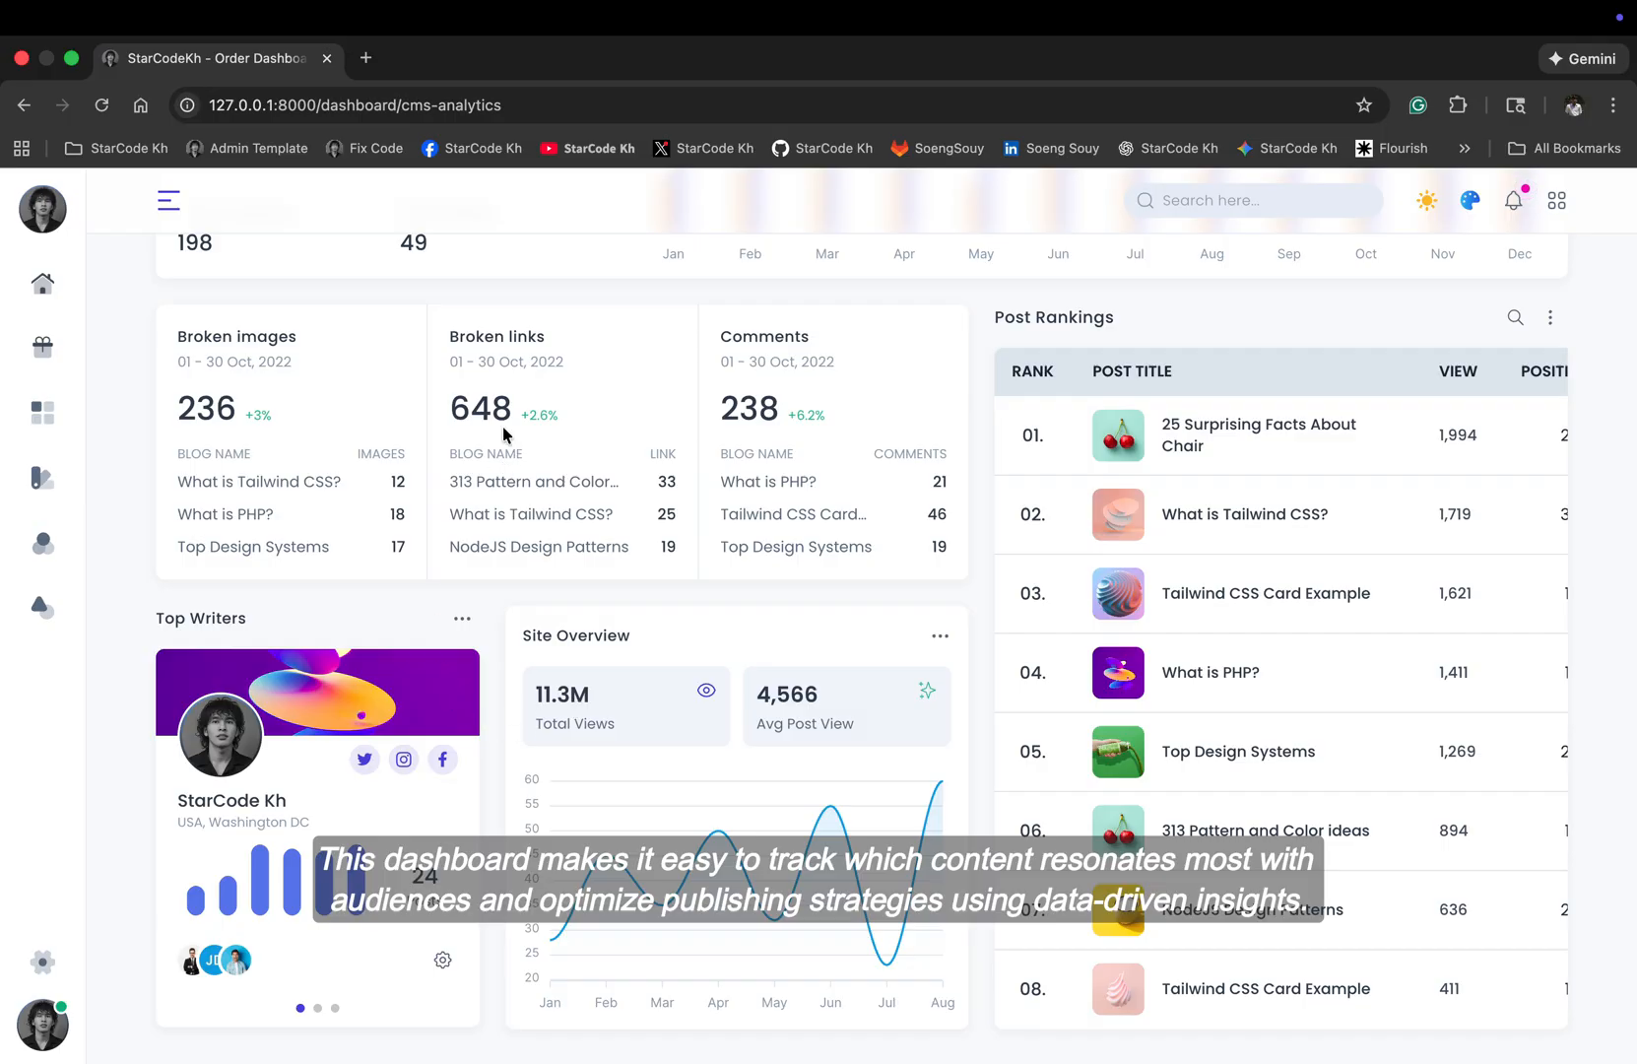
left_click(168, 199)
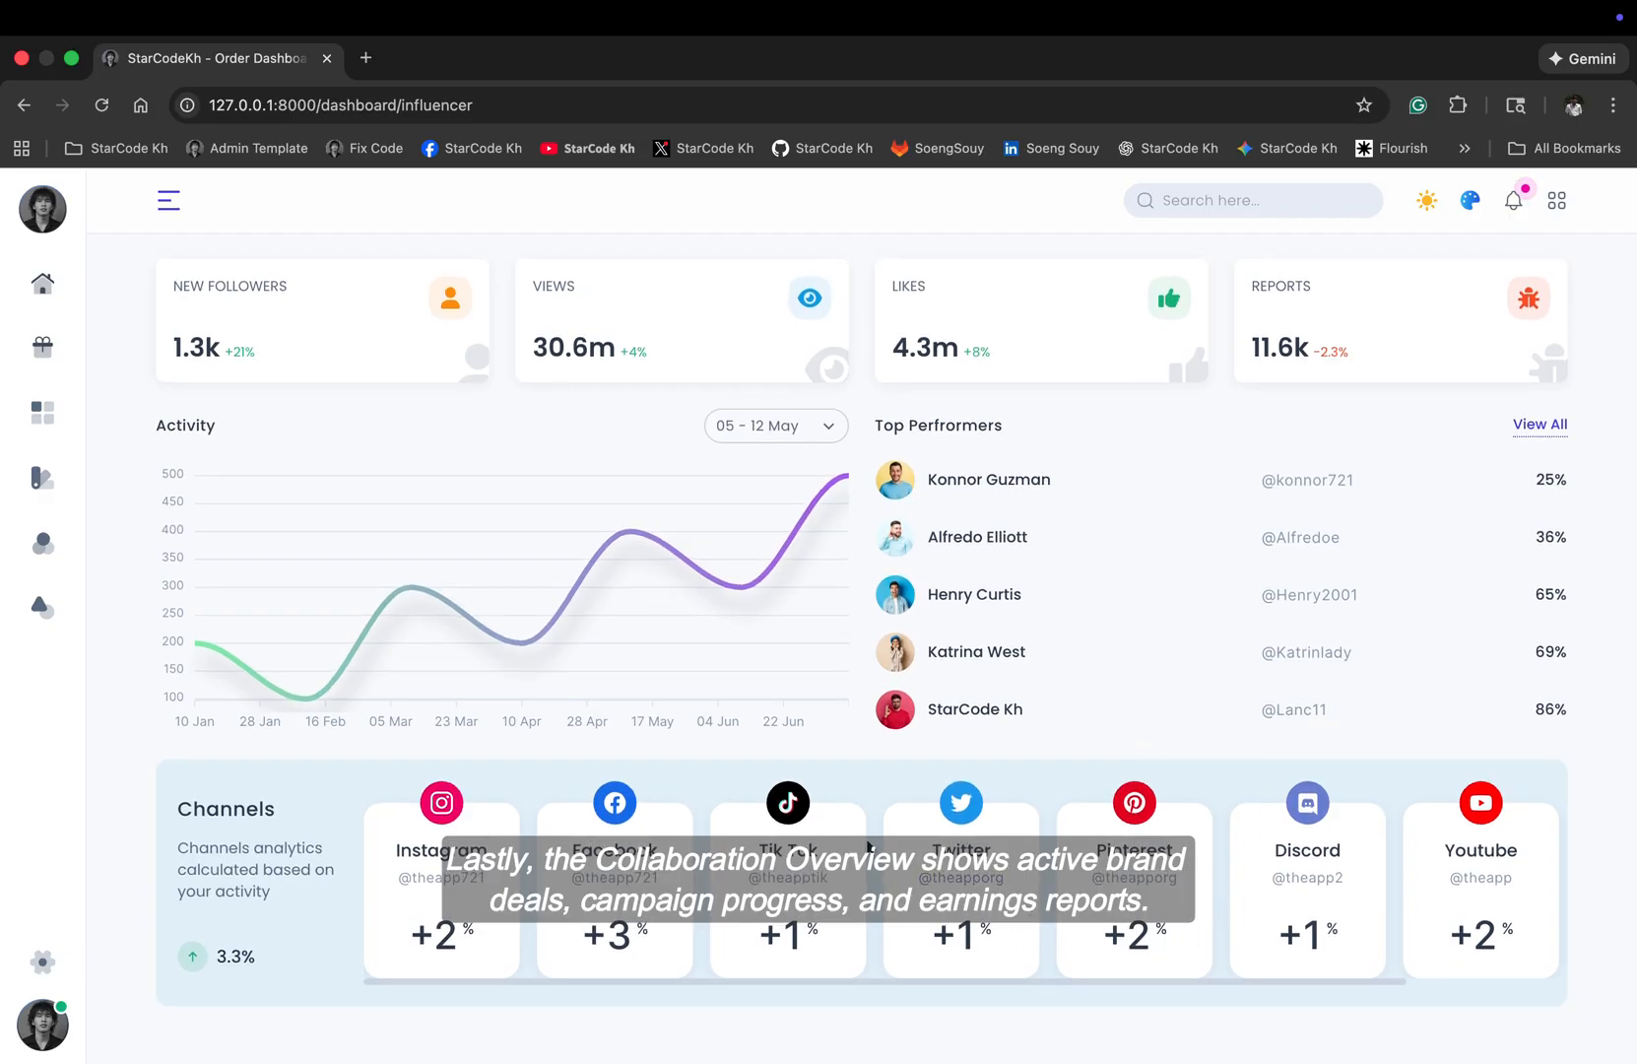
Step: Expand the Dashboards sidebar from the Influencer page and choose Travel
left_click(169, 199)
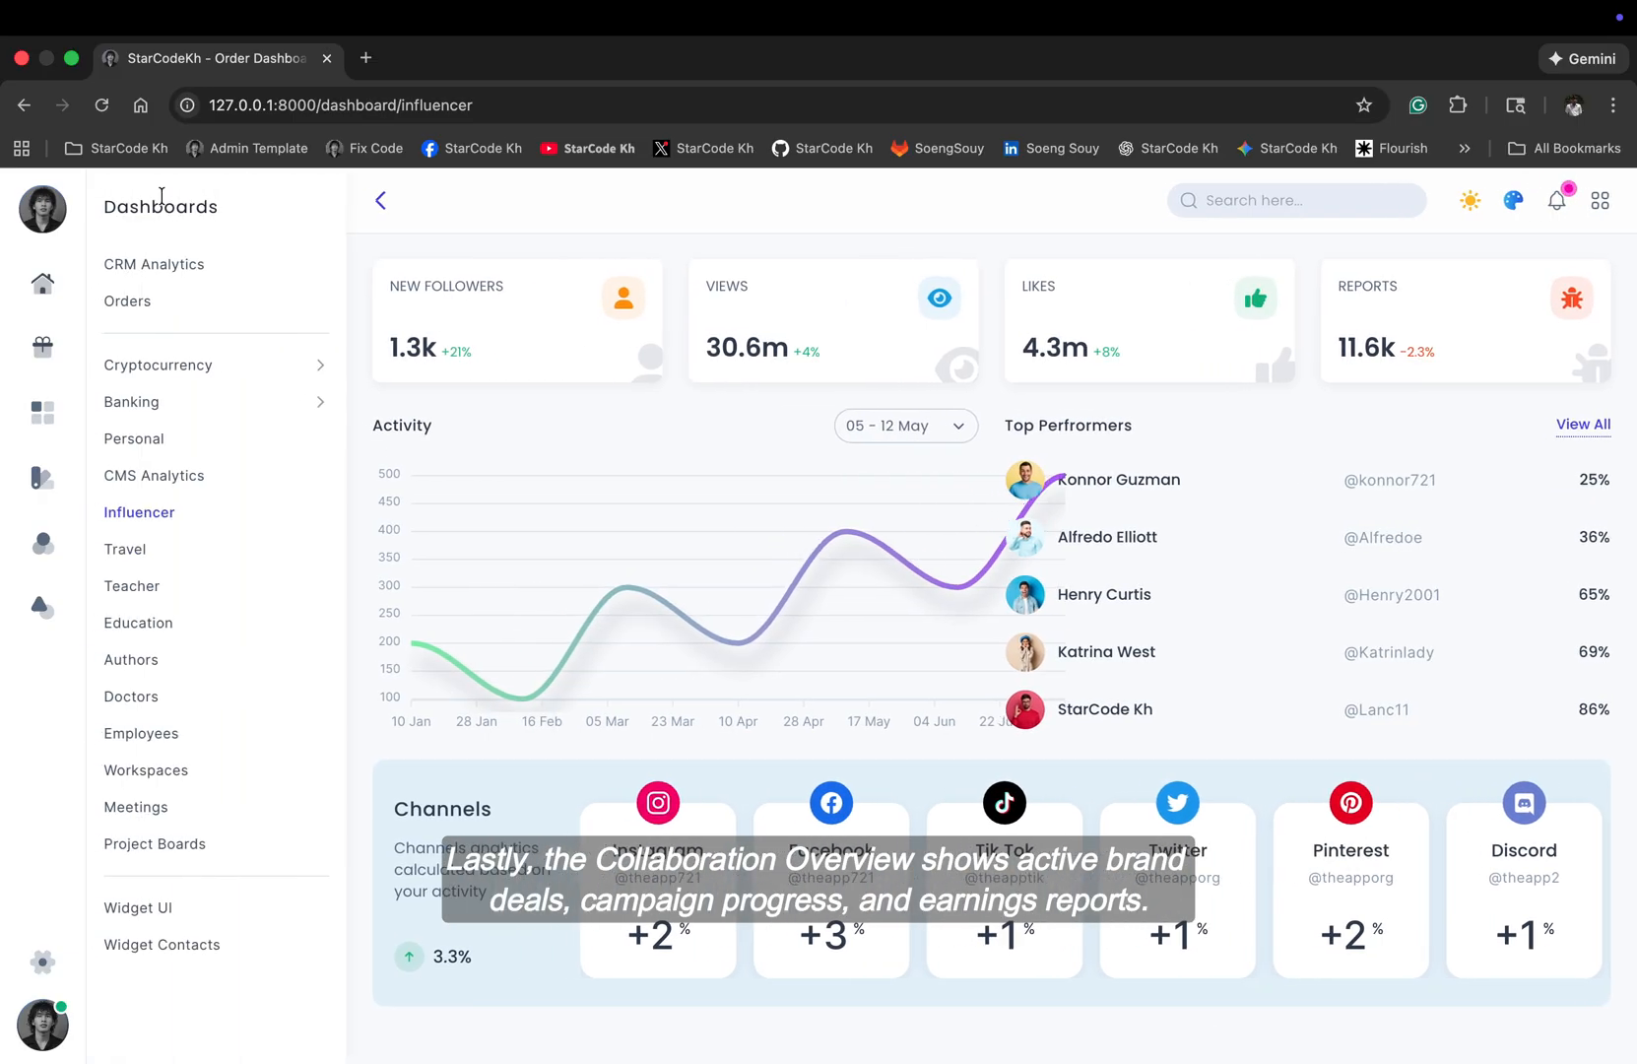
left_click(125, 548)
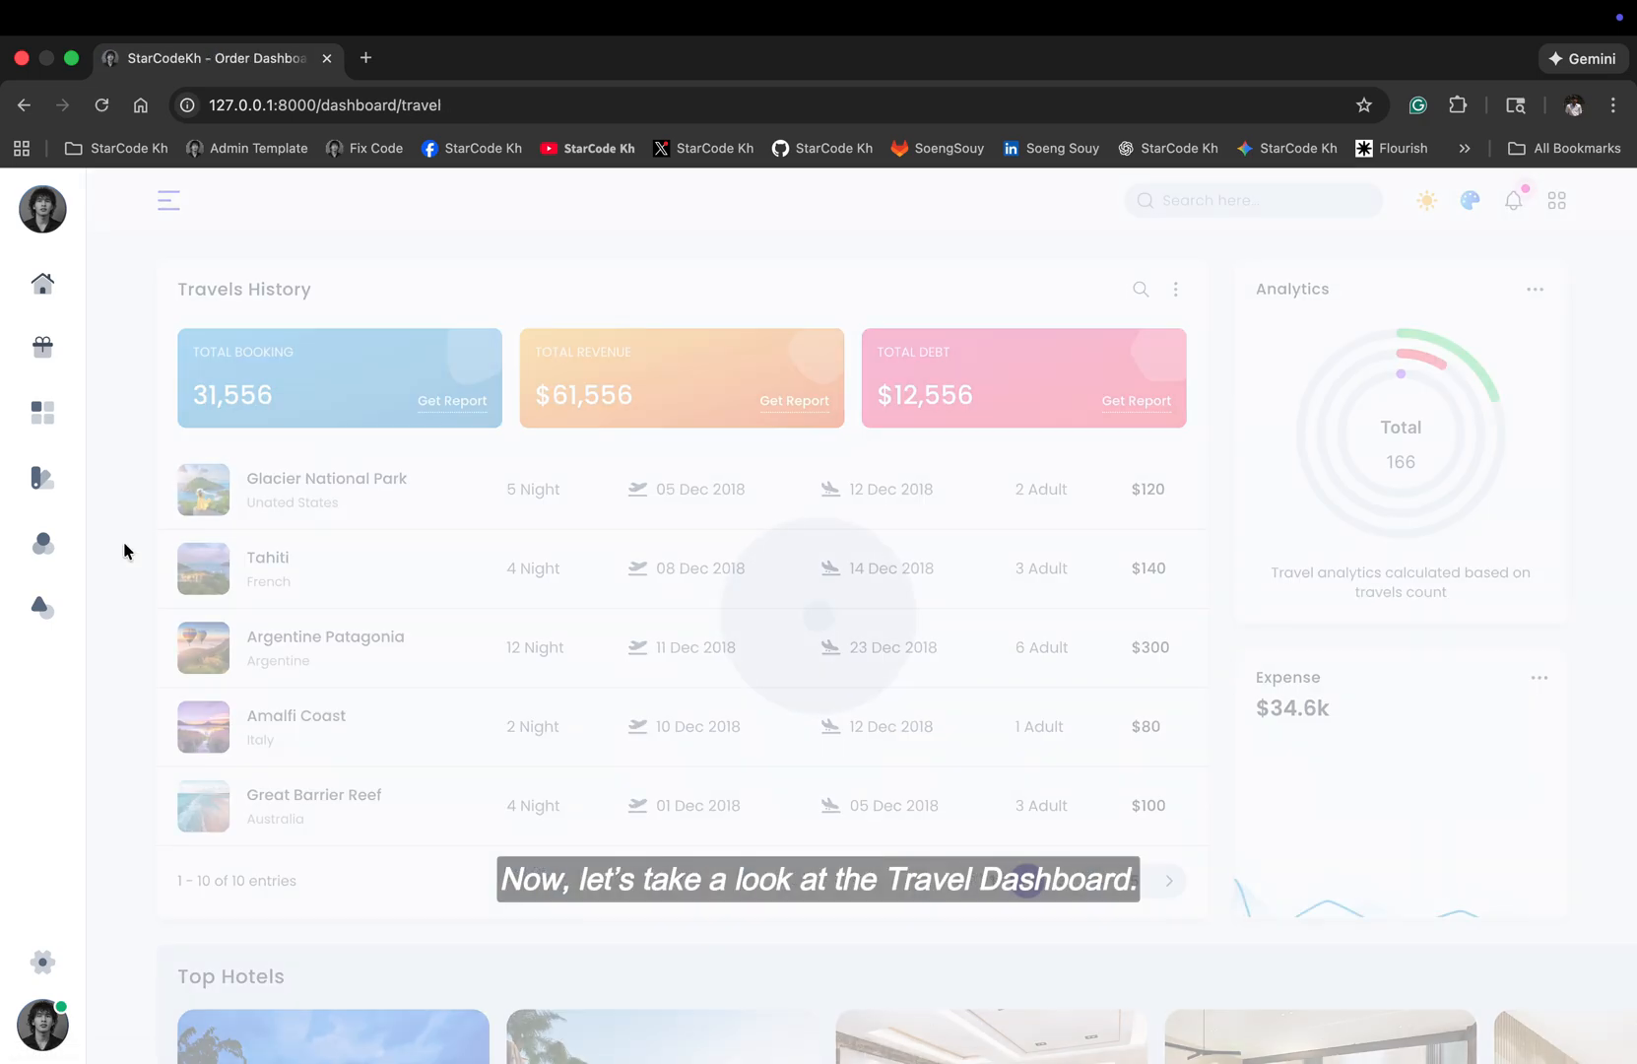
Step: Scroll the Travel page's bookings and hotels, then switch to the Teacher dashboard
scroll("down", 3)
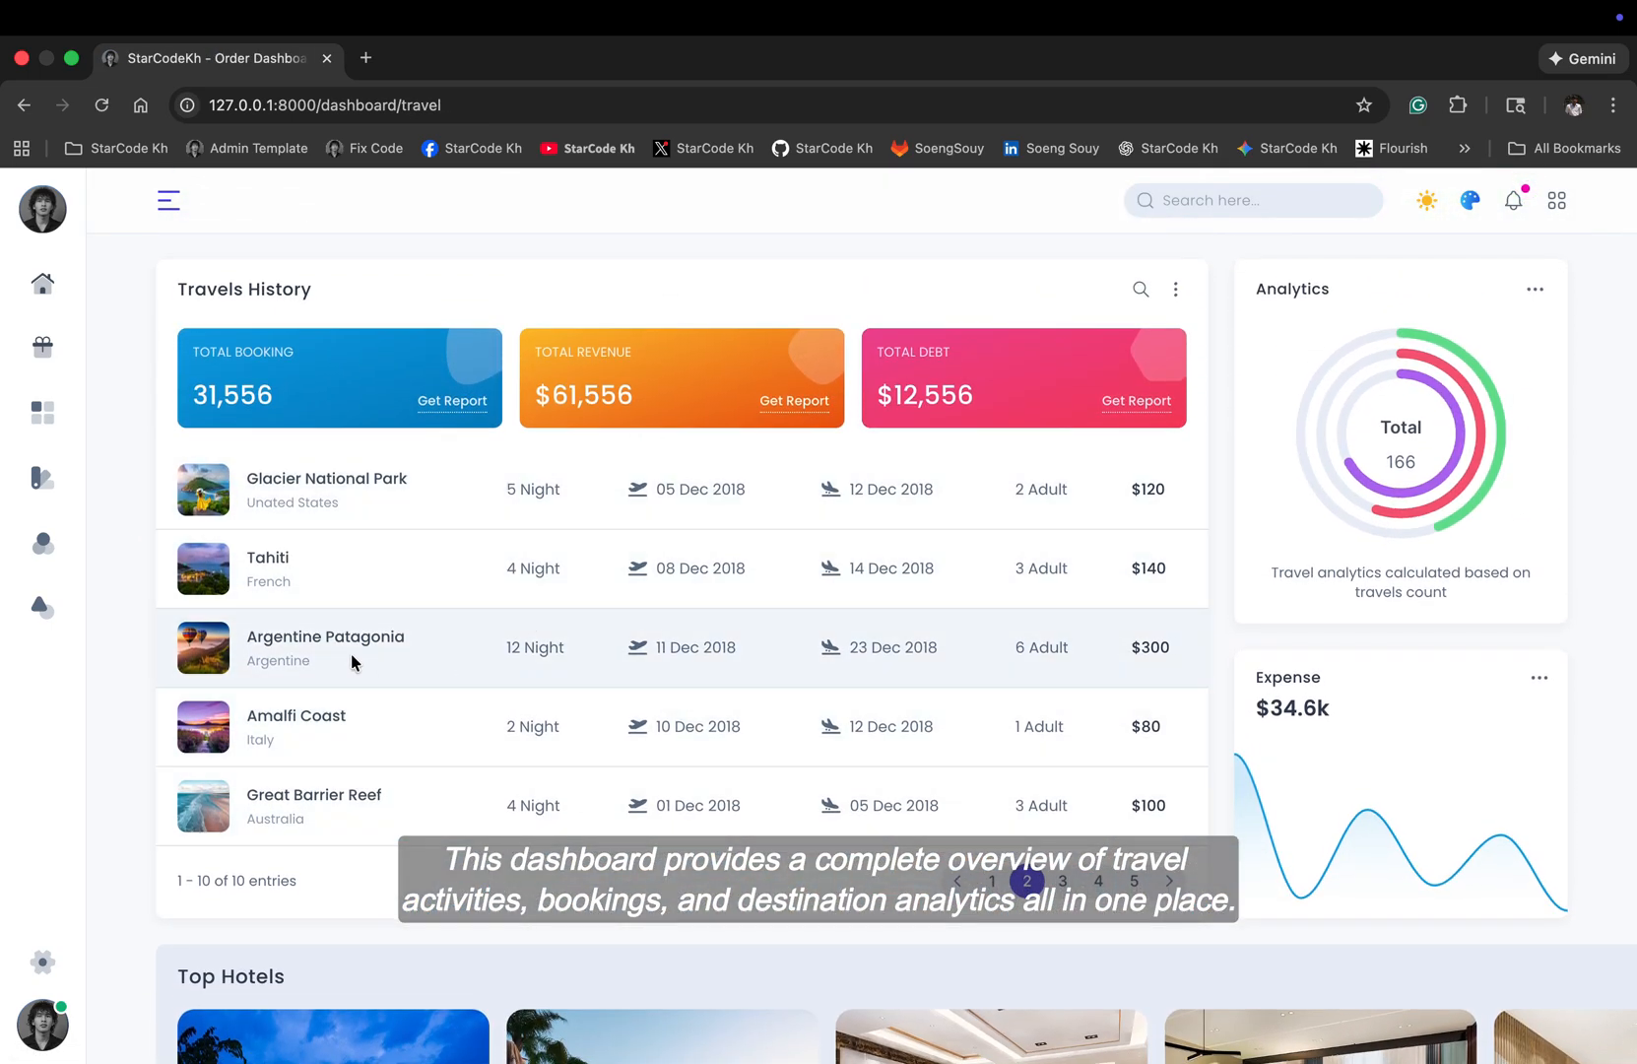
scroll("down", 3)
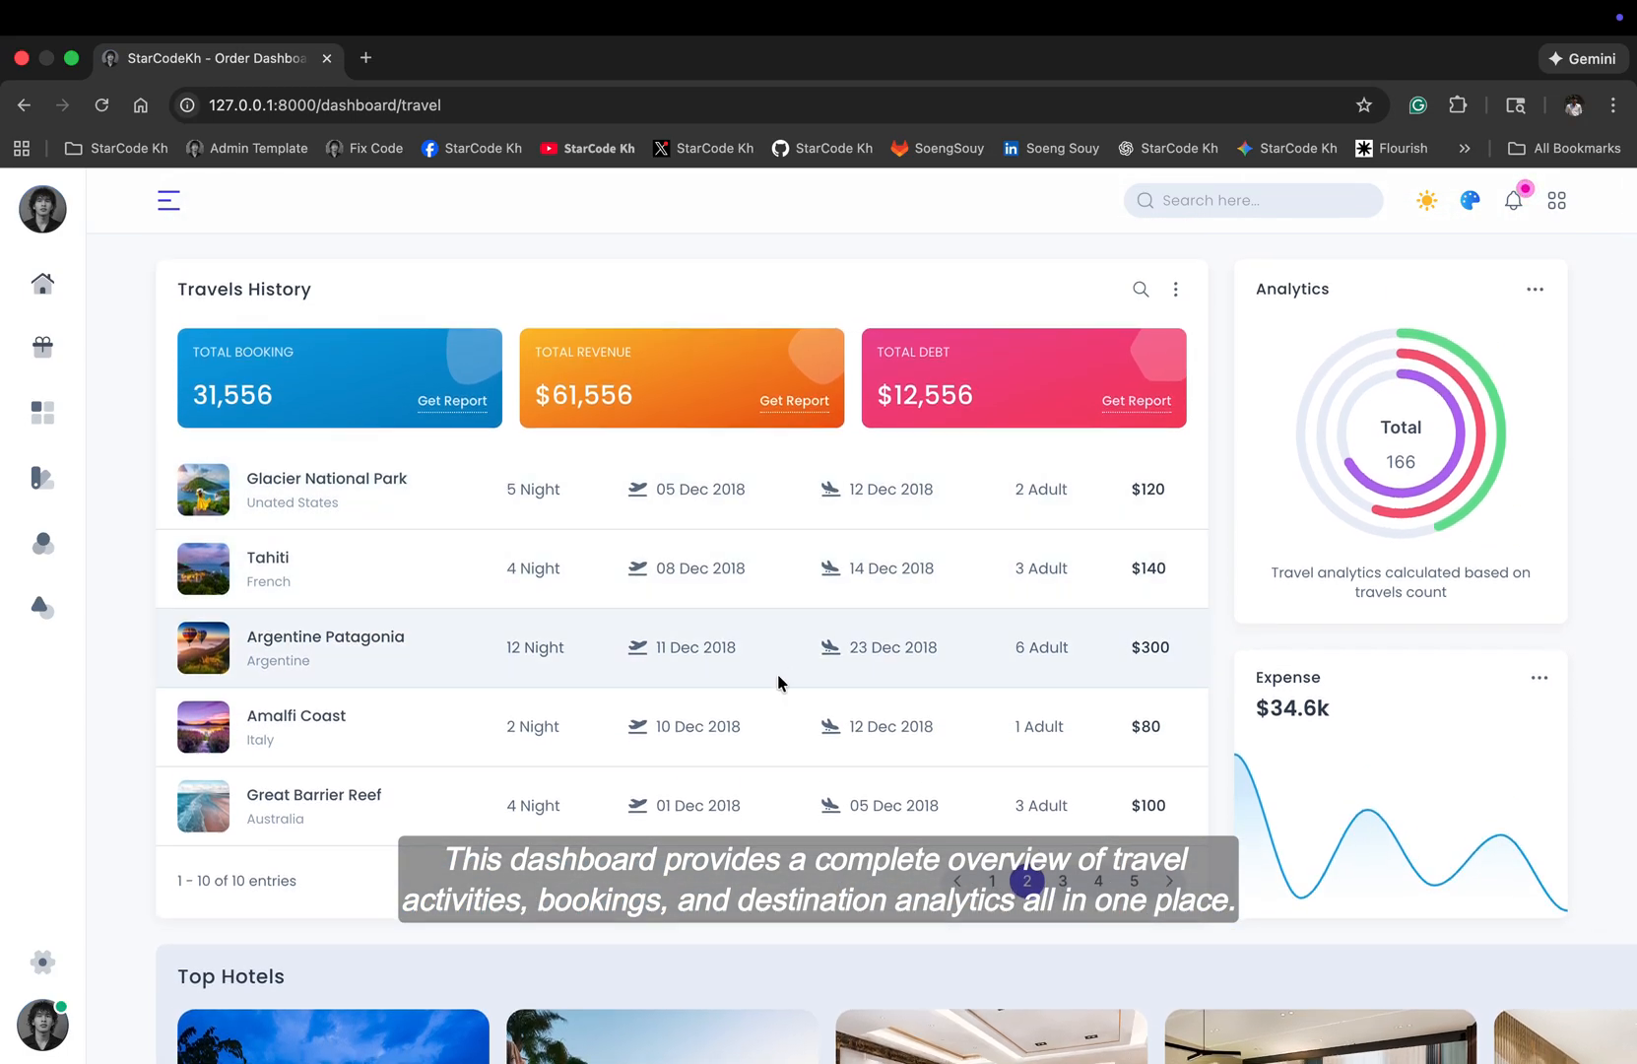
scroll("down", 3)
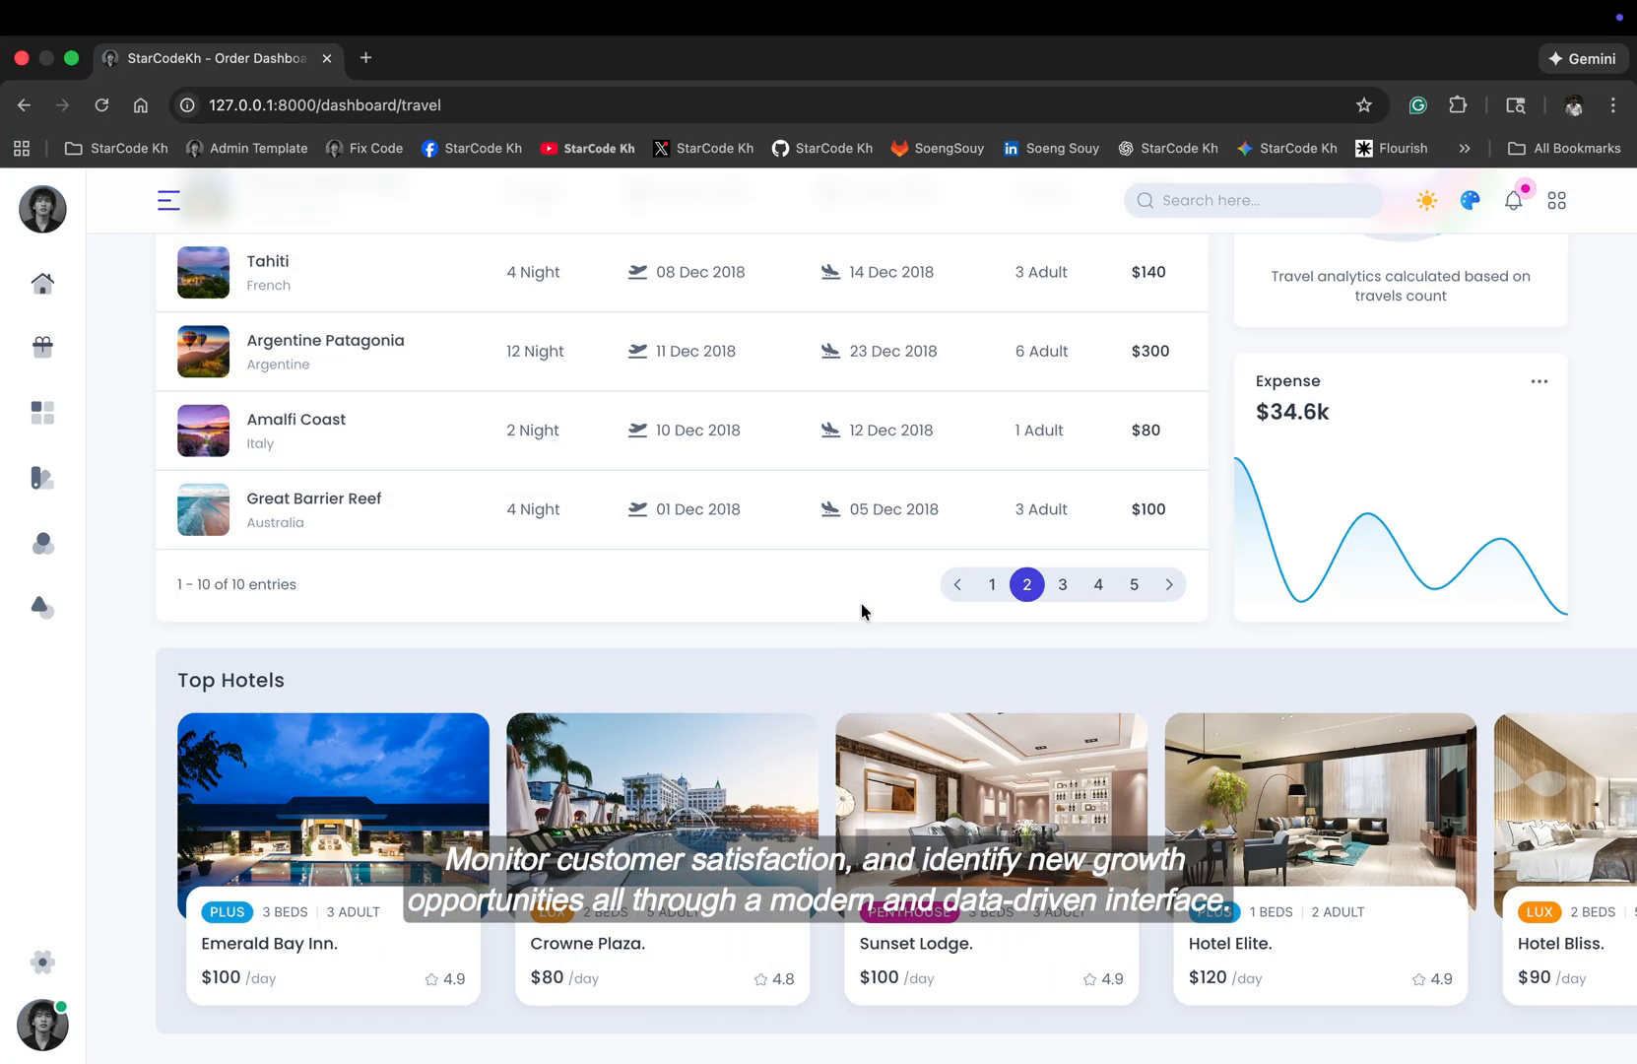
left_click(169, 200)
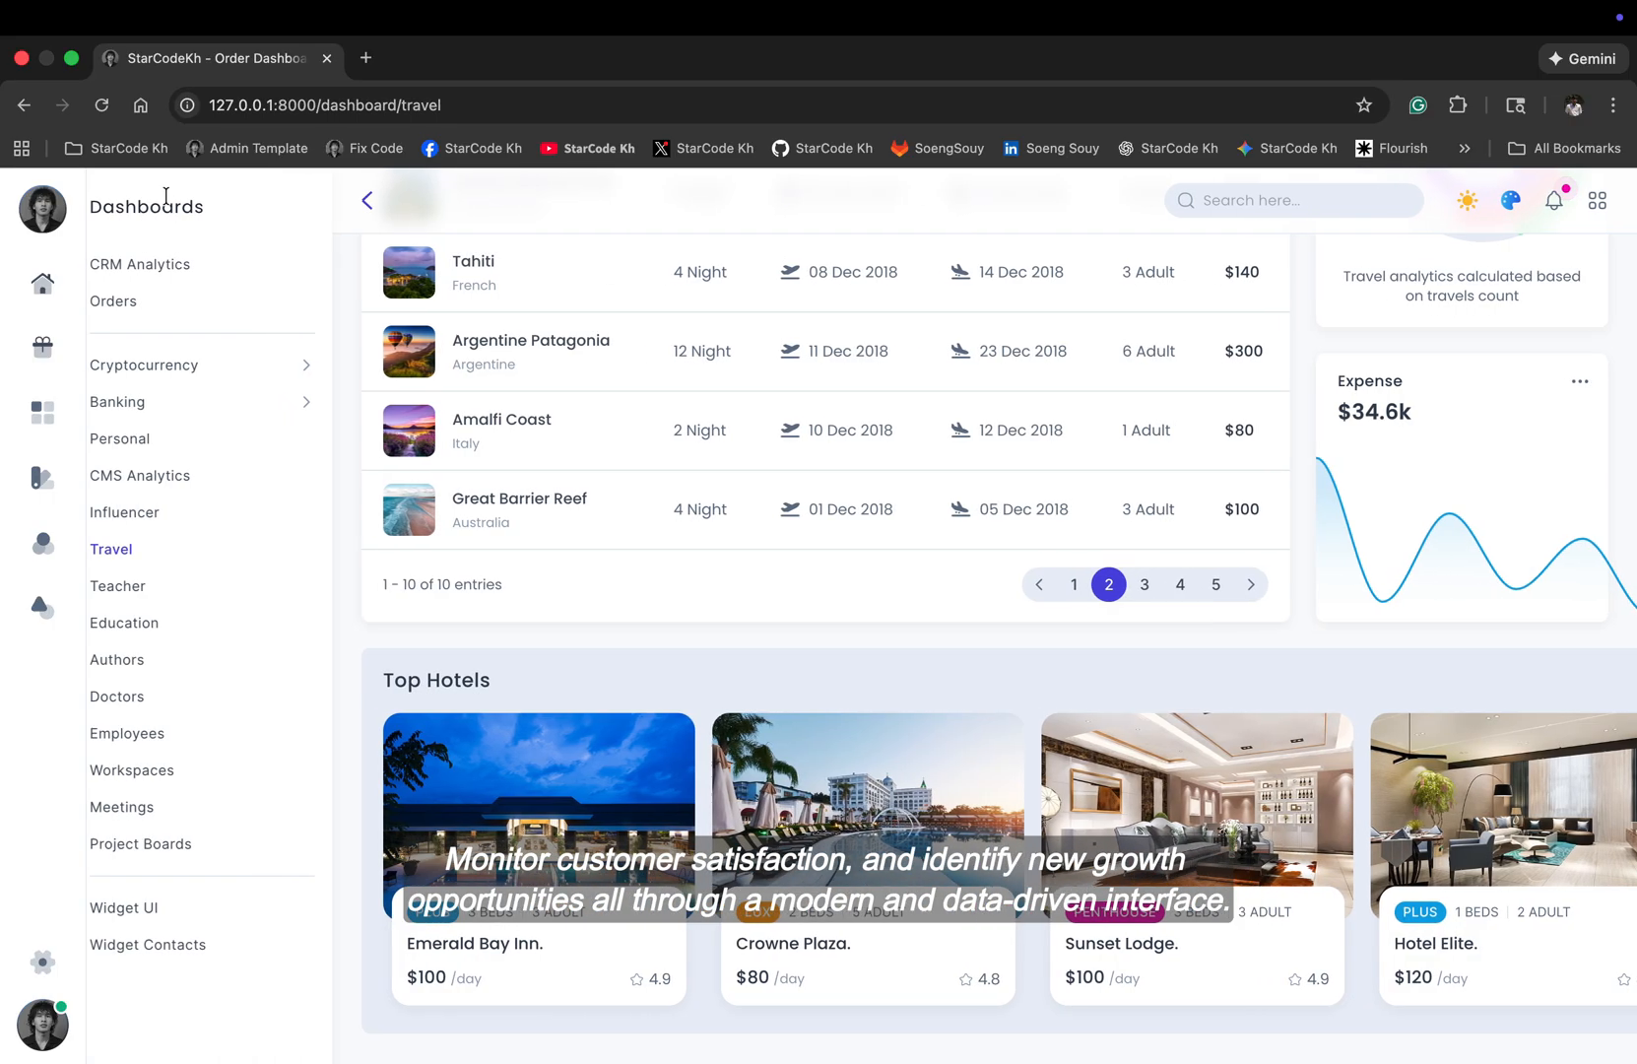
left_click(117, 586)
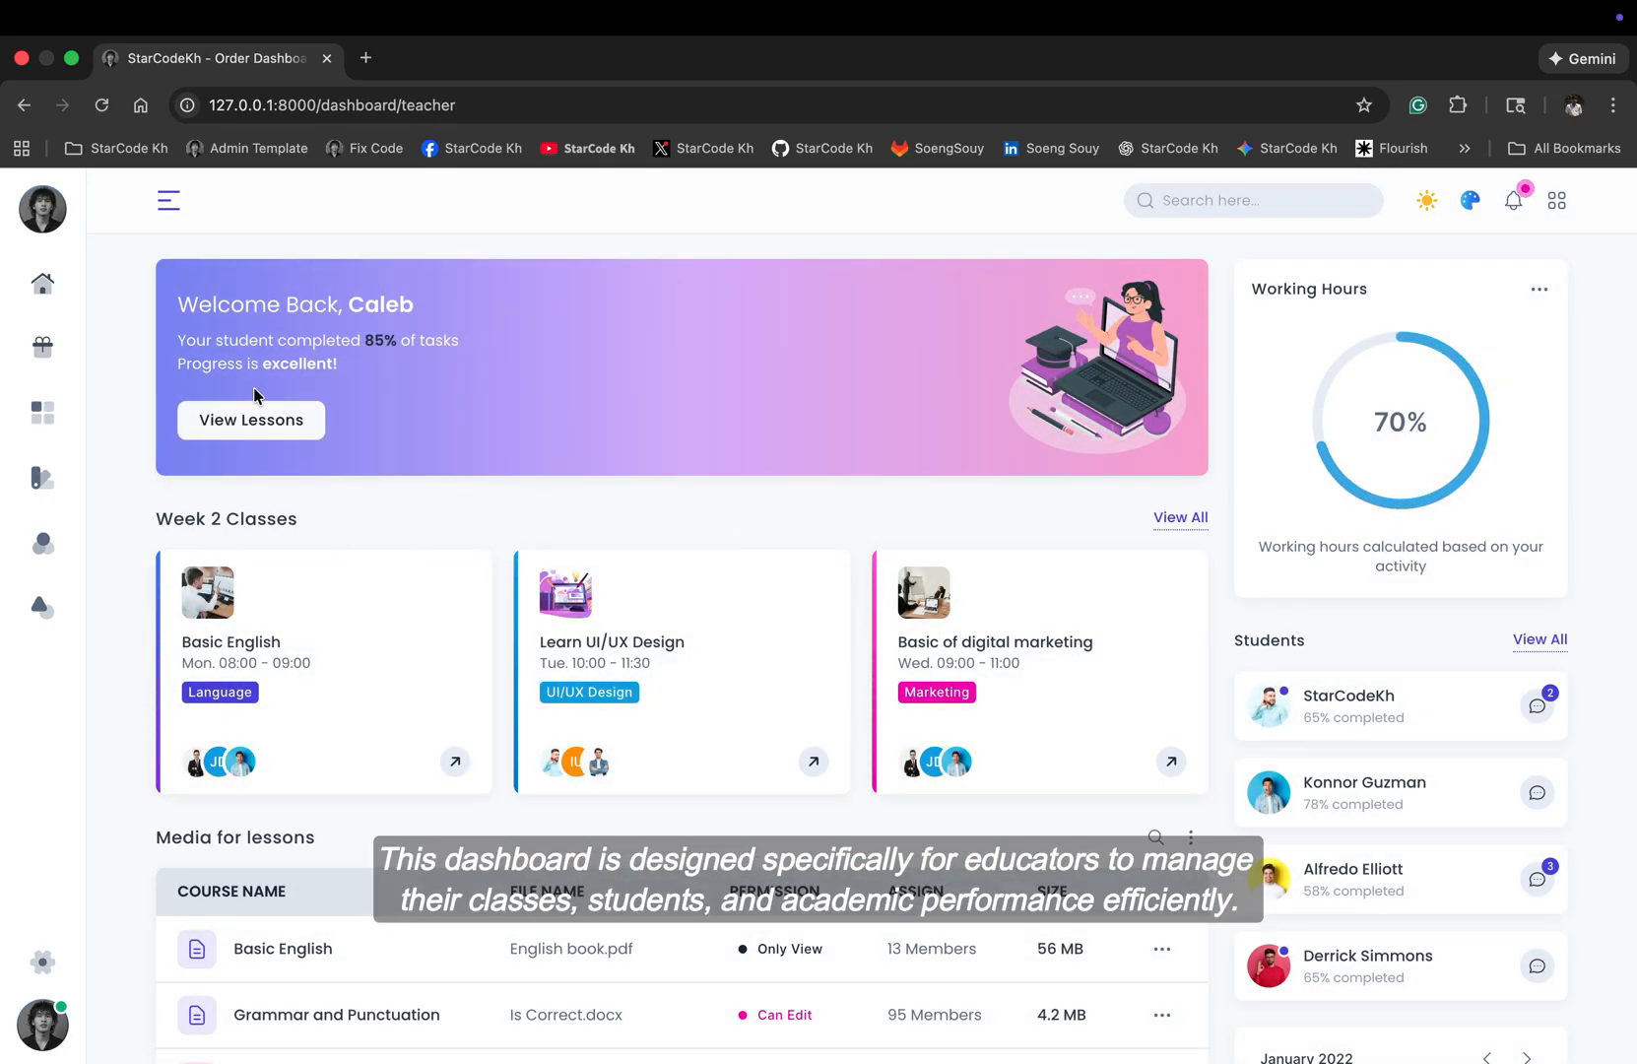
Step: Scroll down to the Teacher lesson media table and calendar, then reopen the dashboards list
scroll("down", 3)
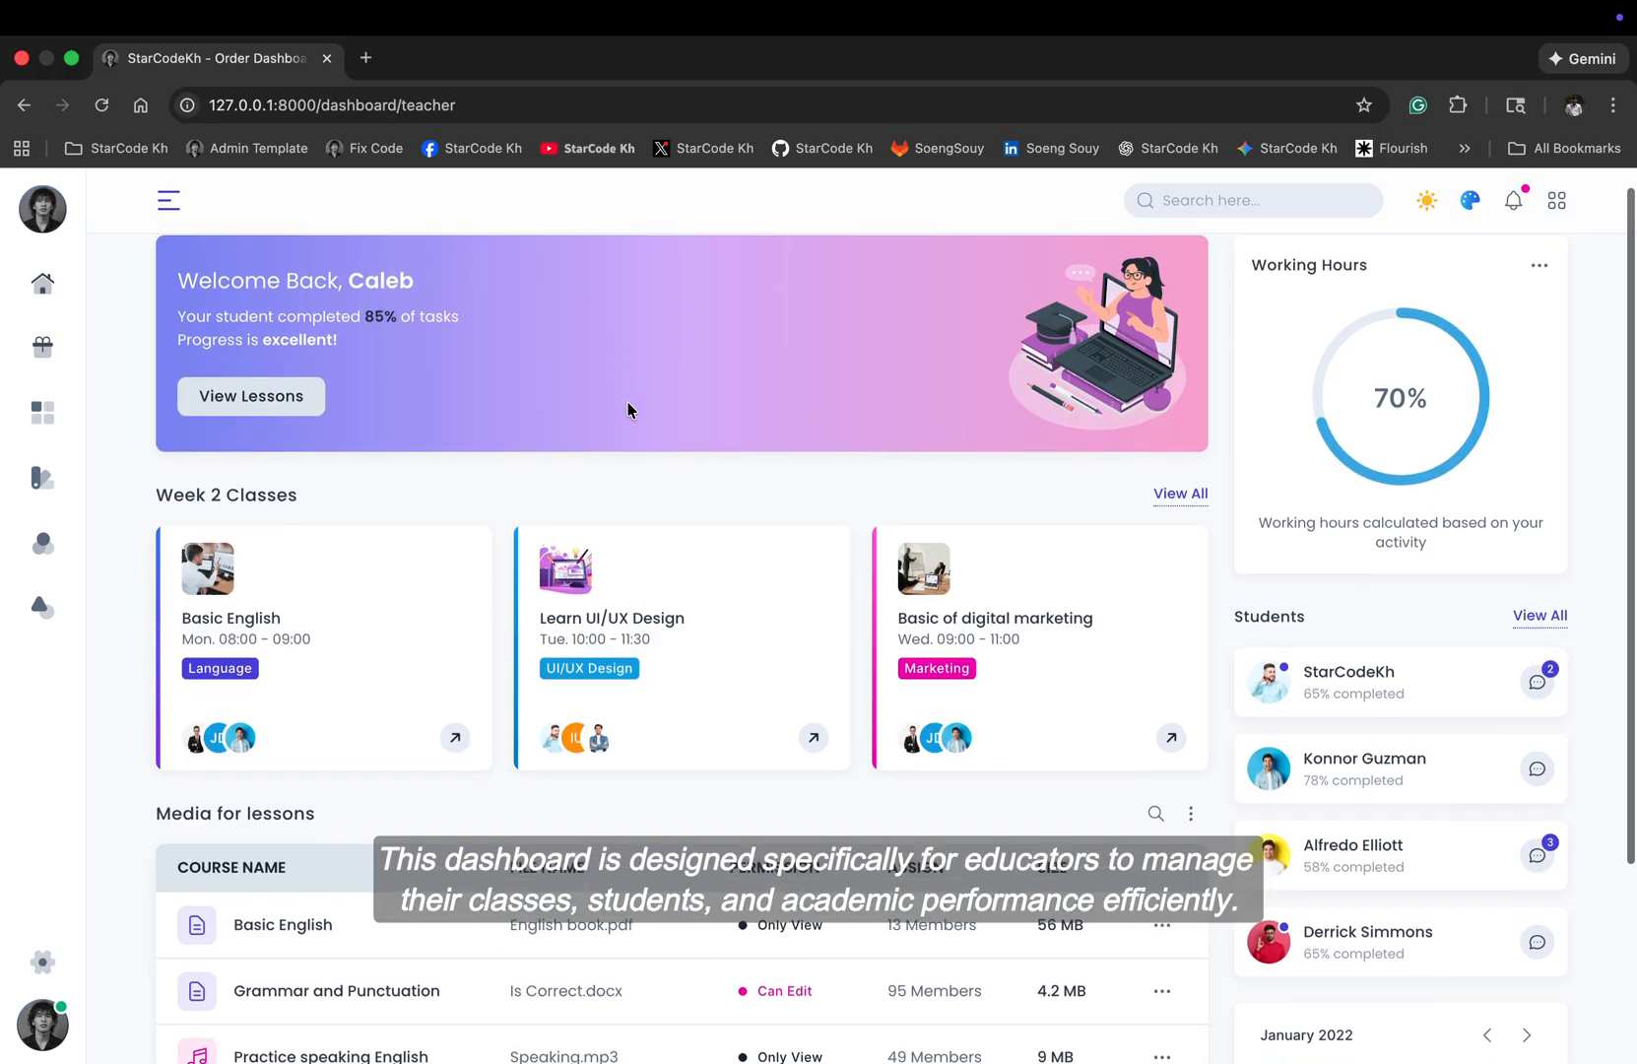
scroll("down", 3)
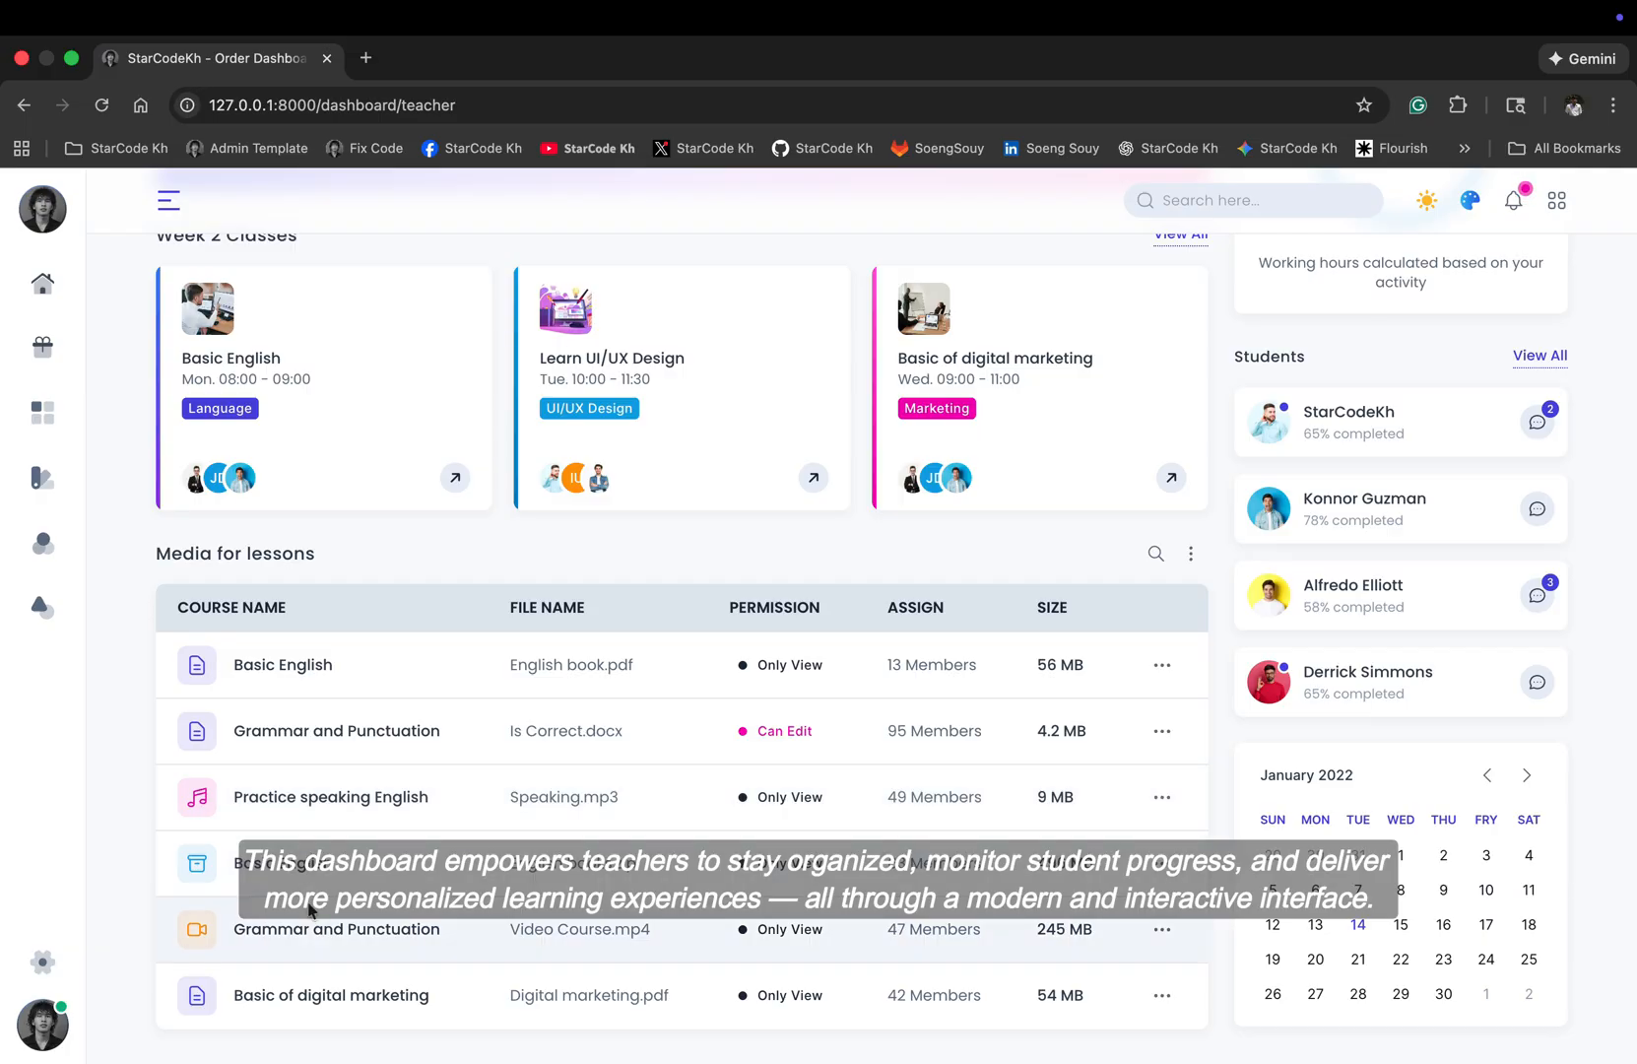
mouse_move(278, 786)
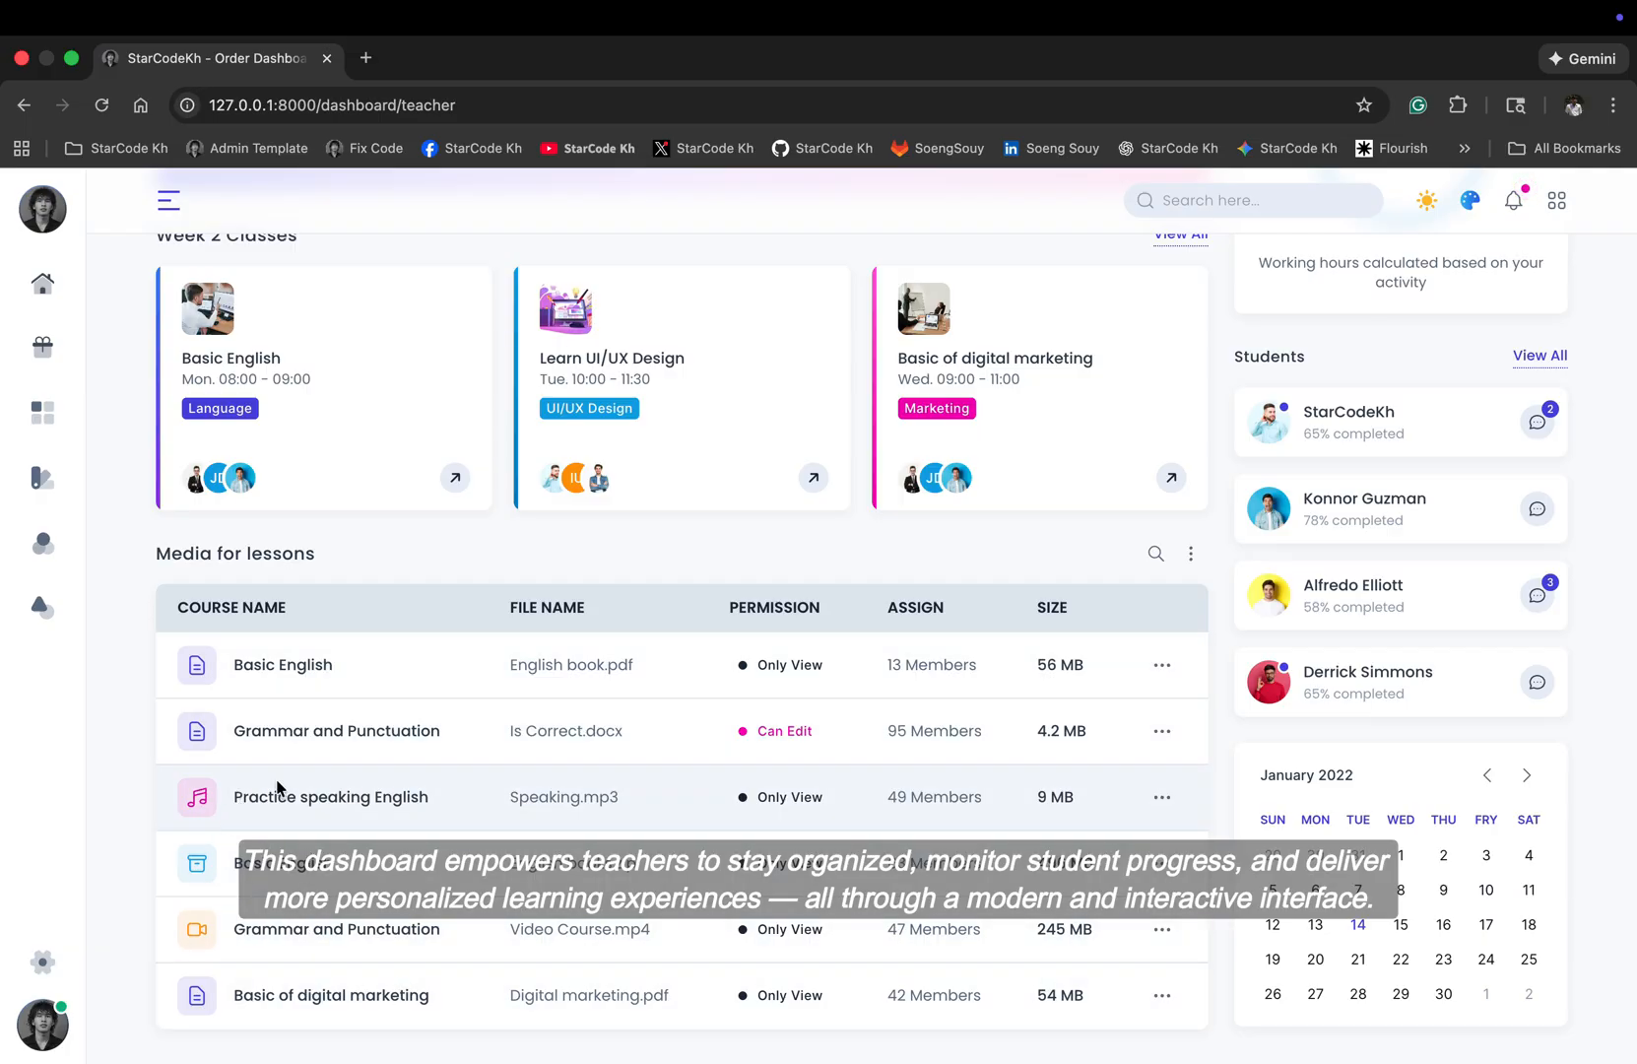
mouse_move(128, 389)
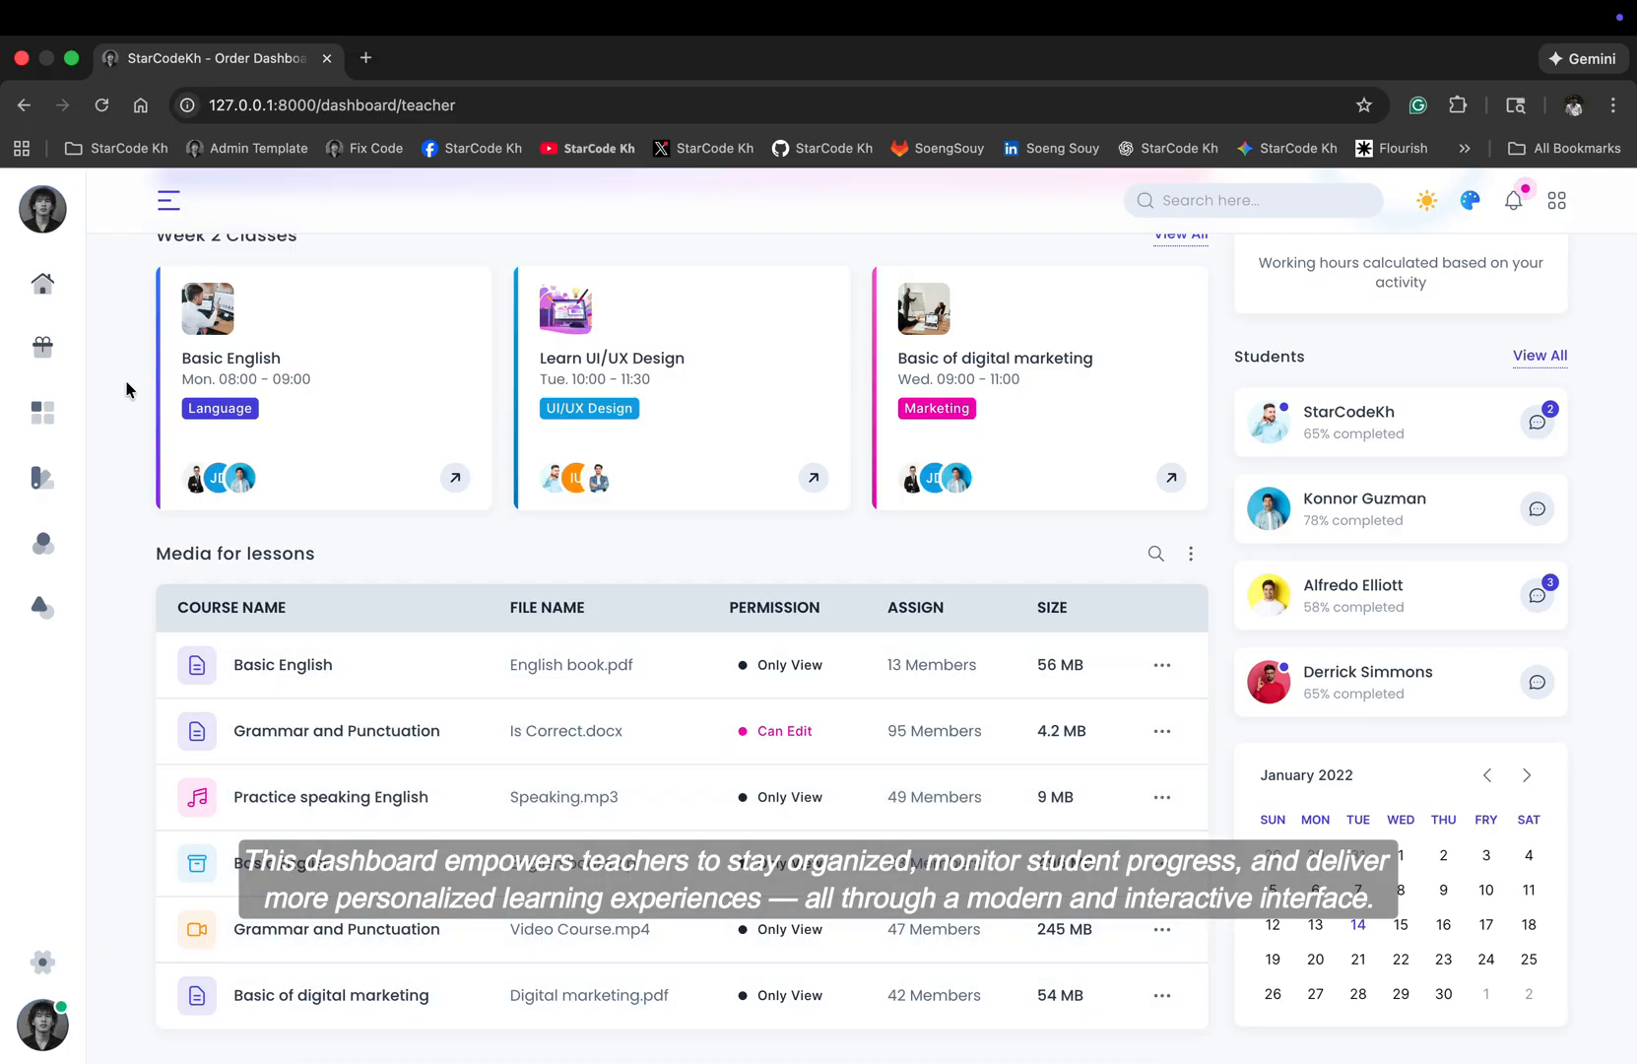
left_click(169, 200)
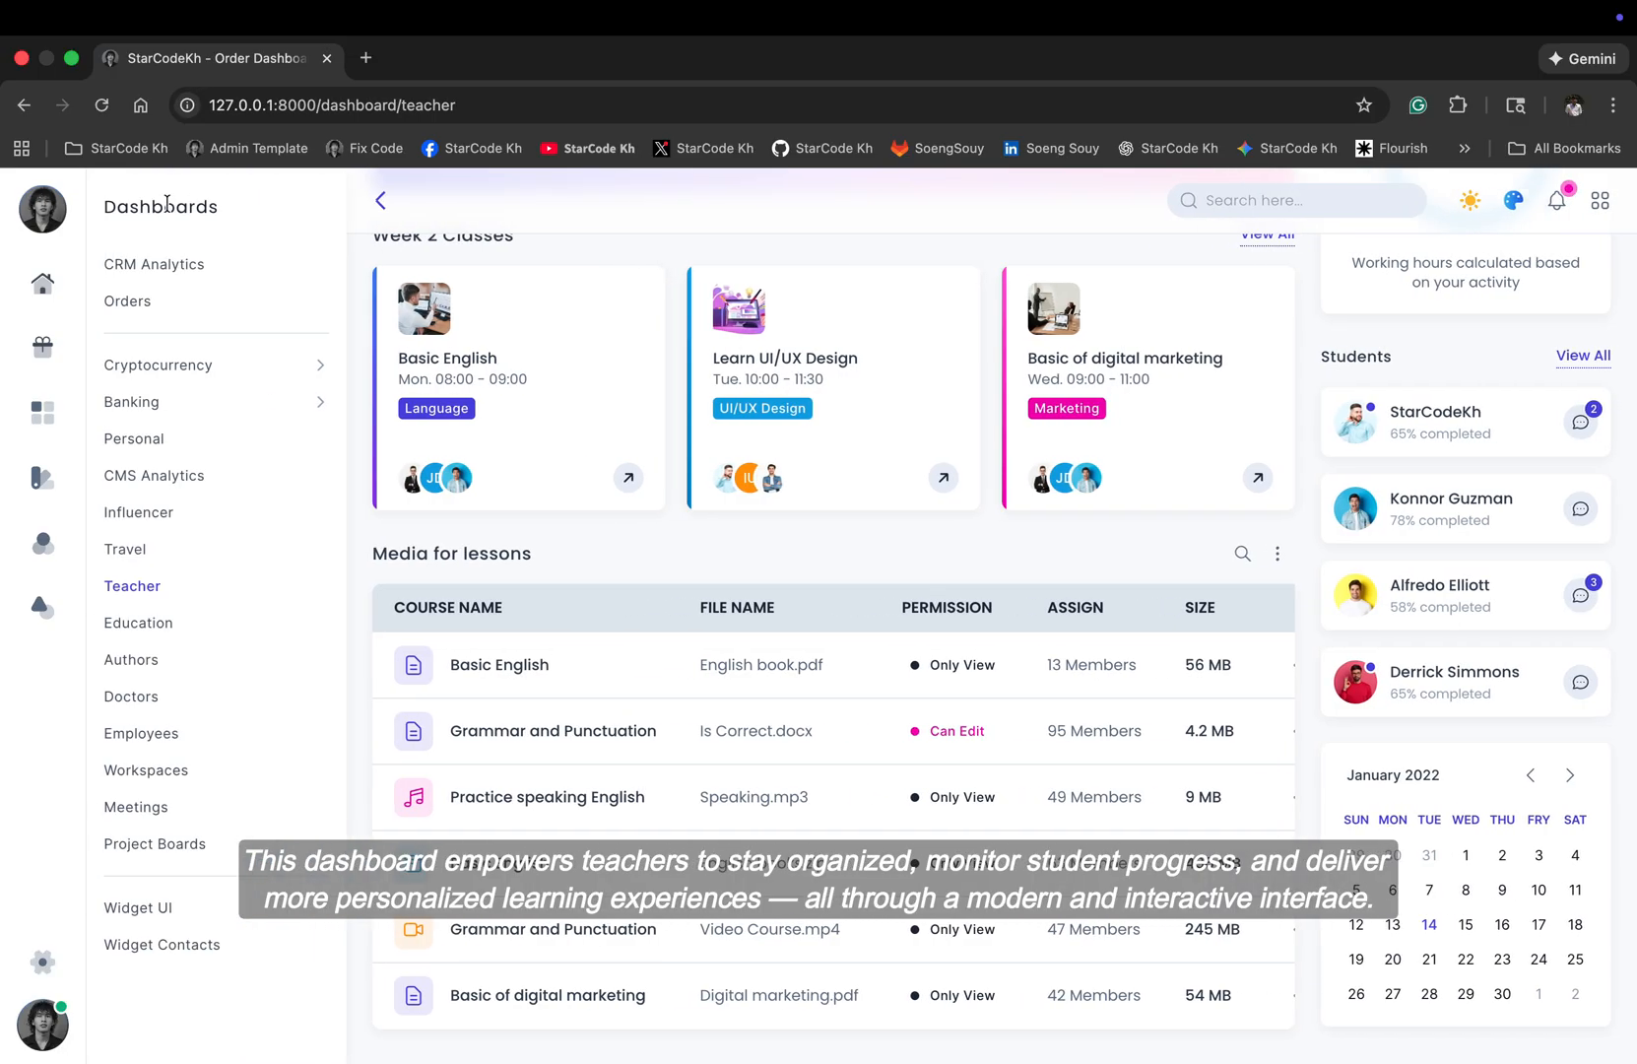
Step: Open Education, scroll past courses and the courses timeline, then reopen the sidebar
left_click(137, 622)
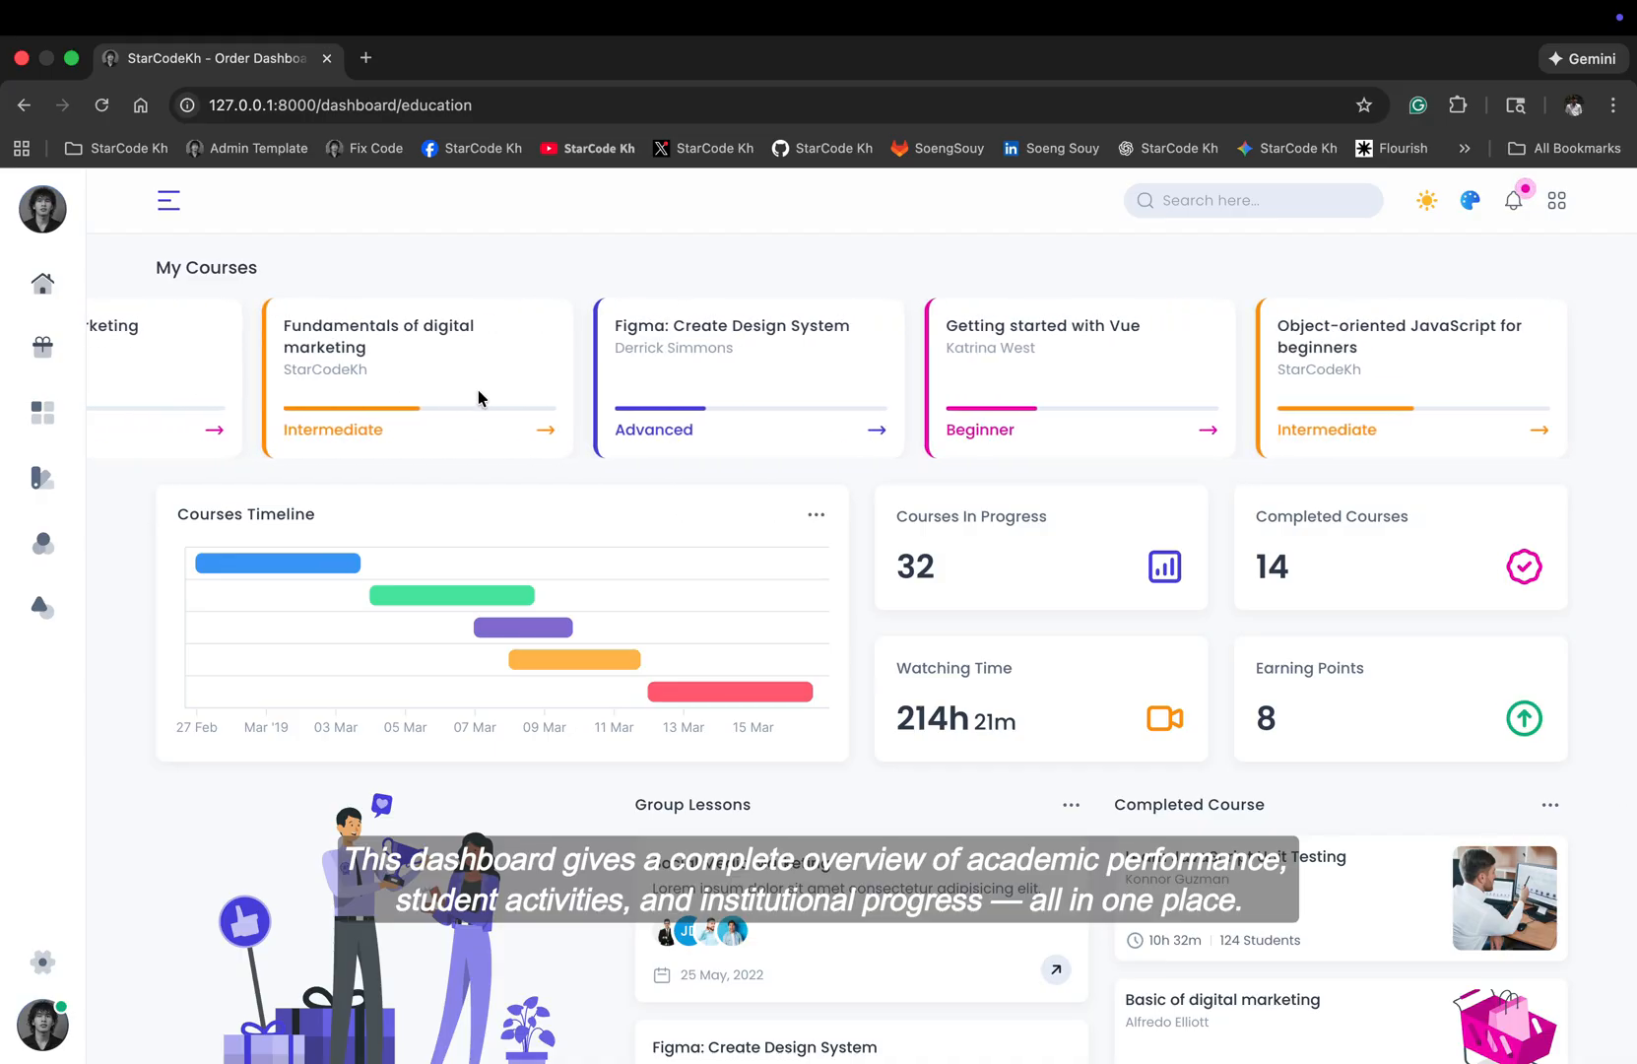
scroll("down", 3)
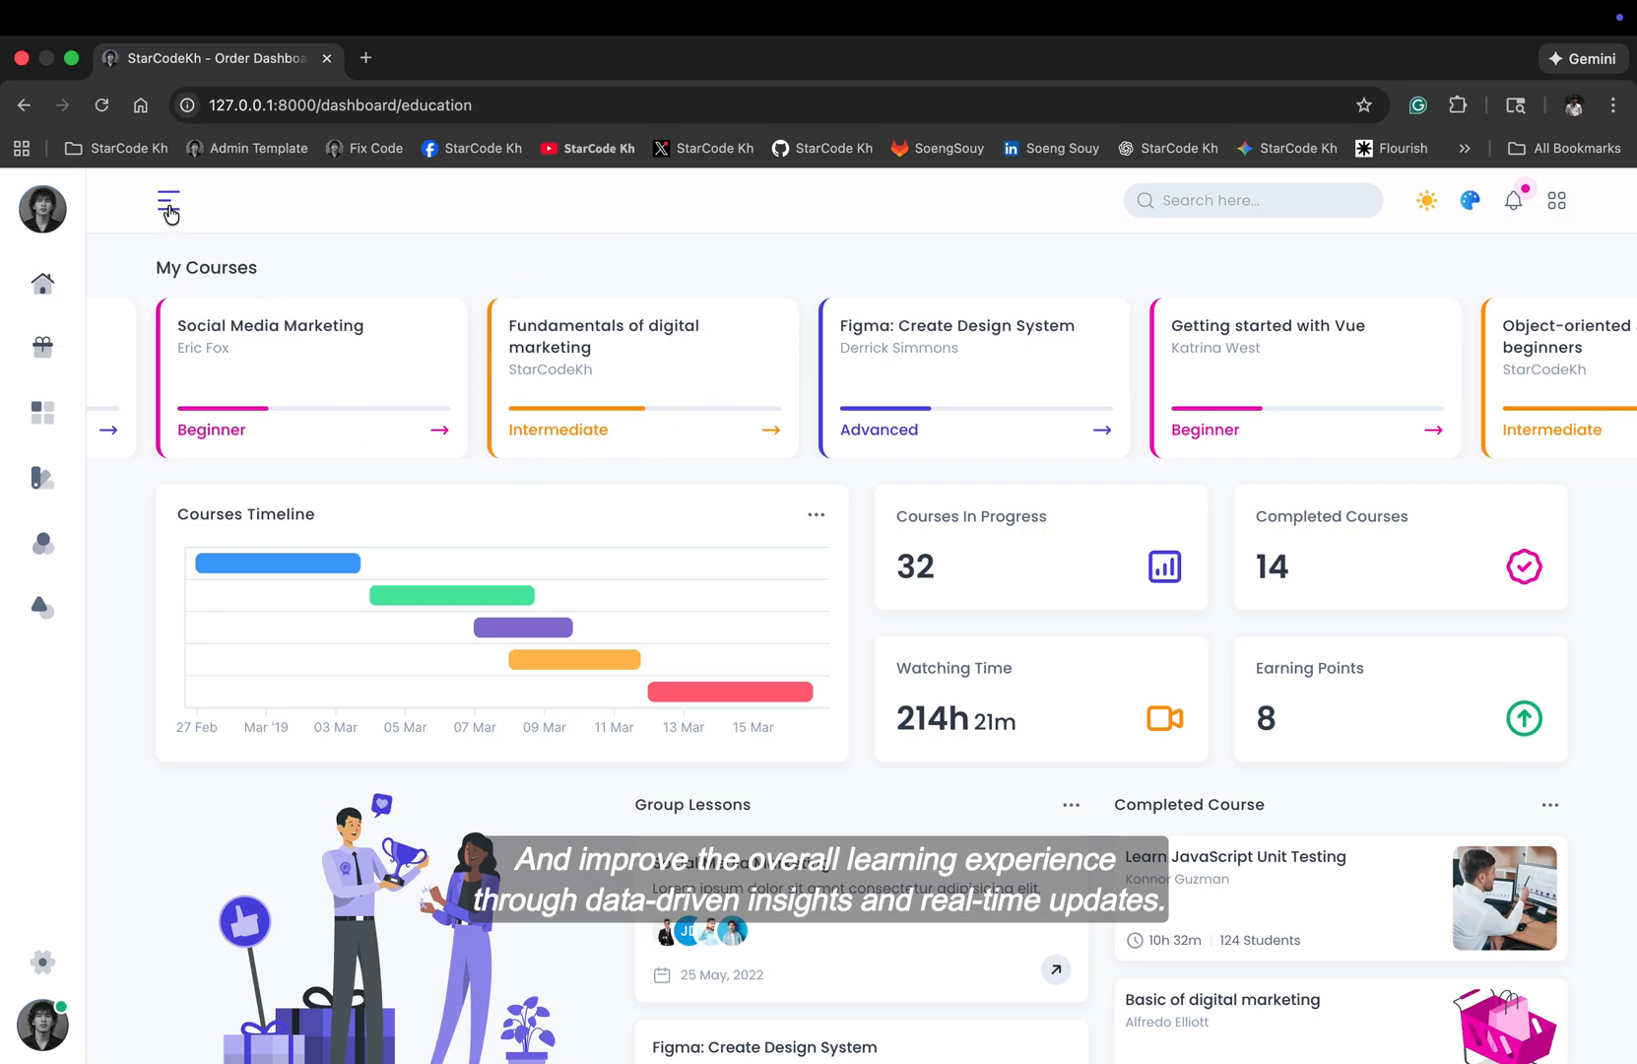
left_click(169, 200)
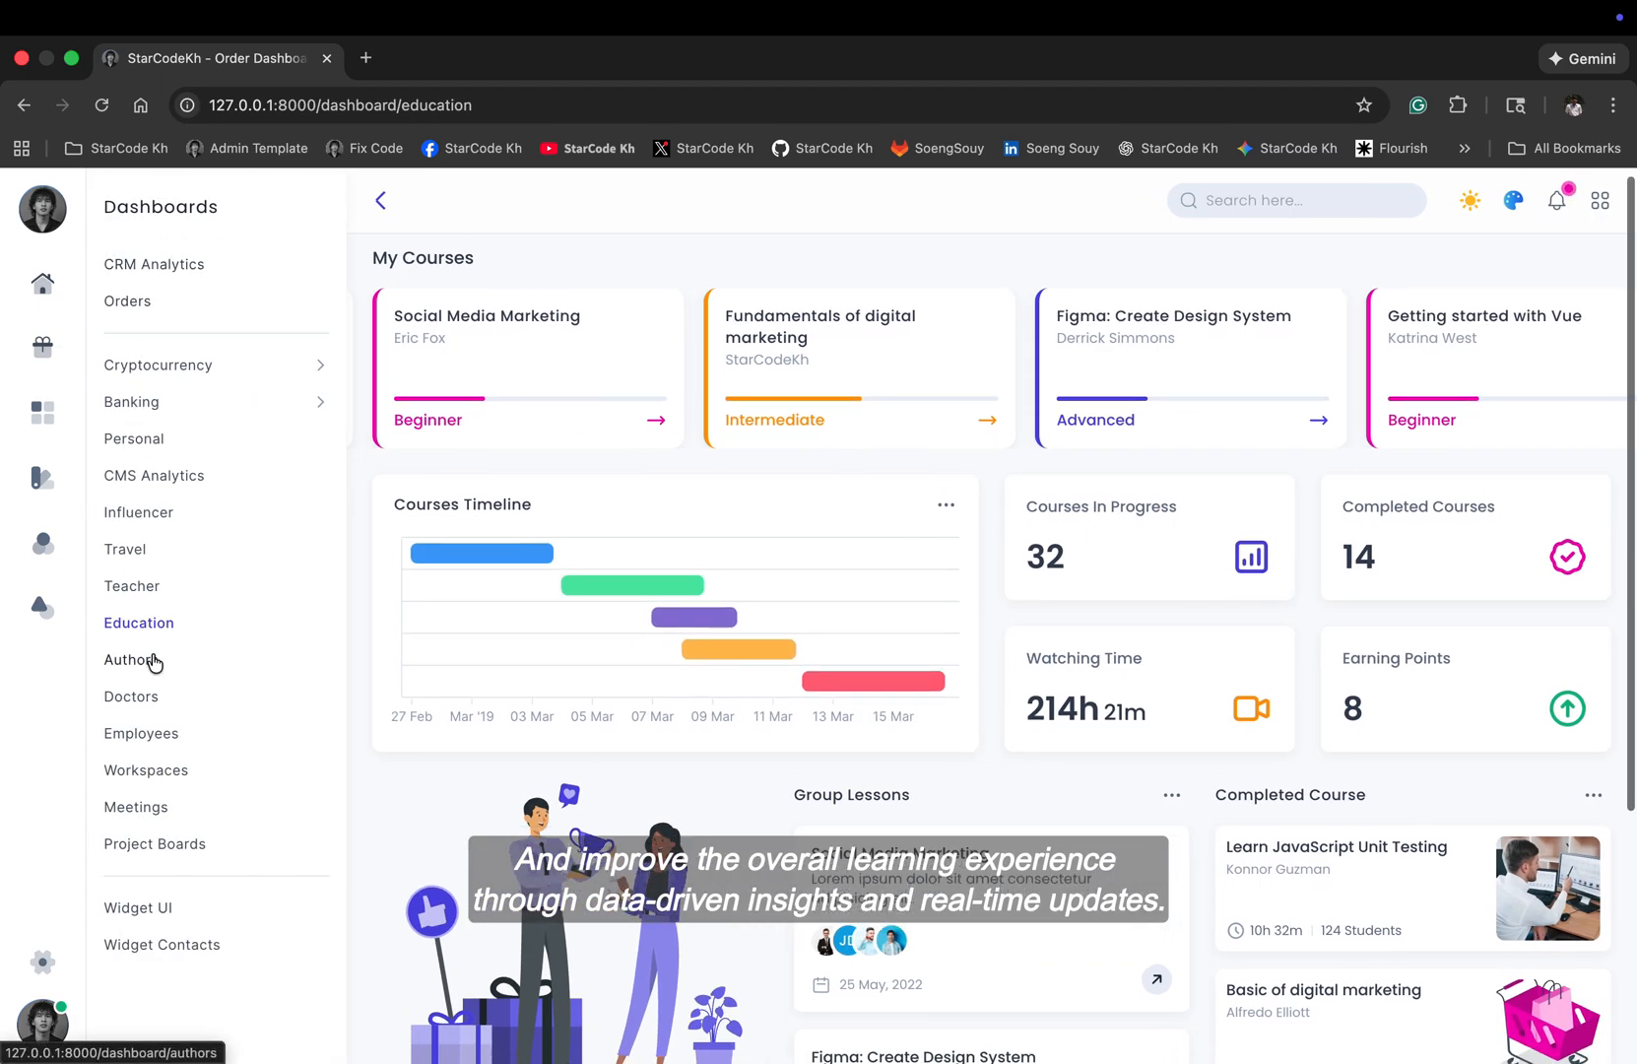
Step: Open Authors Blogboard, scroll through Top Authors and Latest Posts, then reopen the sidebar
left_click(131, 660)
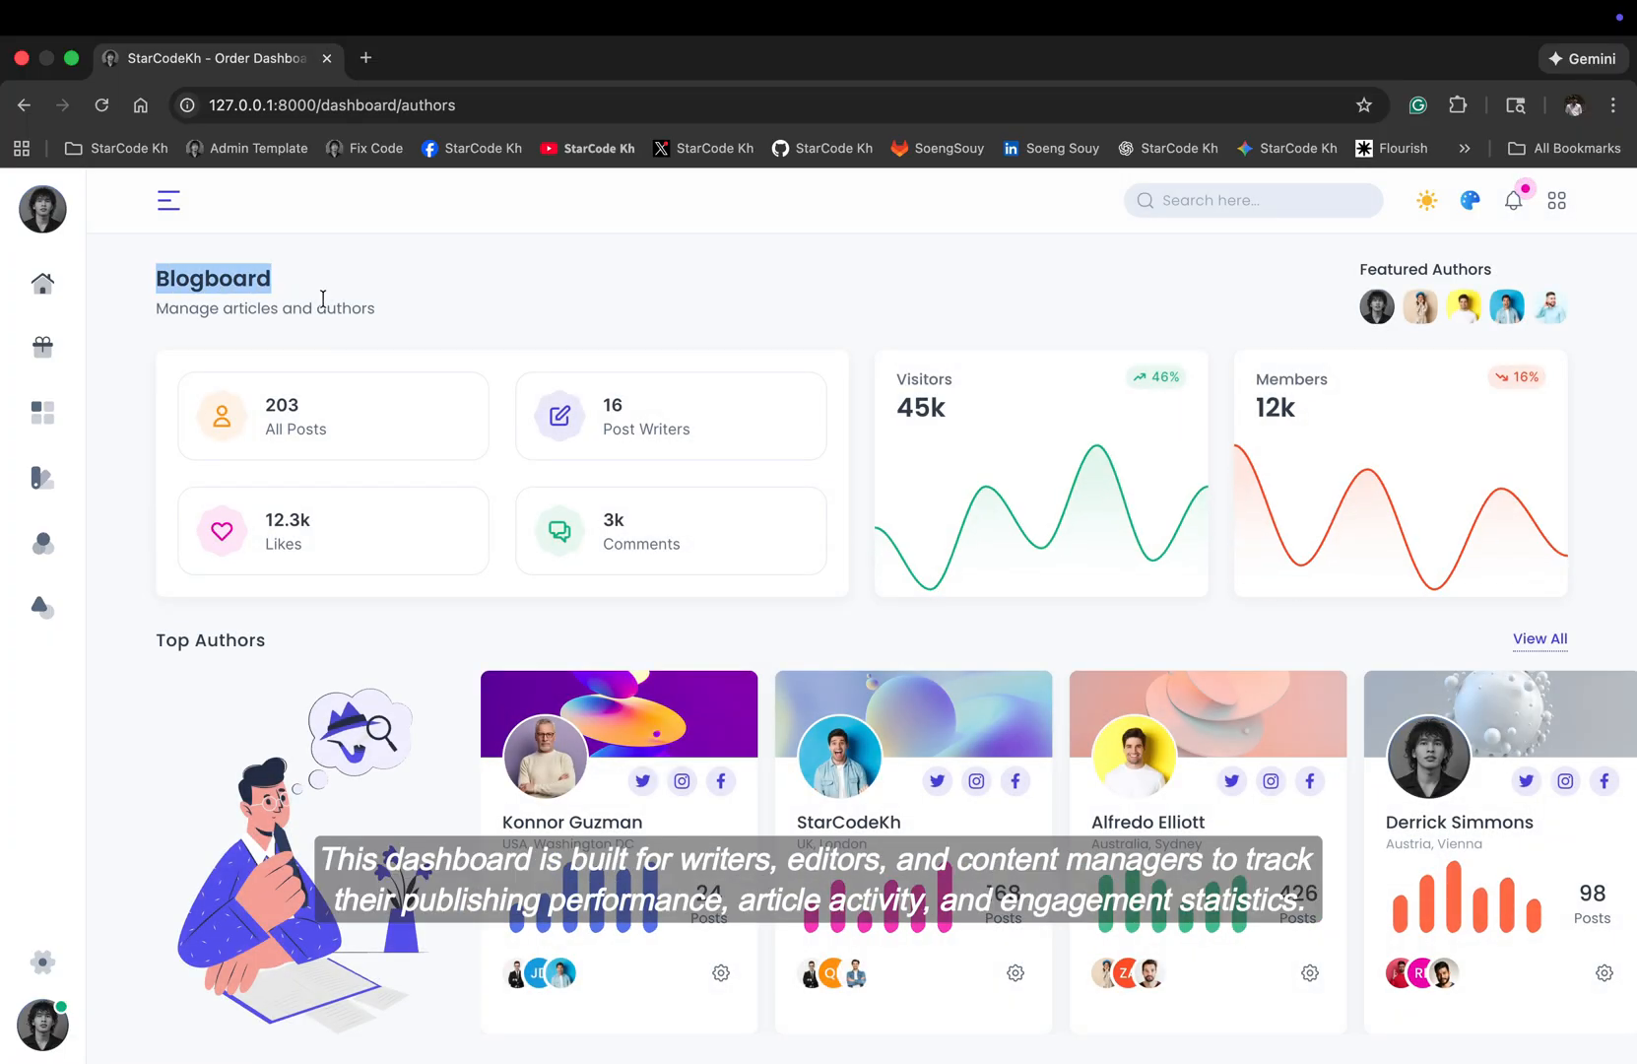
scroll("down", 3)
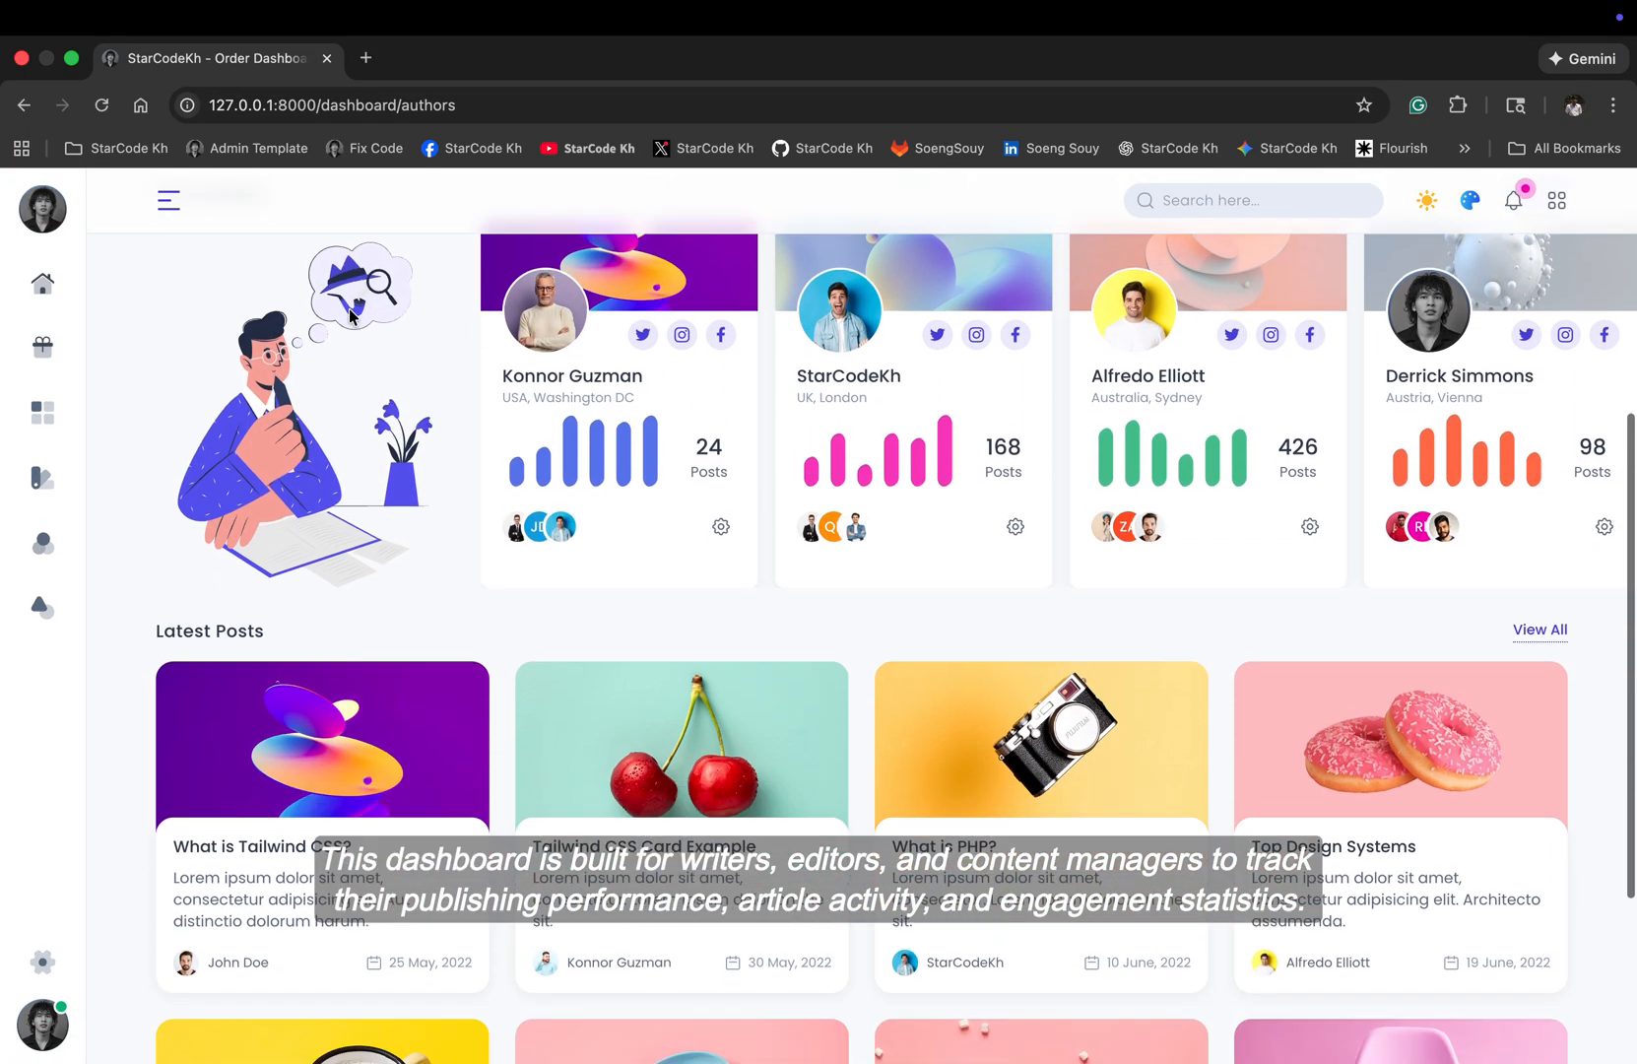
scroll("down", 3)
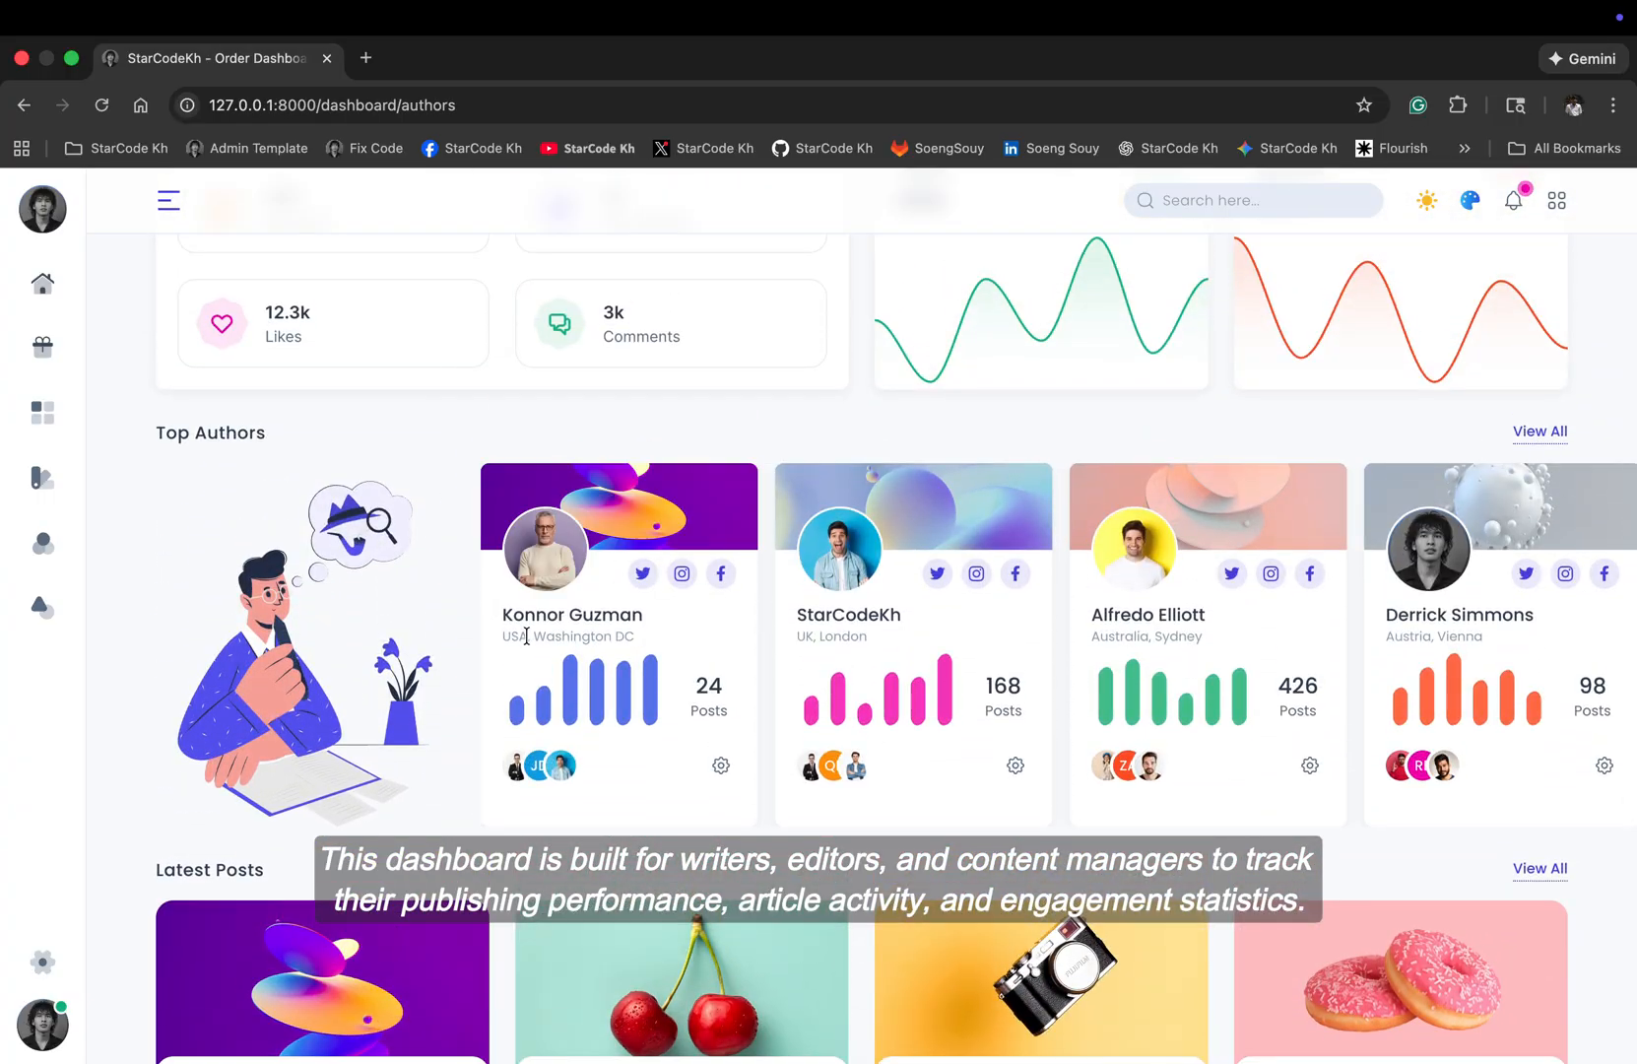
scroll("down", 3)
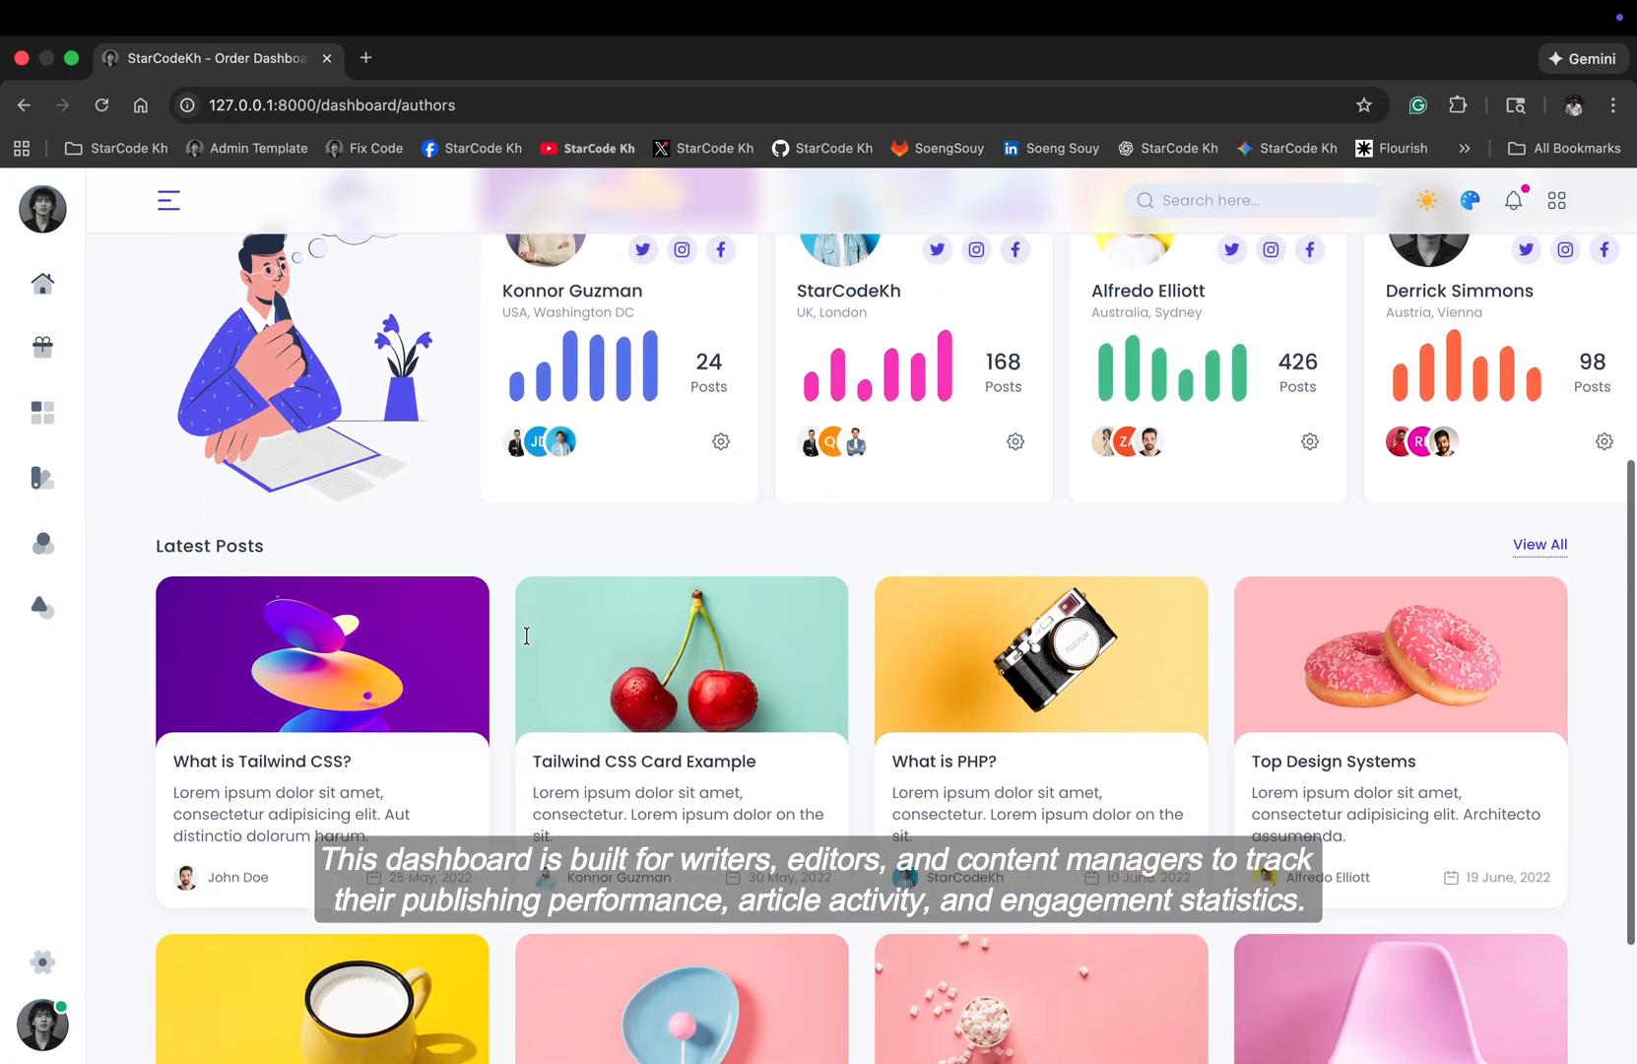
scroll("down", 3)
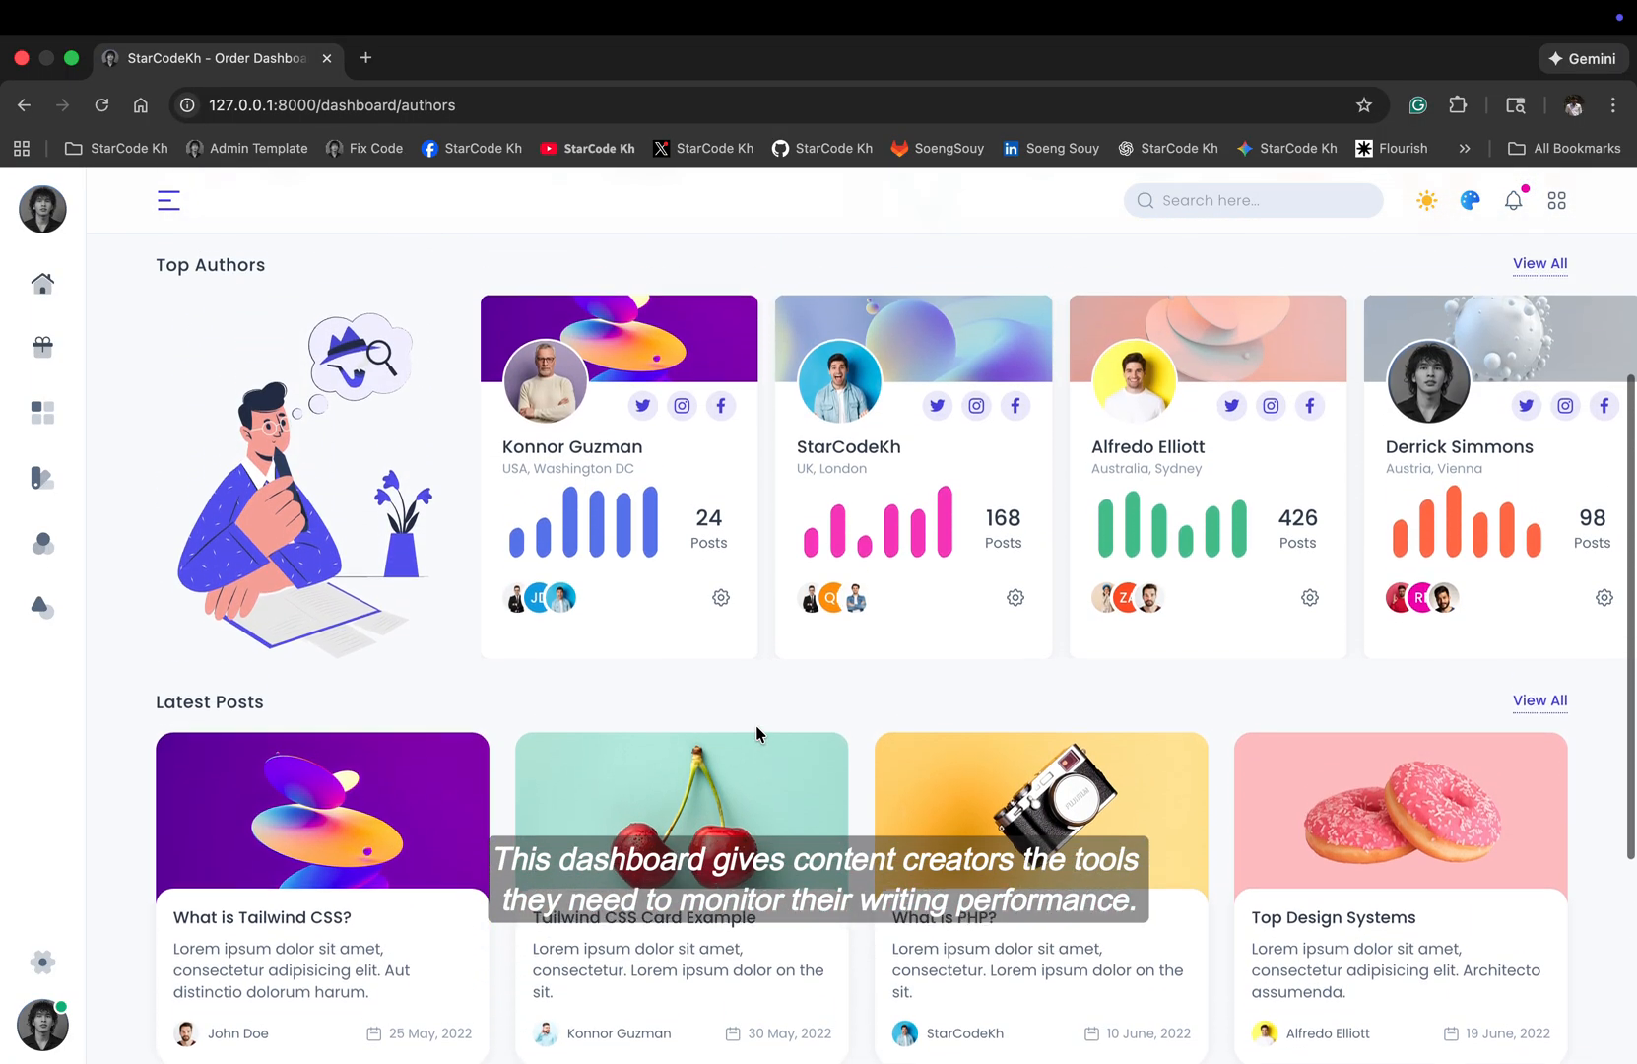
left_click(168, 200)
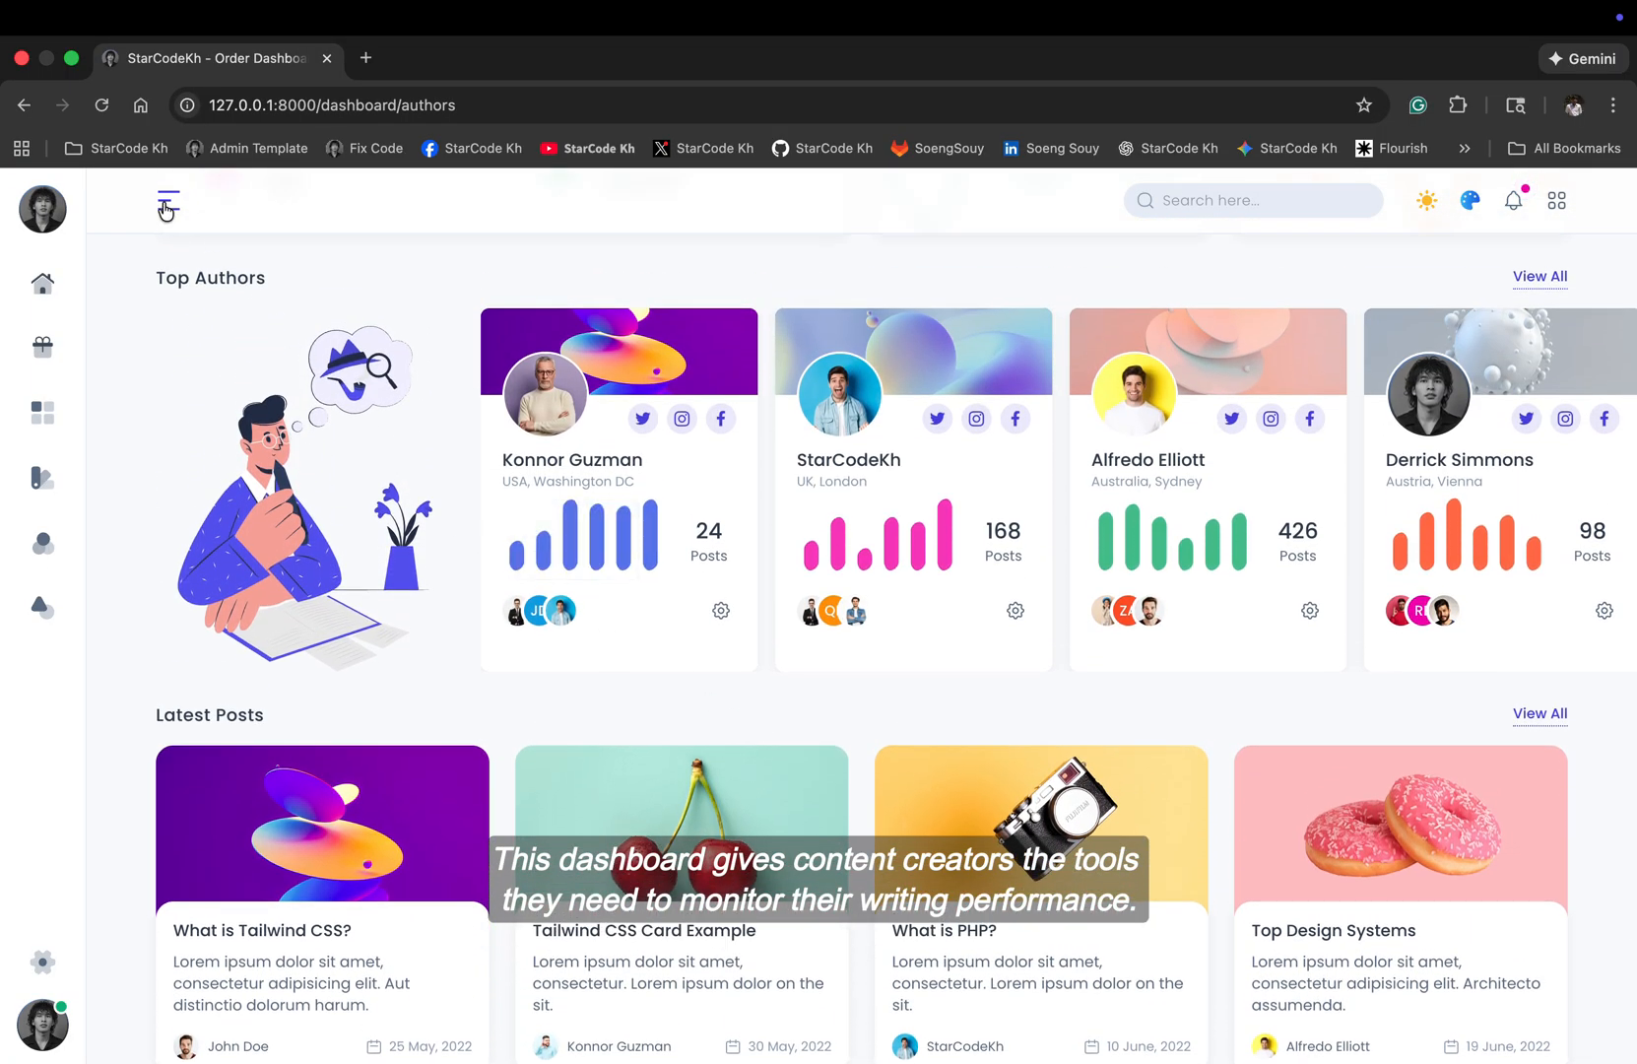
left_click(167, 200)
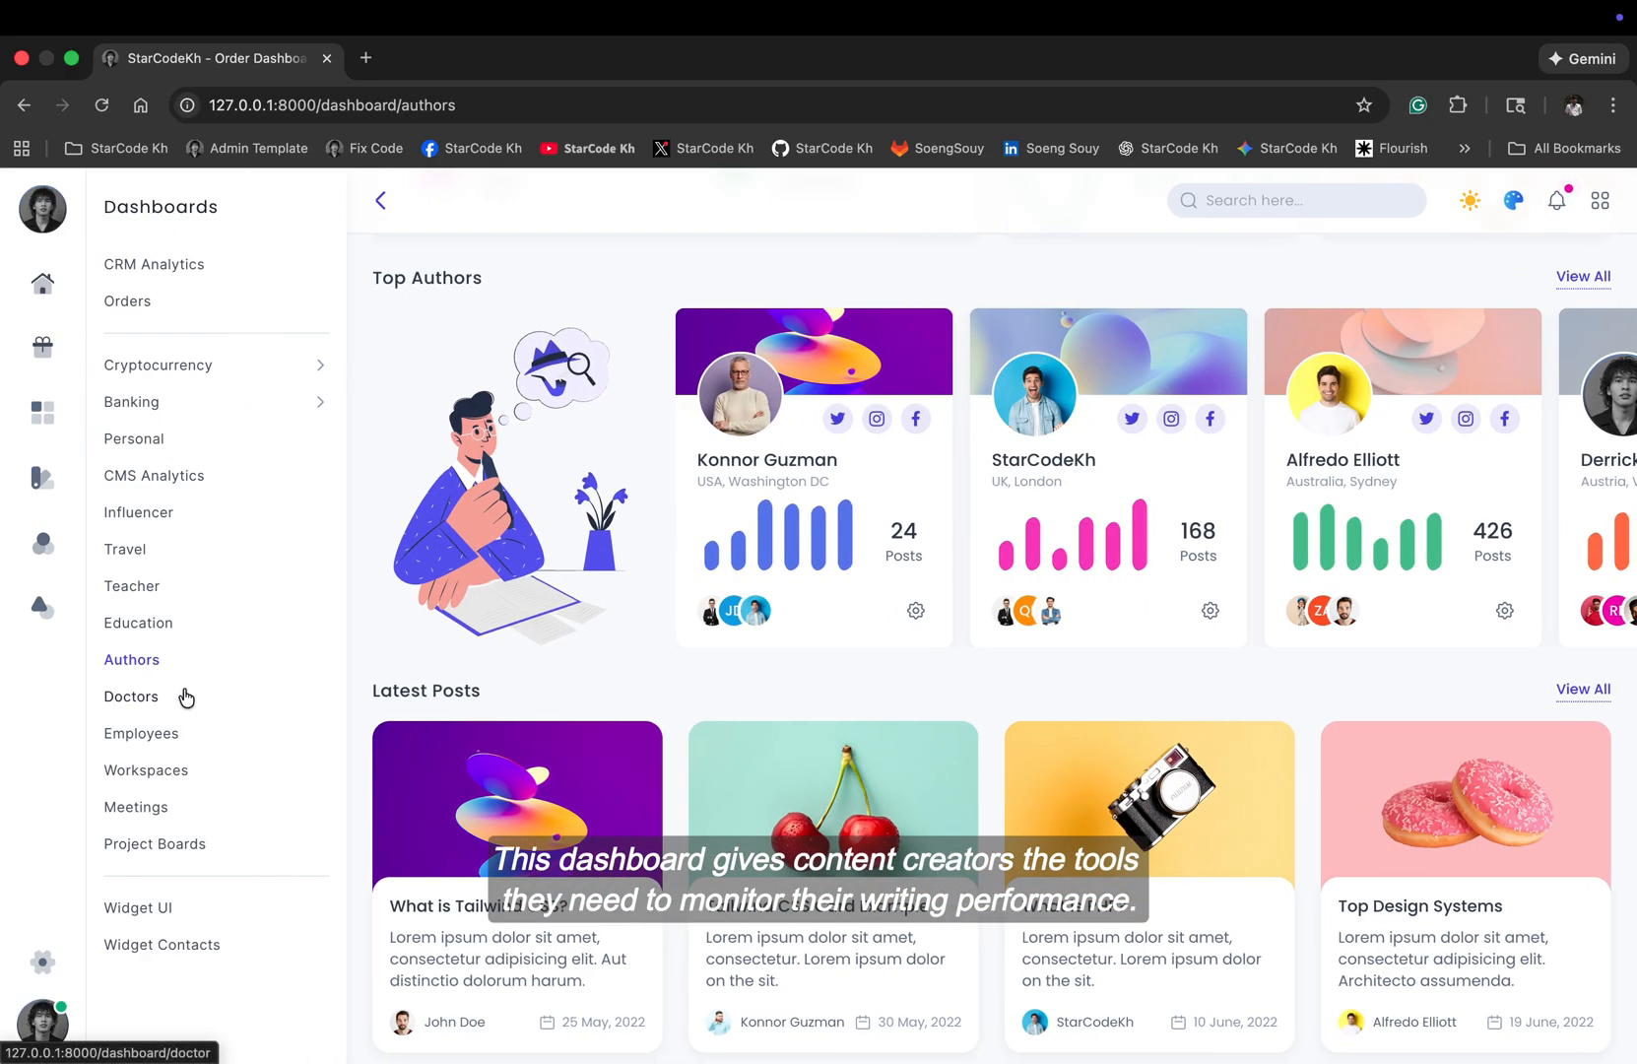
Step: Open Doctors, scroll to appointment requests and the Appointments table, then reopen the sidebar
left_click(131, 696)
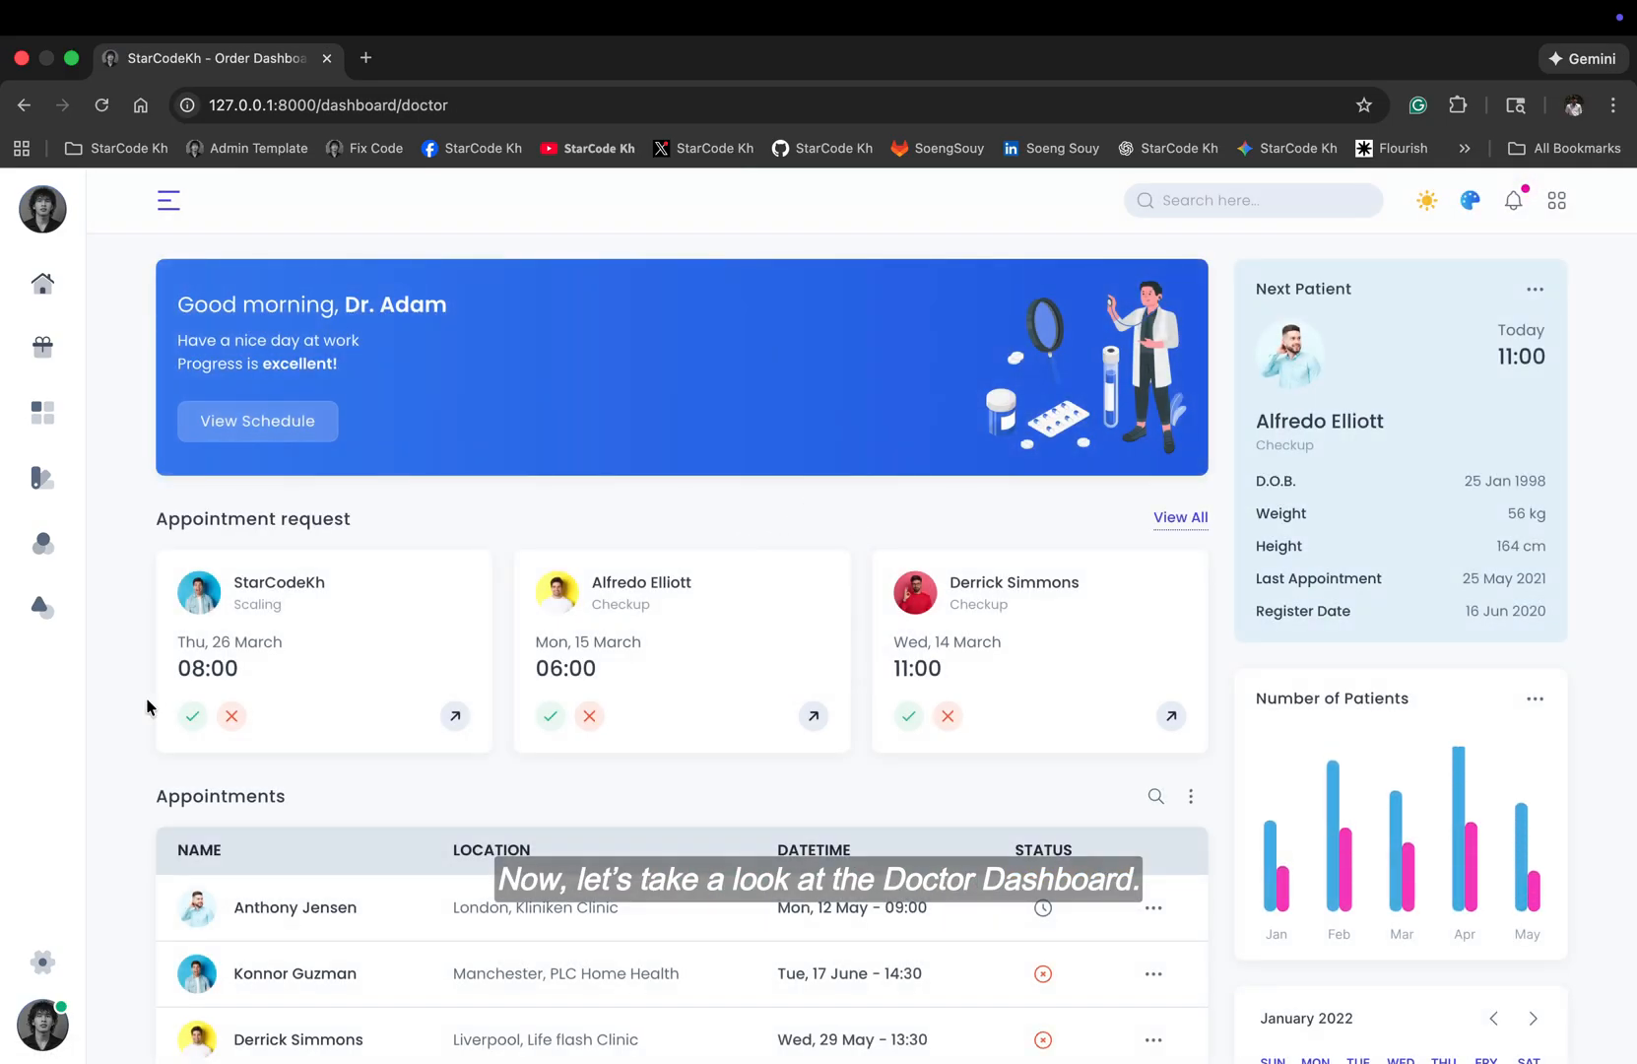
scroll("down", 3)
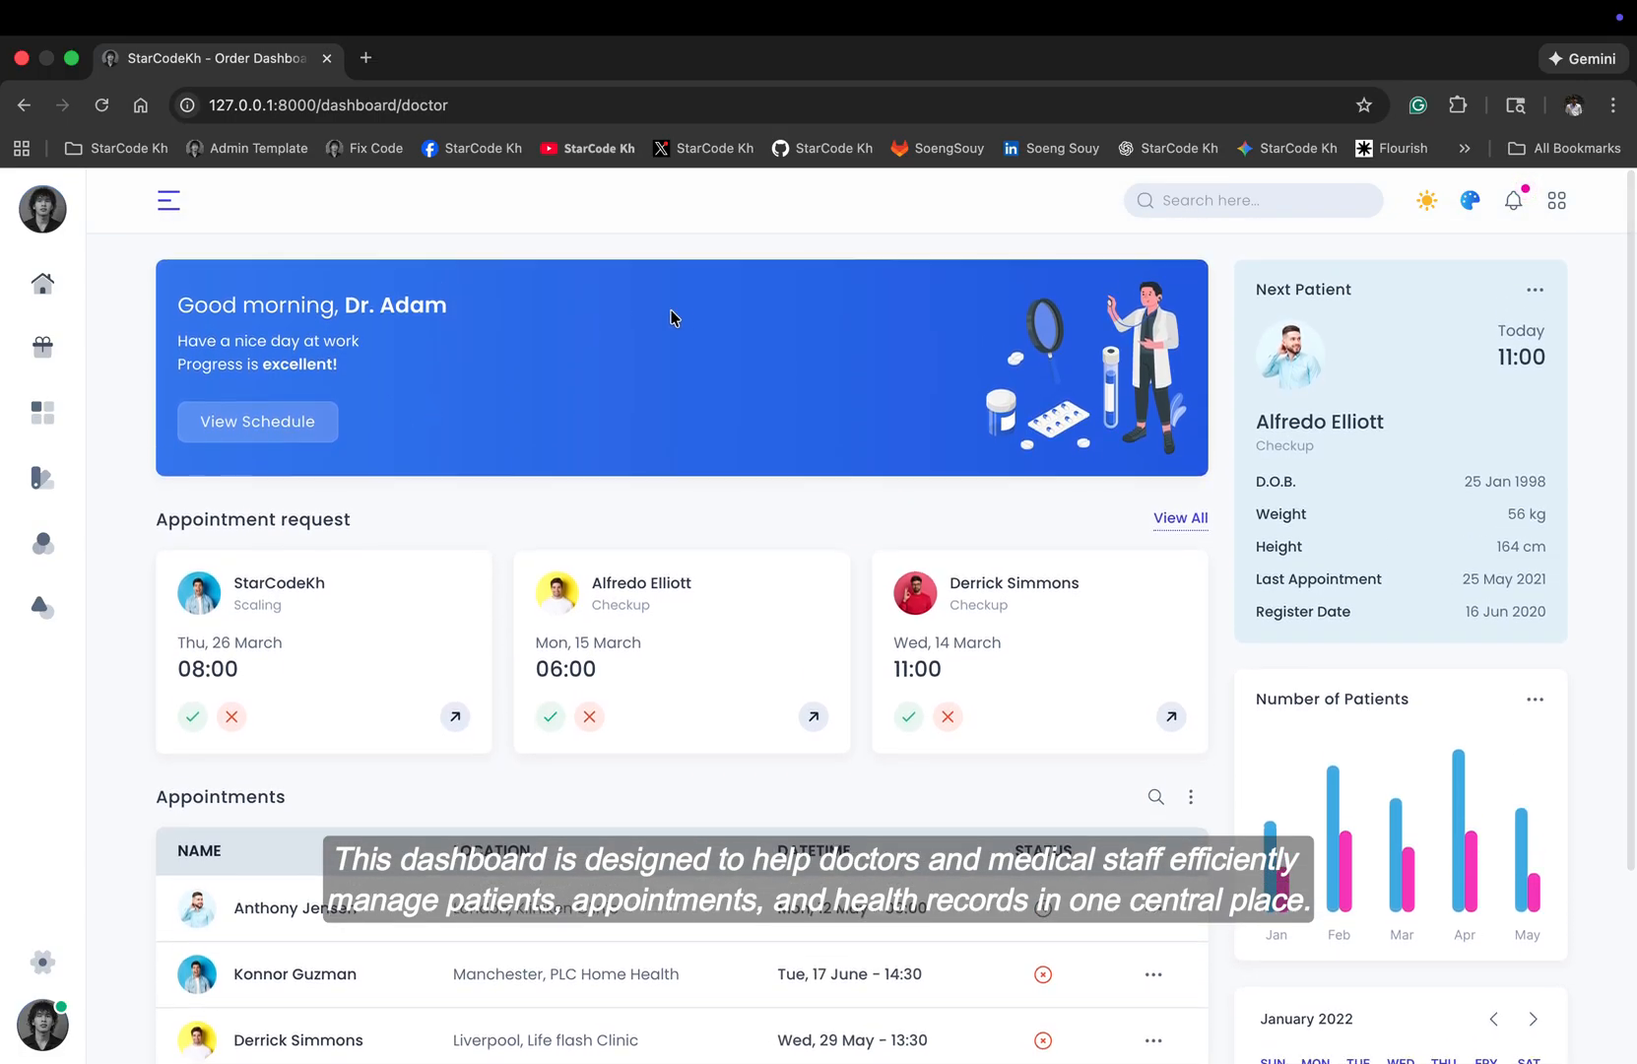
scroll("down", 3)
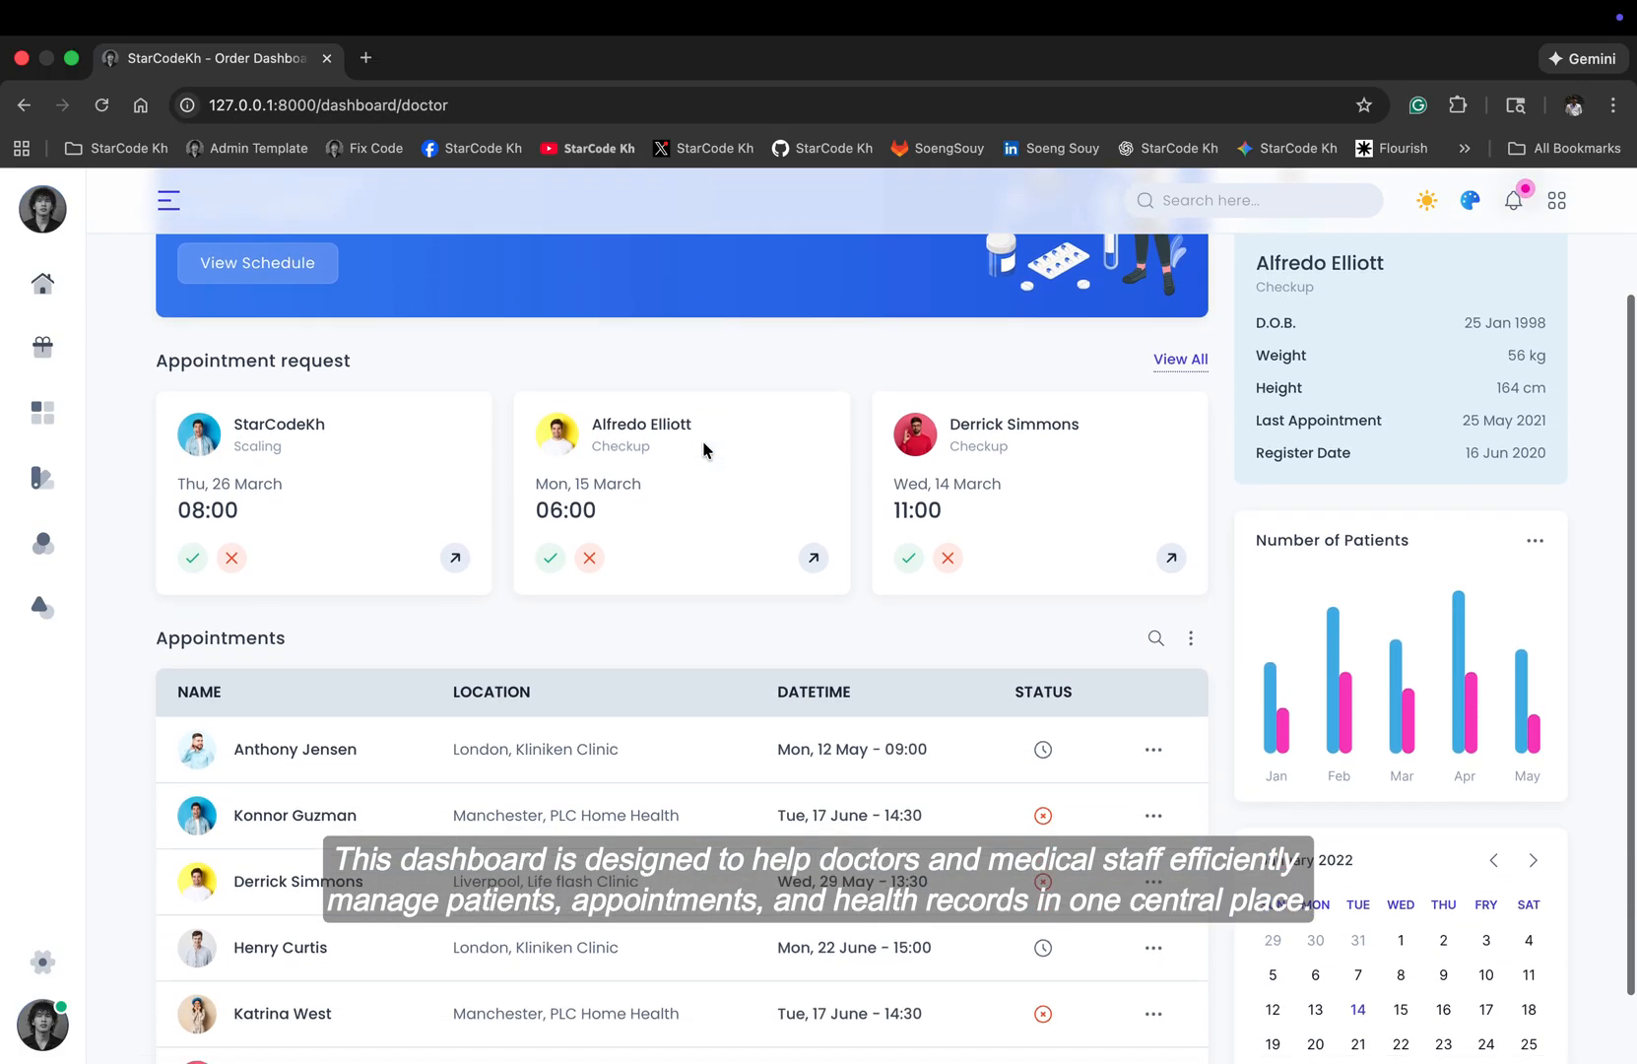
scroll("down", 3)
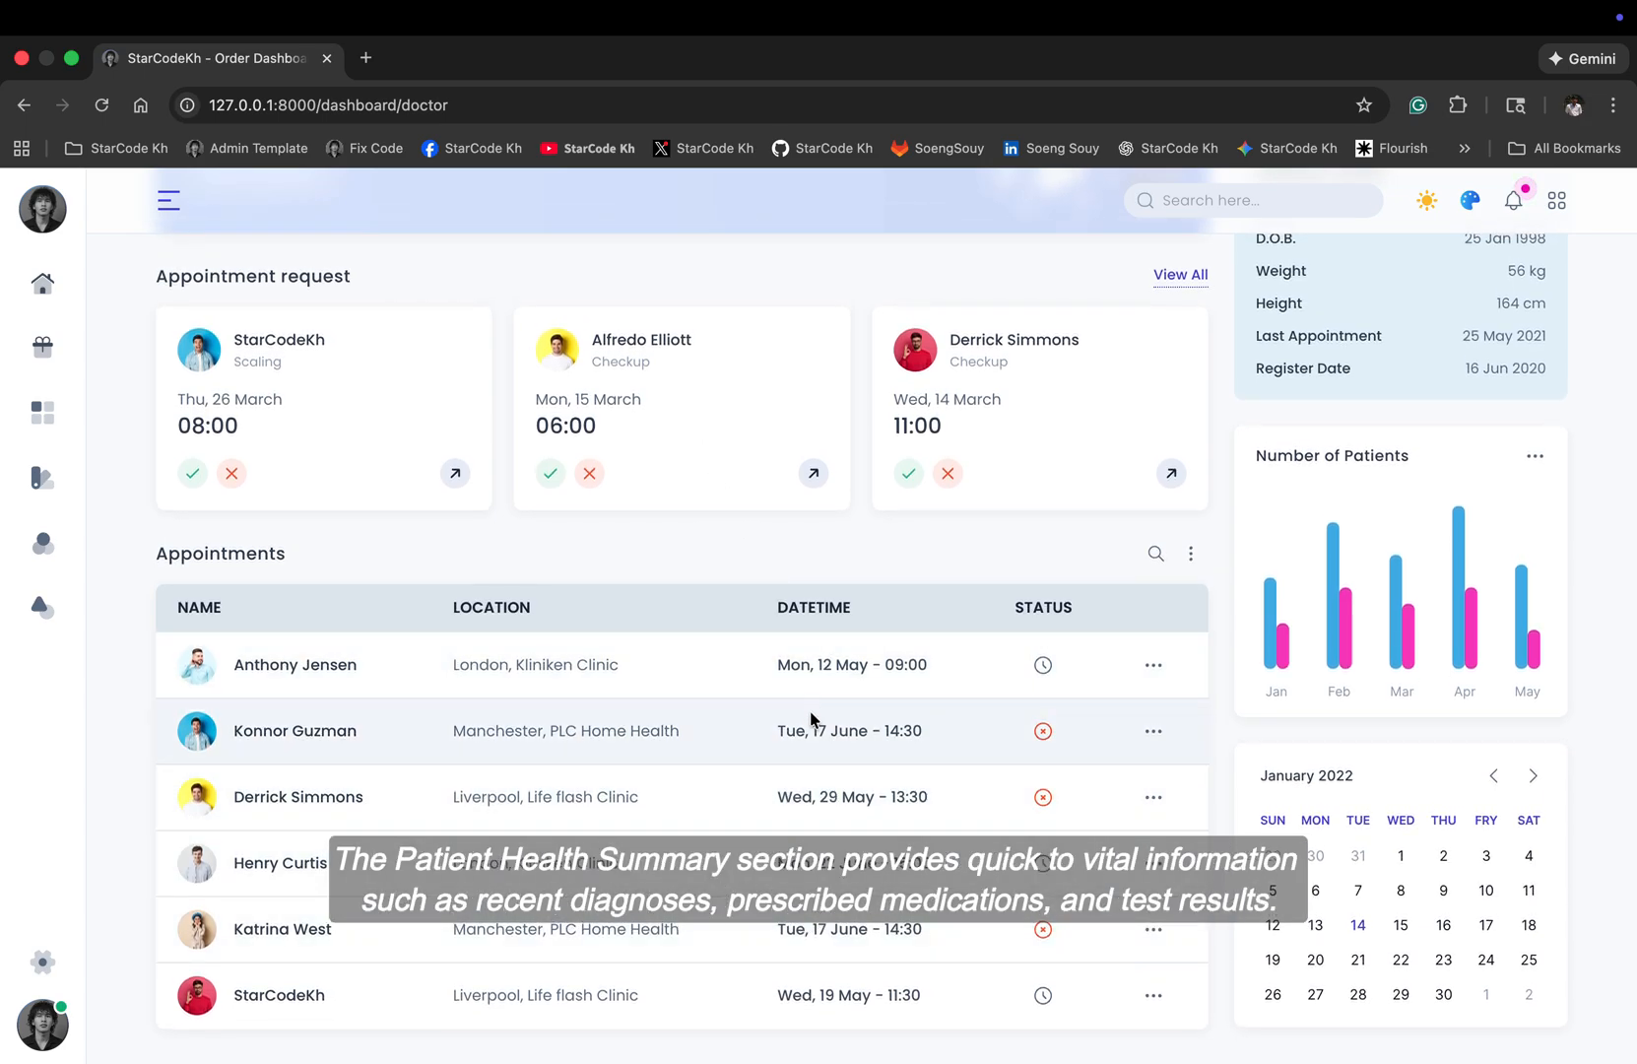
mouse_move(668, 711)
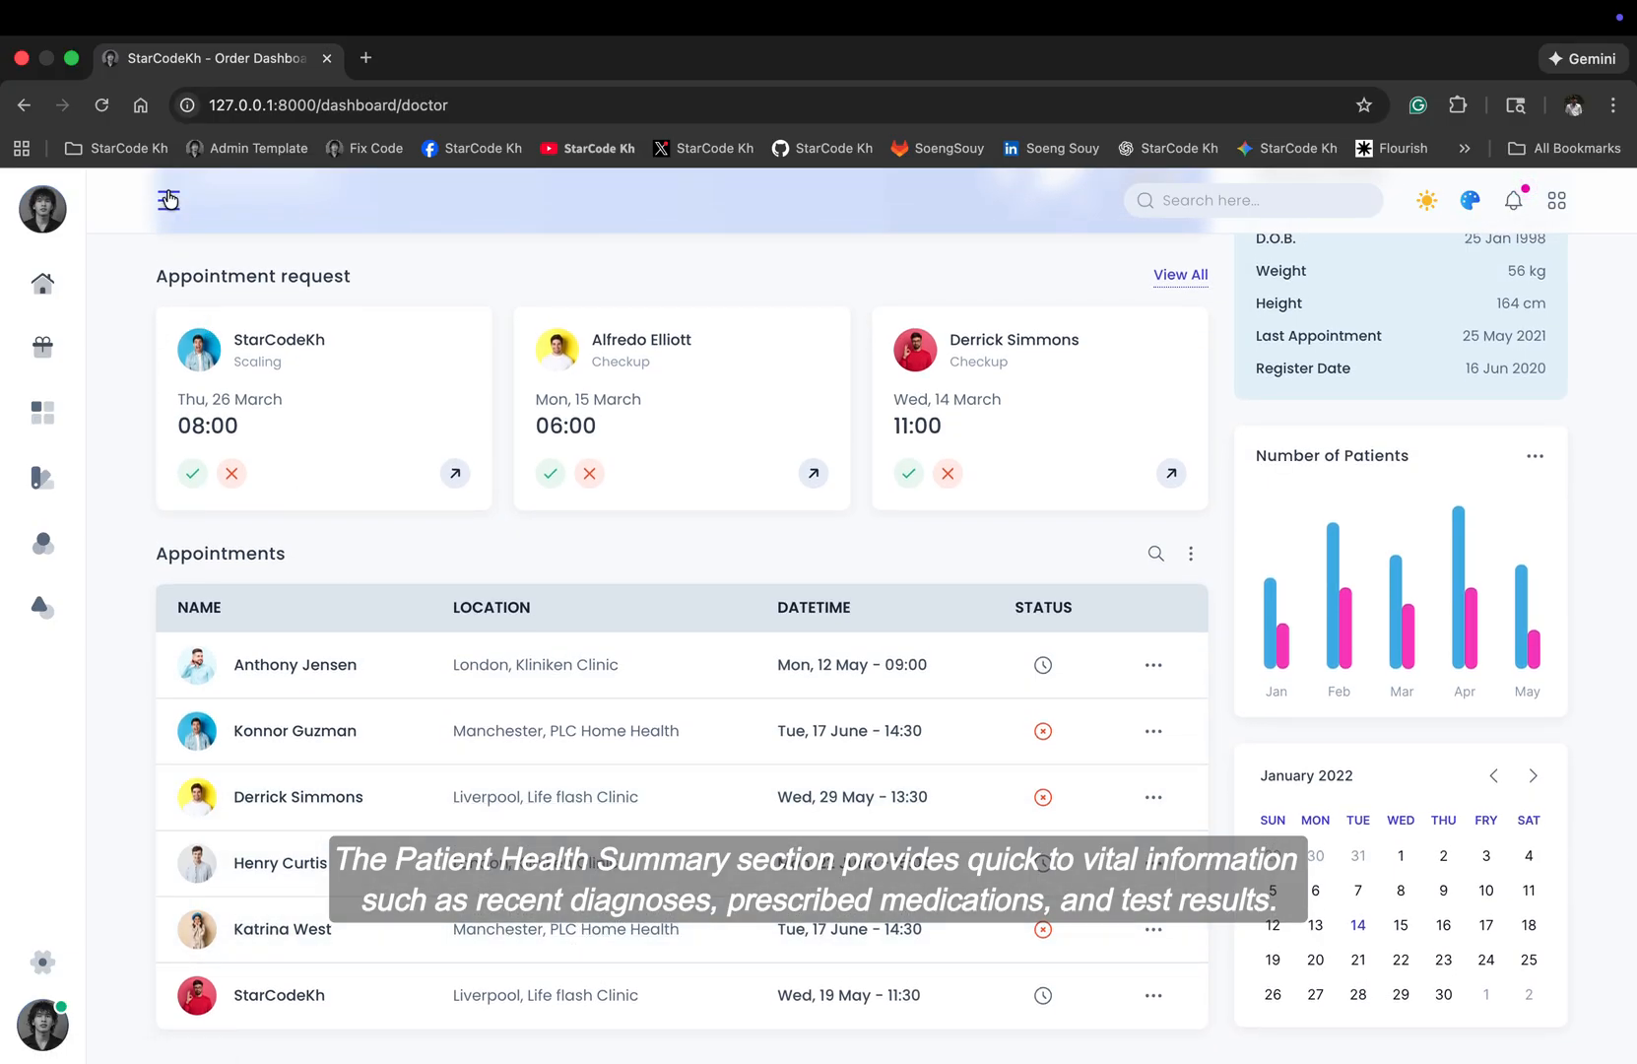
left_click(169, 199)
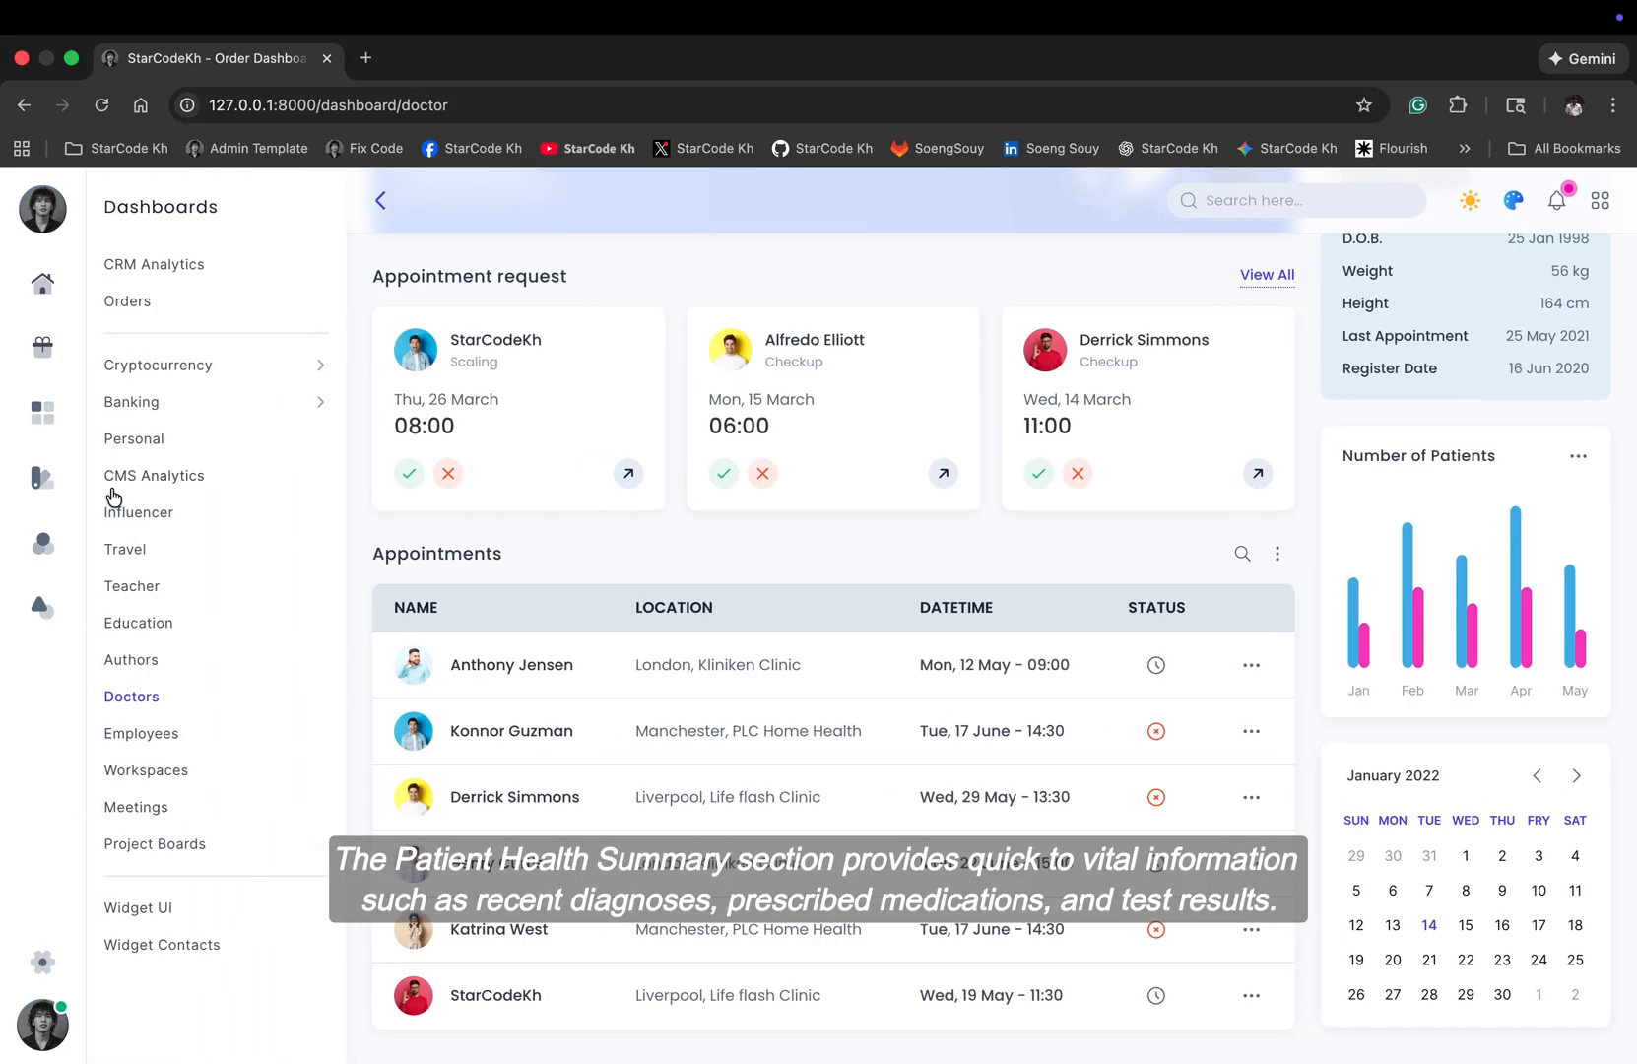
Step: Open Employees, view client and sales growth charts and personnel cards, then reopen the sidebar
left_click(141, 733)
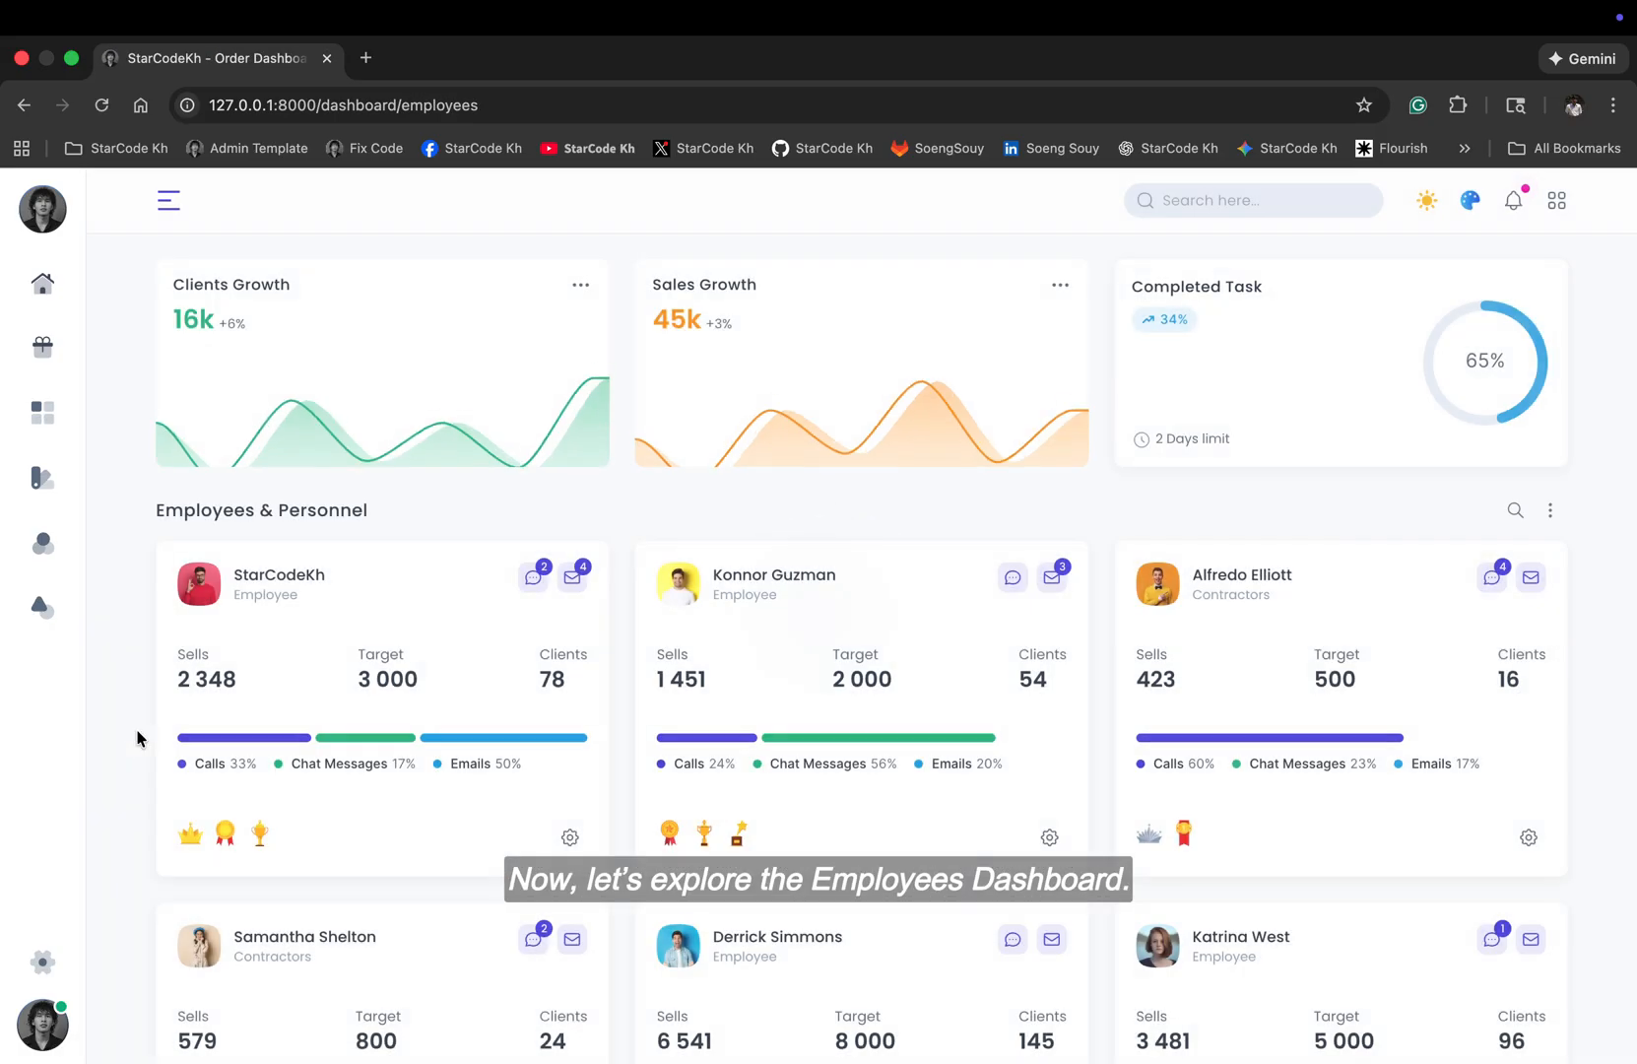
scroll("down", 3)
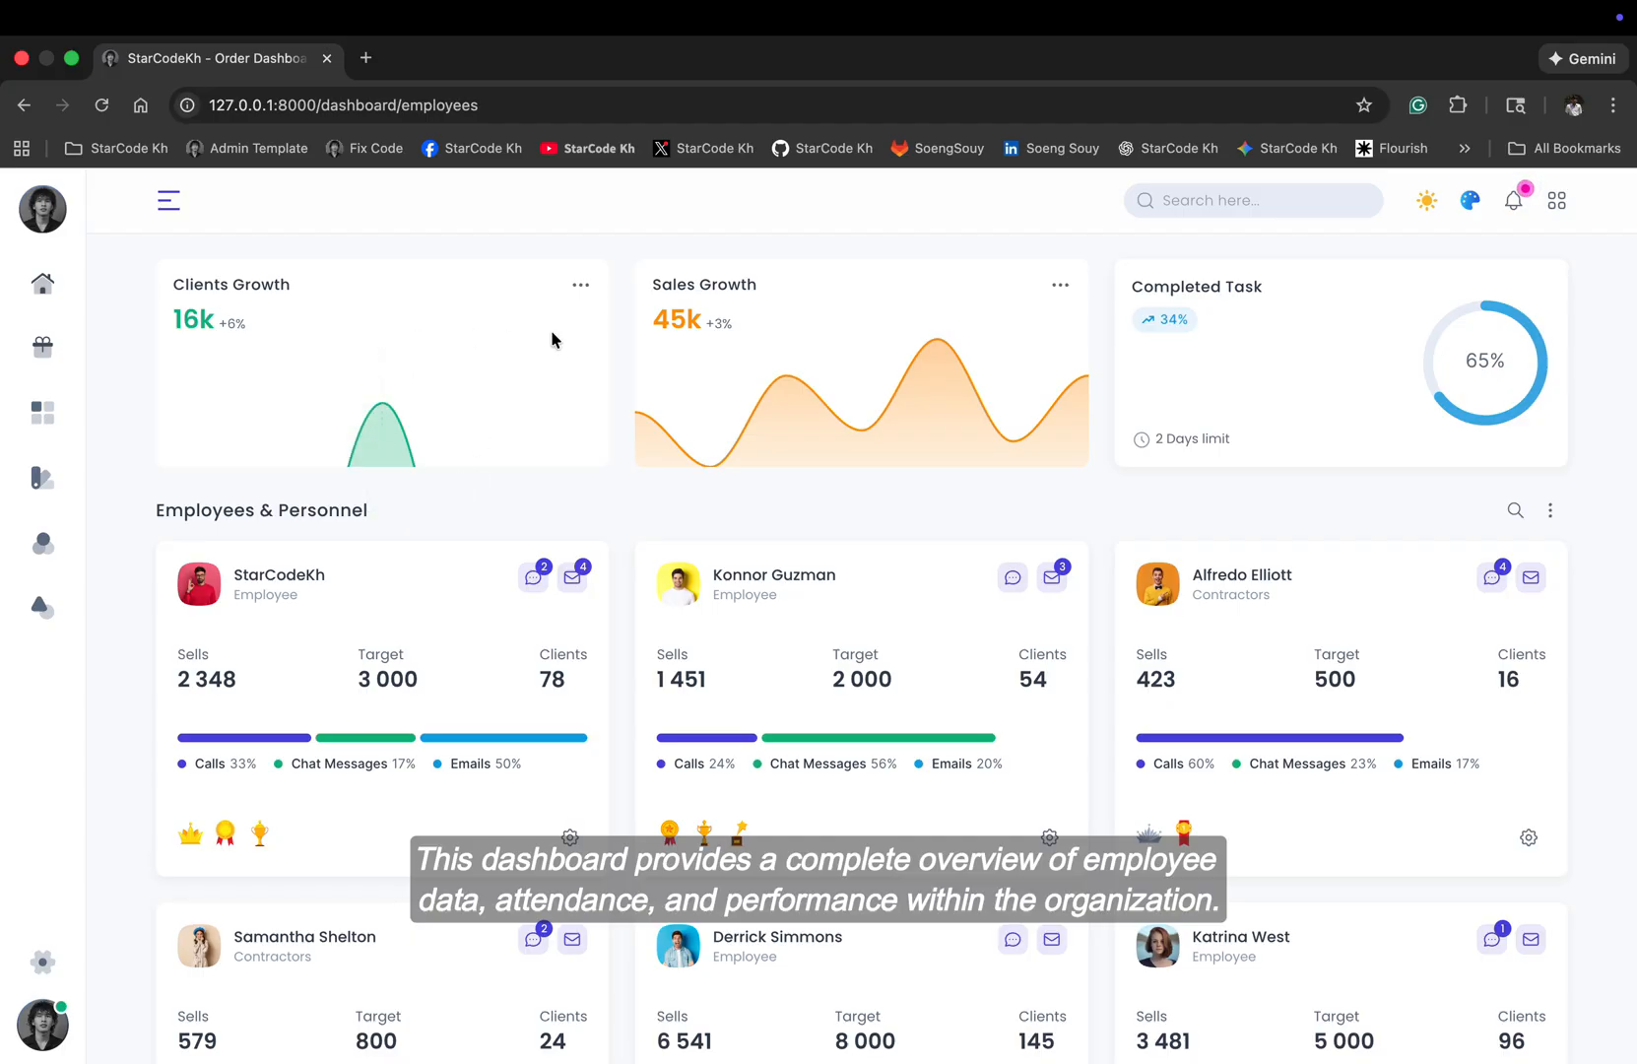
mouse_move(1086, 376)
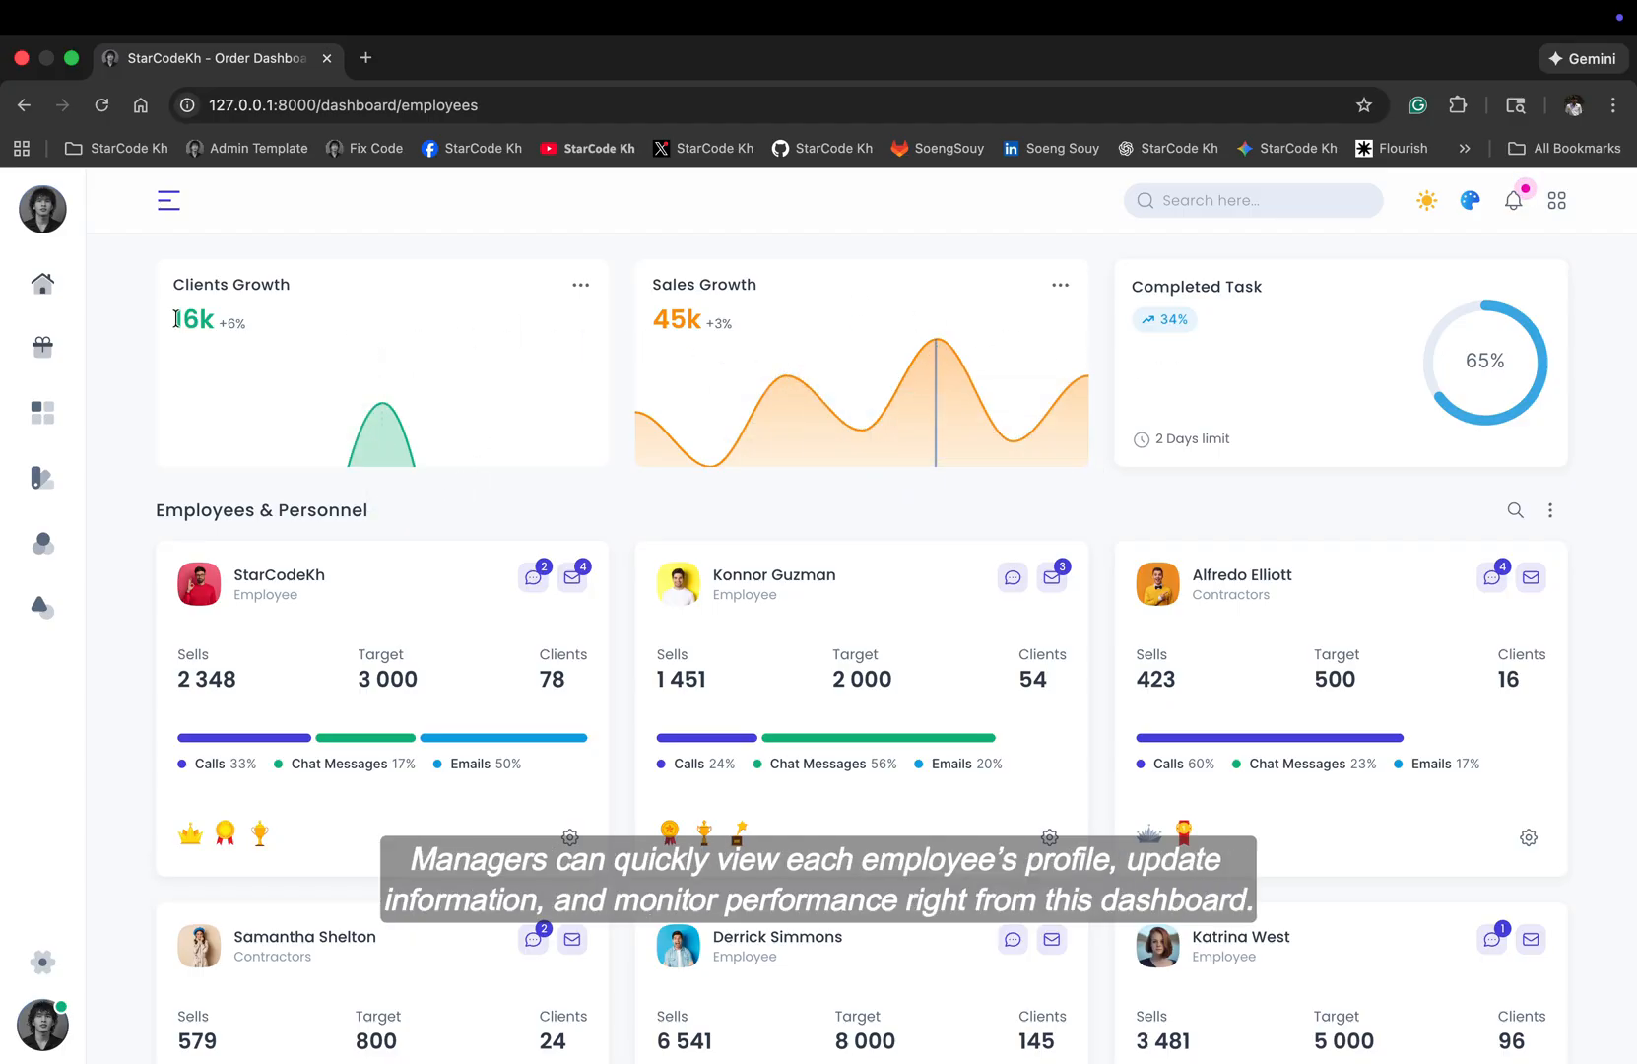
left_click(168, 199)
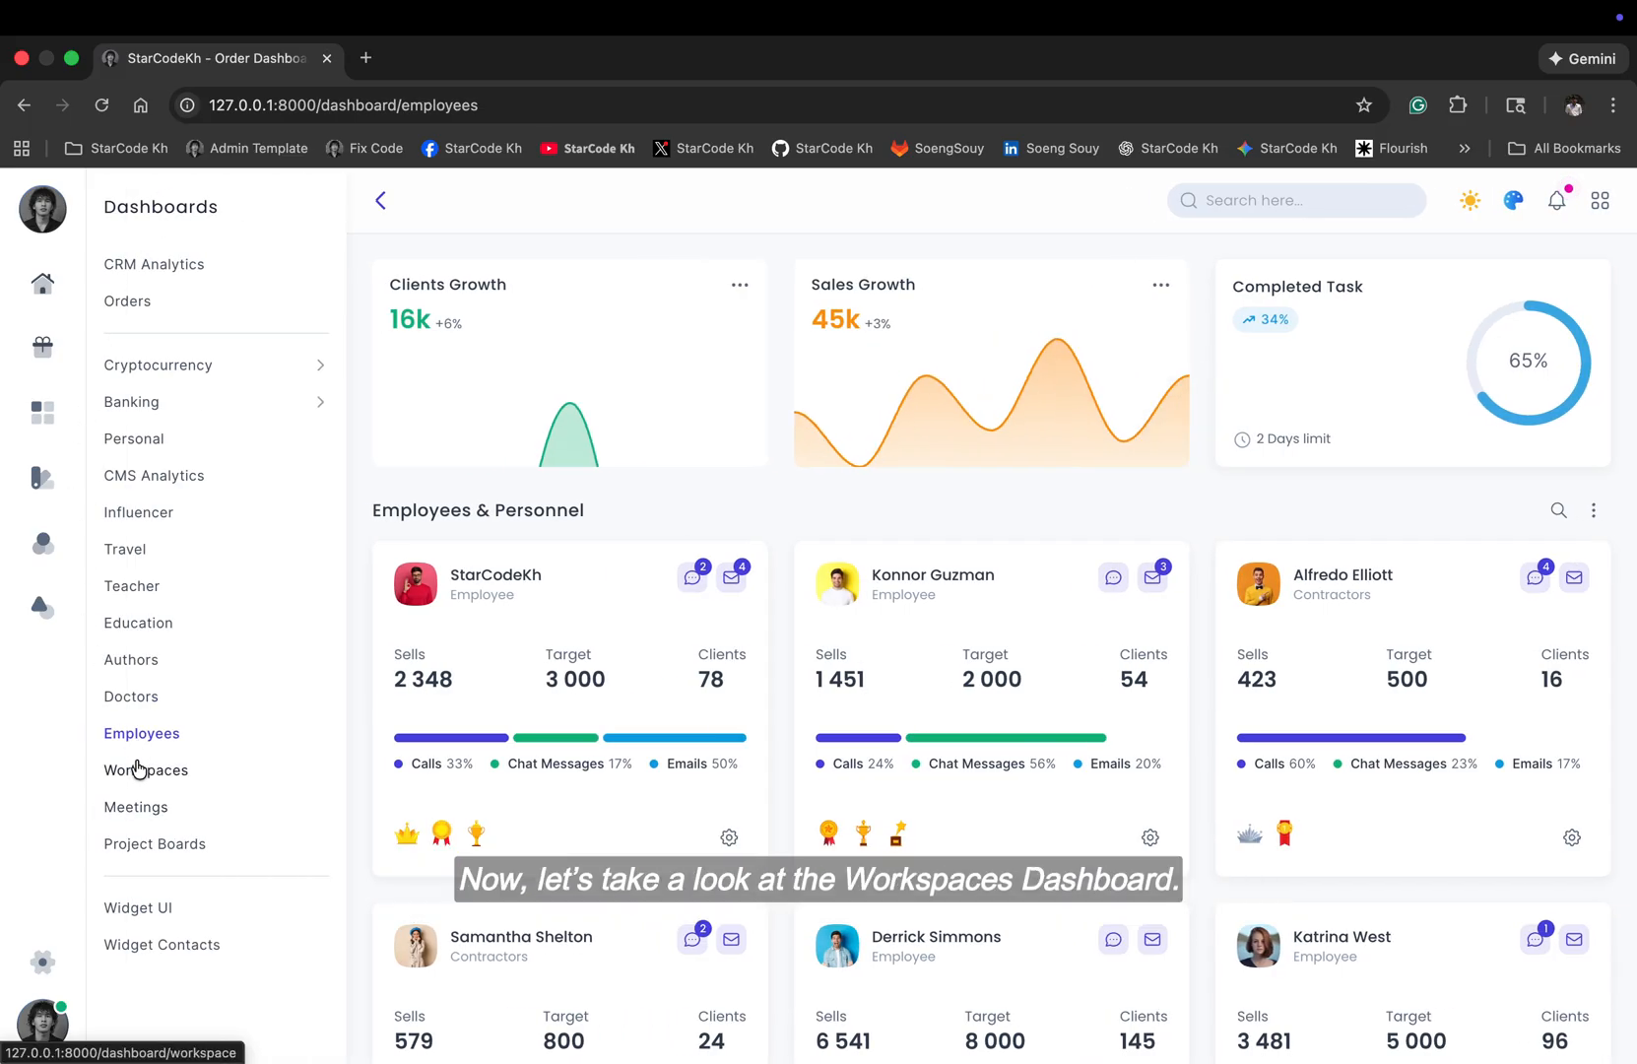
Step: Open Workspaces and scroll through server traffic, CPU usage and workspace cards, then reopen the sidebar
left_click(145, 771)
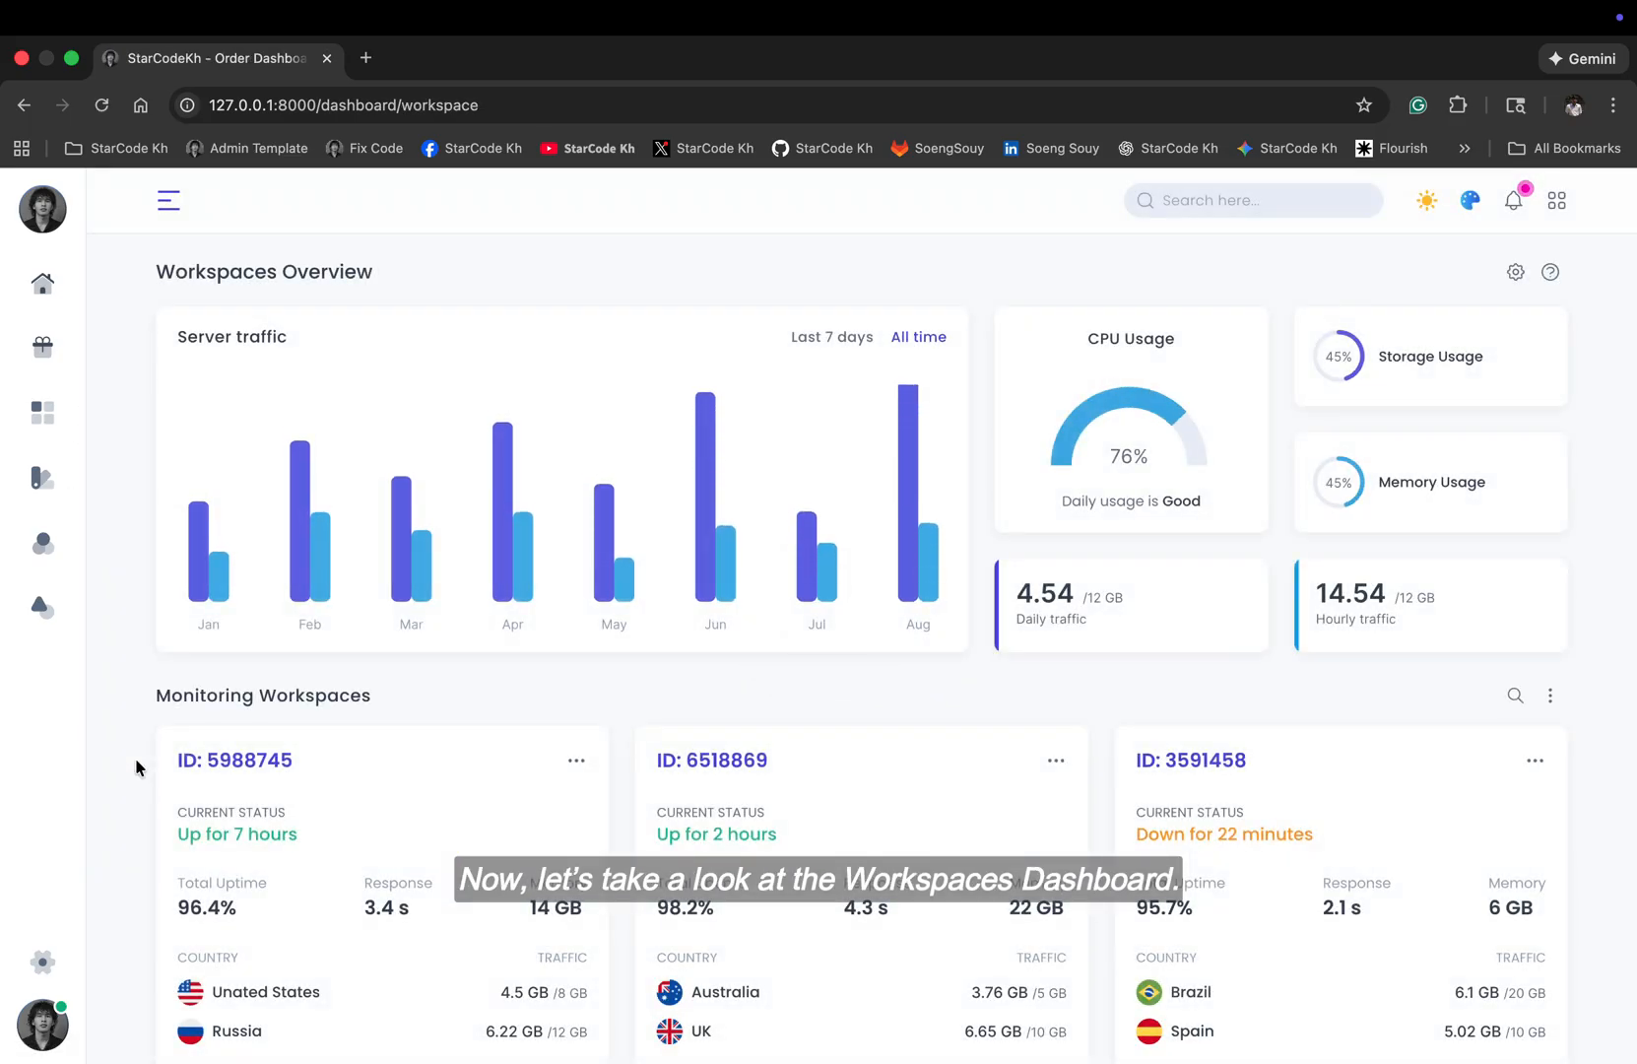
scroll("down", 3)
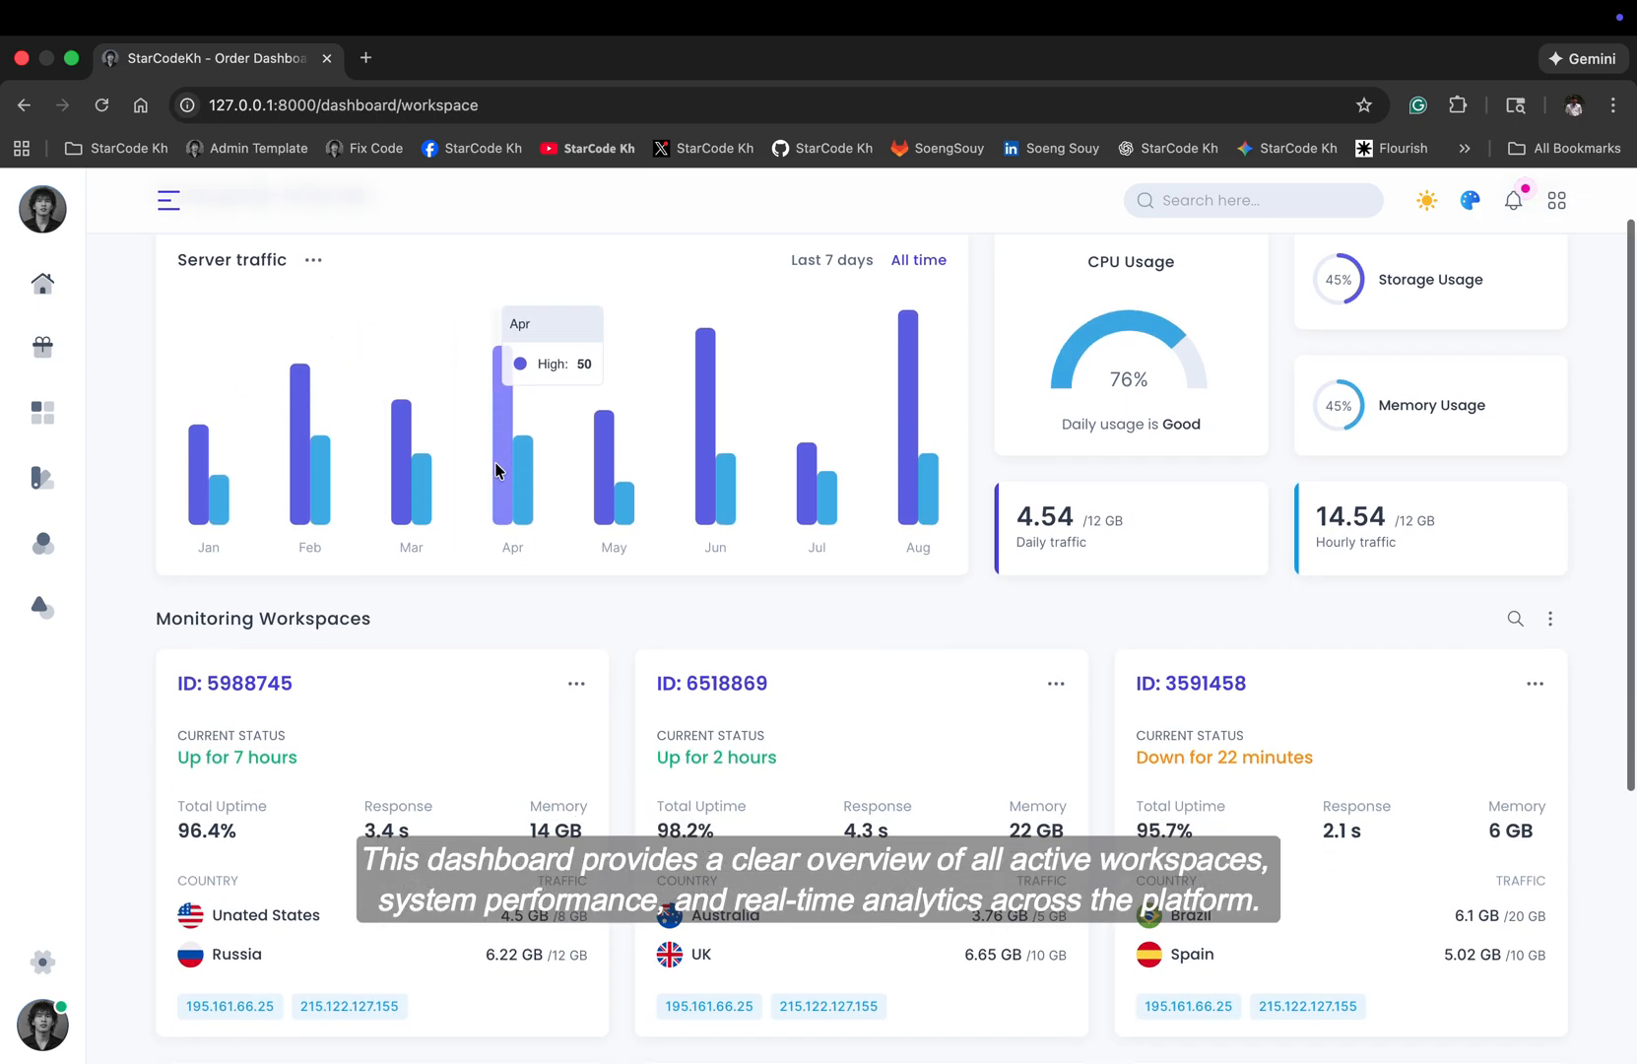
scroll("down", 3)
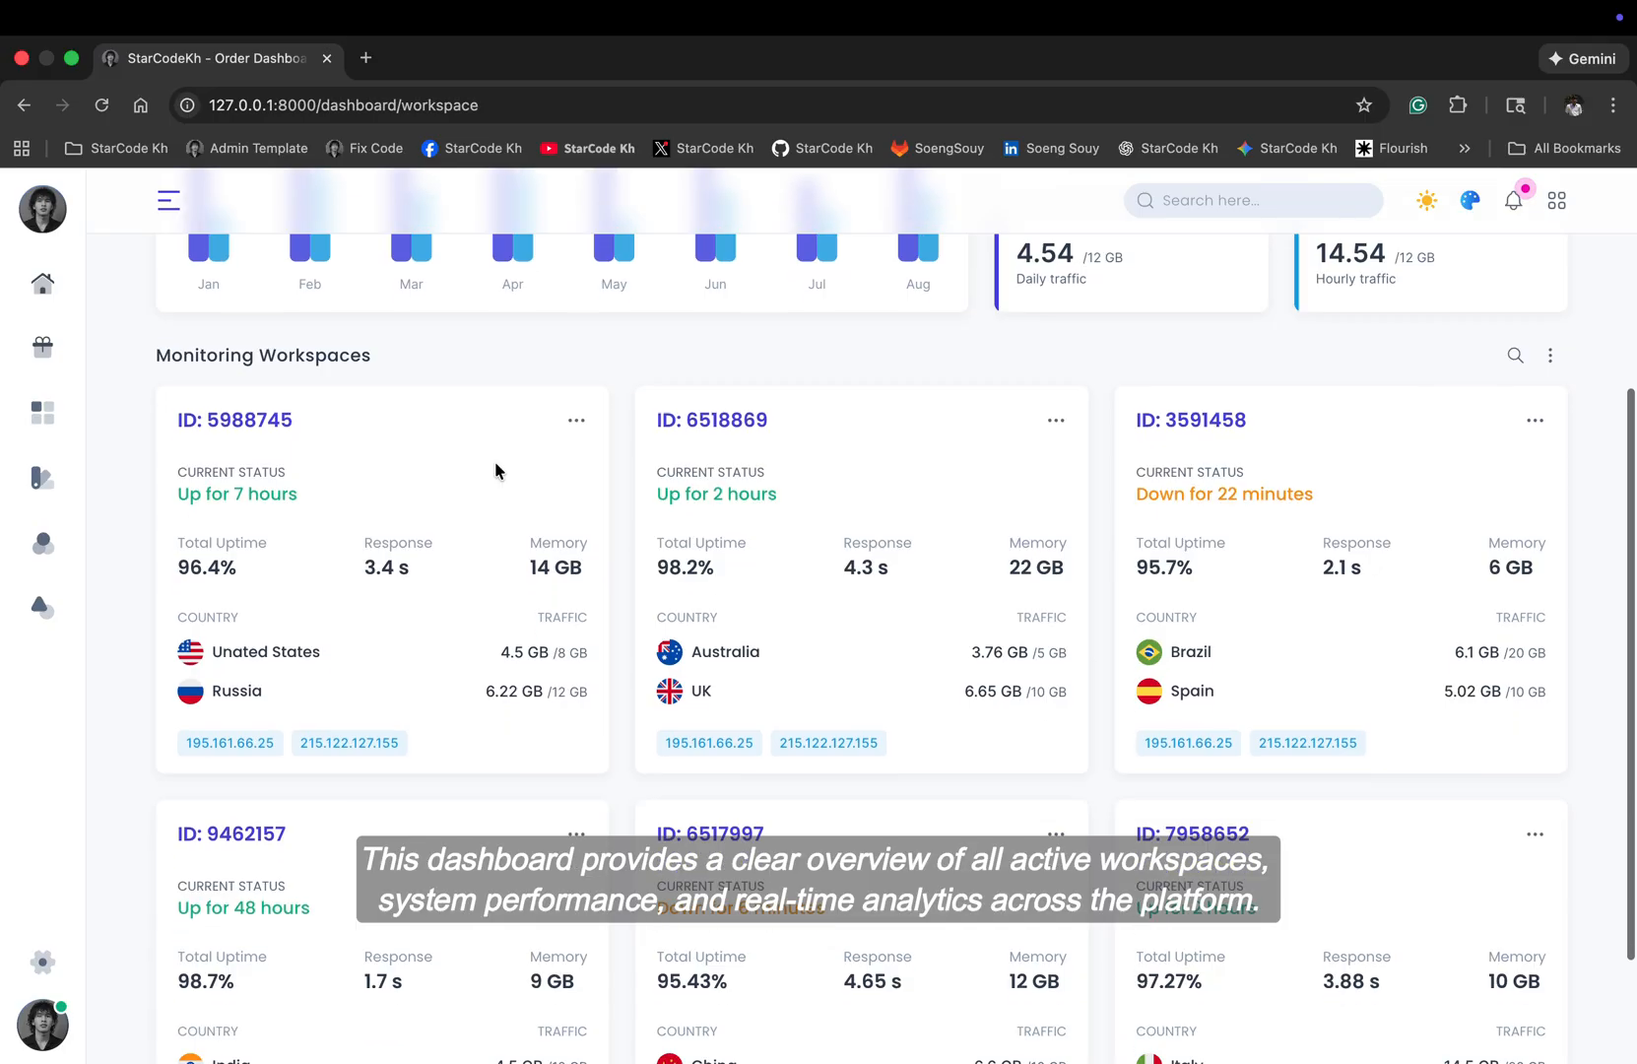
scroll("down", 3)
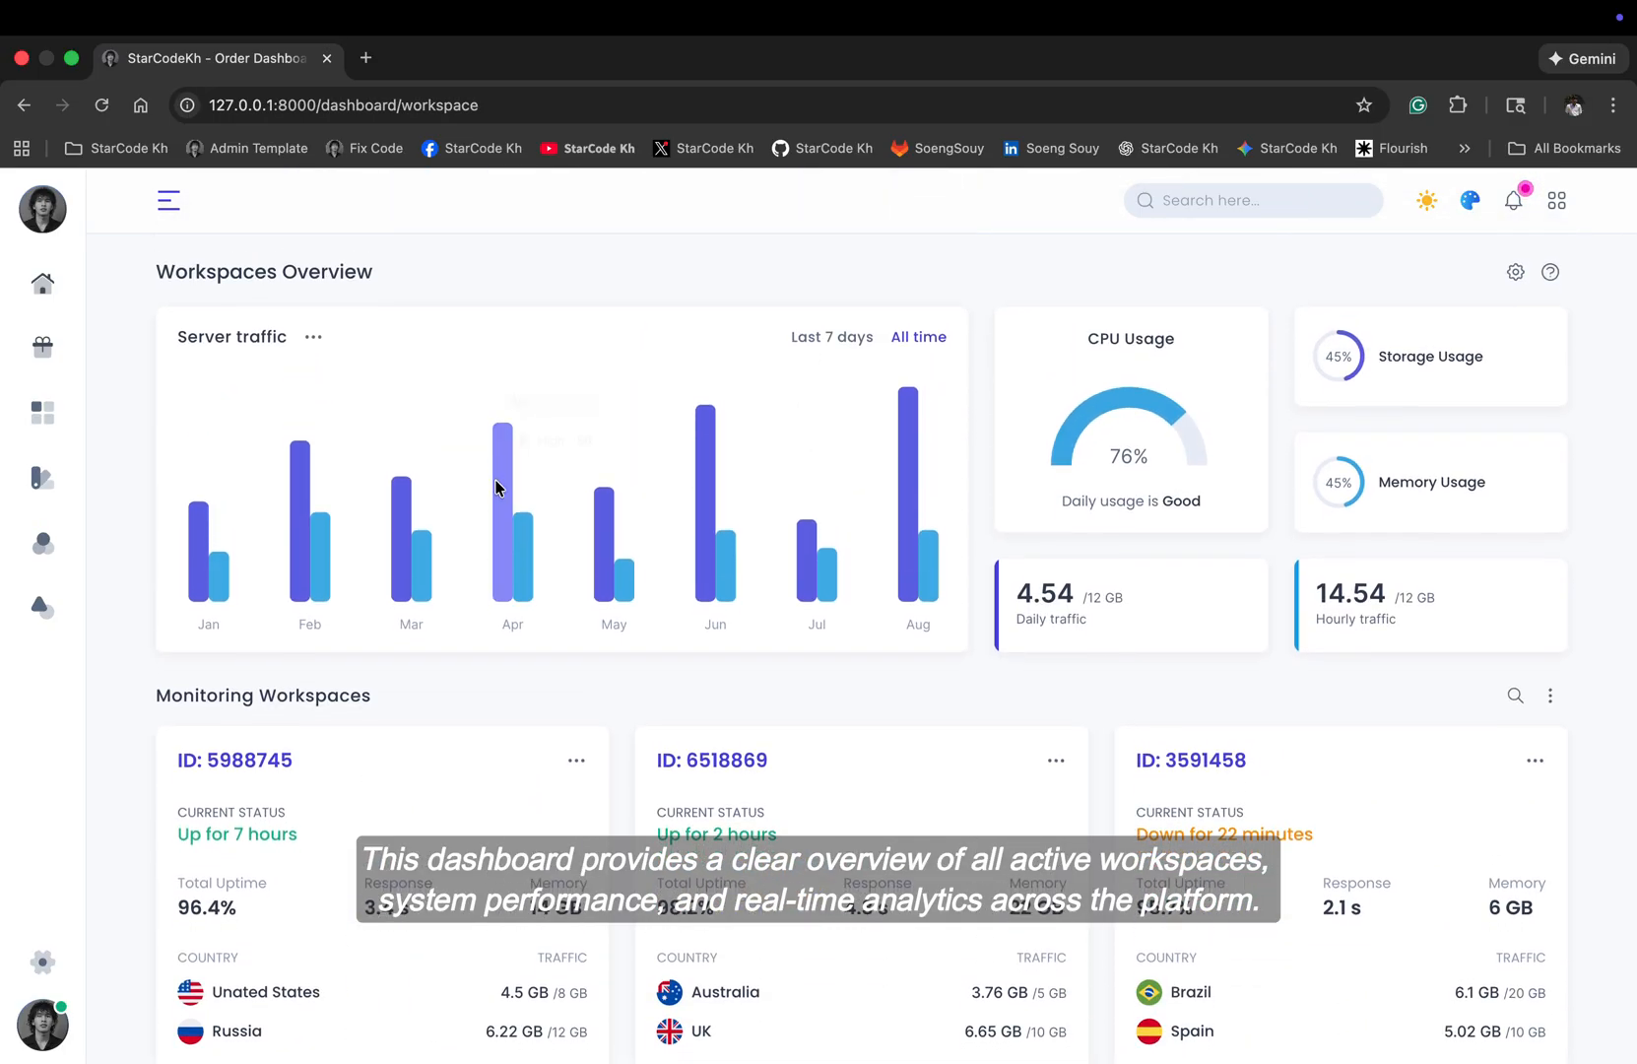
scroll("down", 3)
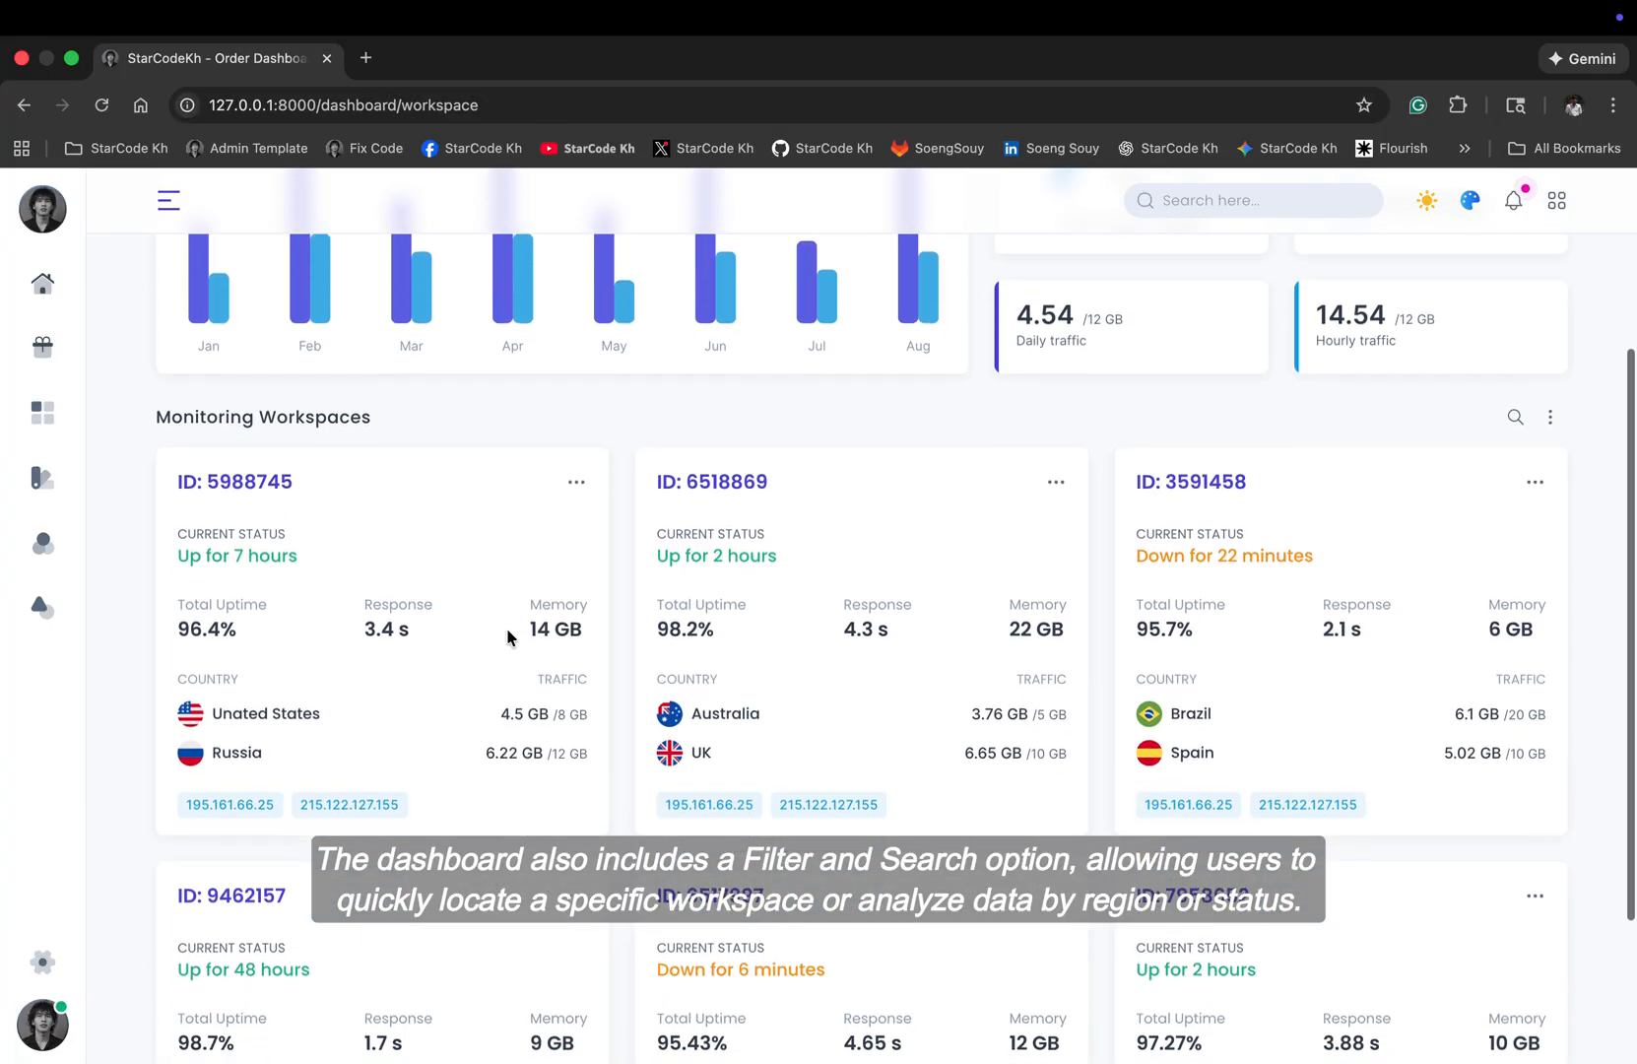
scroll("down", 3)
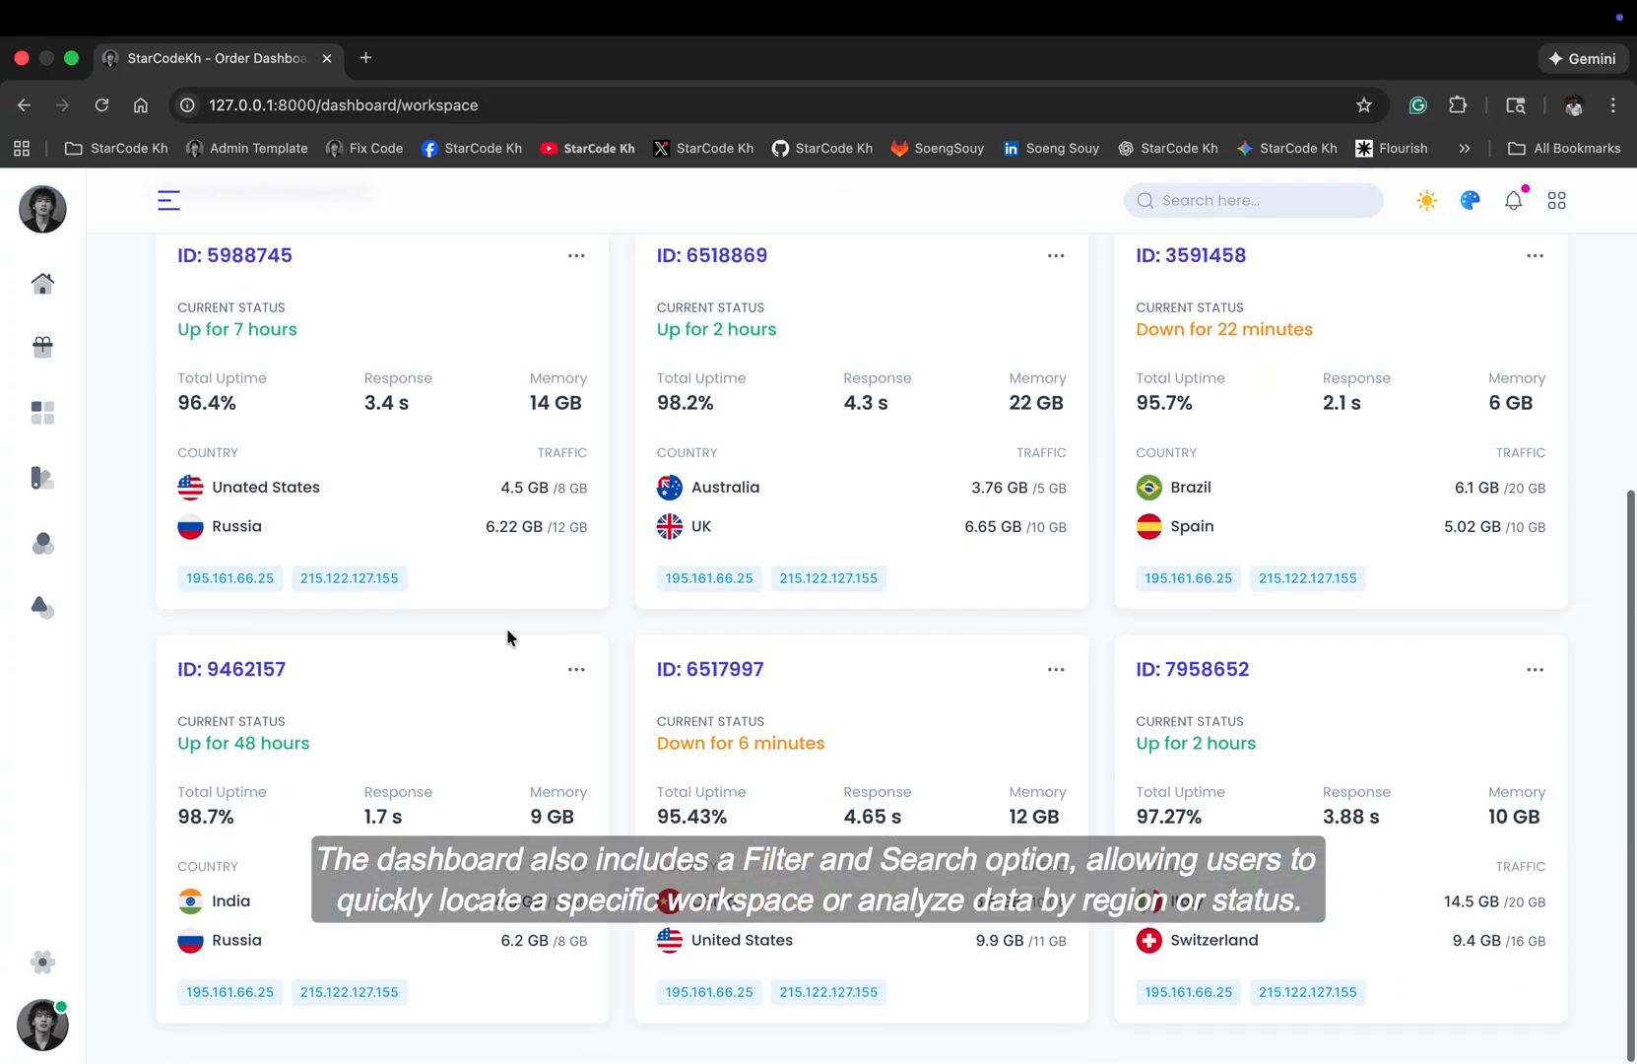
scroll("down", 3)
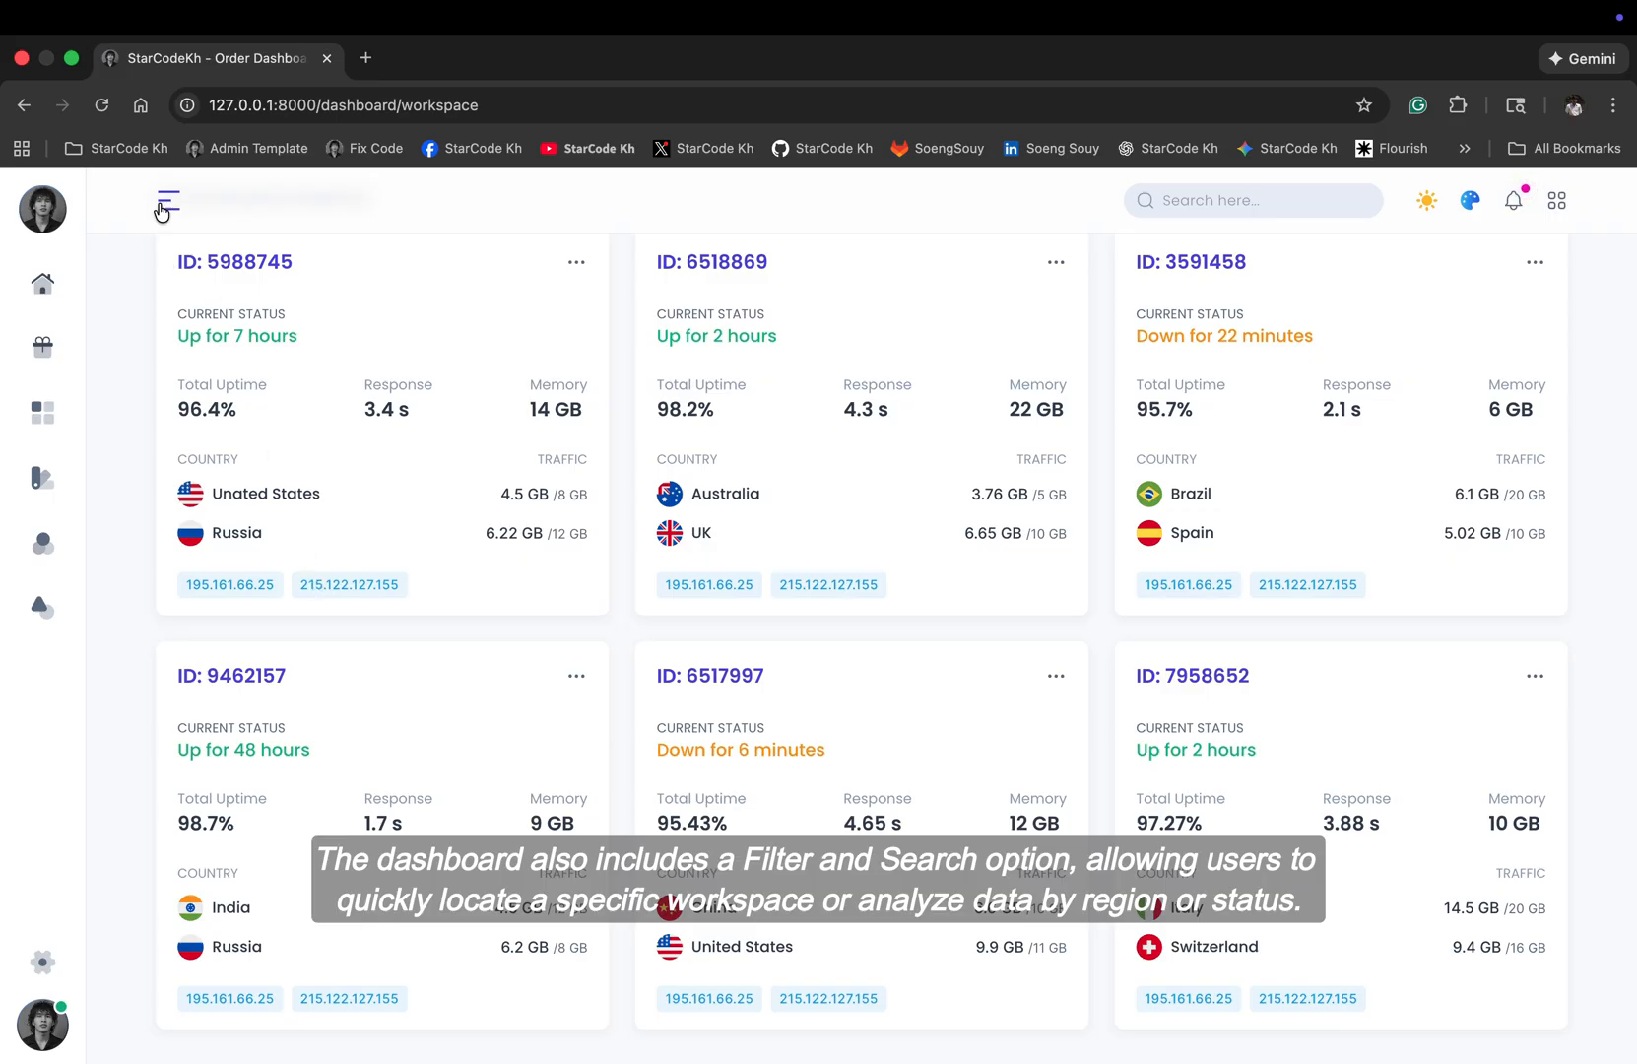
left_click(163, 200)
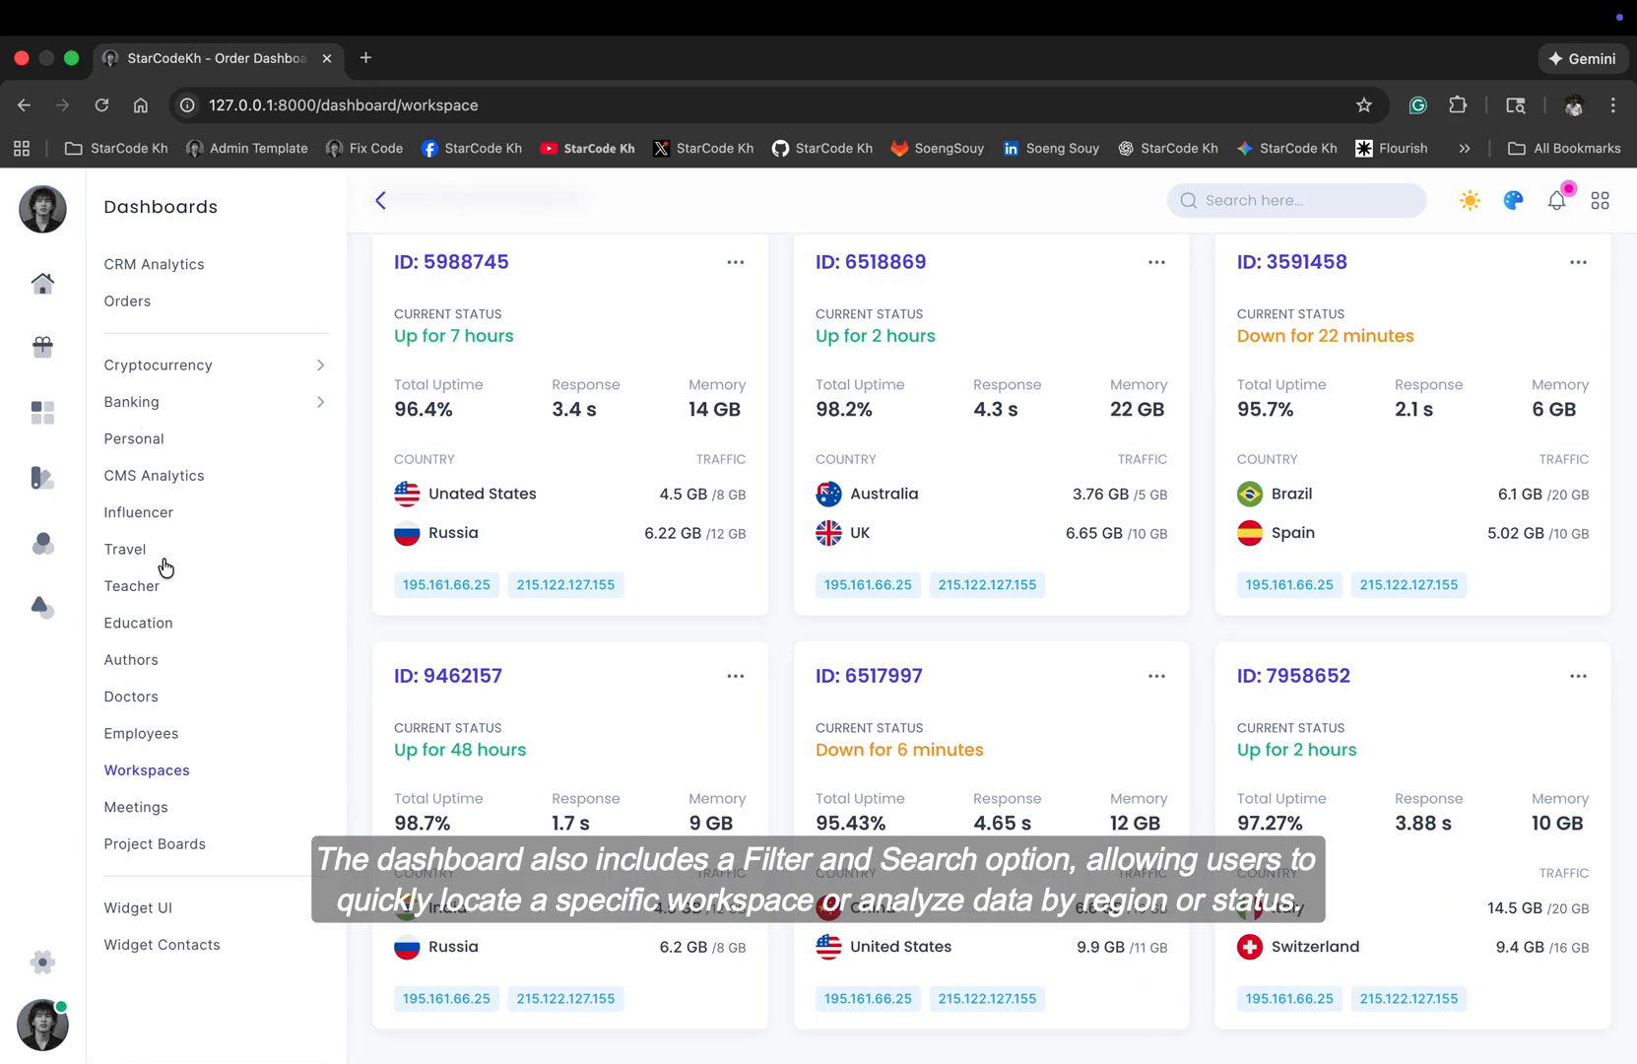
Step: Open Meetings and scroll today's, this week's and this month's meetings, then reopen the sidebar
left_click(135, 807)
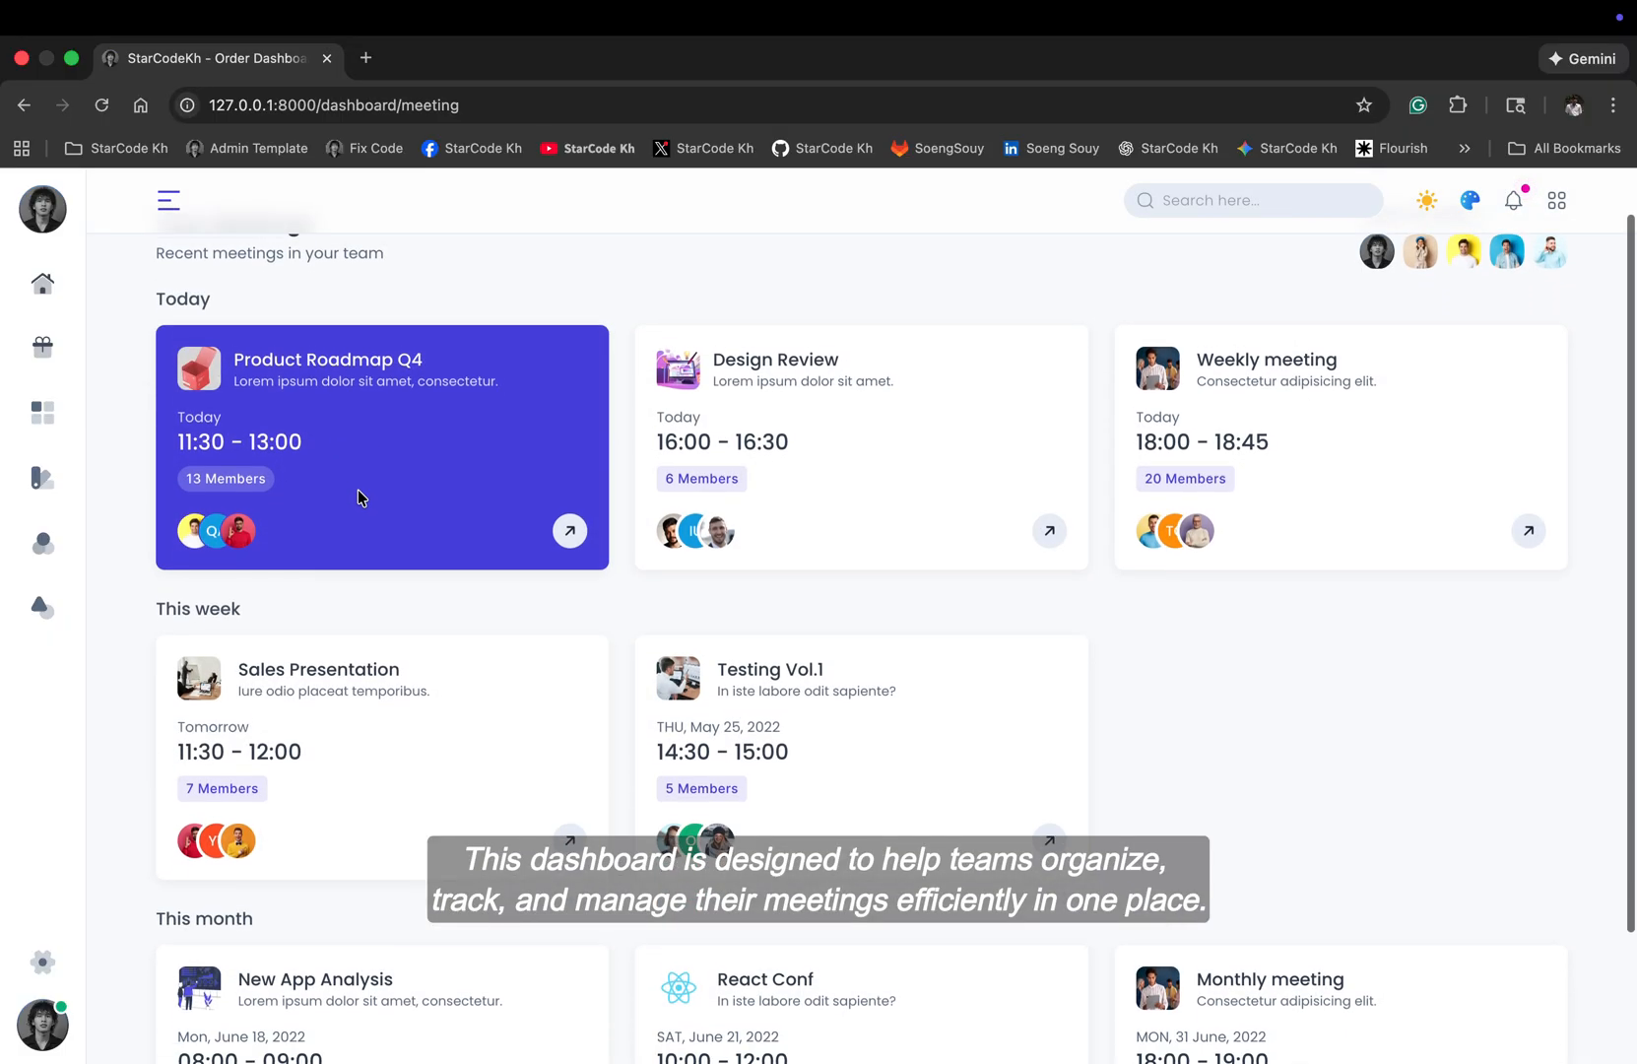
scroll("down", 3)
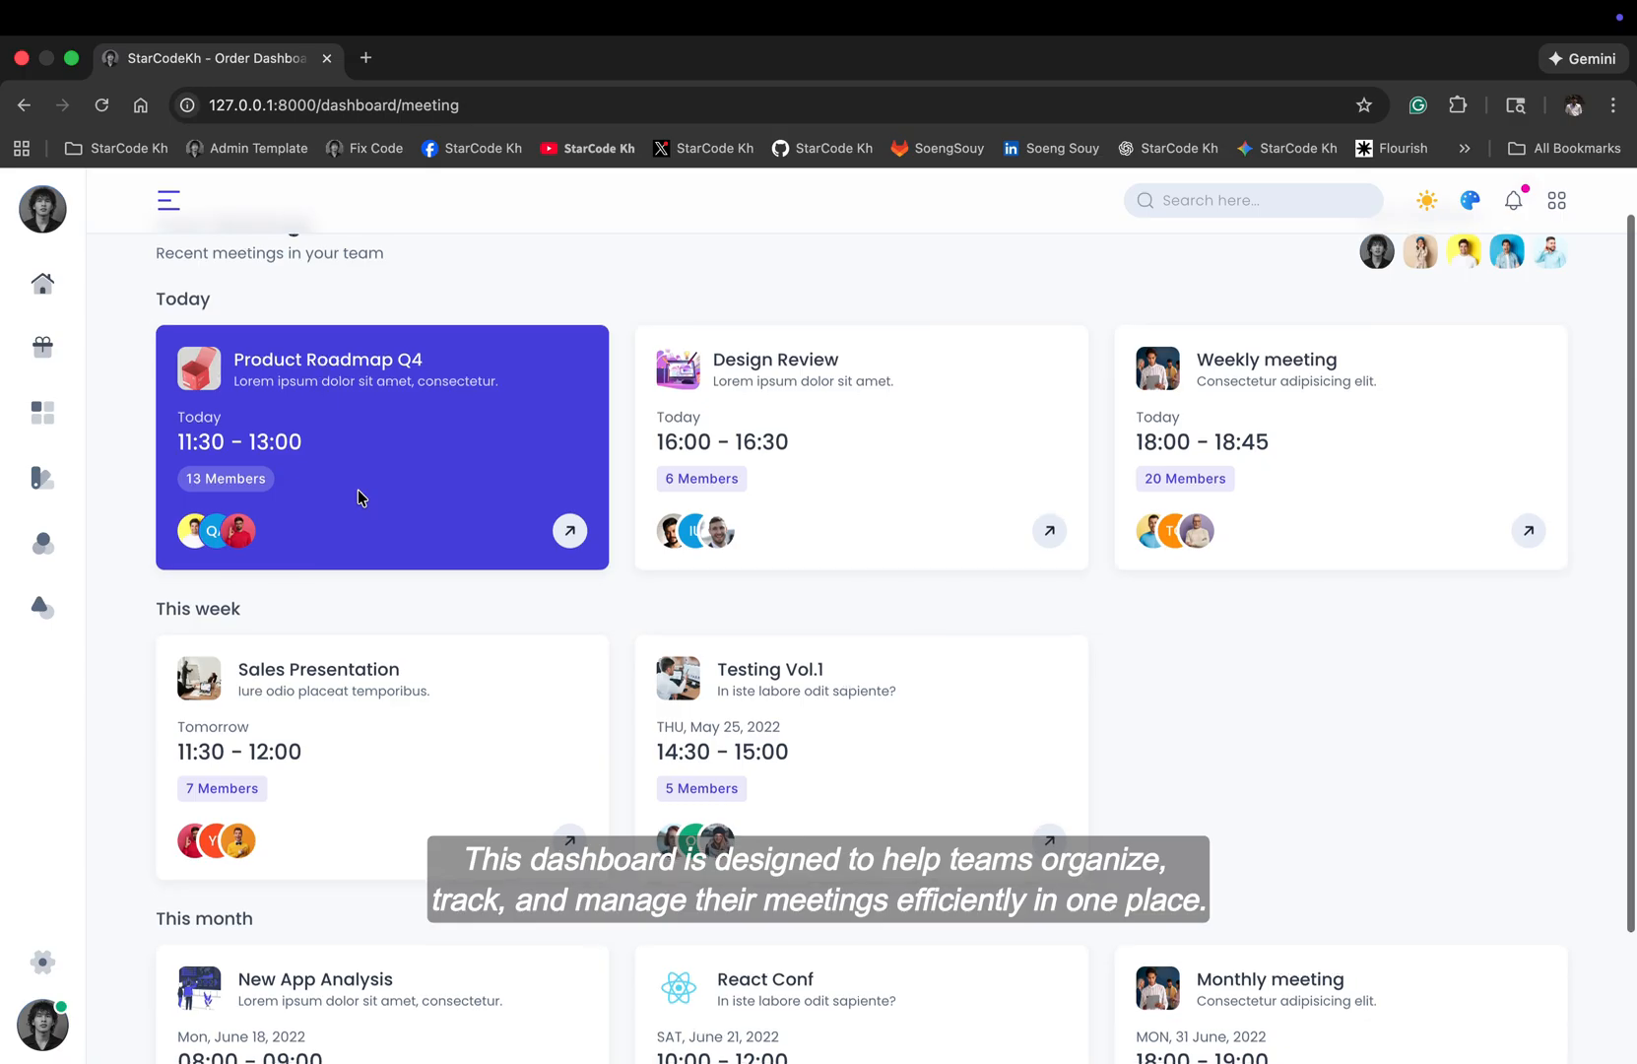
scroll("down", 3)
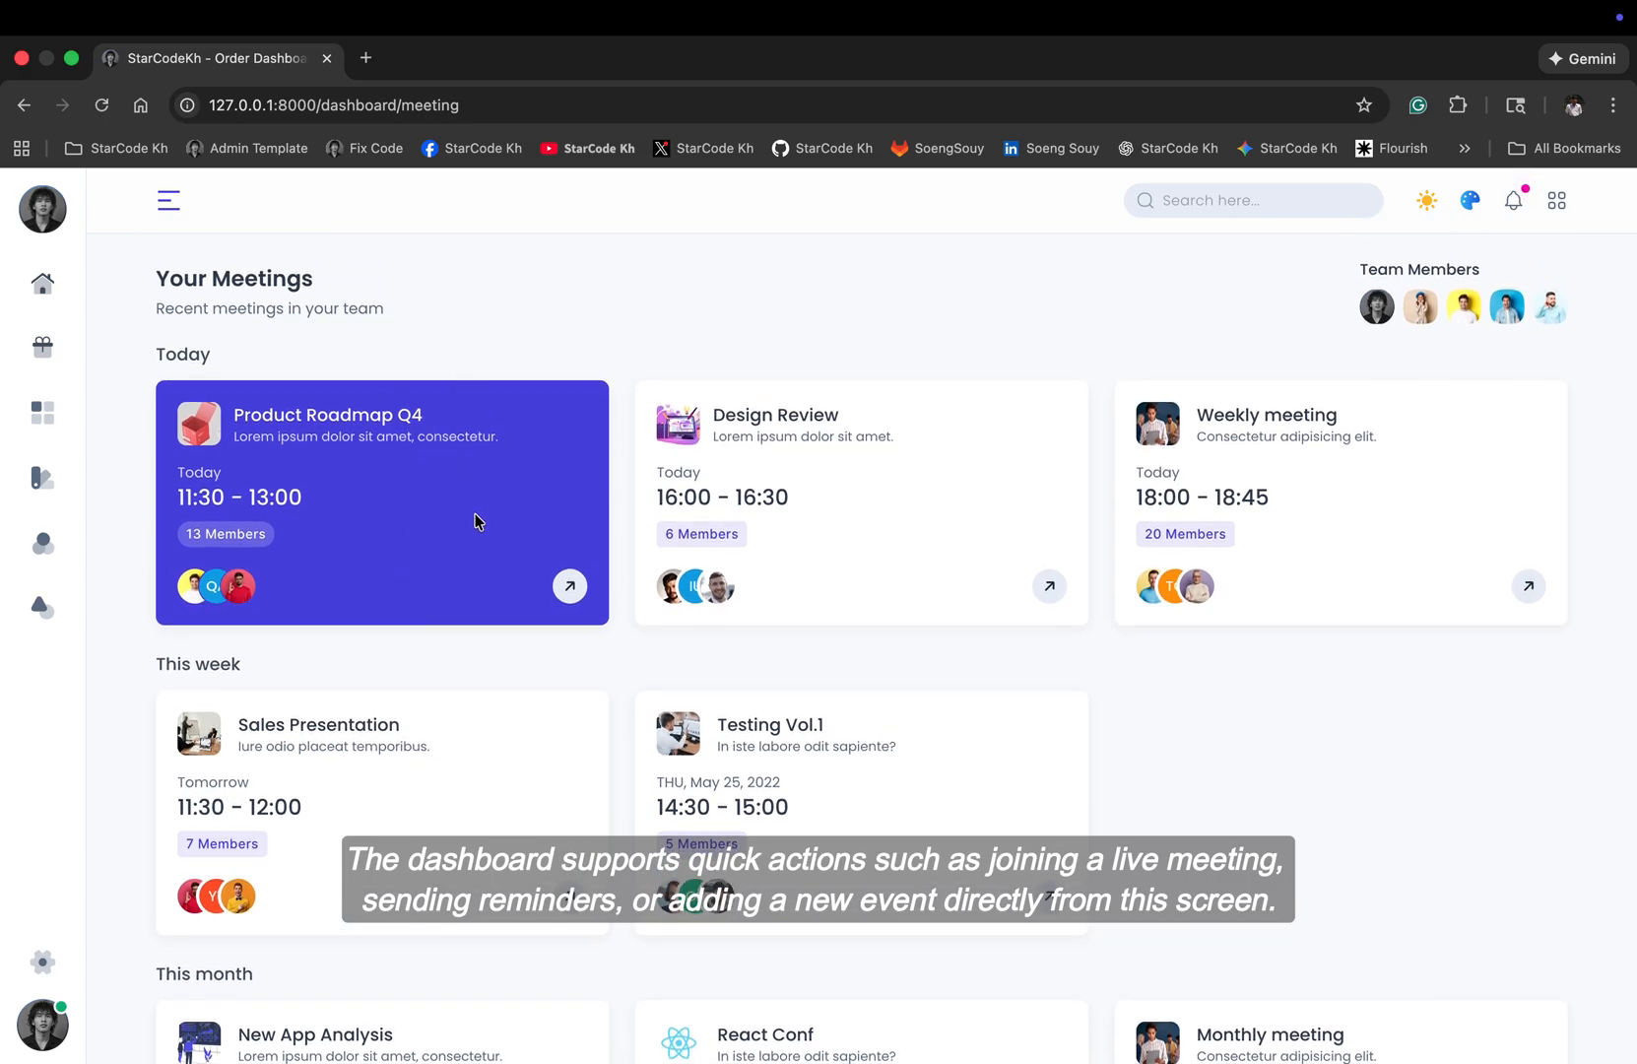
left_click(168, 200)
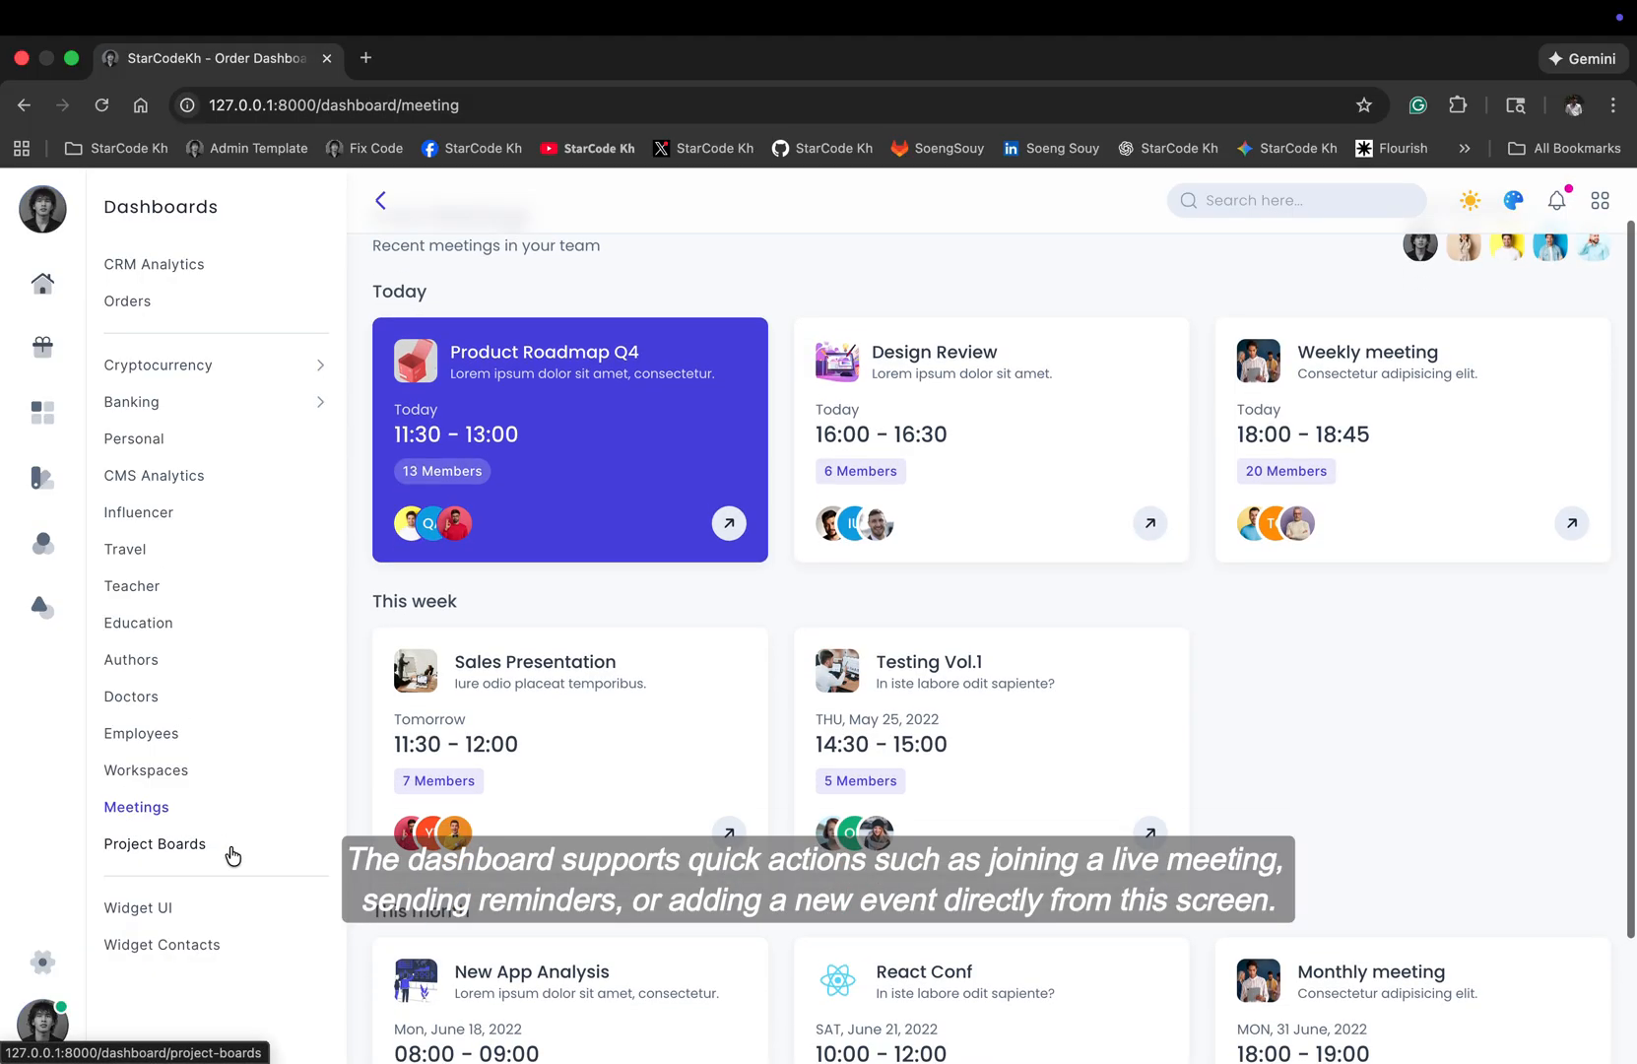
Step: Open Project Boards, view the ongoing project cards, then reopen the sidebar
left_click(154, 844)
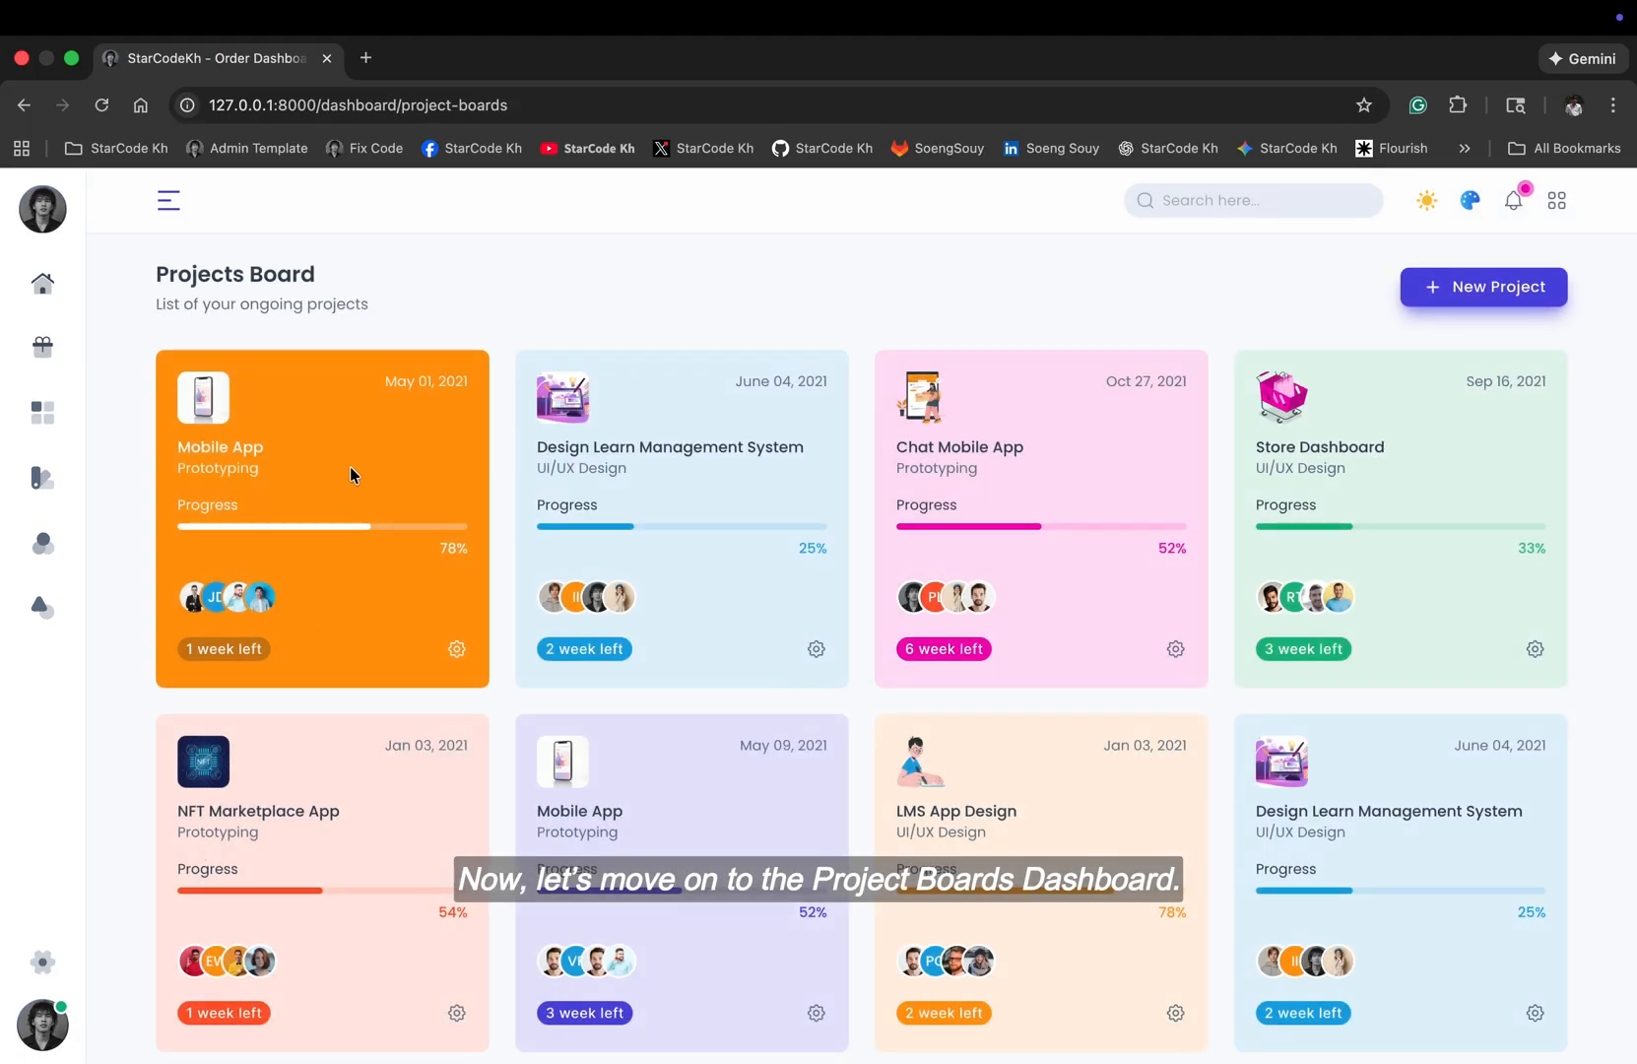
scroll("down", 3)
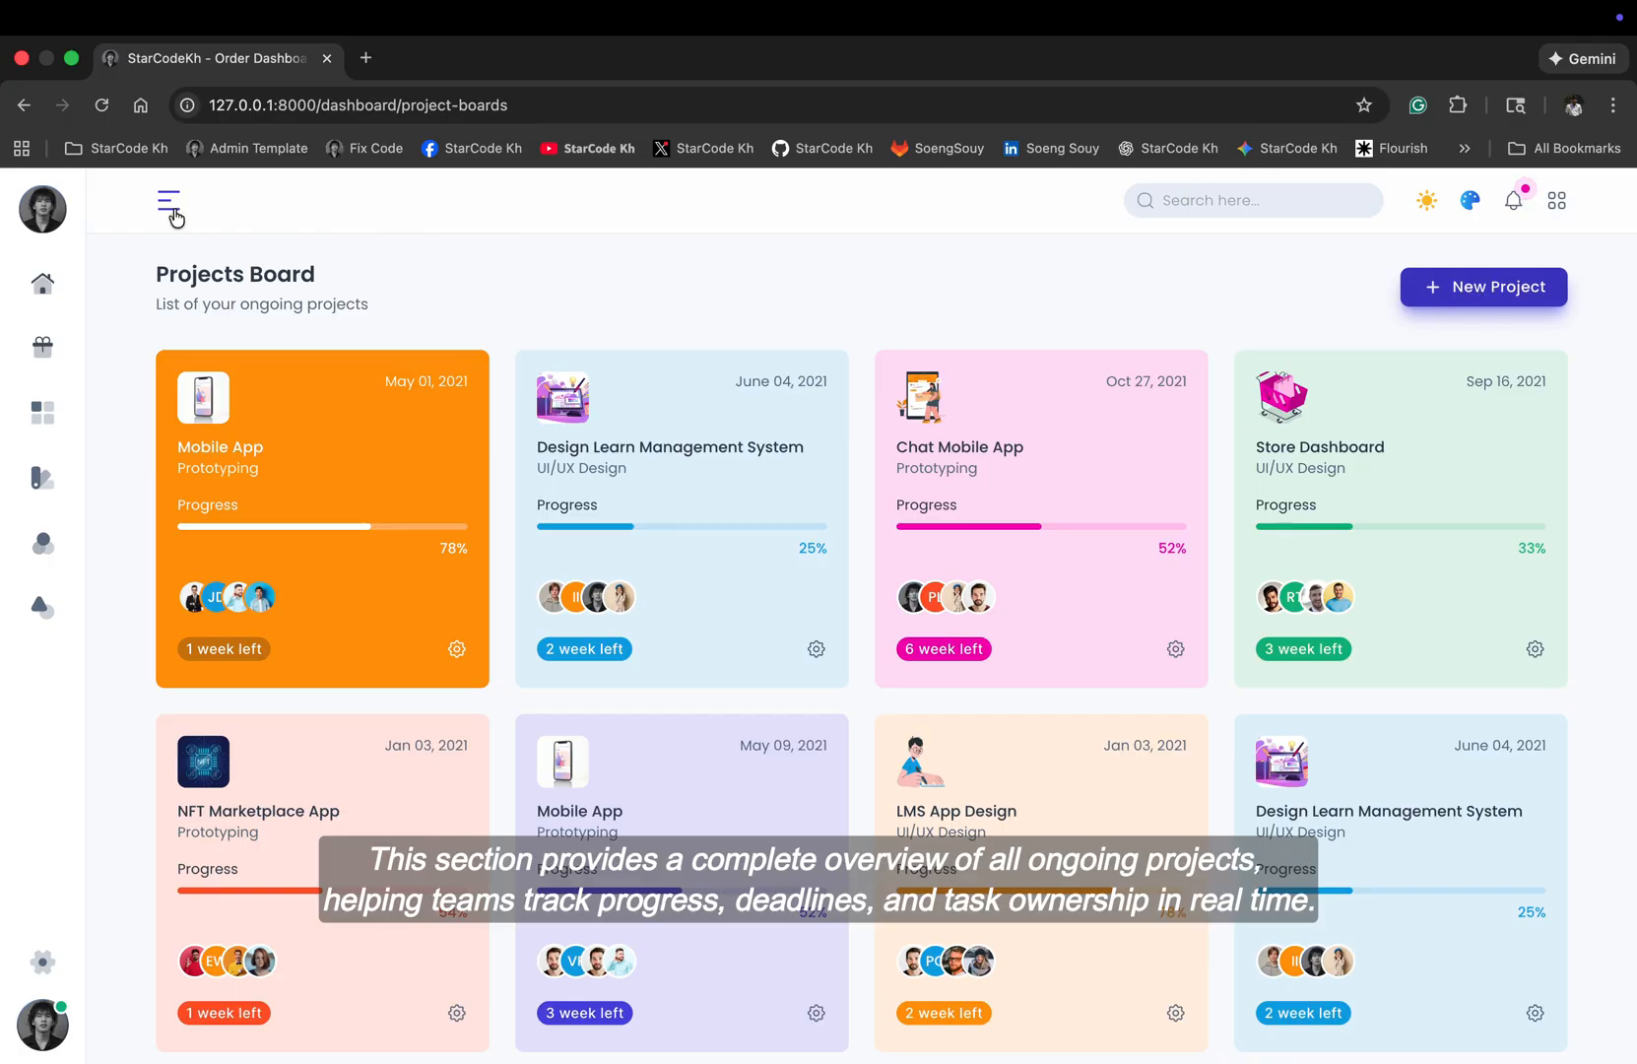
left_click(169, 199)
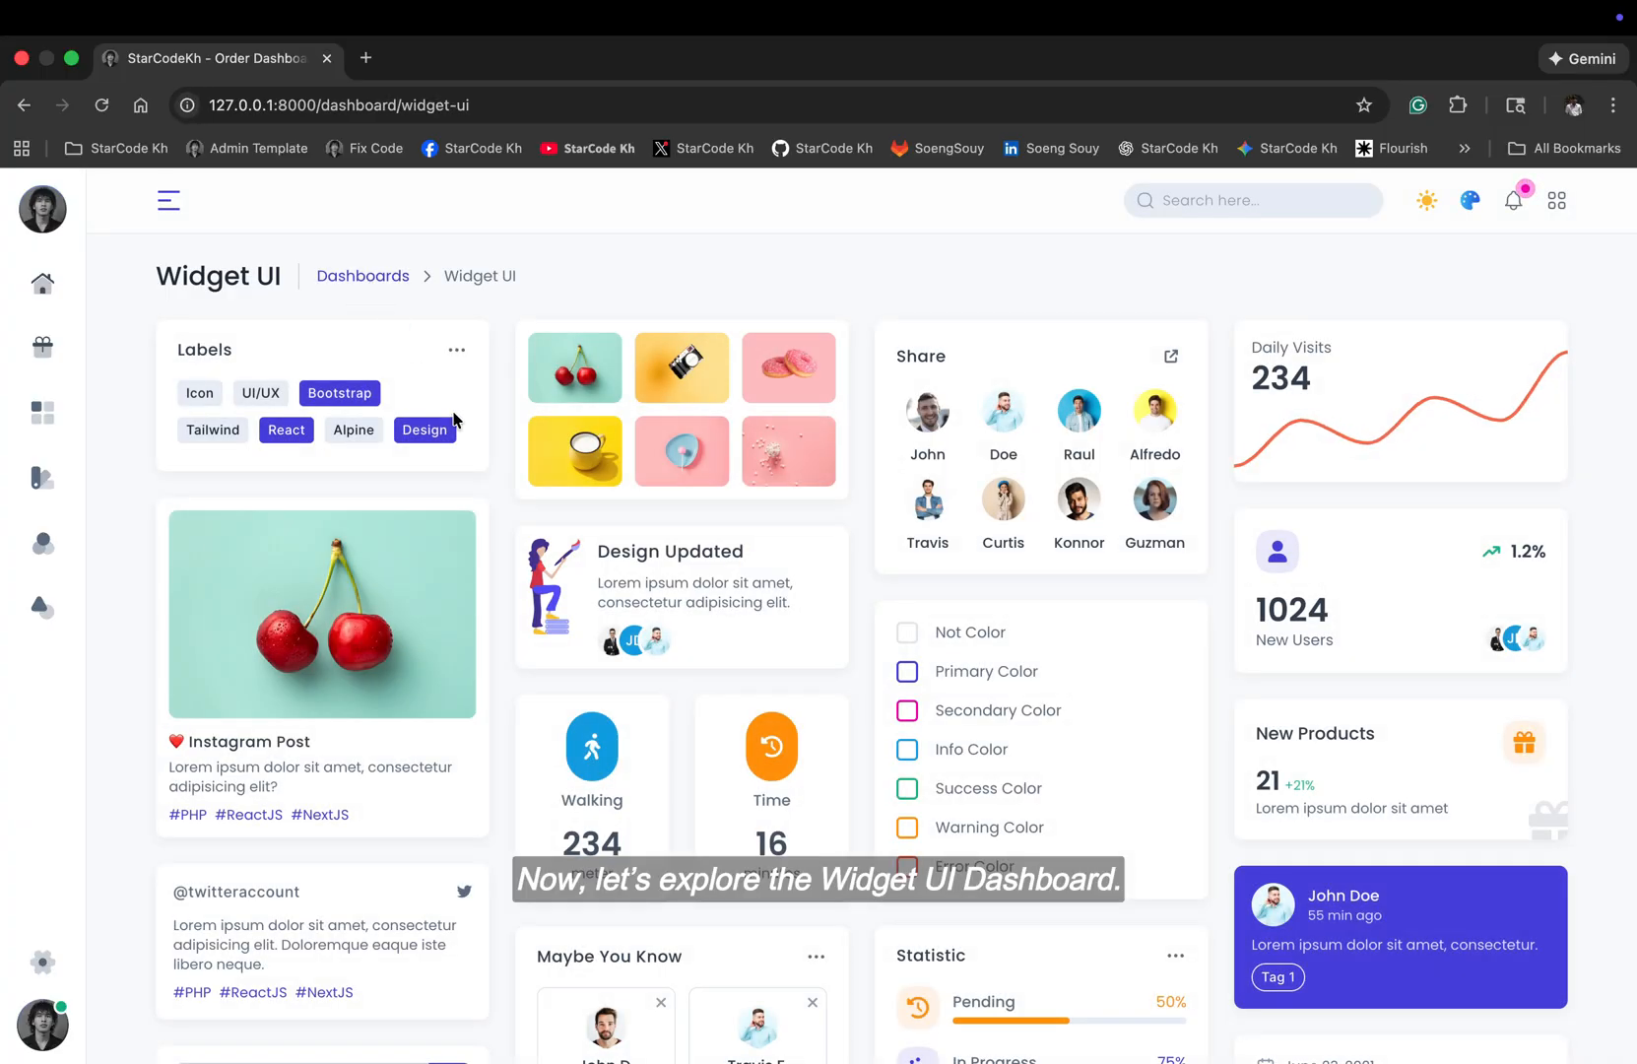
Step: Scroll through the Widget UI widgets, then open the Widget Contacts dashboard from the sidebar
scroll("down", 3)
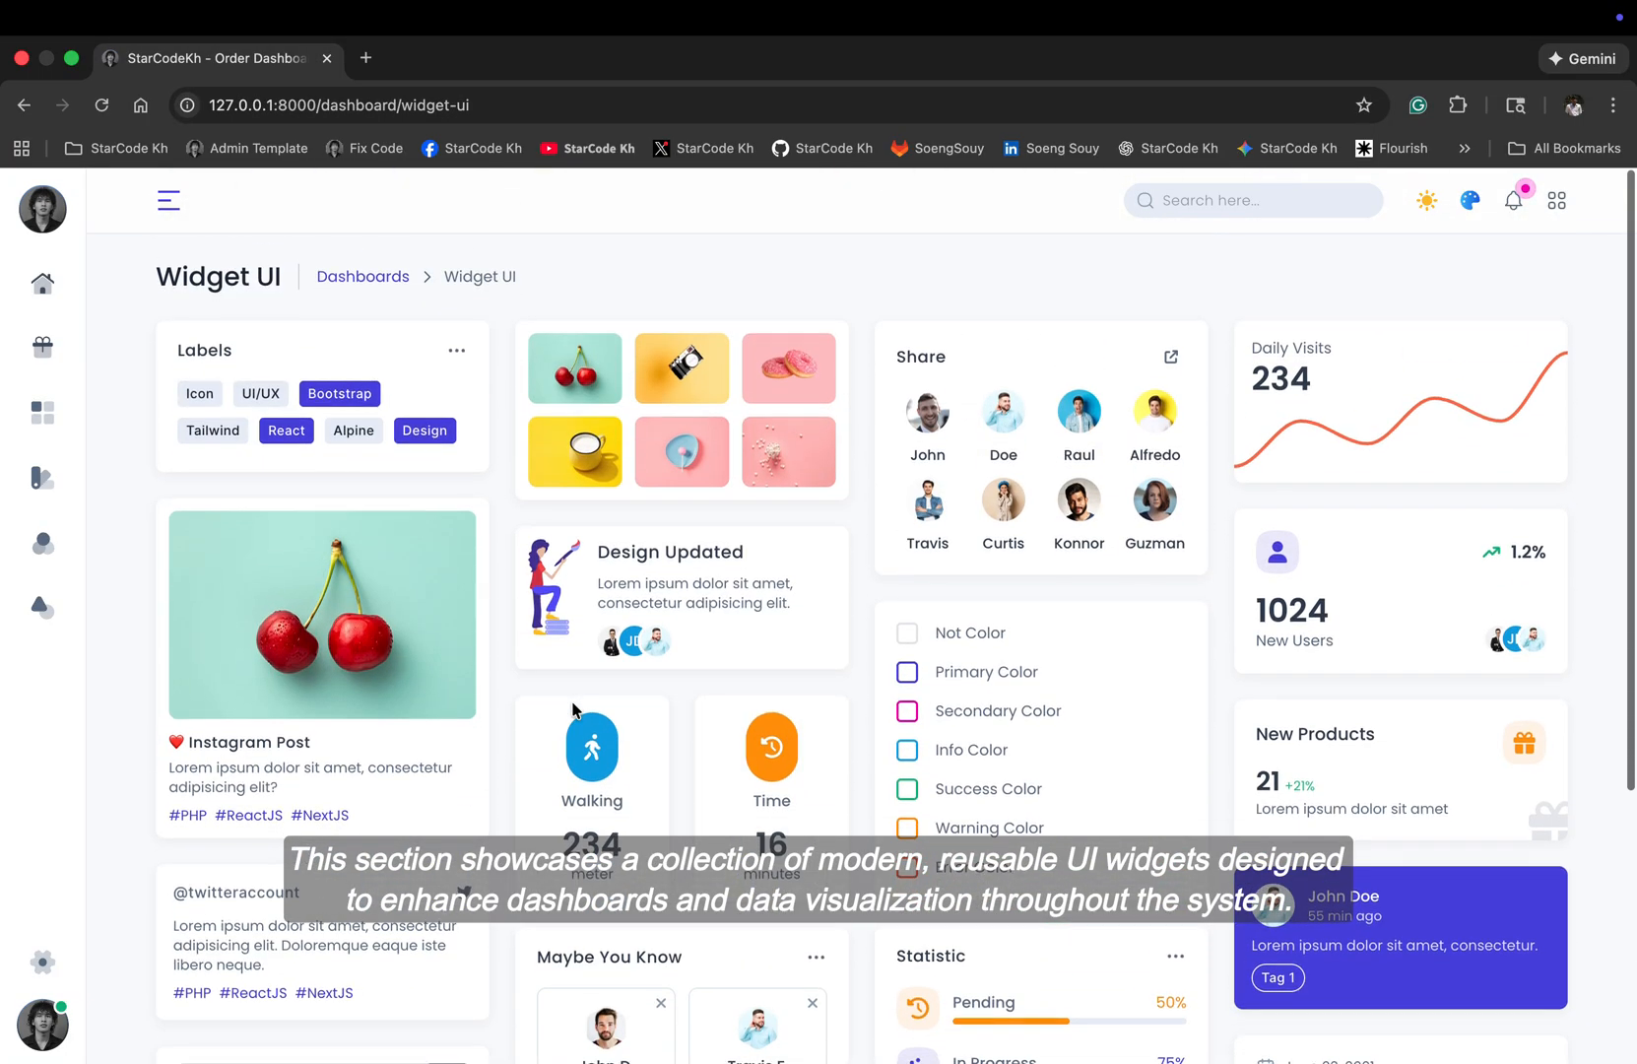
left_click(168, 199)
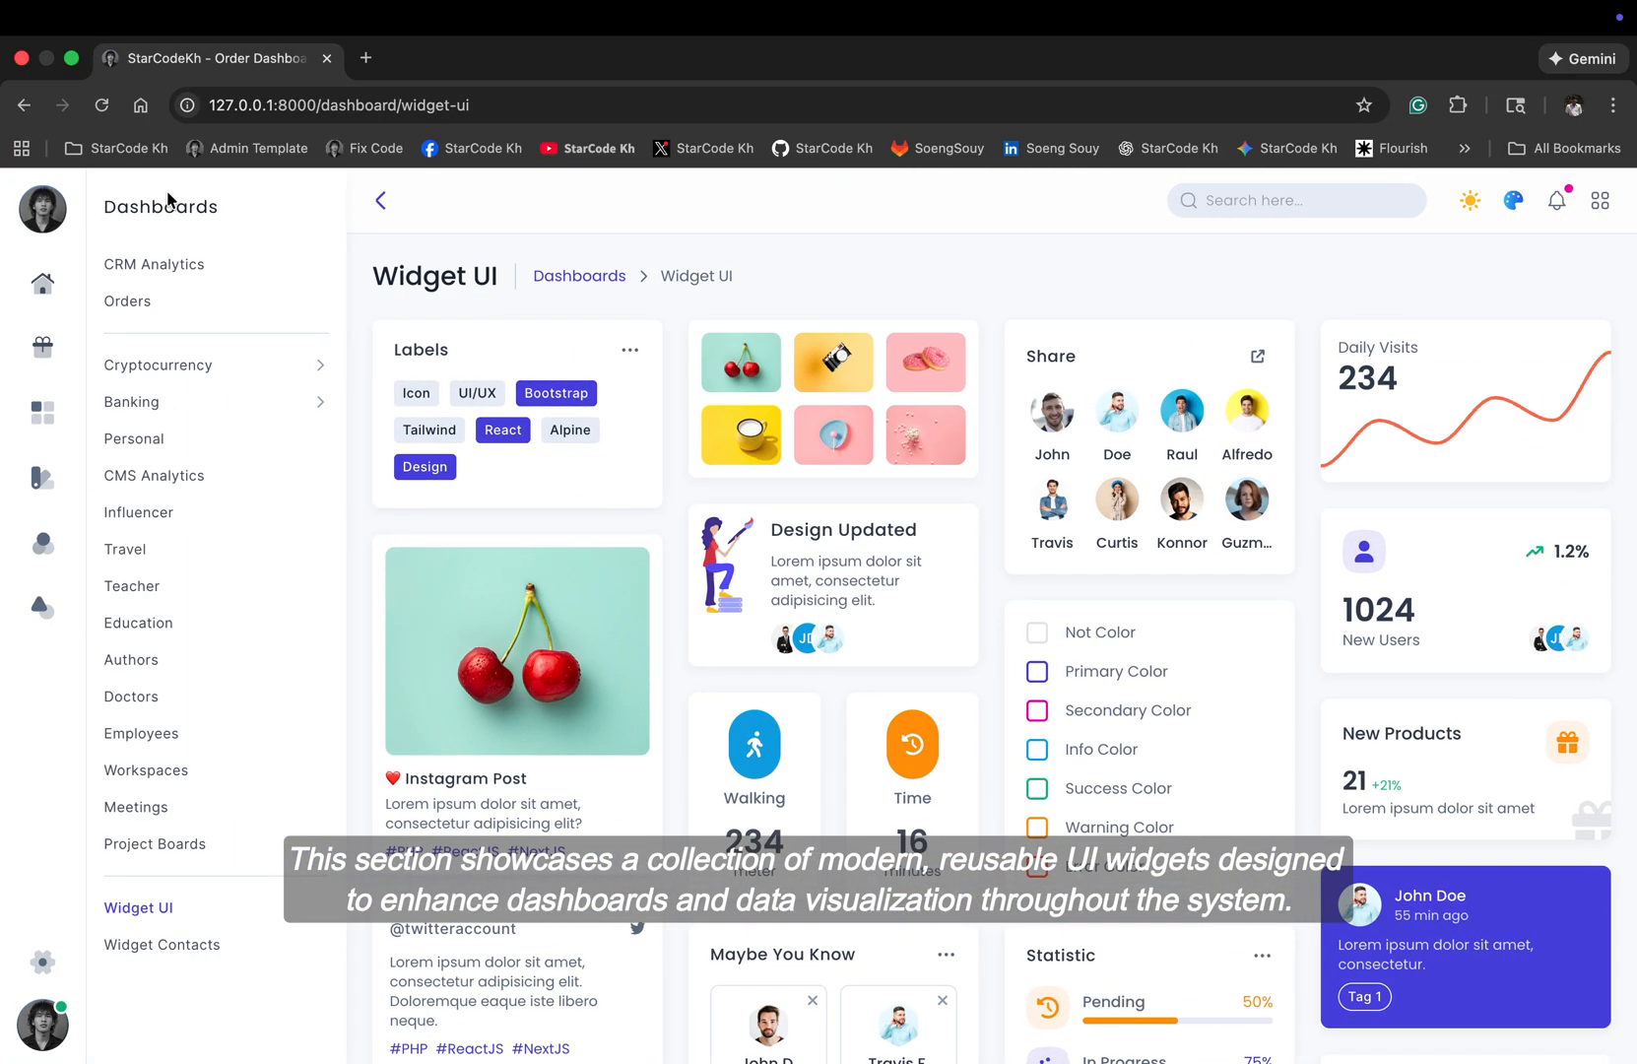
left_click(160, 943)
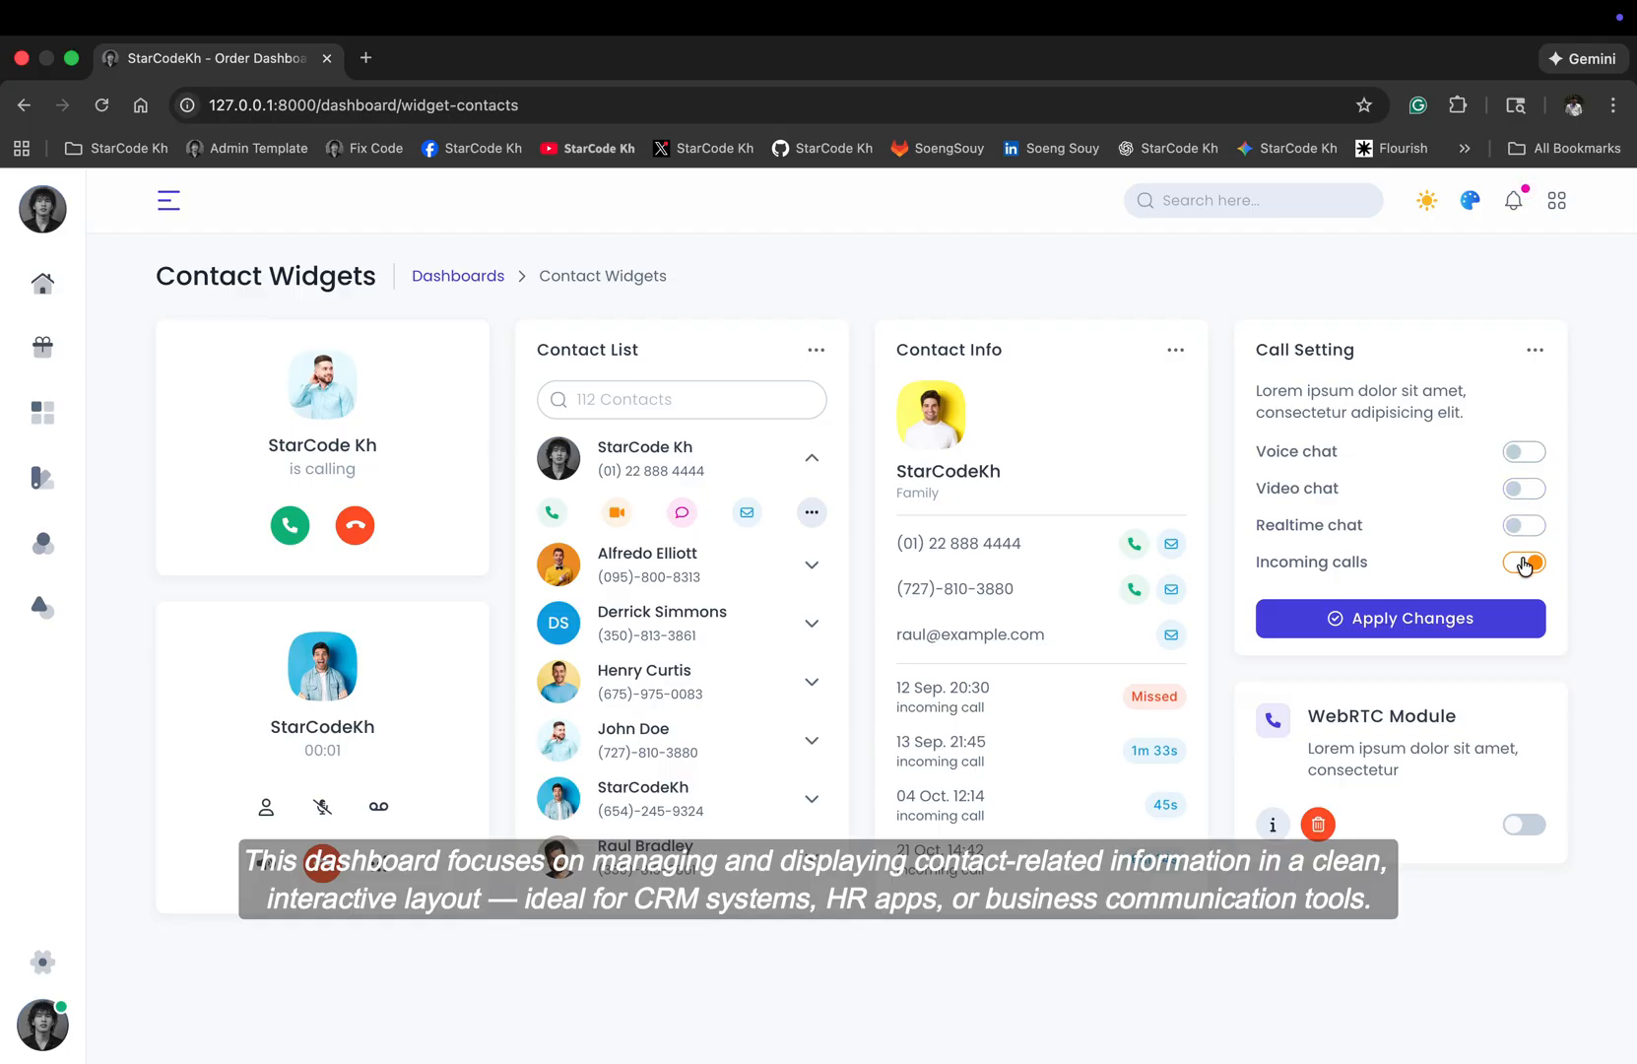
Step: Switch on Video chat and Voice chat in Call Setting, then go to the Applications list
left_click(1523, 488)
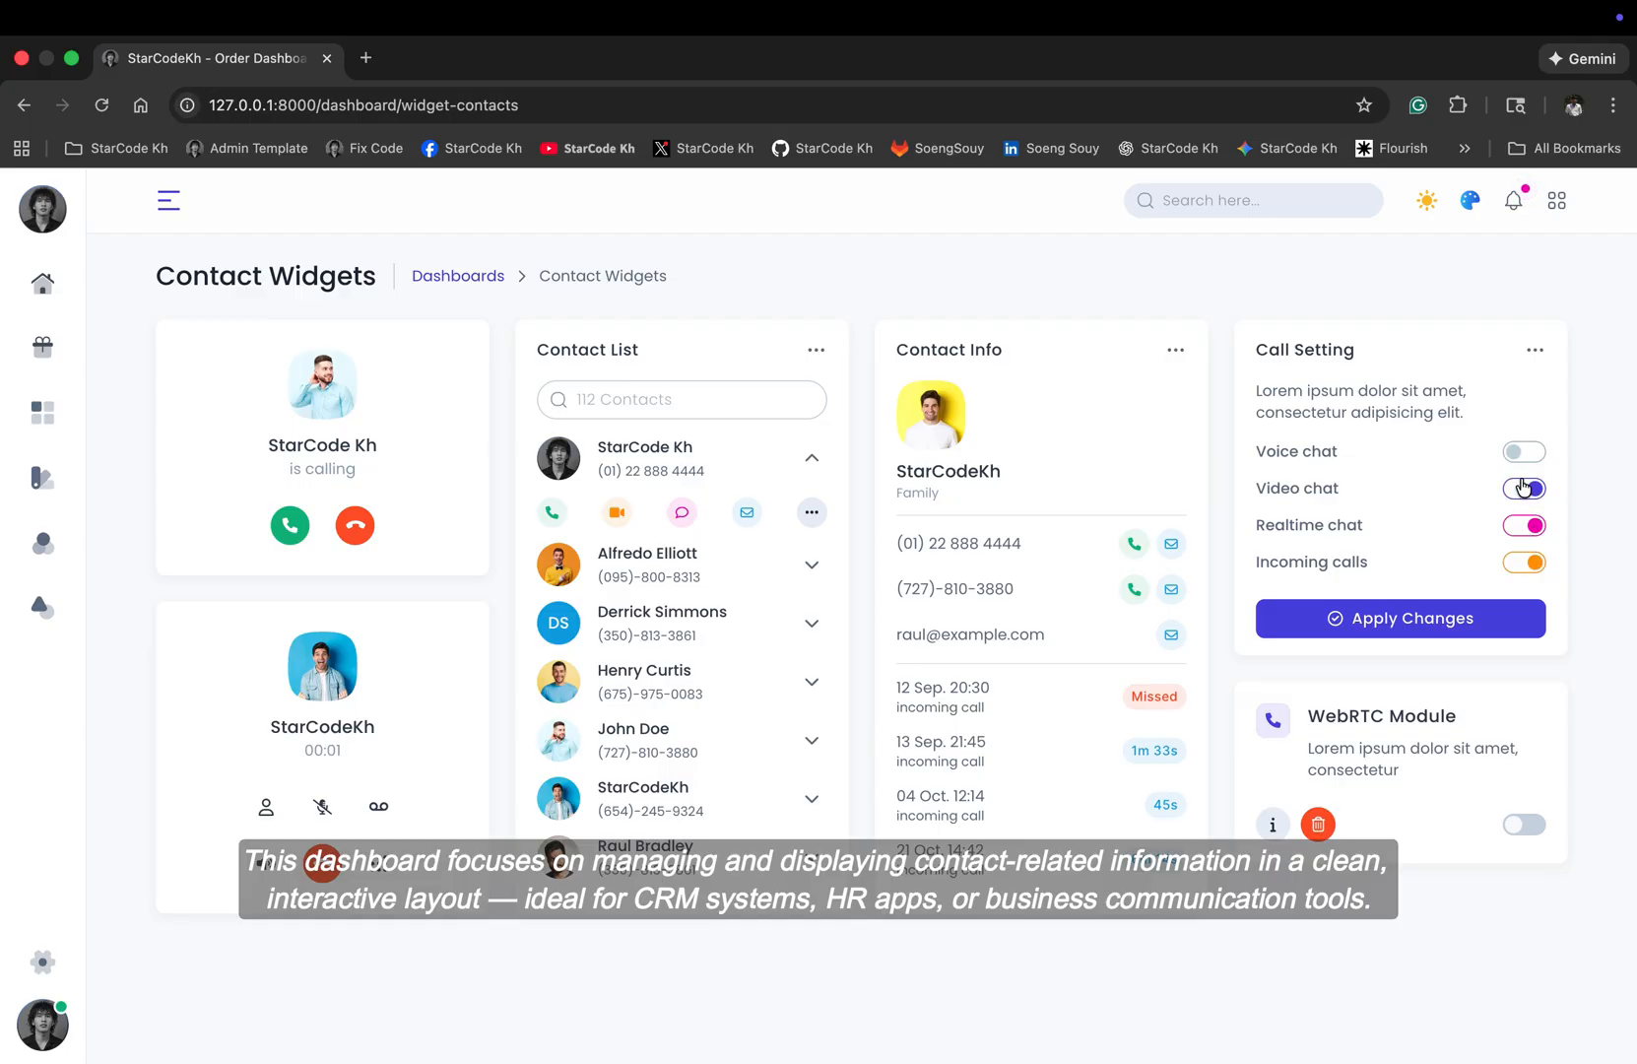
left_click(1523, 452)
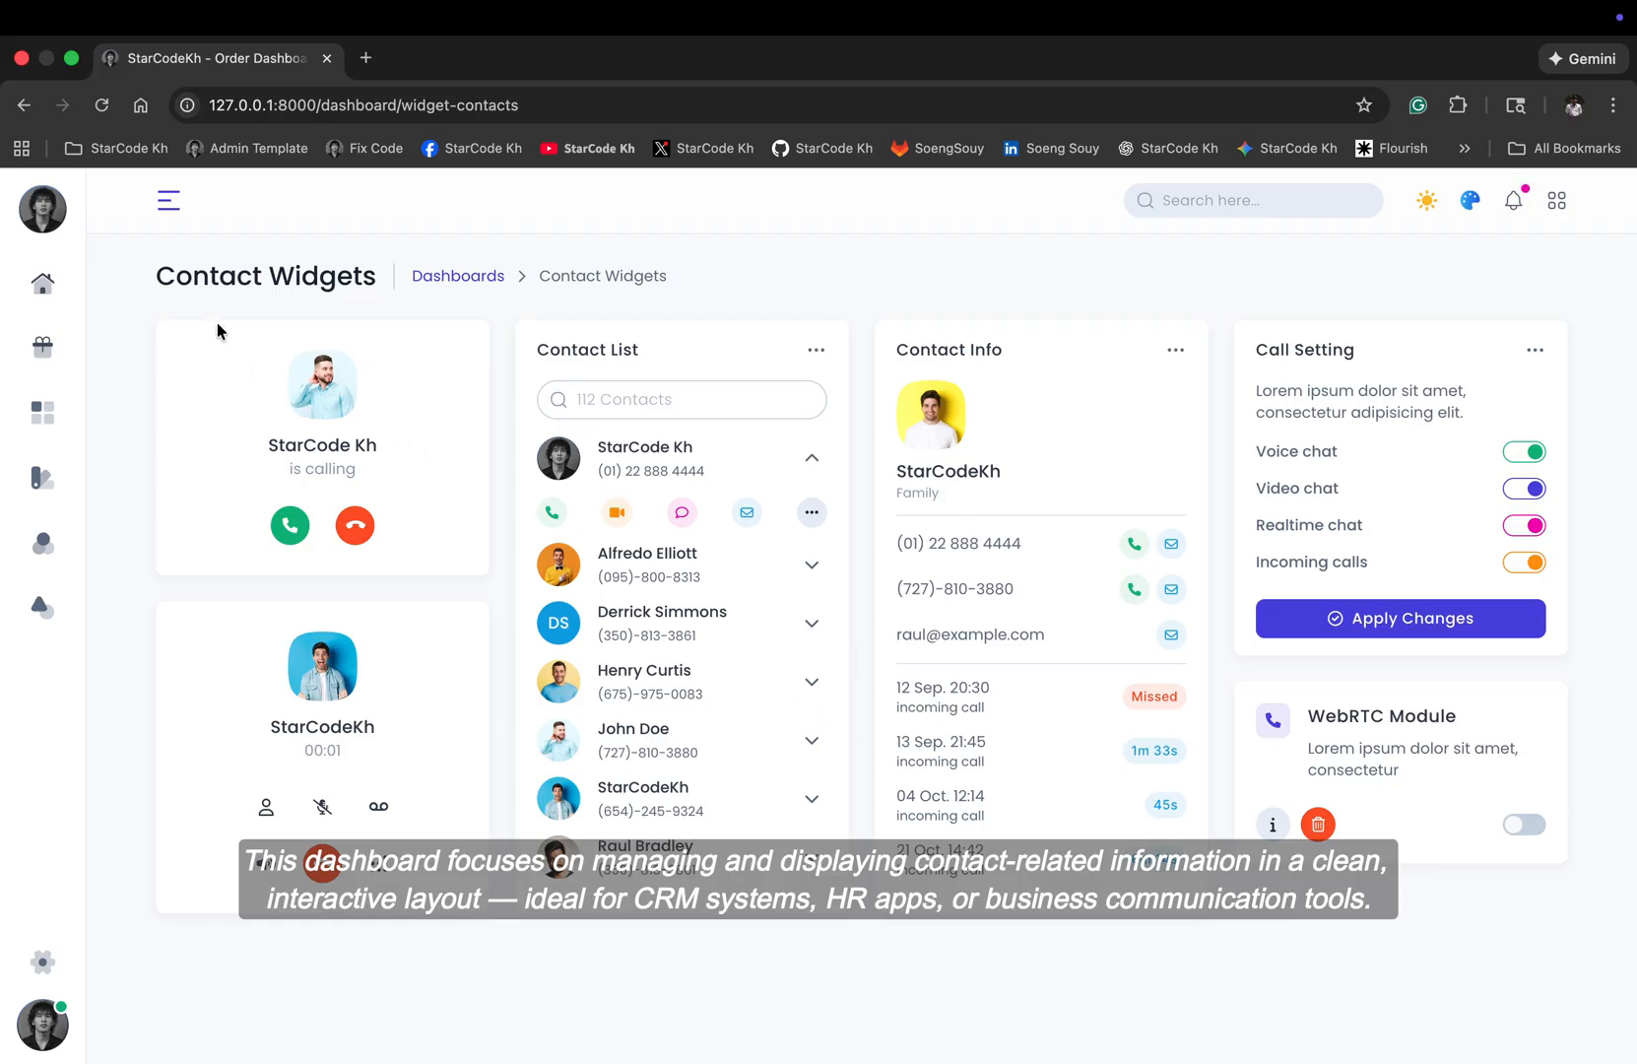
left_click(168, 200)
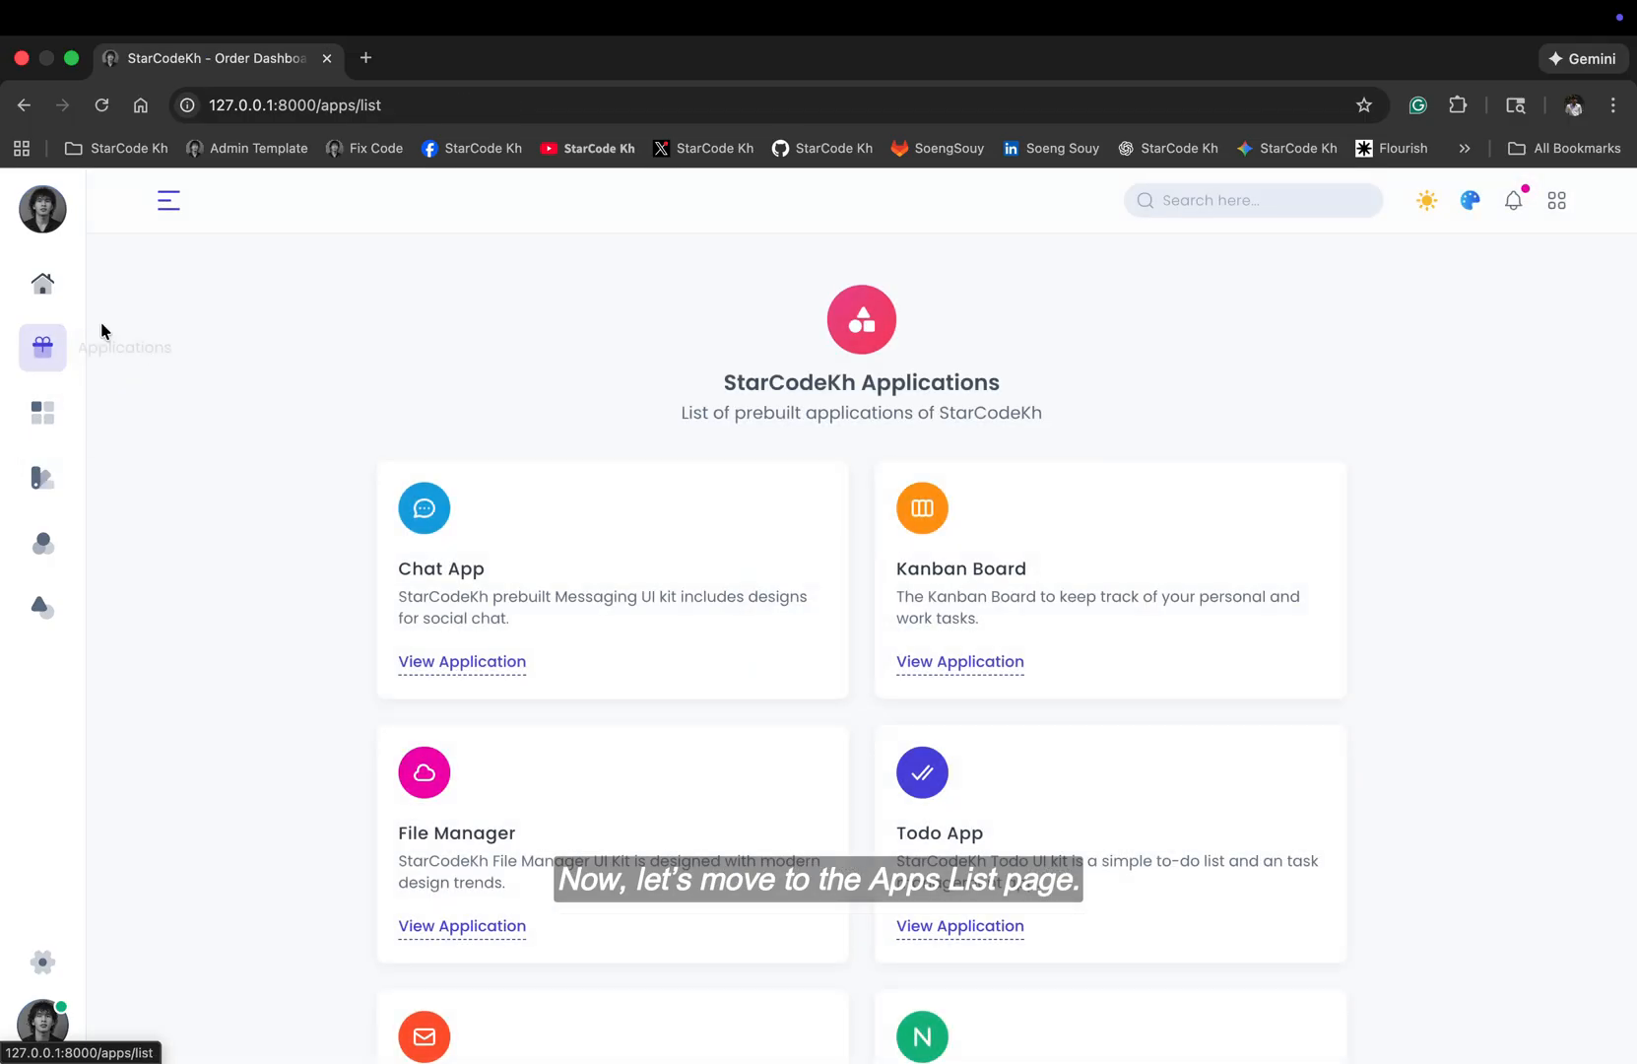
Step: Scroll the Apps List and follow a View Application link to its 404 page
scroll("down", 3)
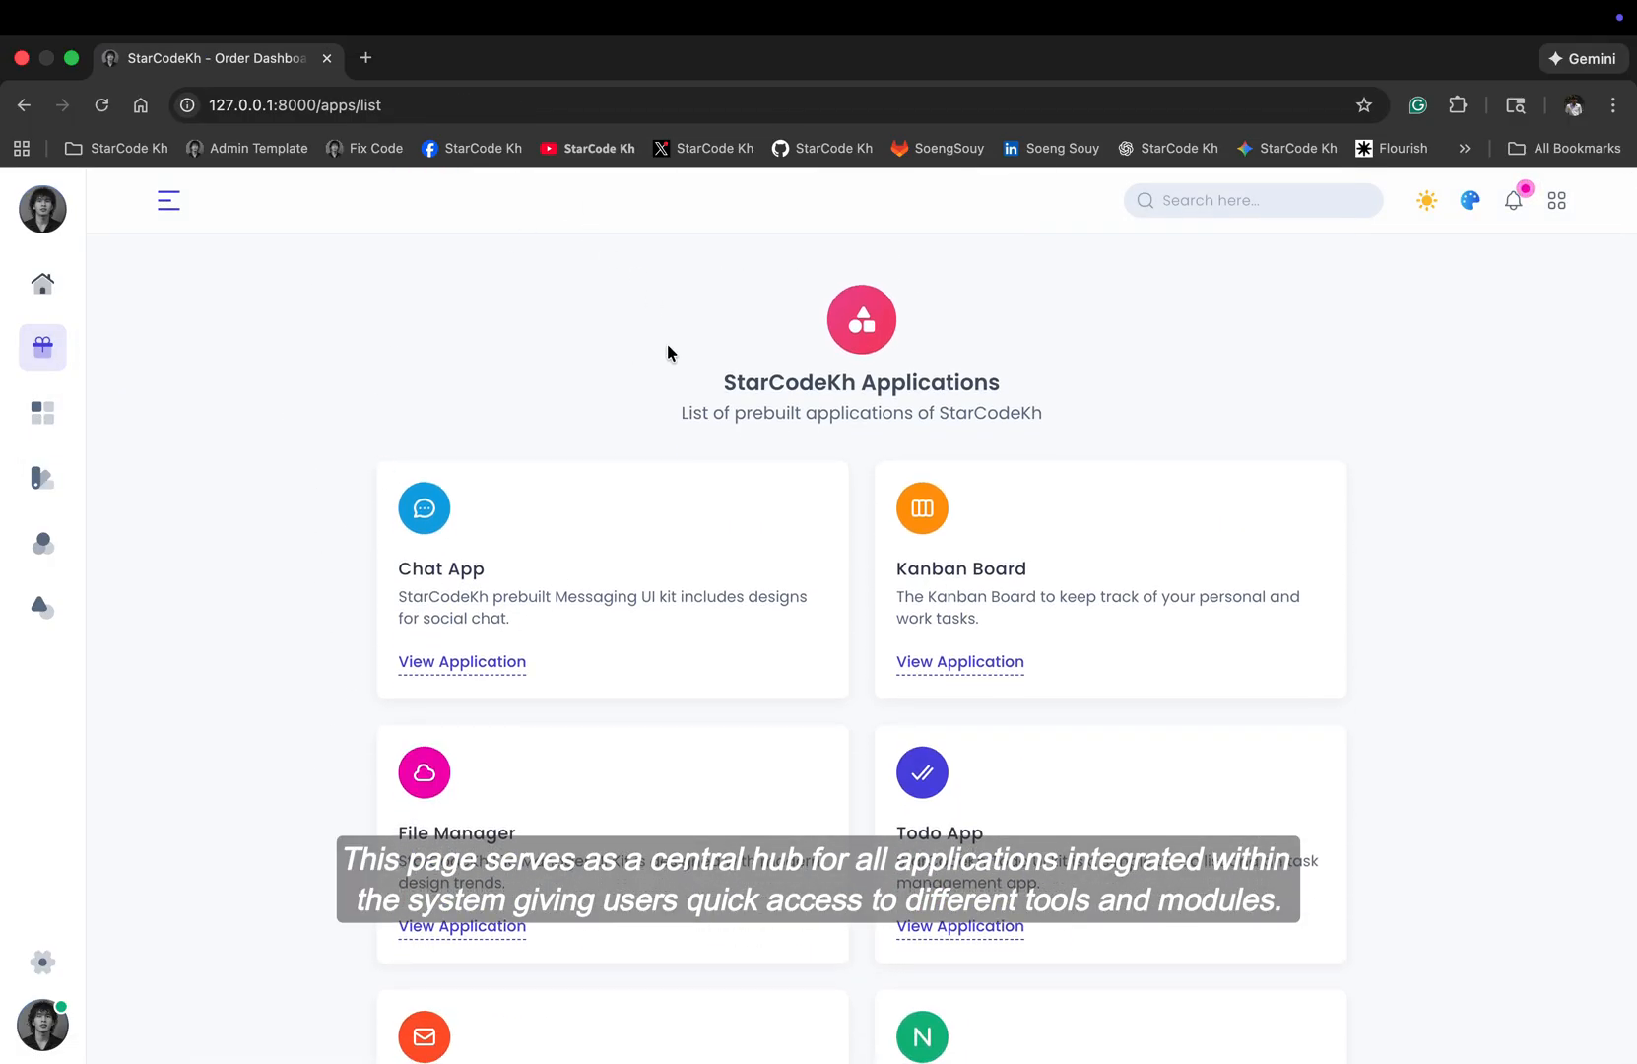
mouse_move(439, 711)
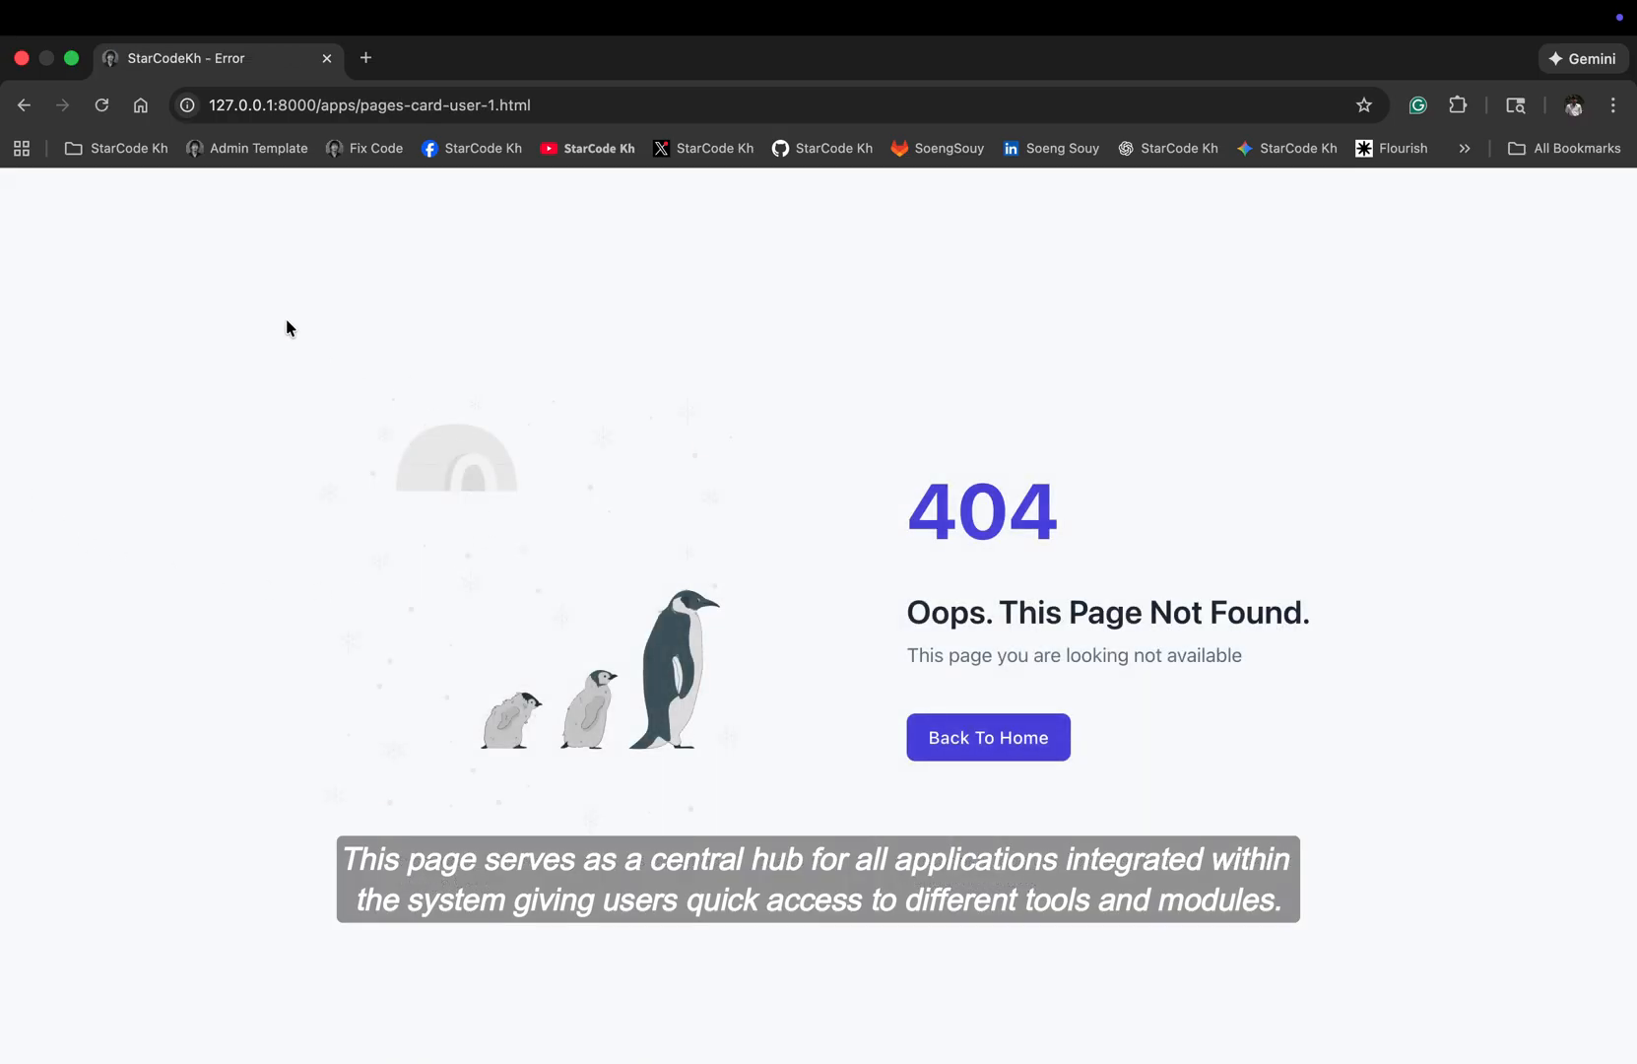
left_click(986, 736)
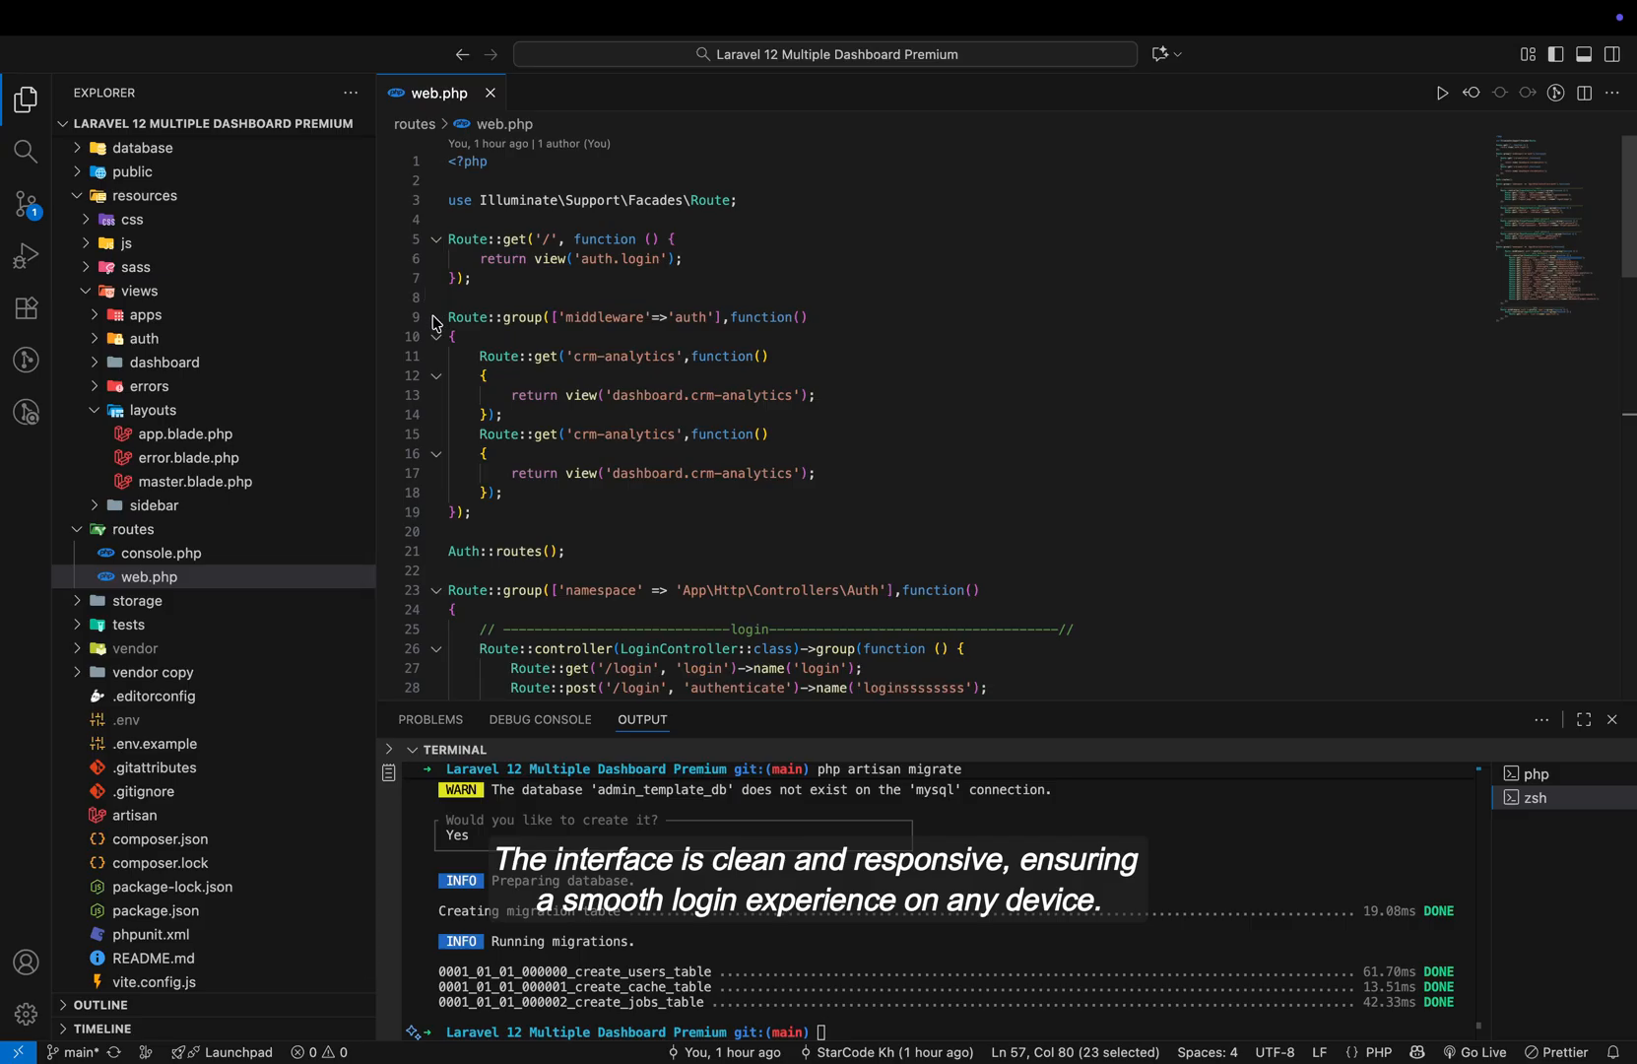
Step: Fold the authenticated route group in web.php to bring the dashboard routes into view
left_click(437, 317)
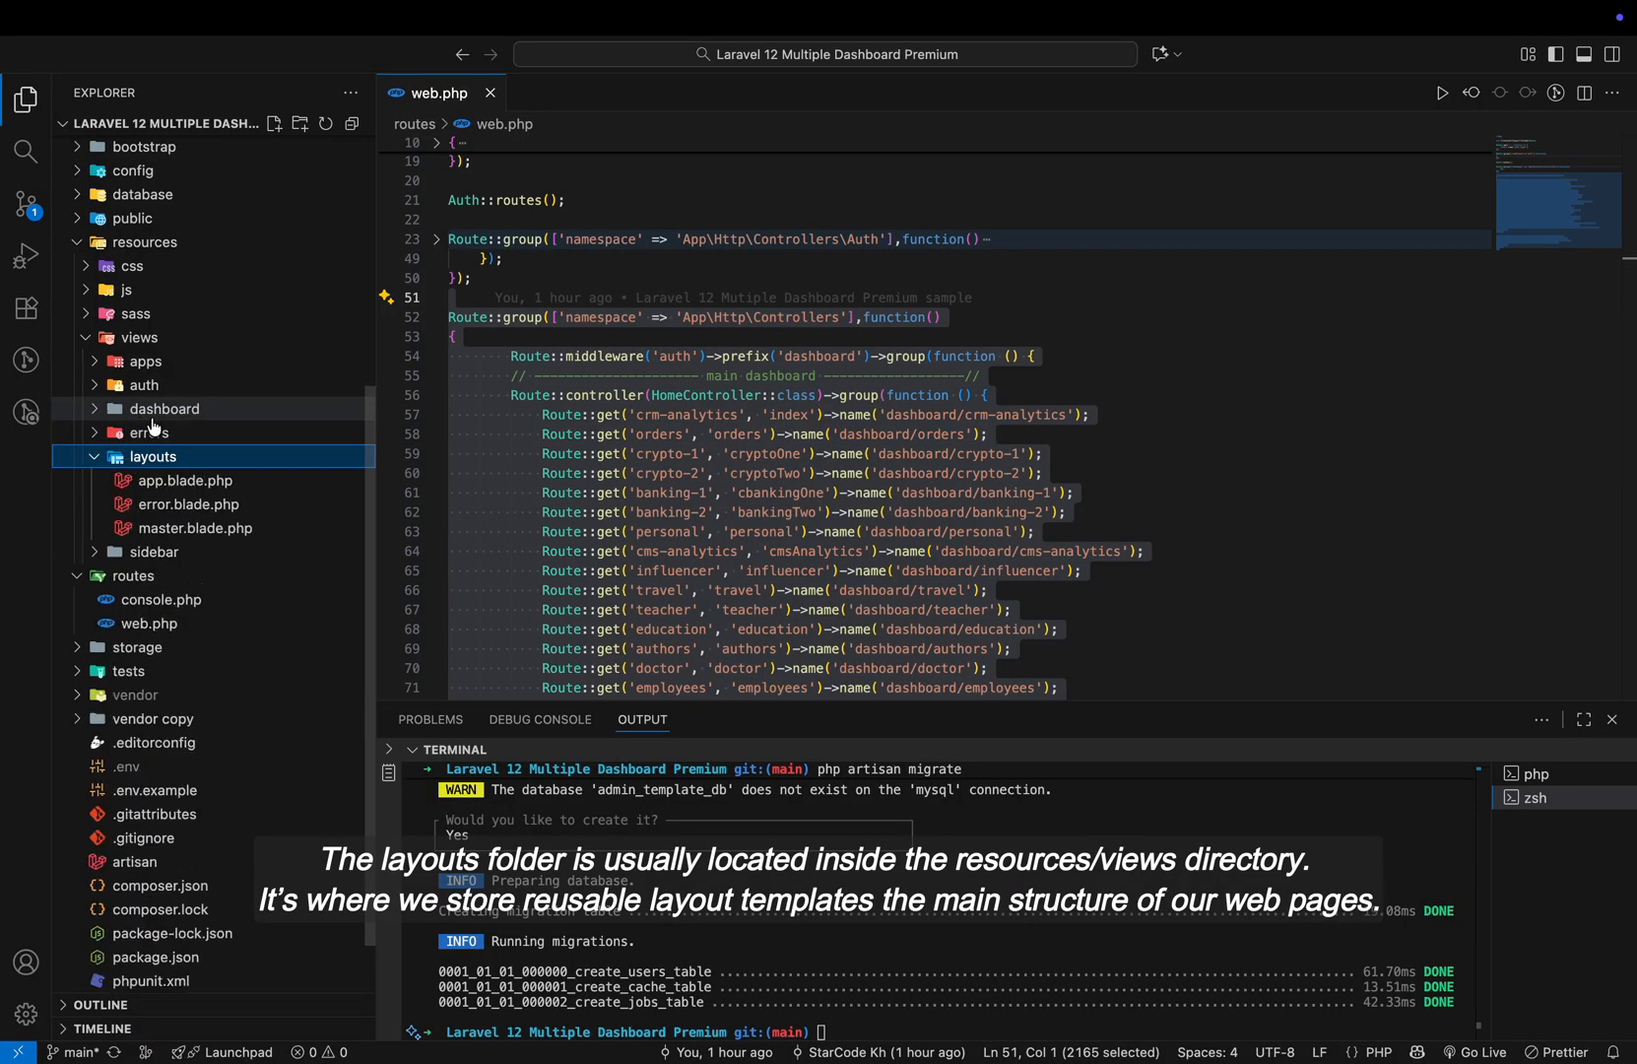
Step: Peek inside the errors and auth view folders, then expand app/Http/Controllers and Auth
left_click(150, 433)
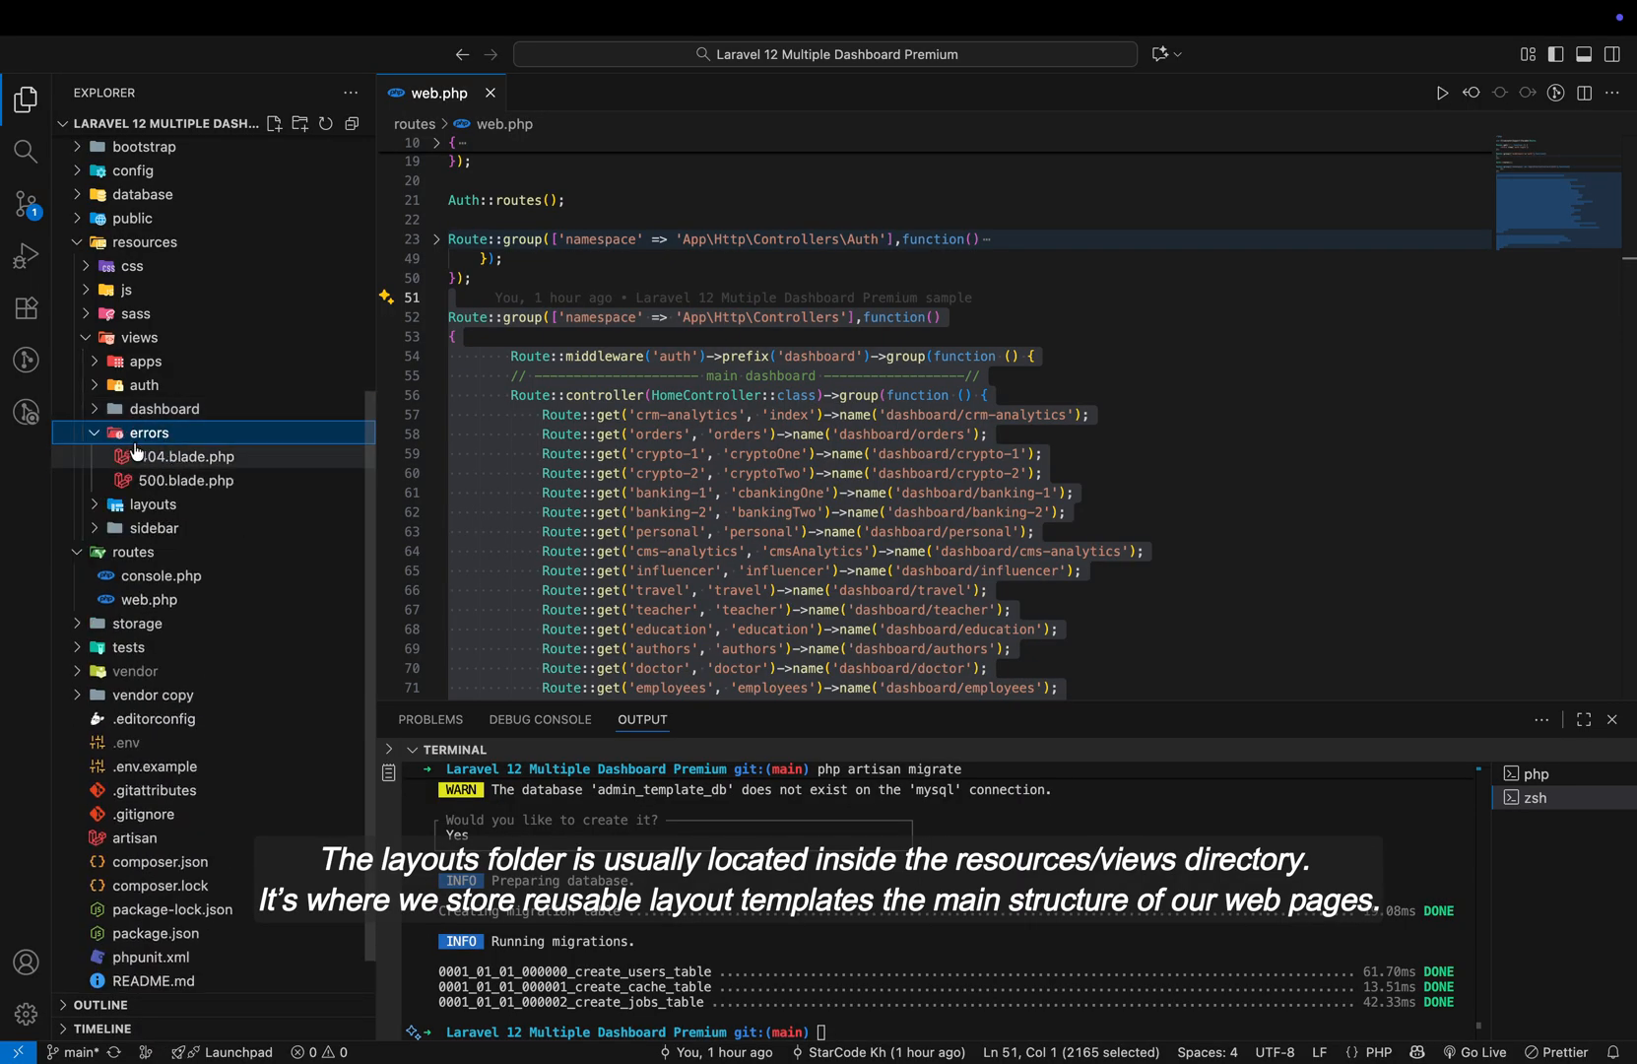
left_click(163, 408)
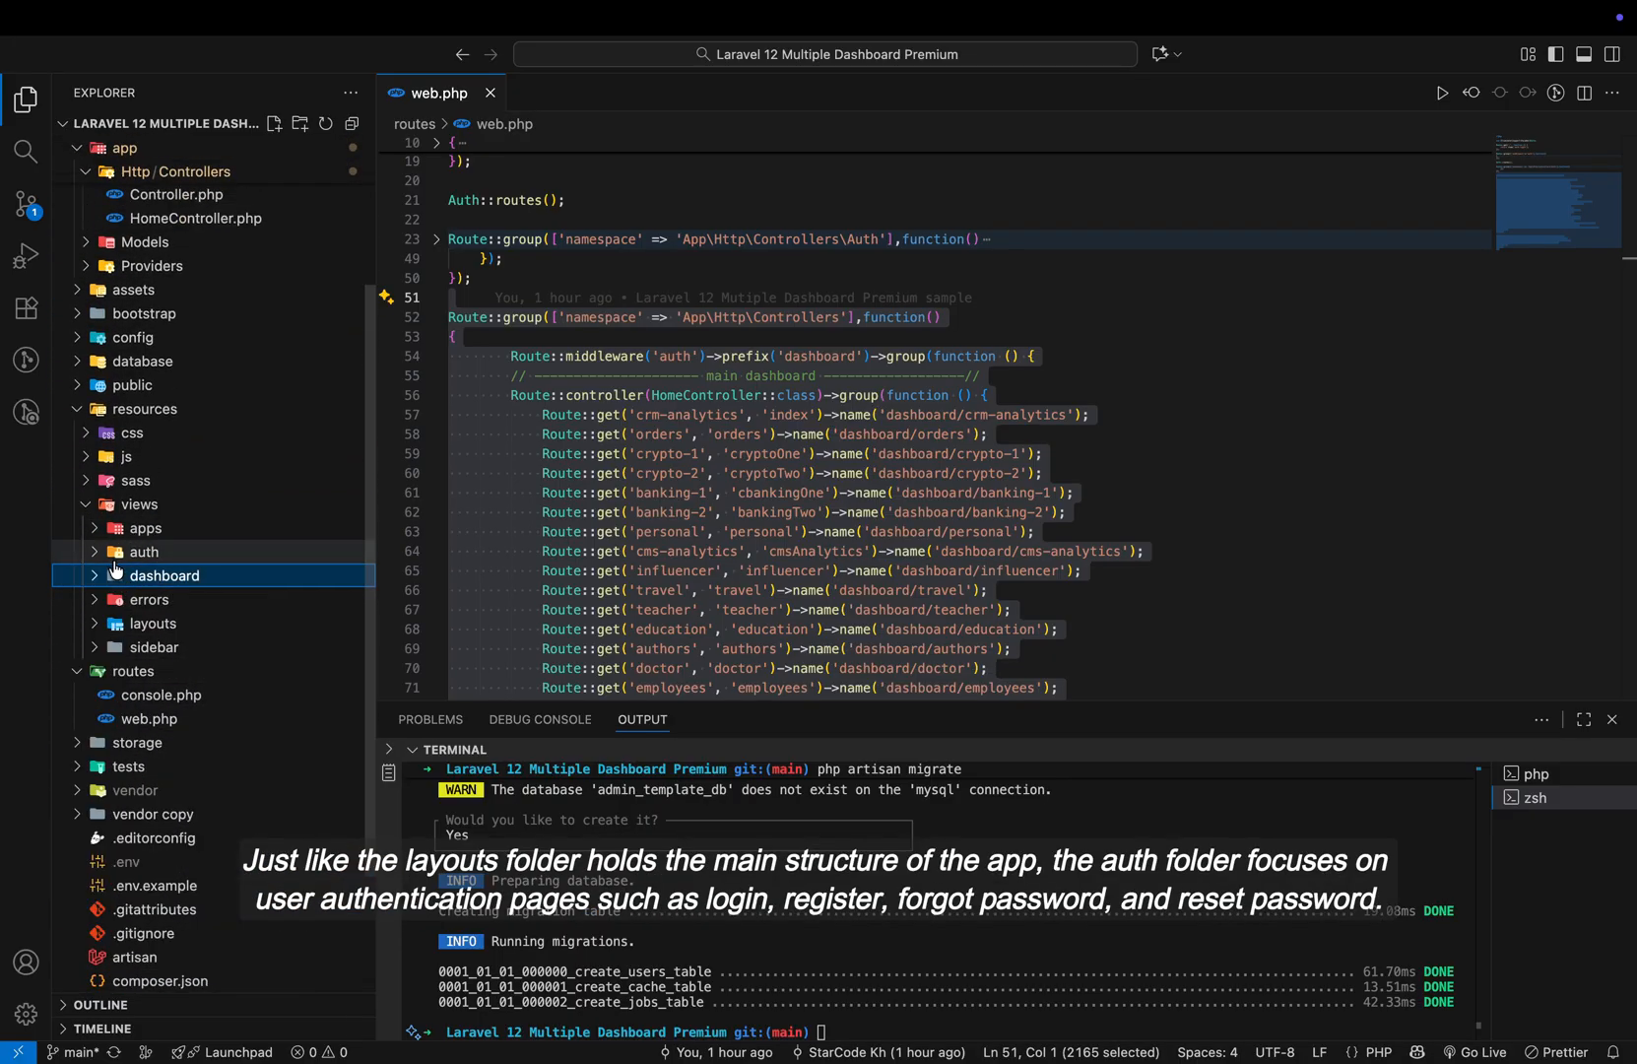
left_click(143, 552)
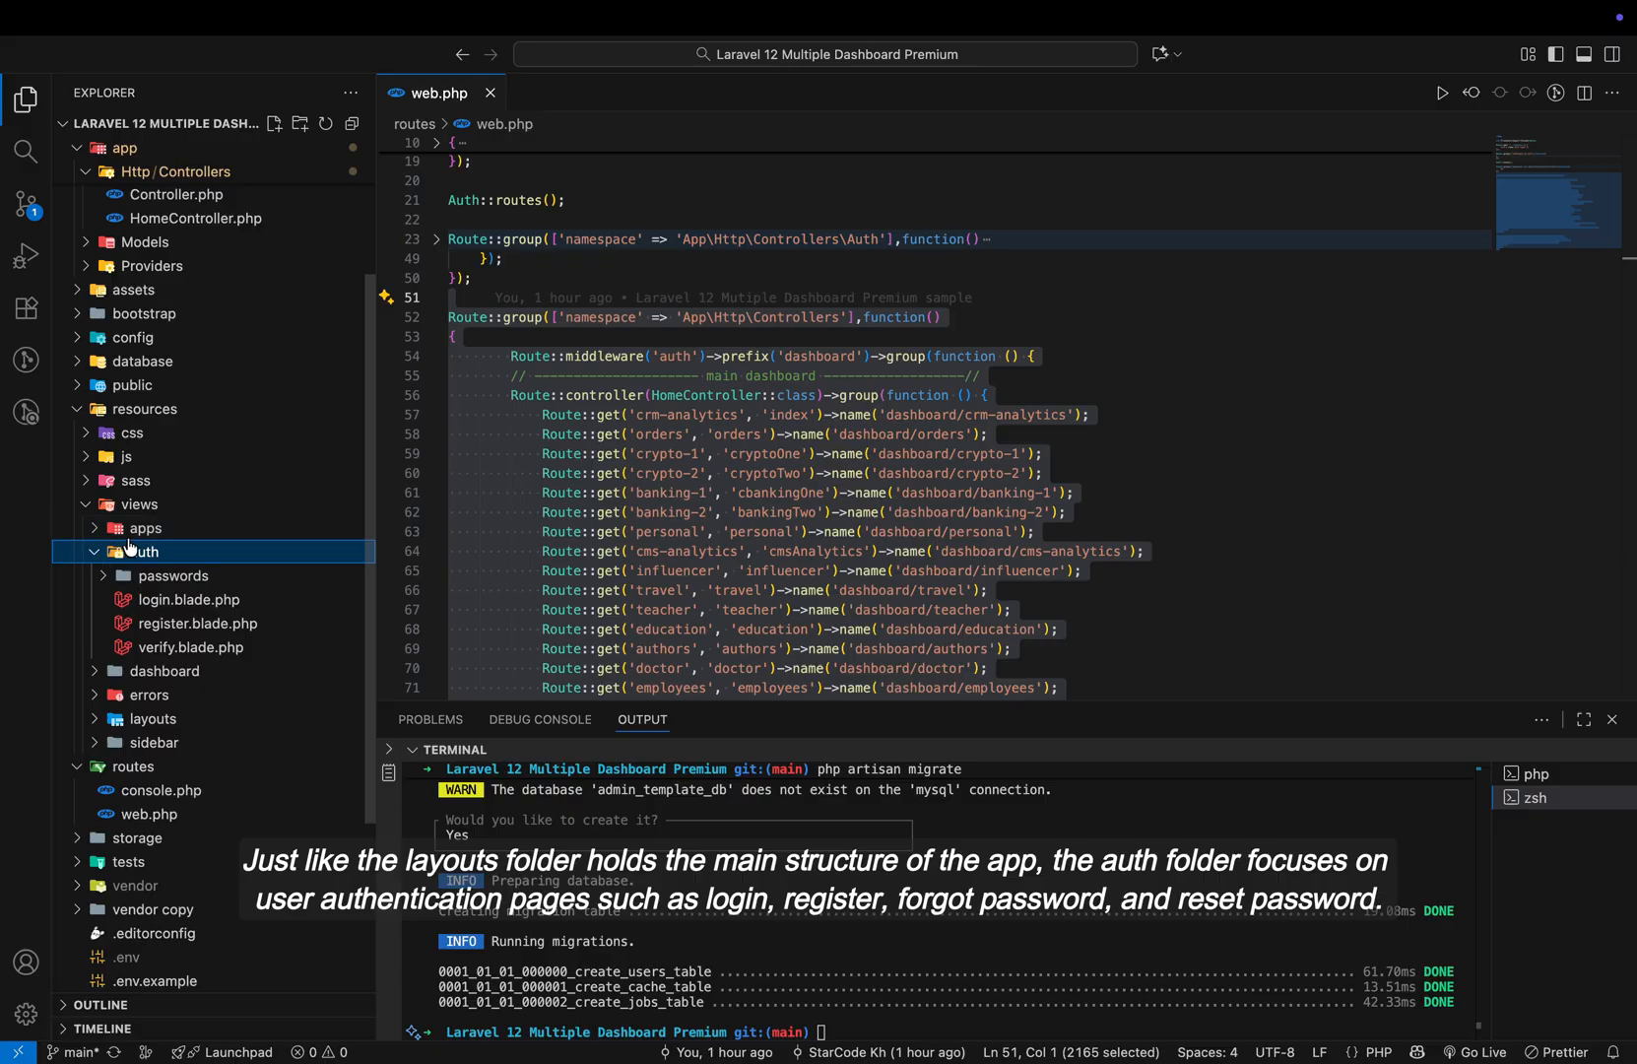
left_click(142, 552)
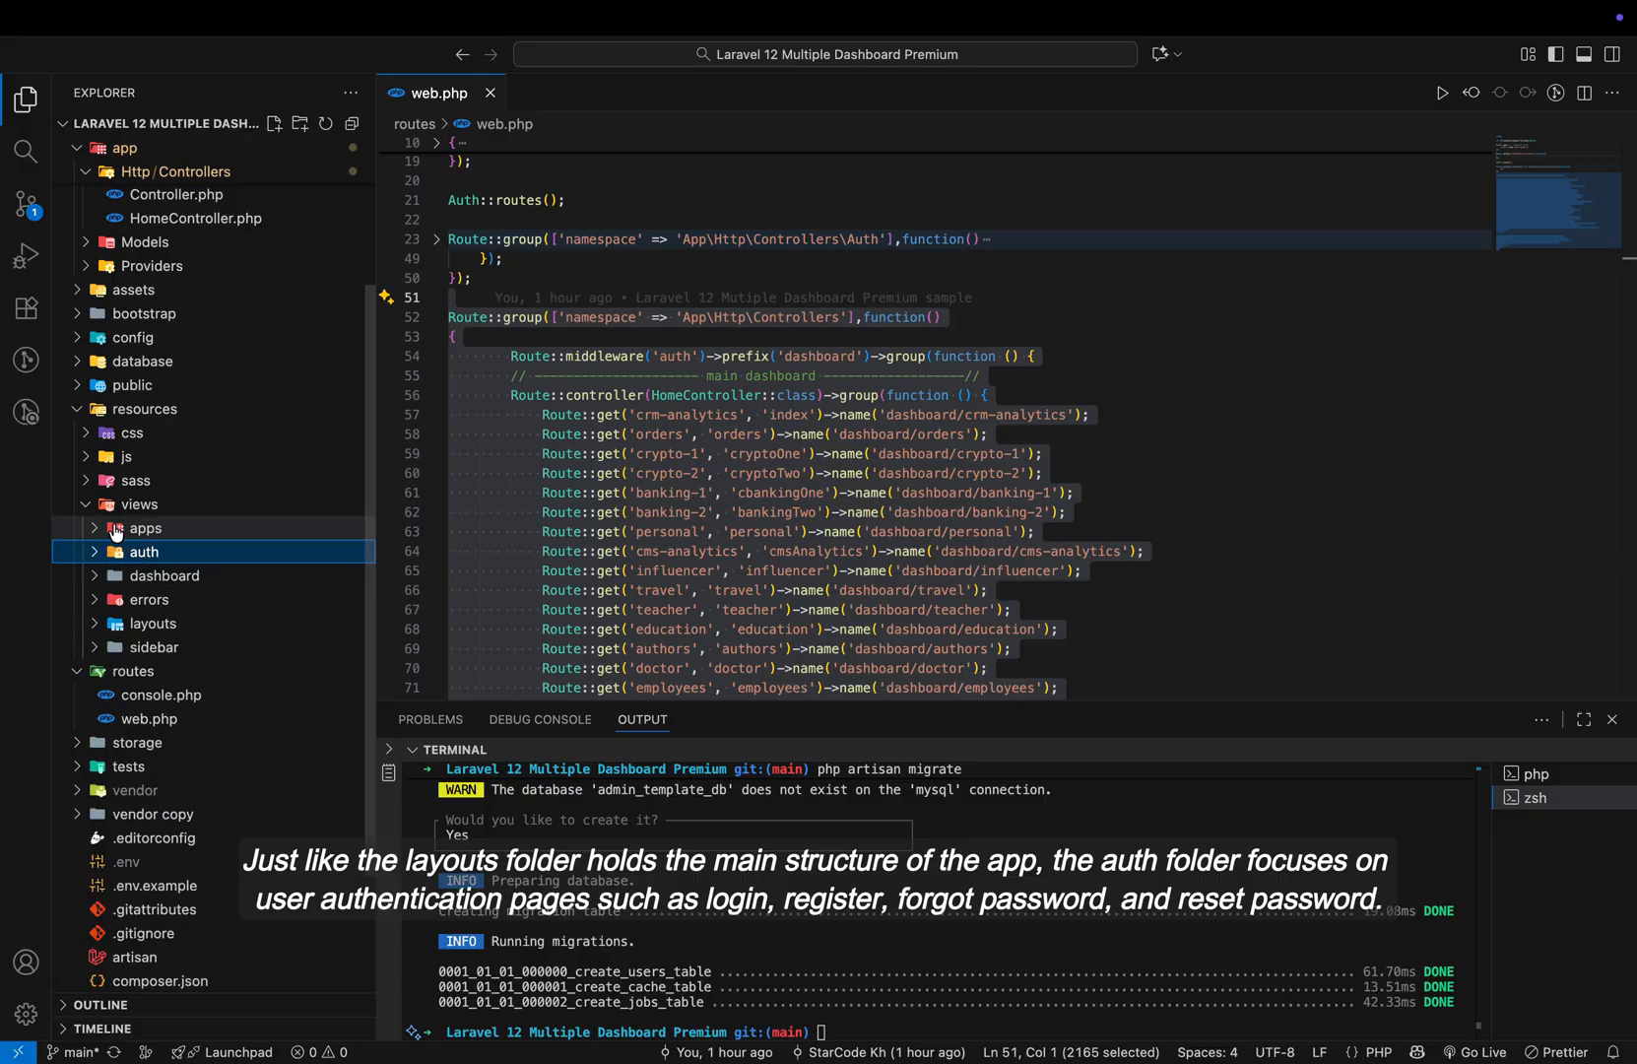
left_click(145, 527)
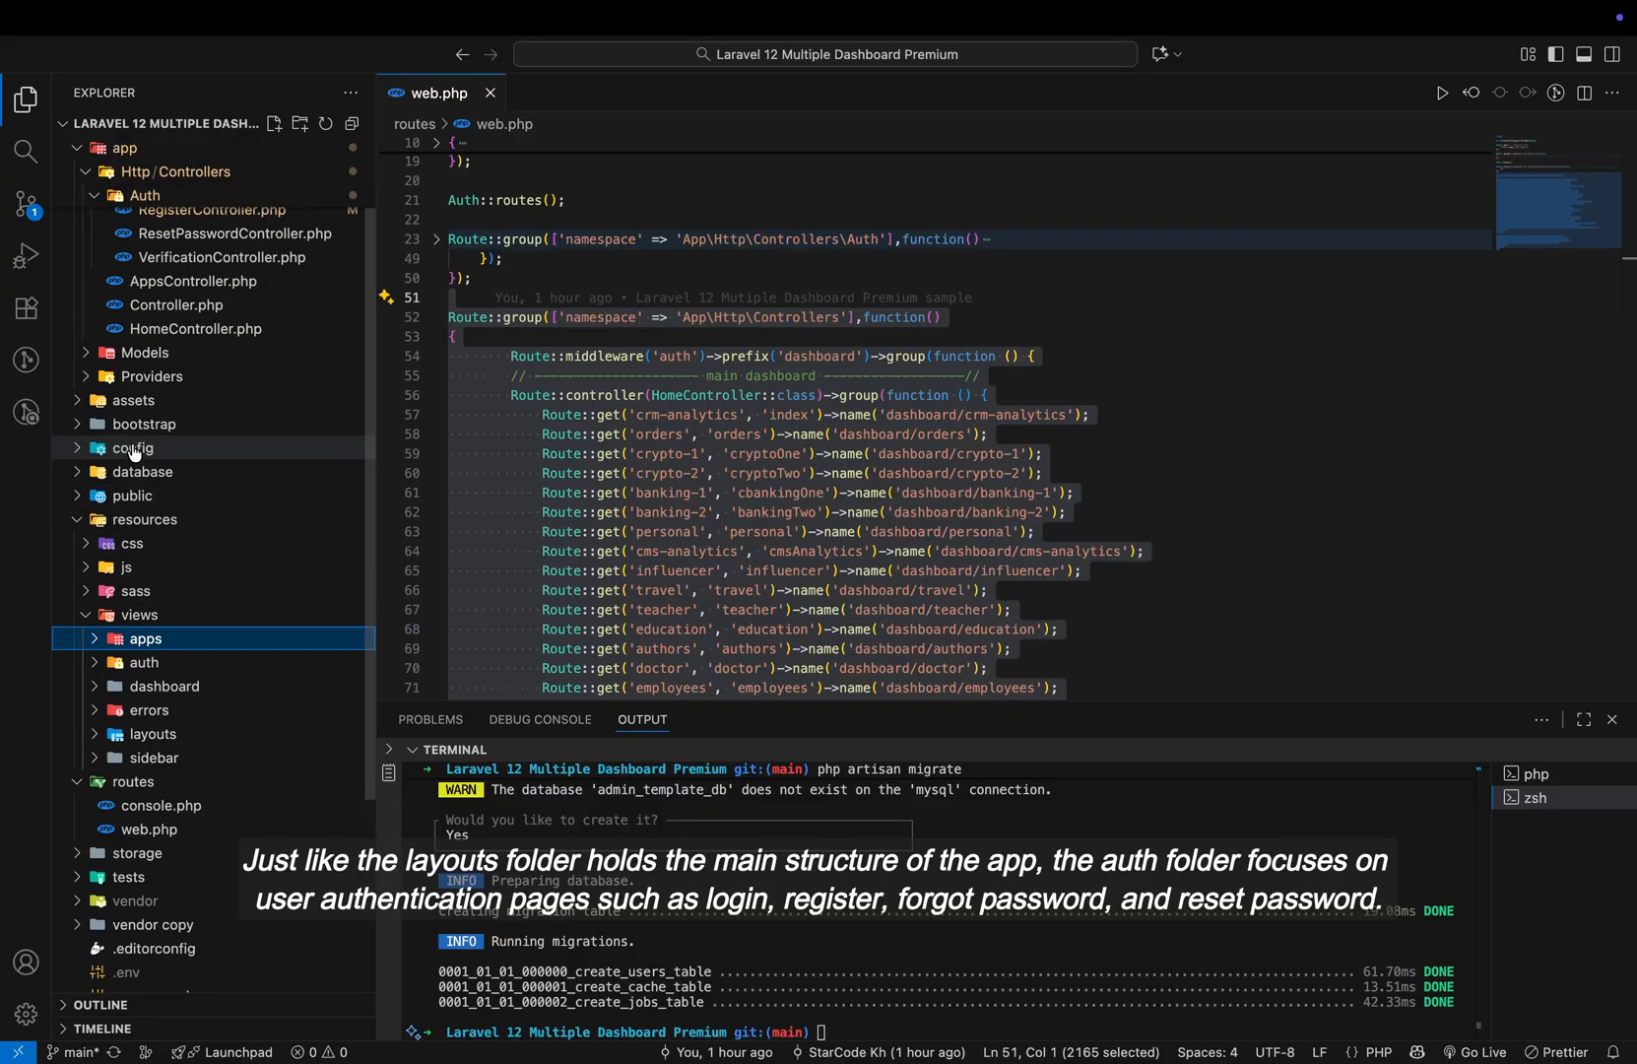
left_click(142, 519)
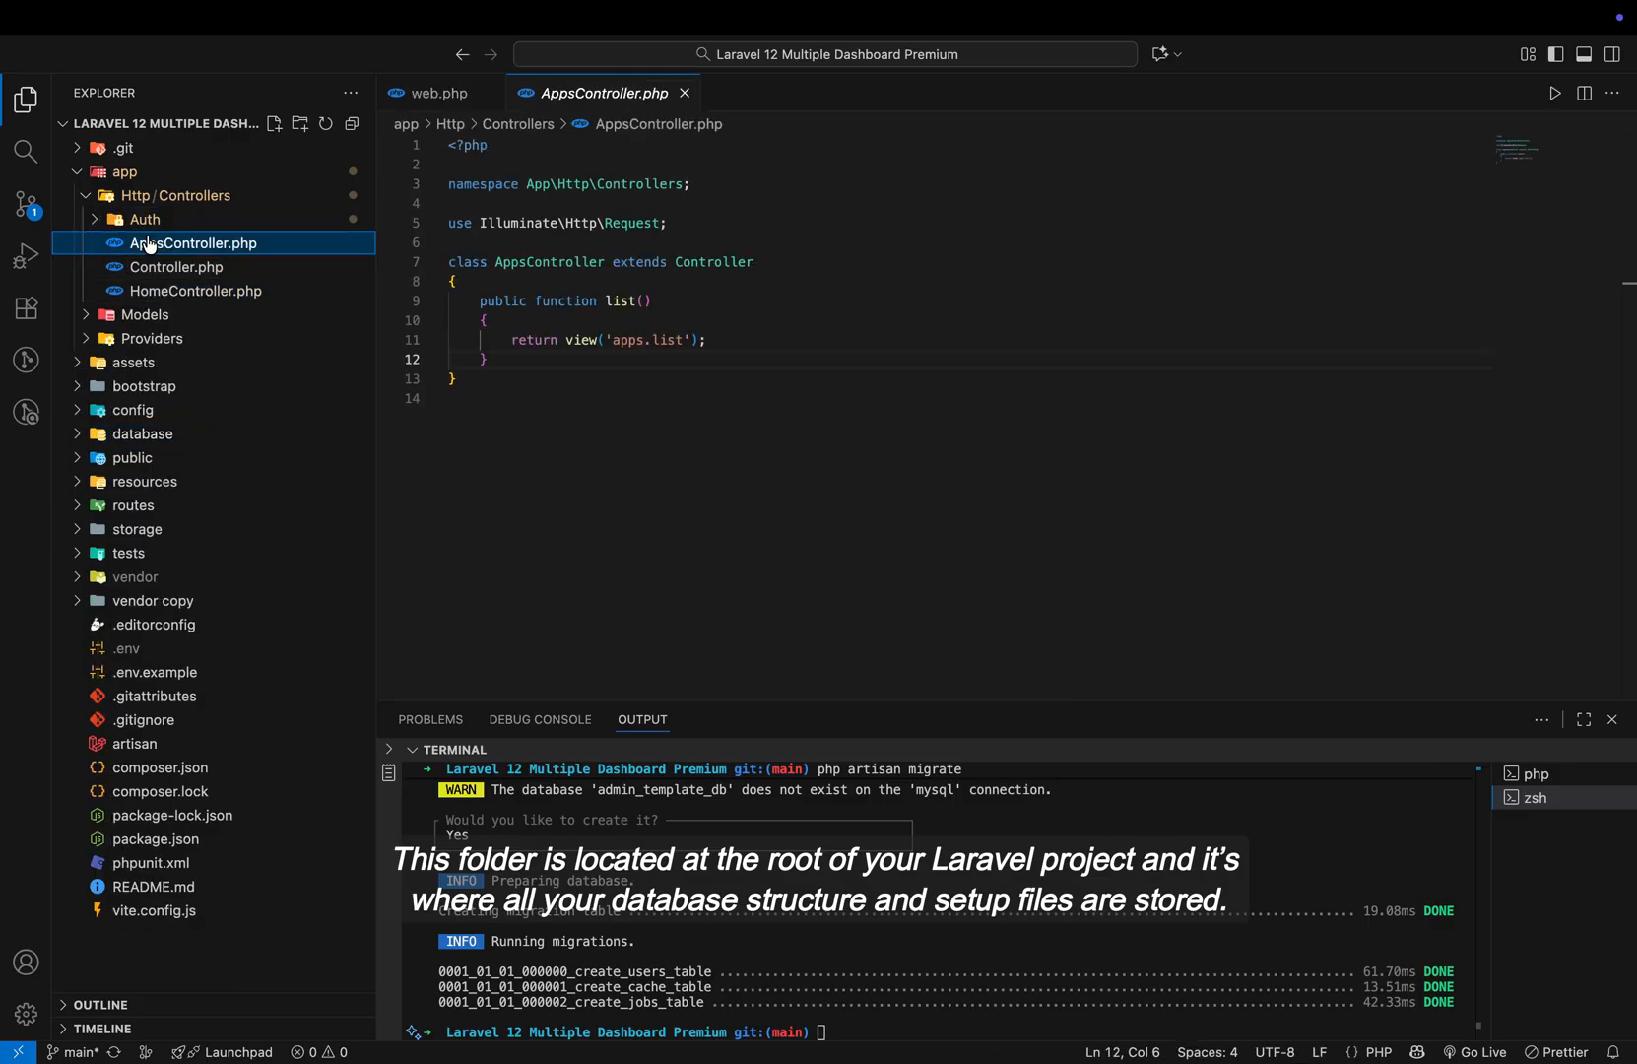
Step: Open HomeController.php and expand the Models folder to reveal User.php
left_click(195, 291)
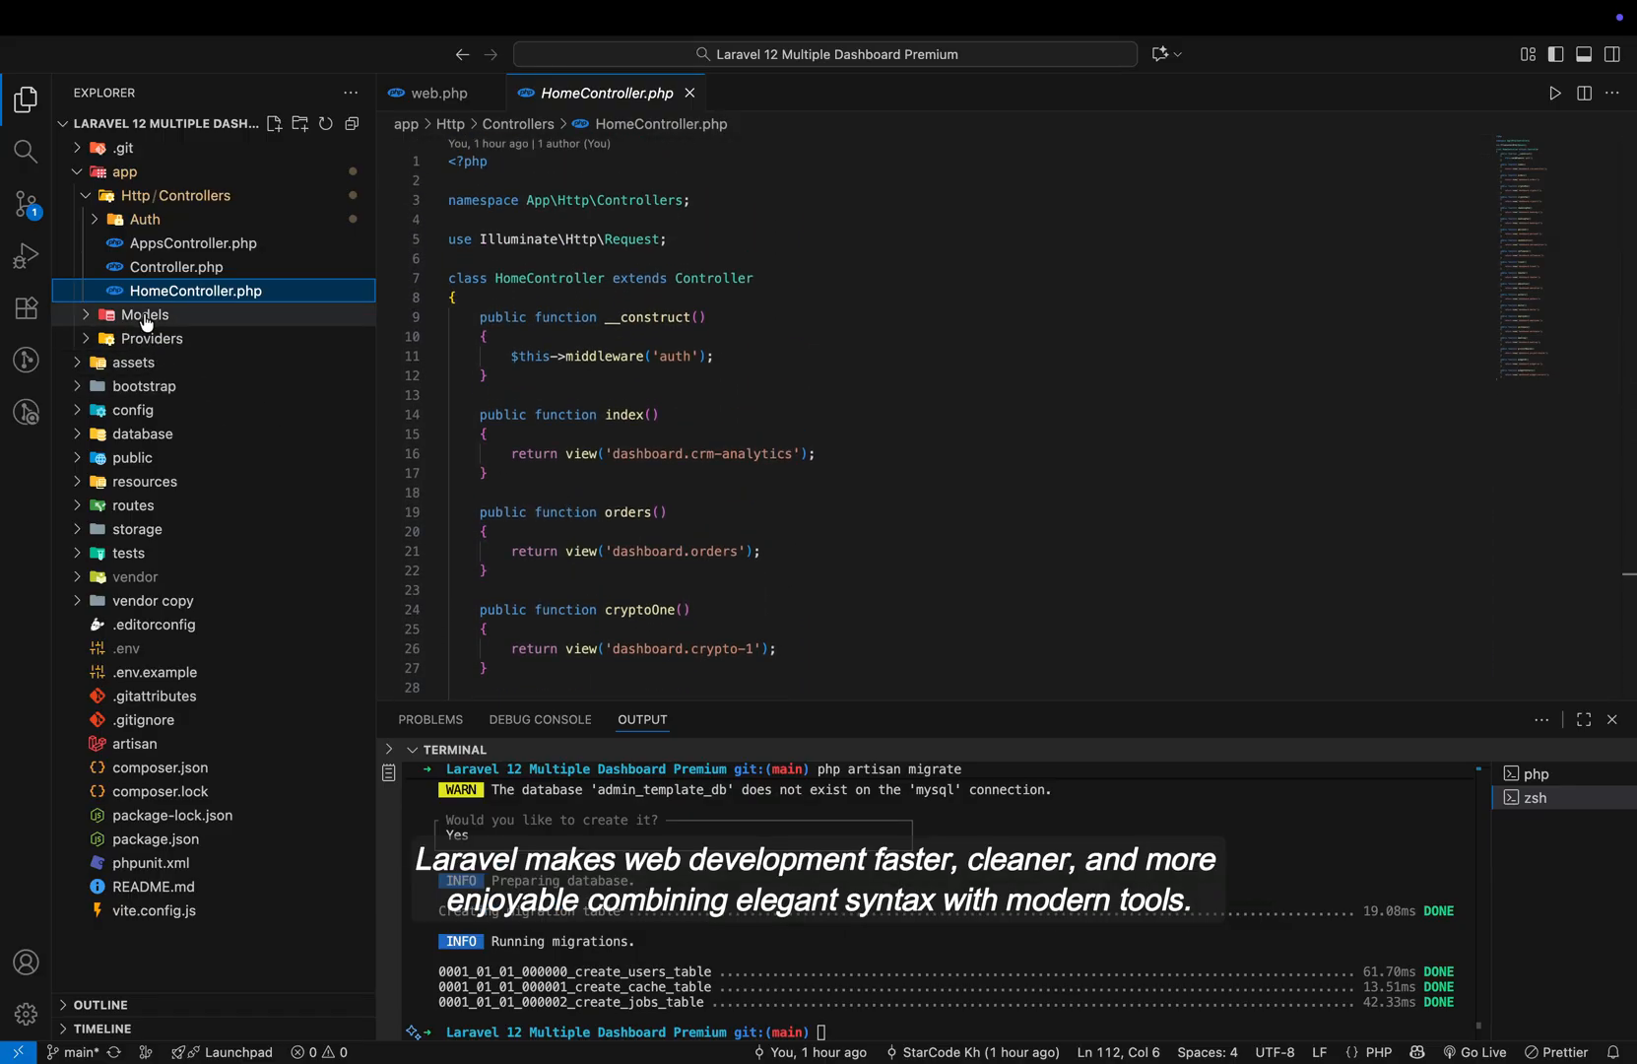
left_click(143, 314)
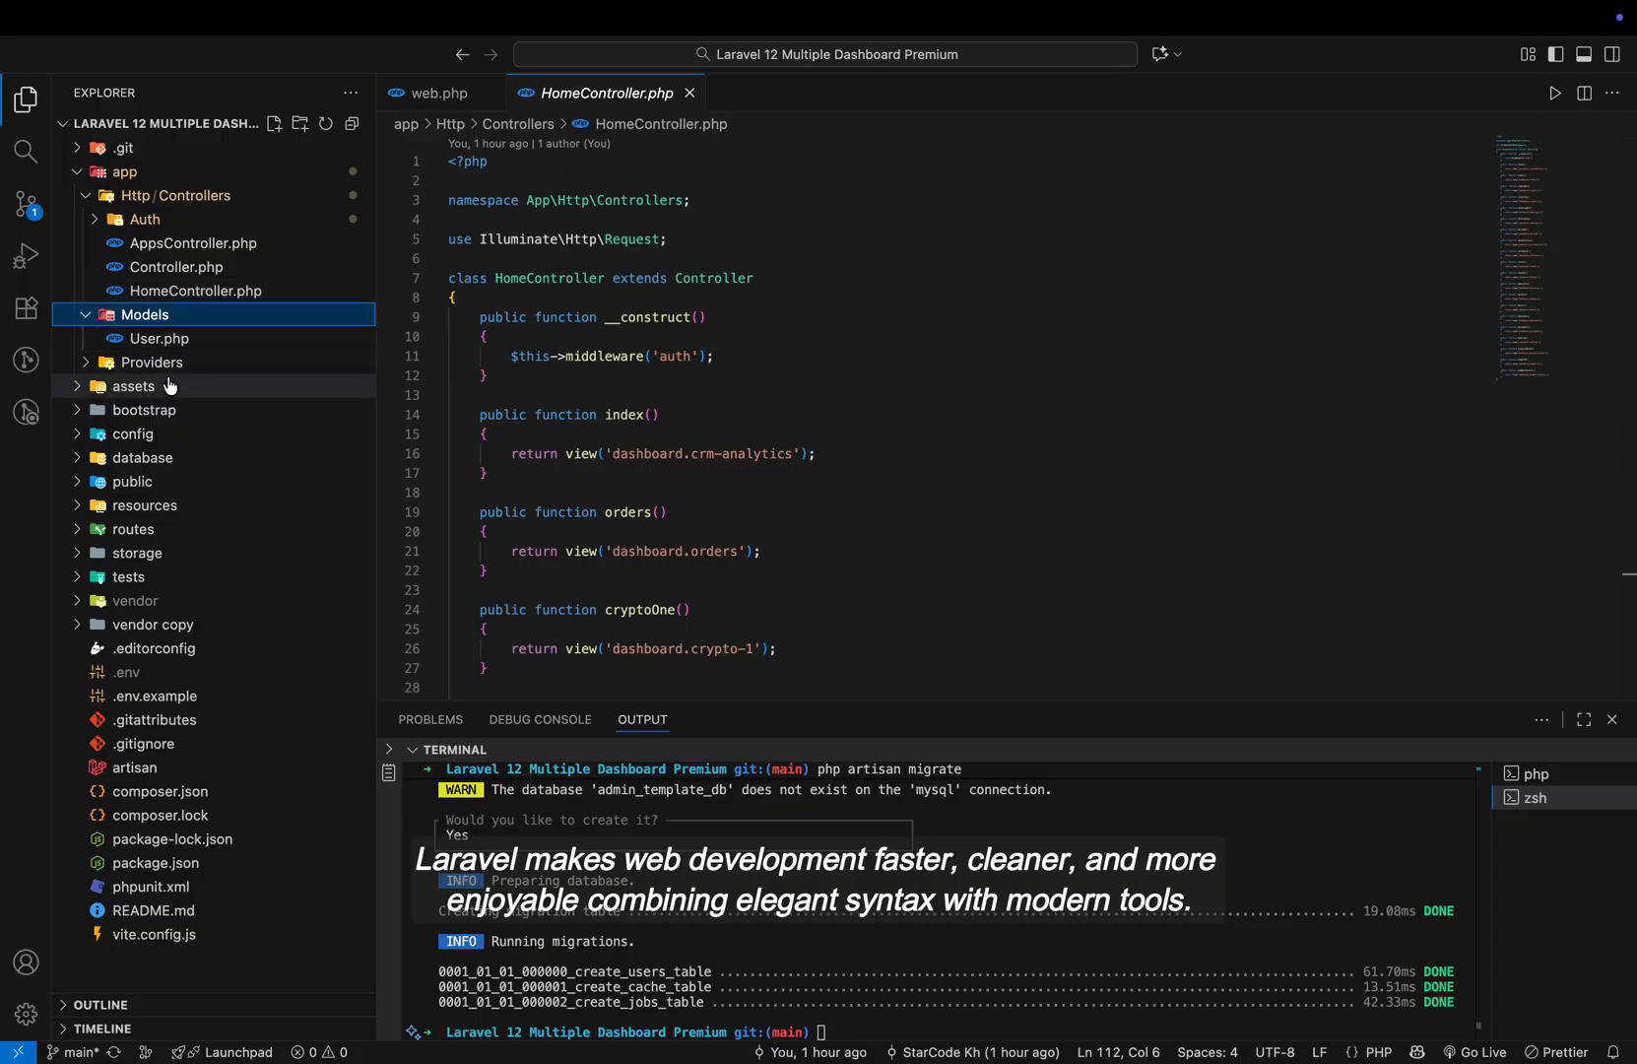